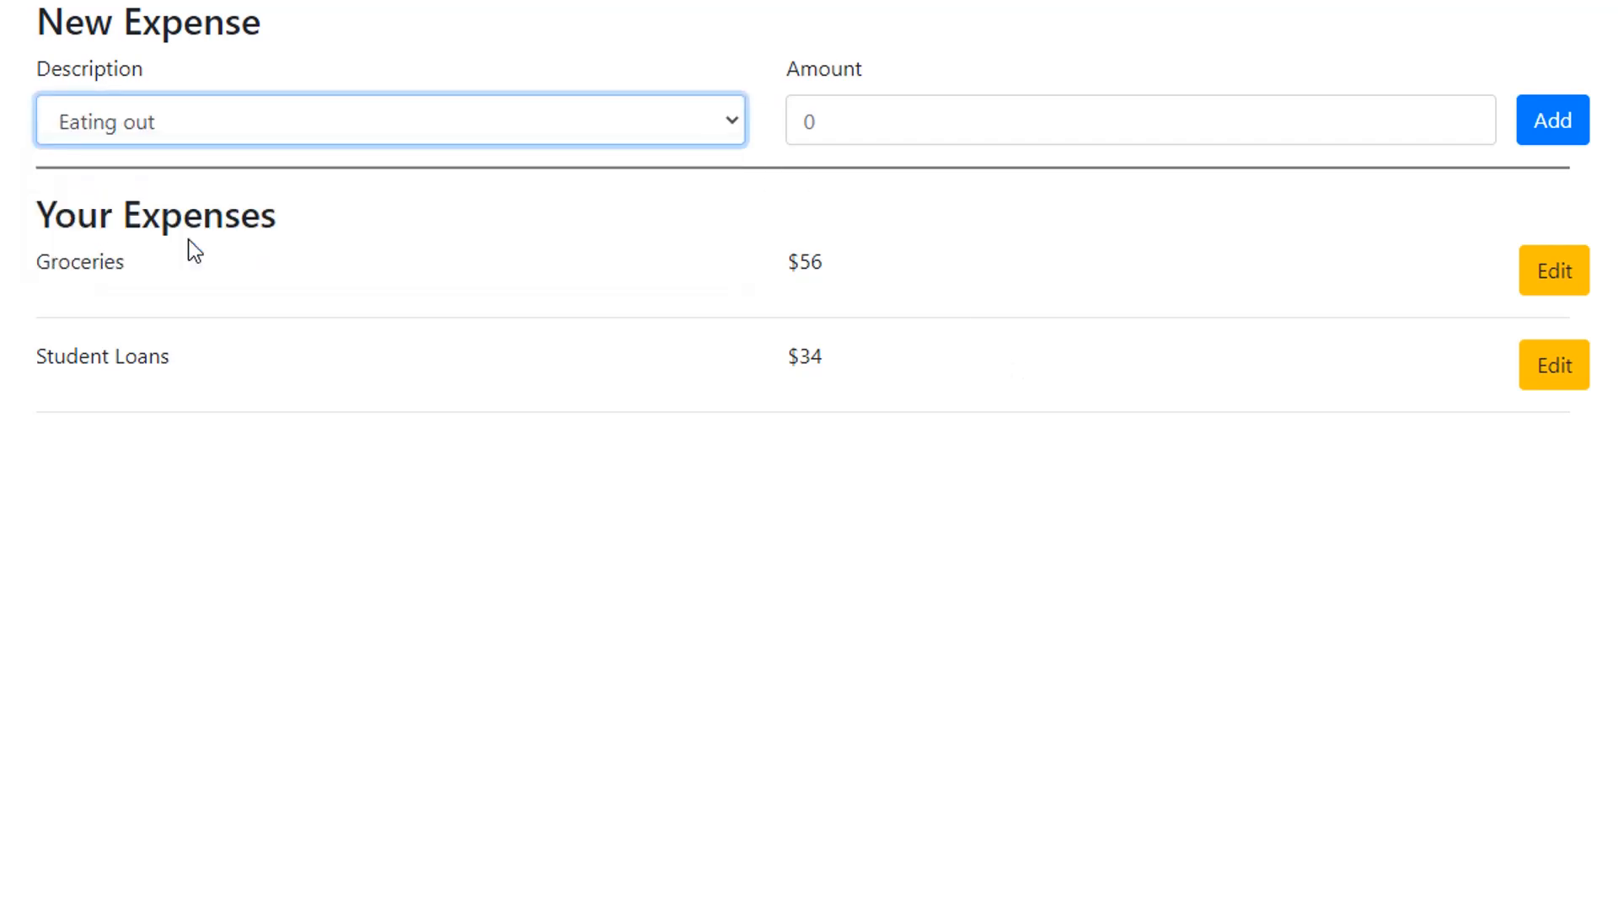
Step: Add a new $12.55 Eating out expense to the list
type("12.55")
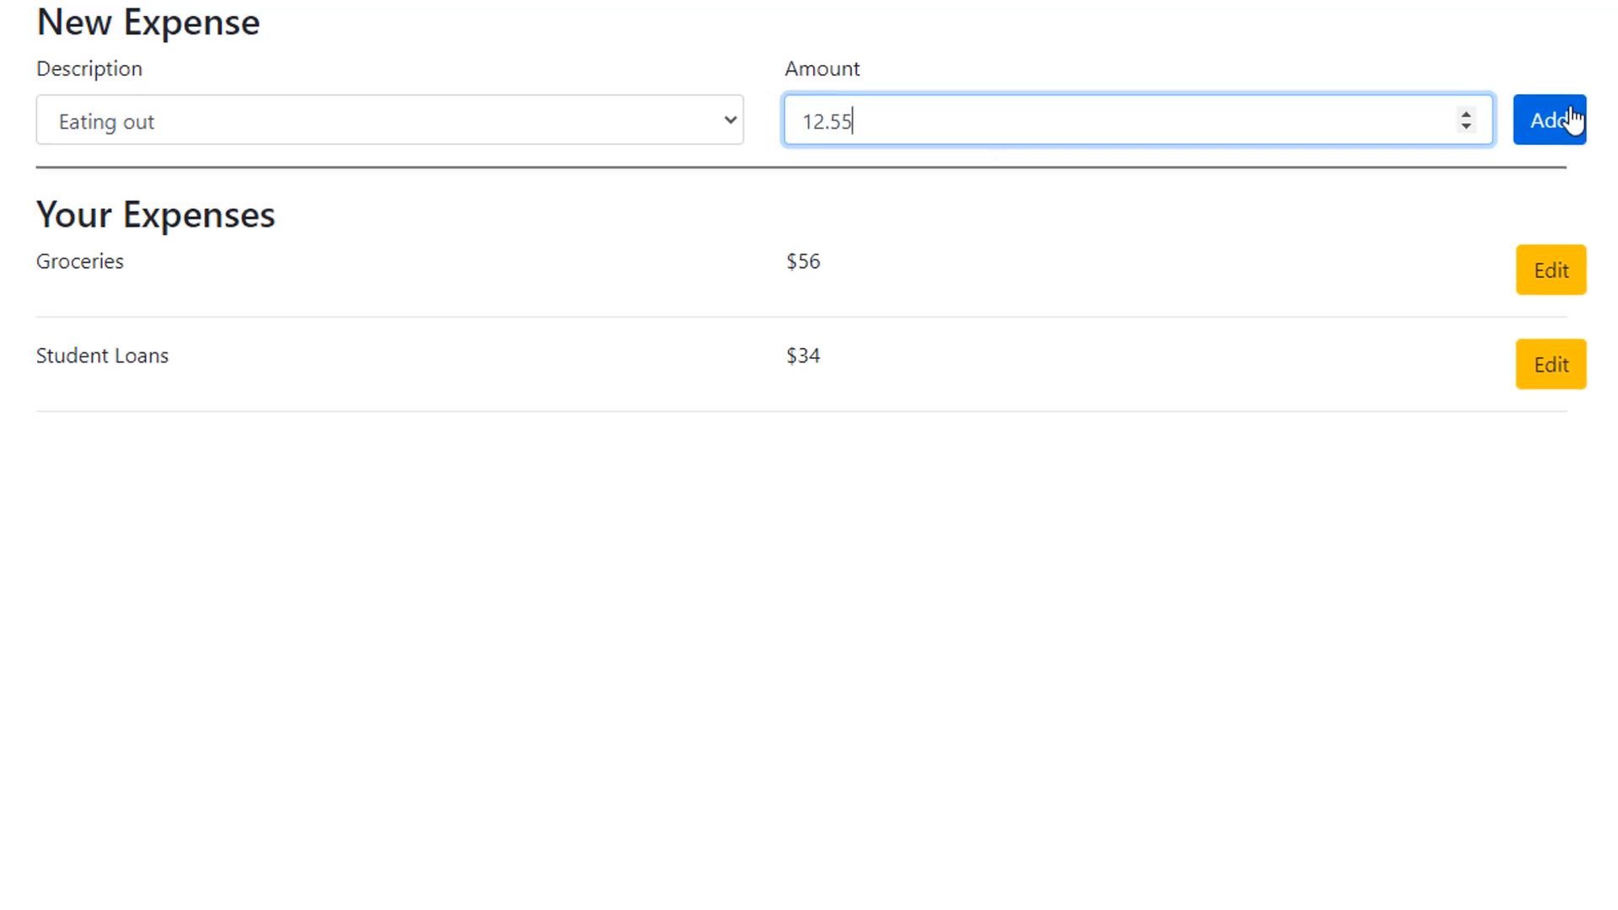
left_click(1547, 118)
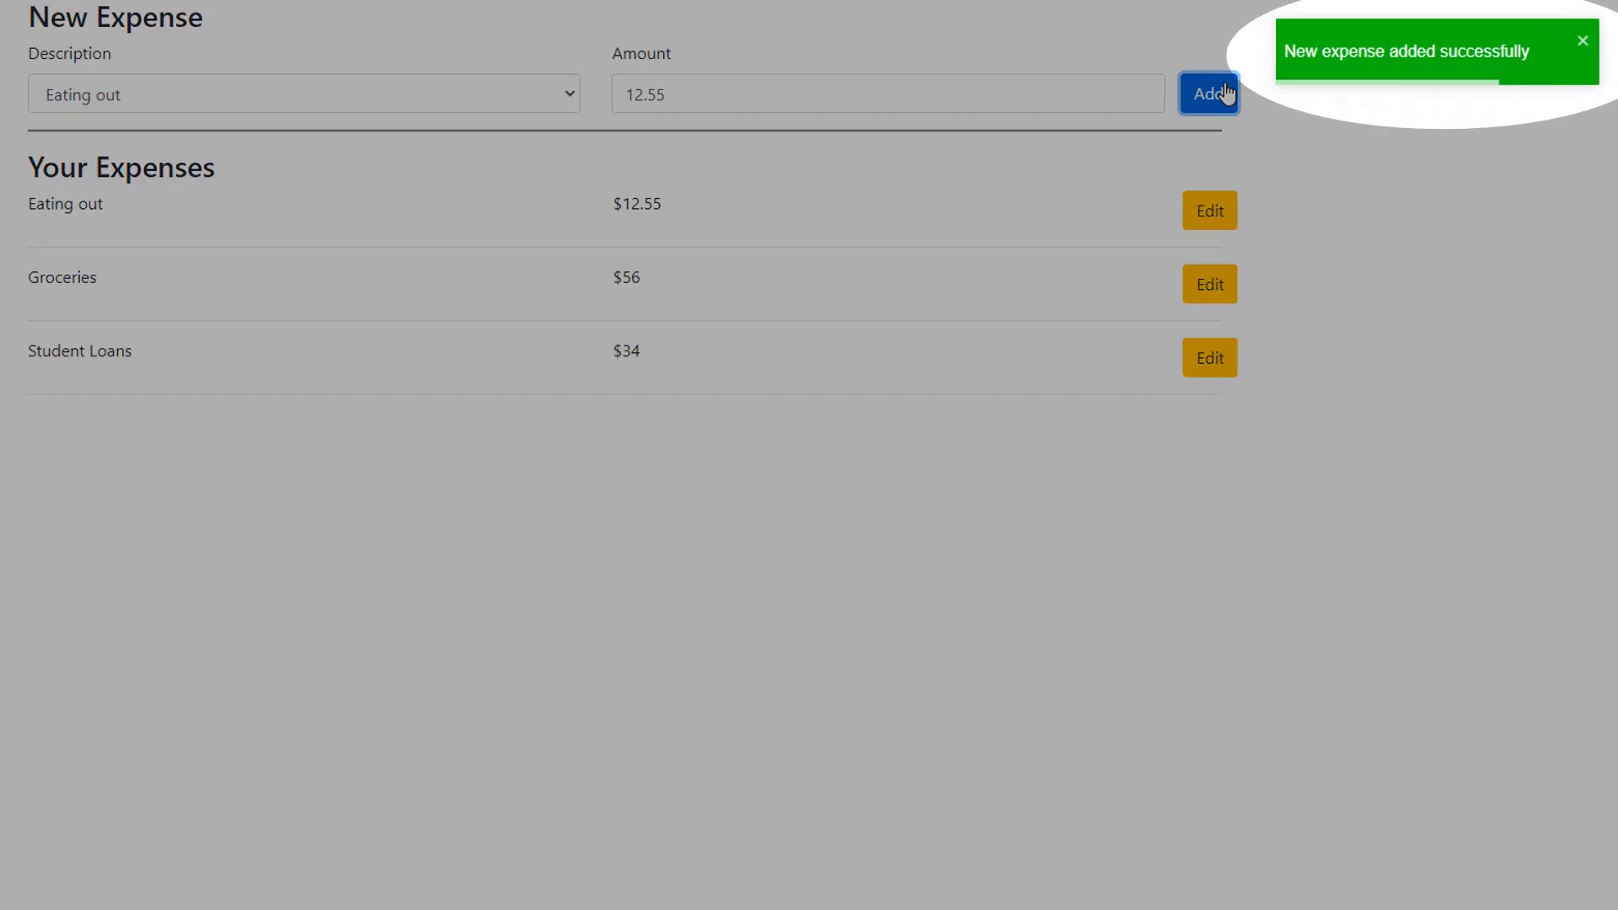
mouse_move(1234, 227)
type("9")
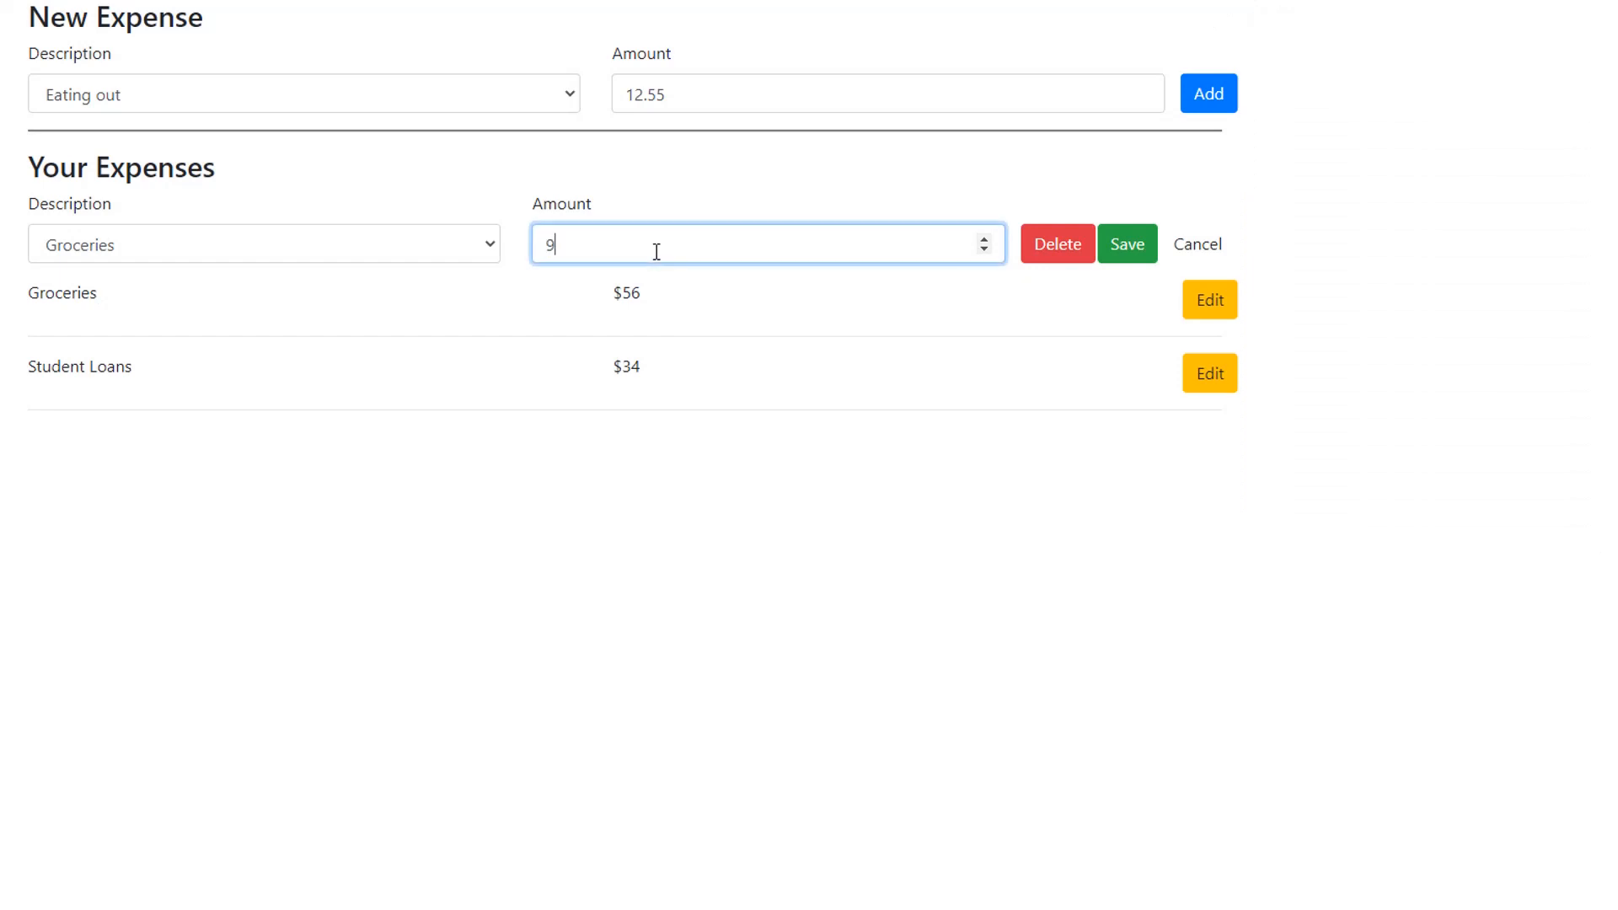
Step: Change the Groceries entry to Eating out with amount $9.65
type(".65")
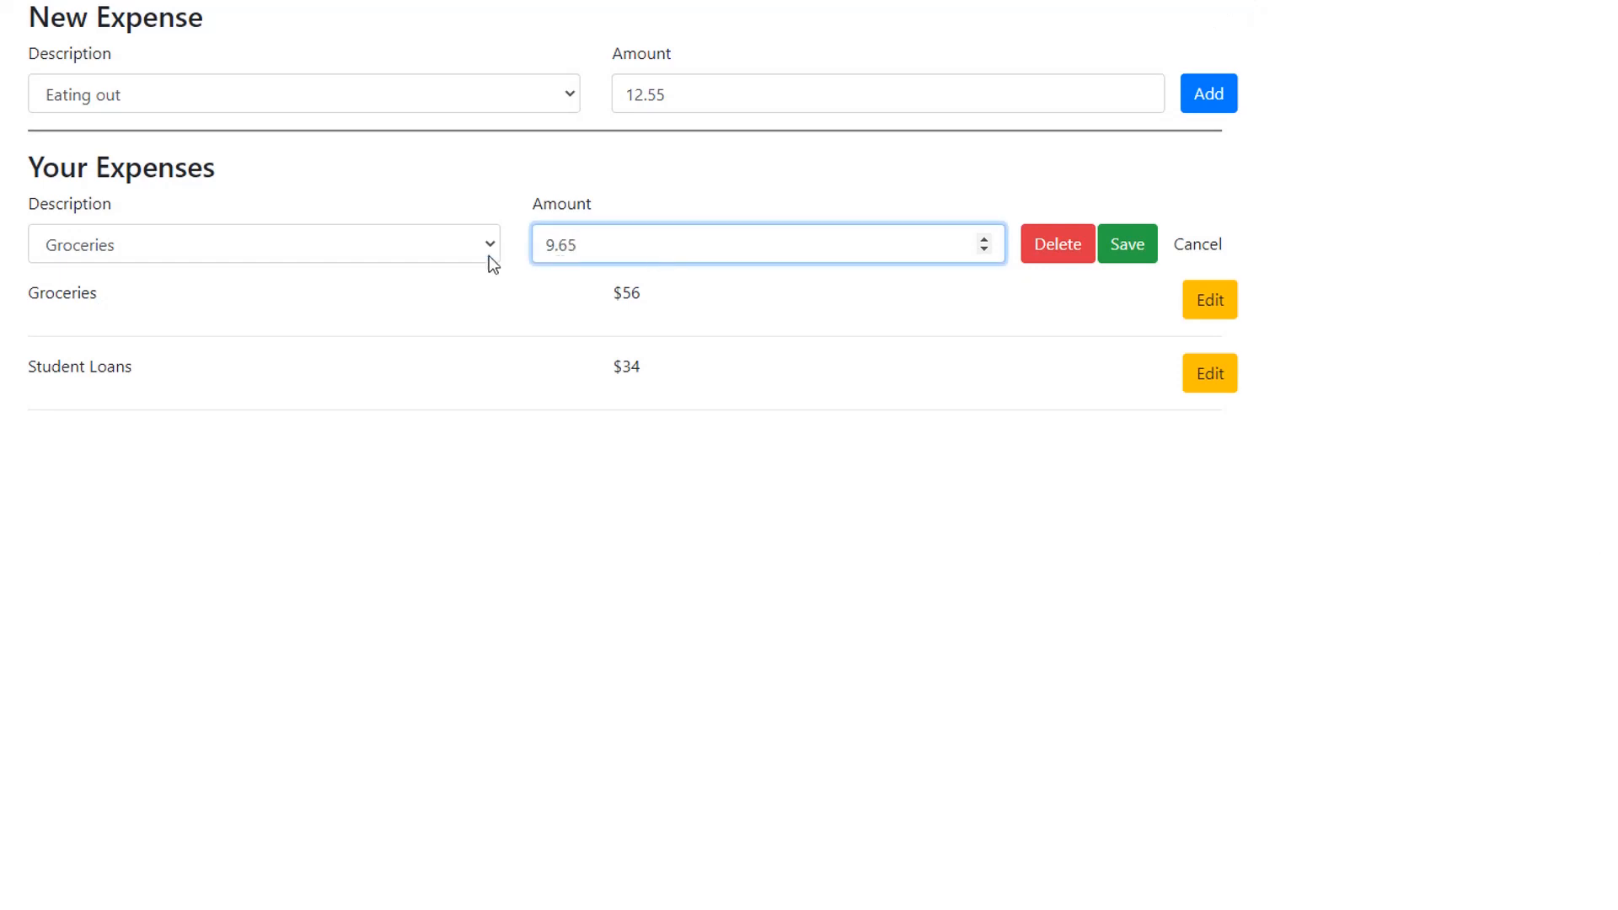
left_click(266, 245)
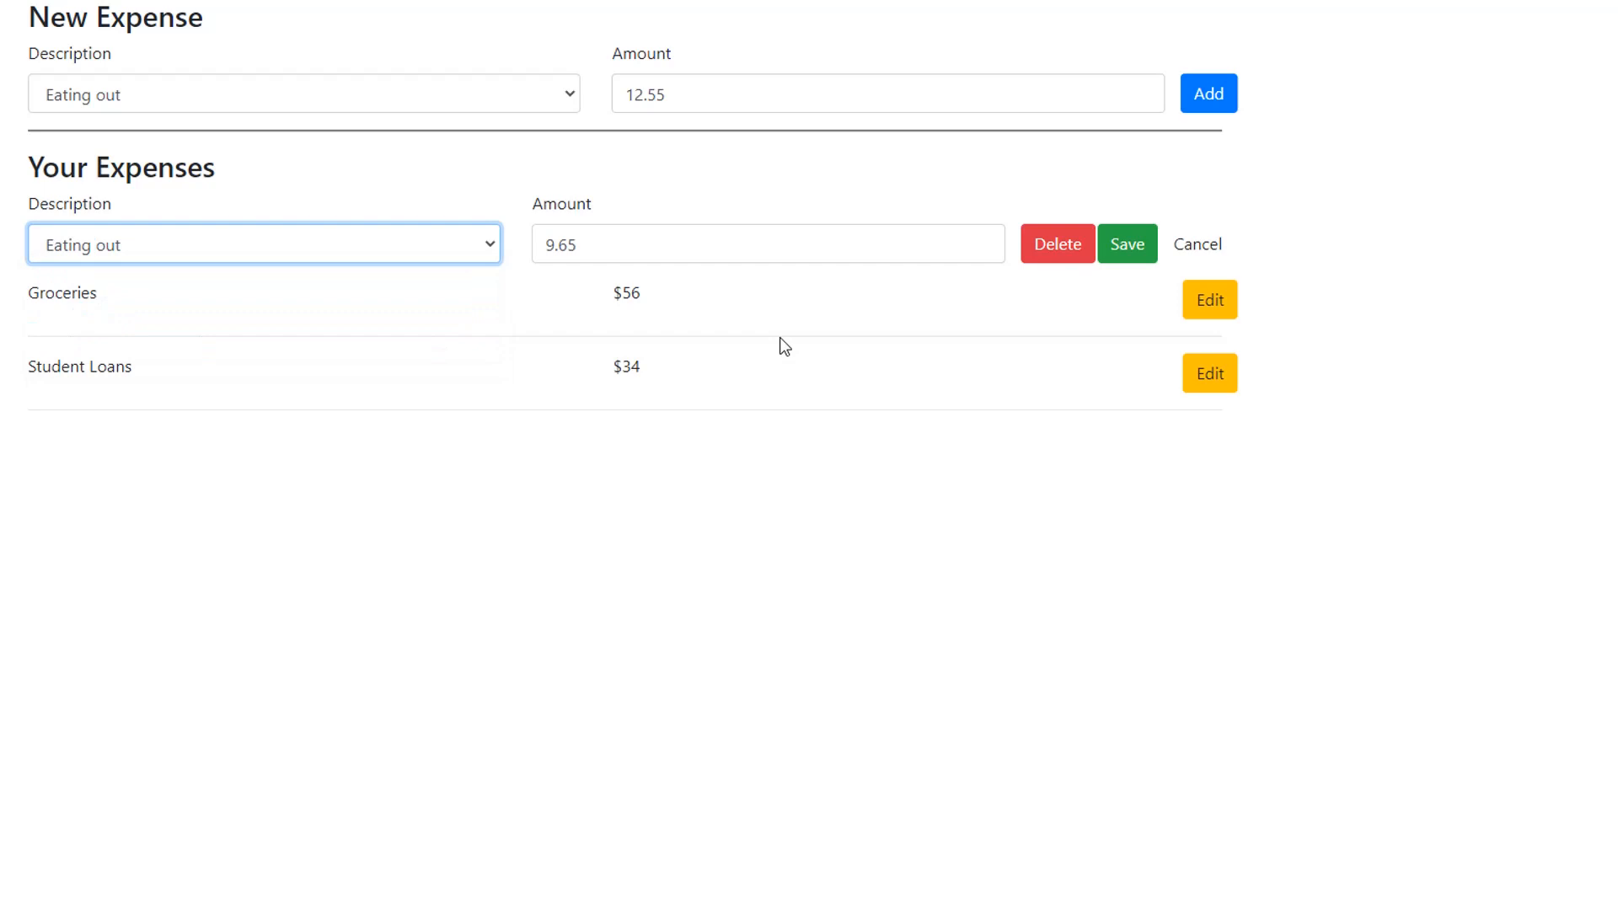
left_click(1127, 245)
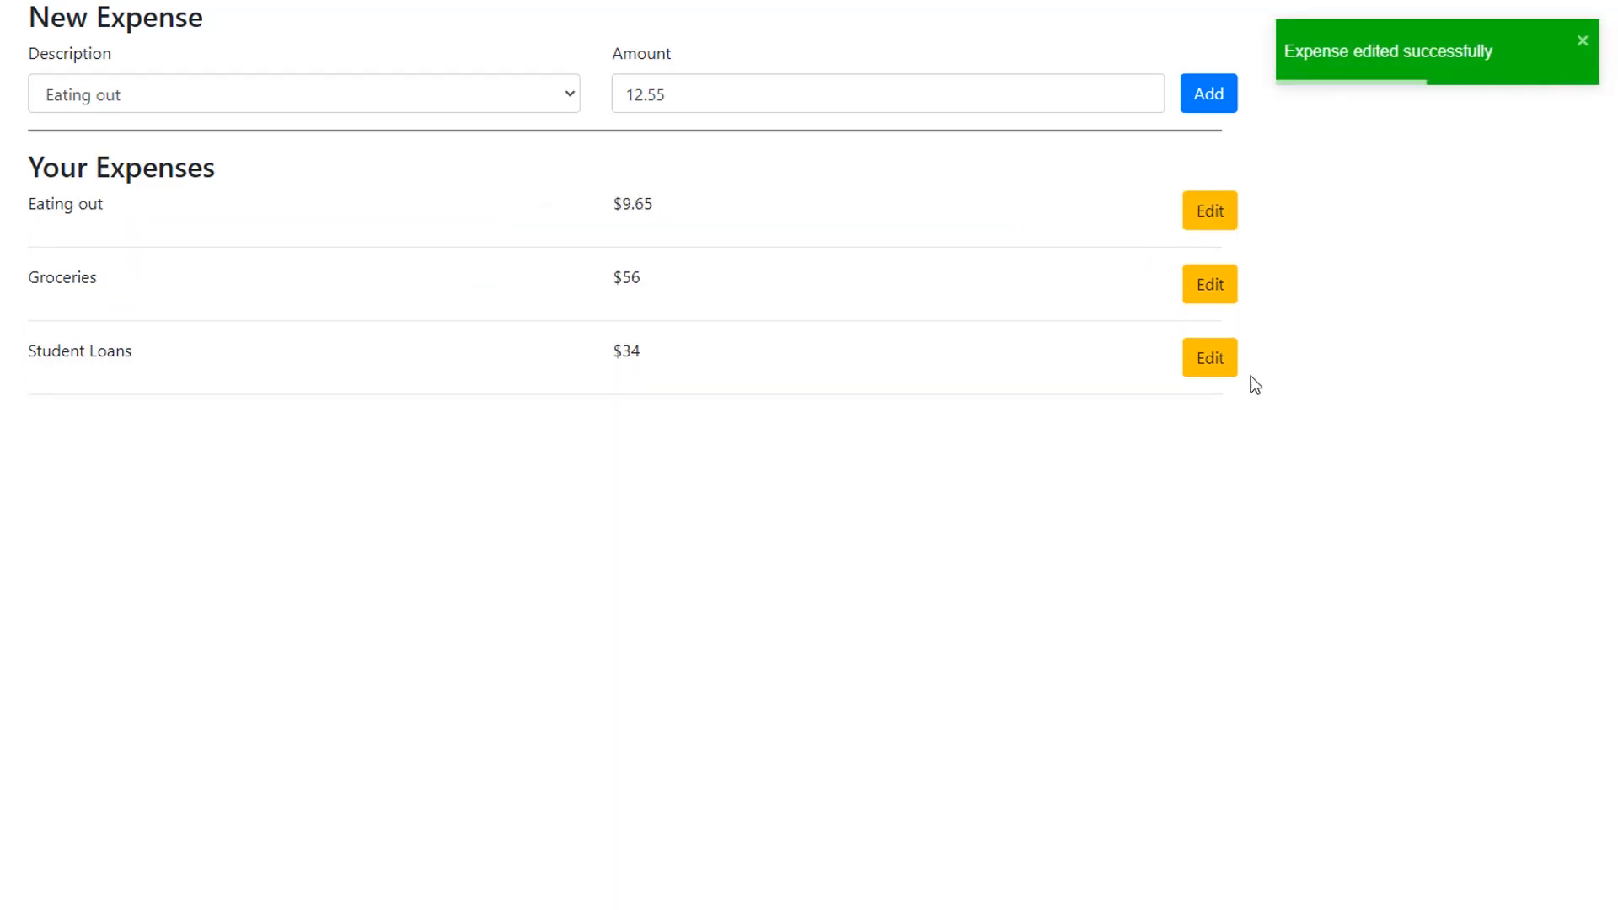
Step: Edit the Student Loans expense and delete it
left_click(1210, 357)
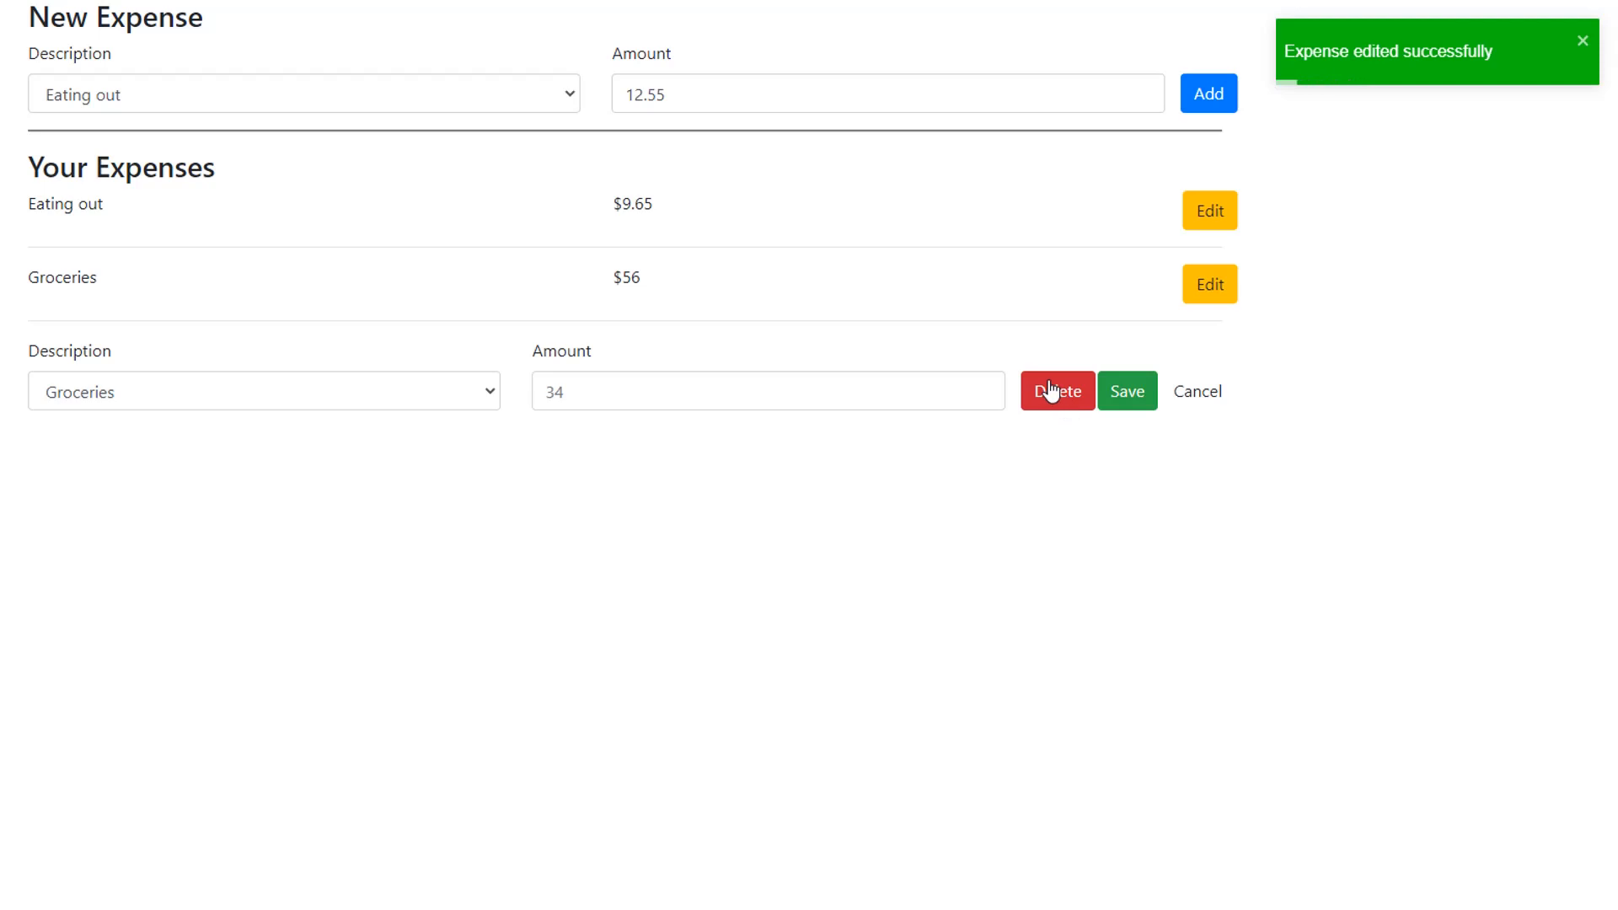
left_click(1056, 391)
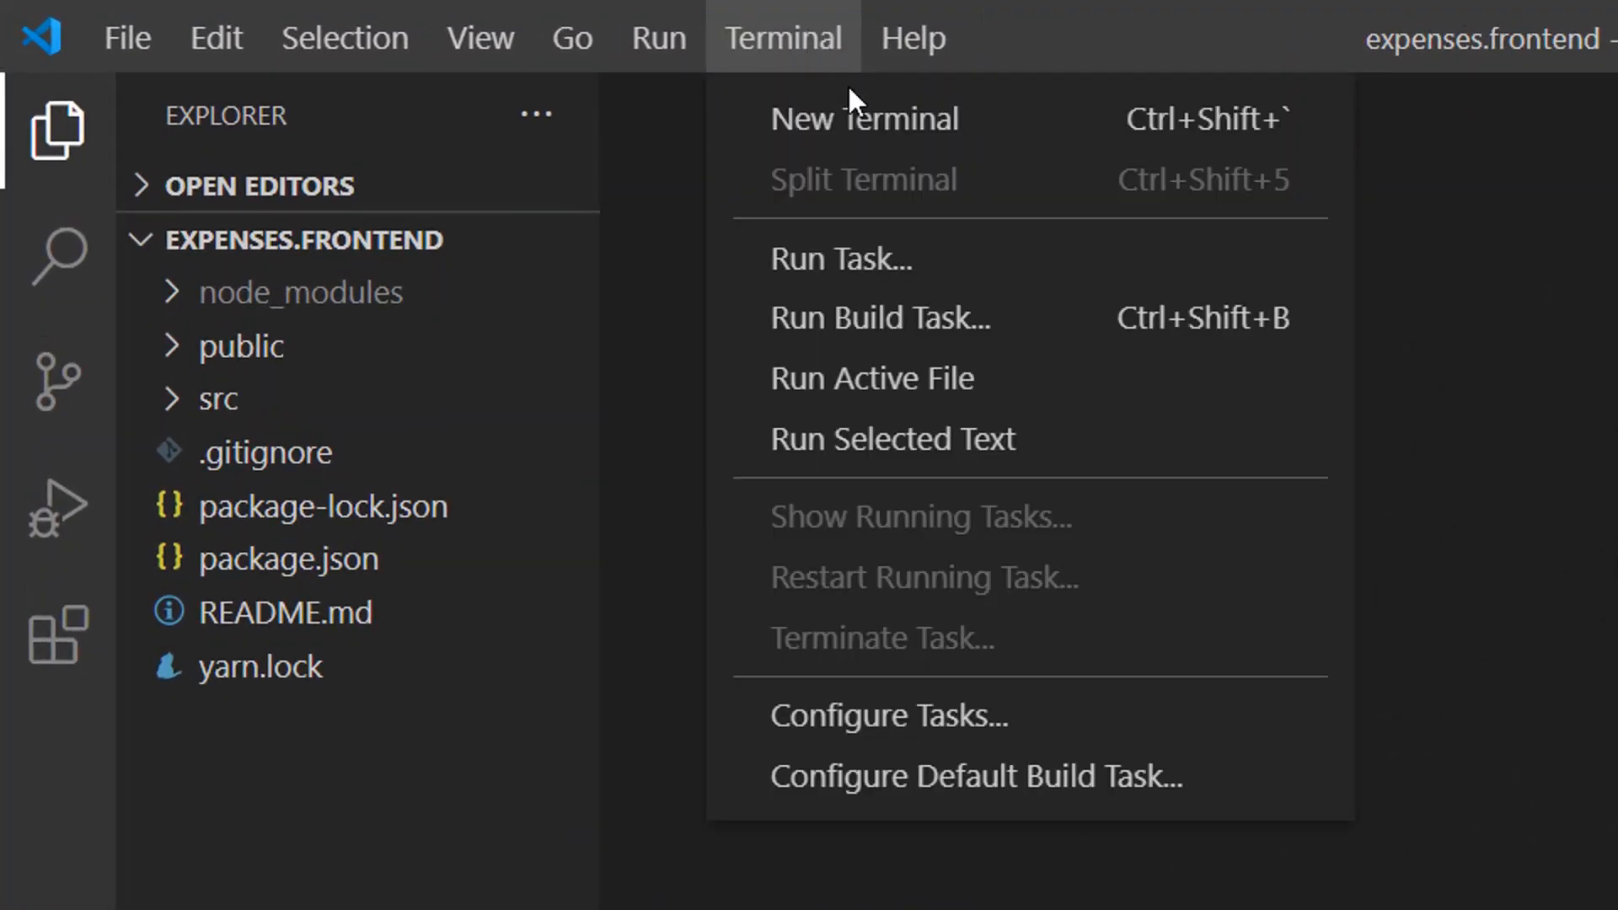
Step: Run npm i react-toastify in a new terminal for the frontend project
left_click(864, 118)
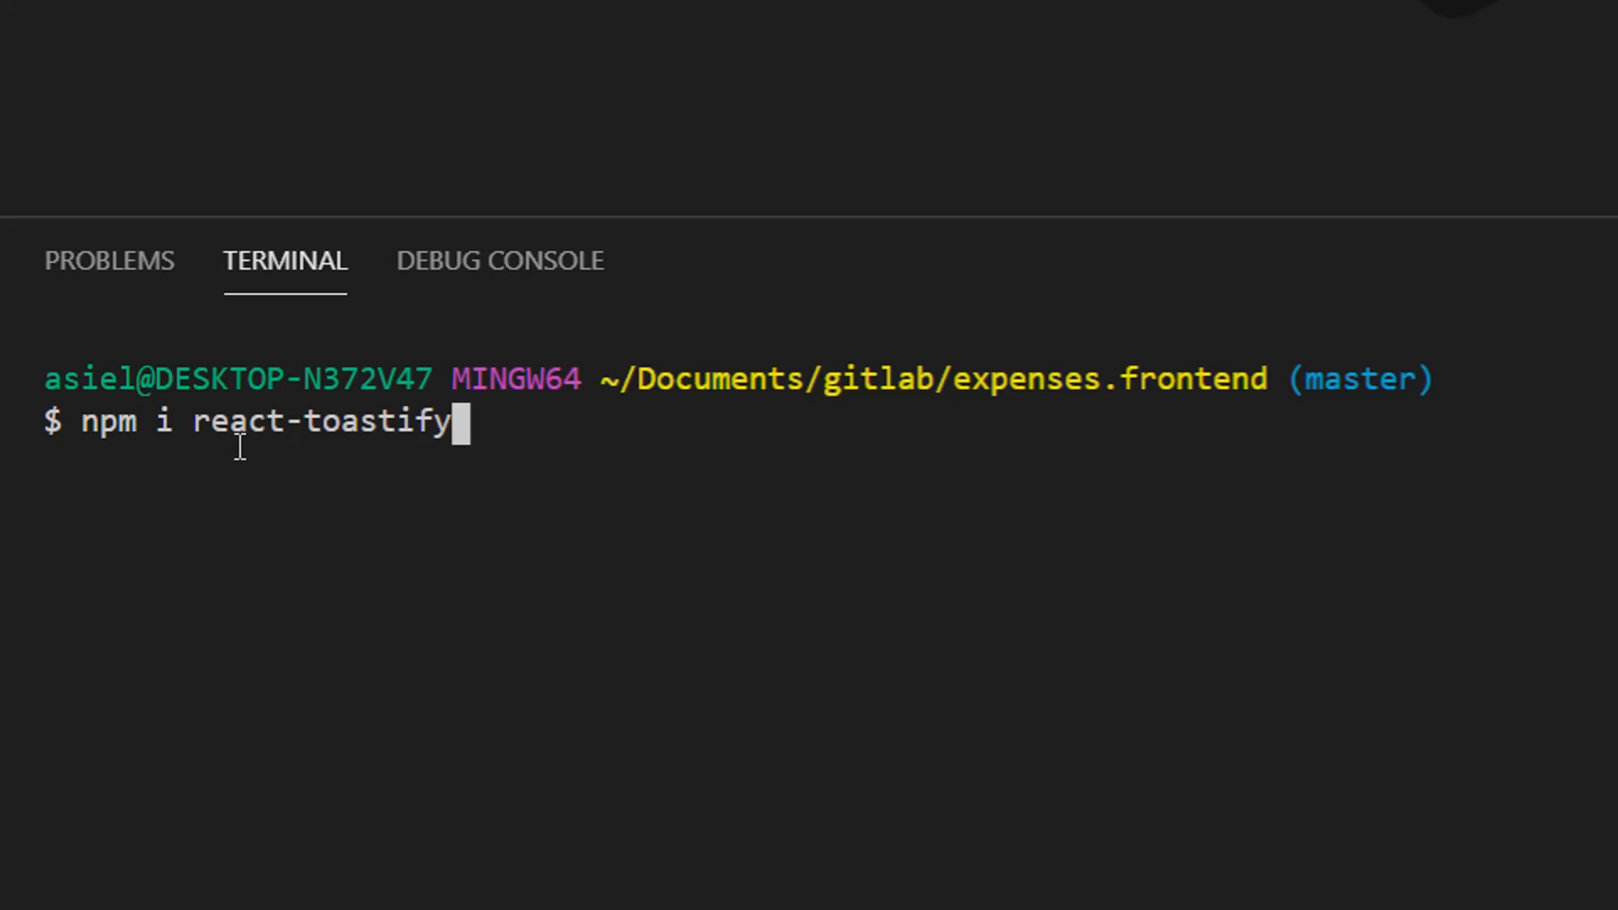
key("Enter")
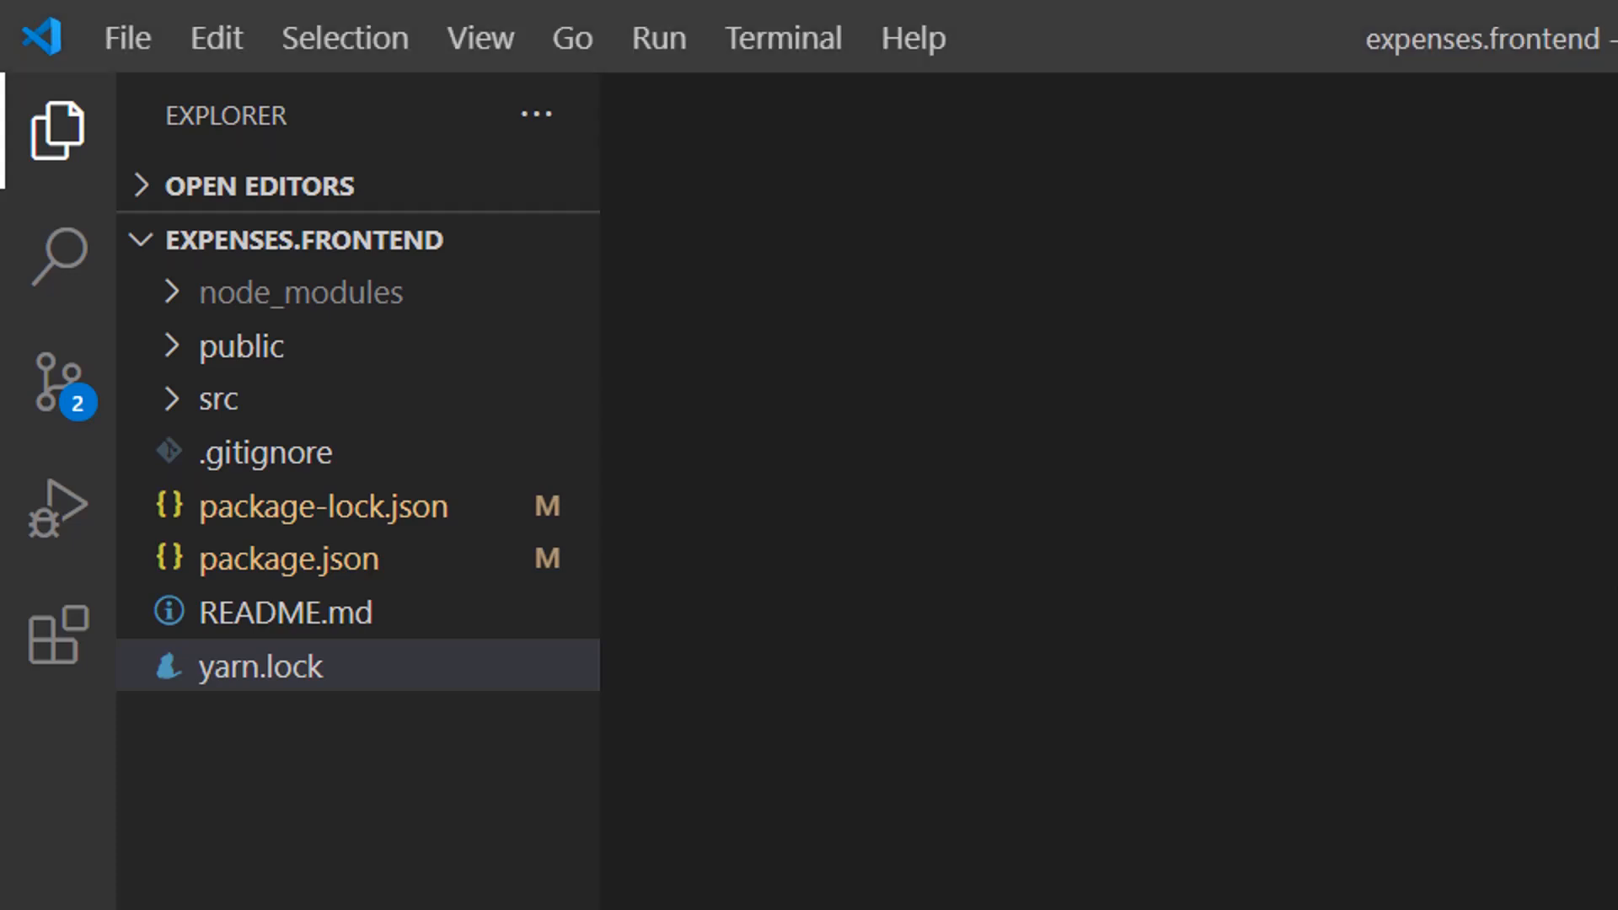
Step: Render a <ToastContainer /> inside the main div of App.js
left_click(218, 400)
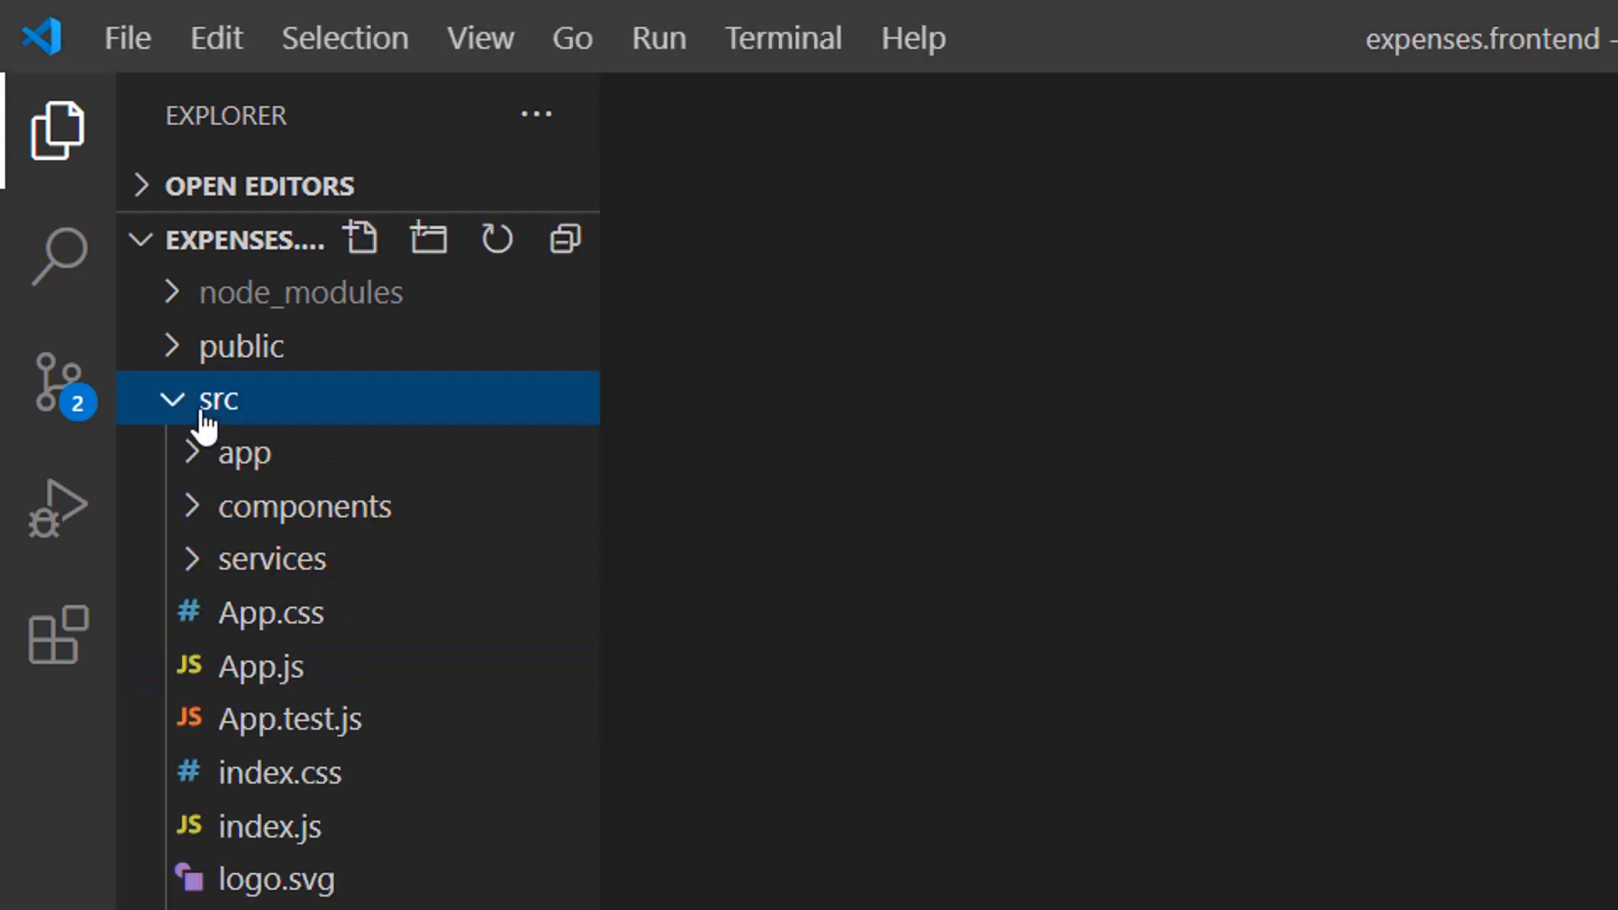
left_click(262, 666)
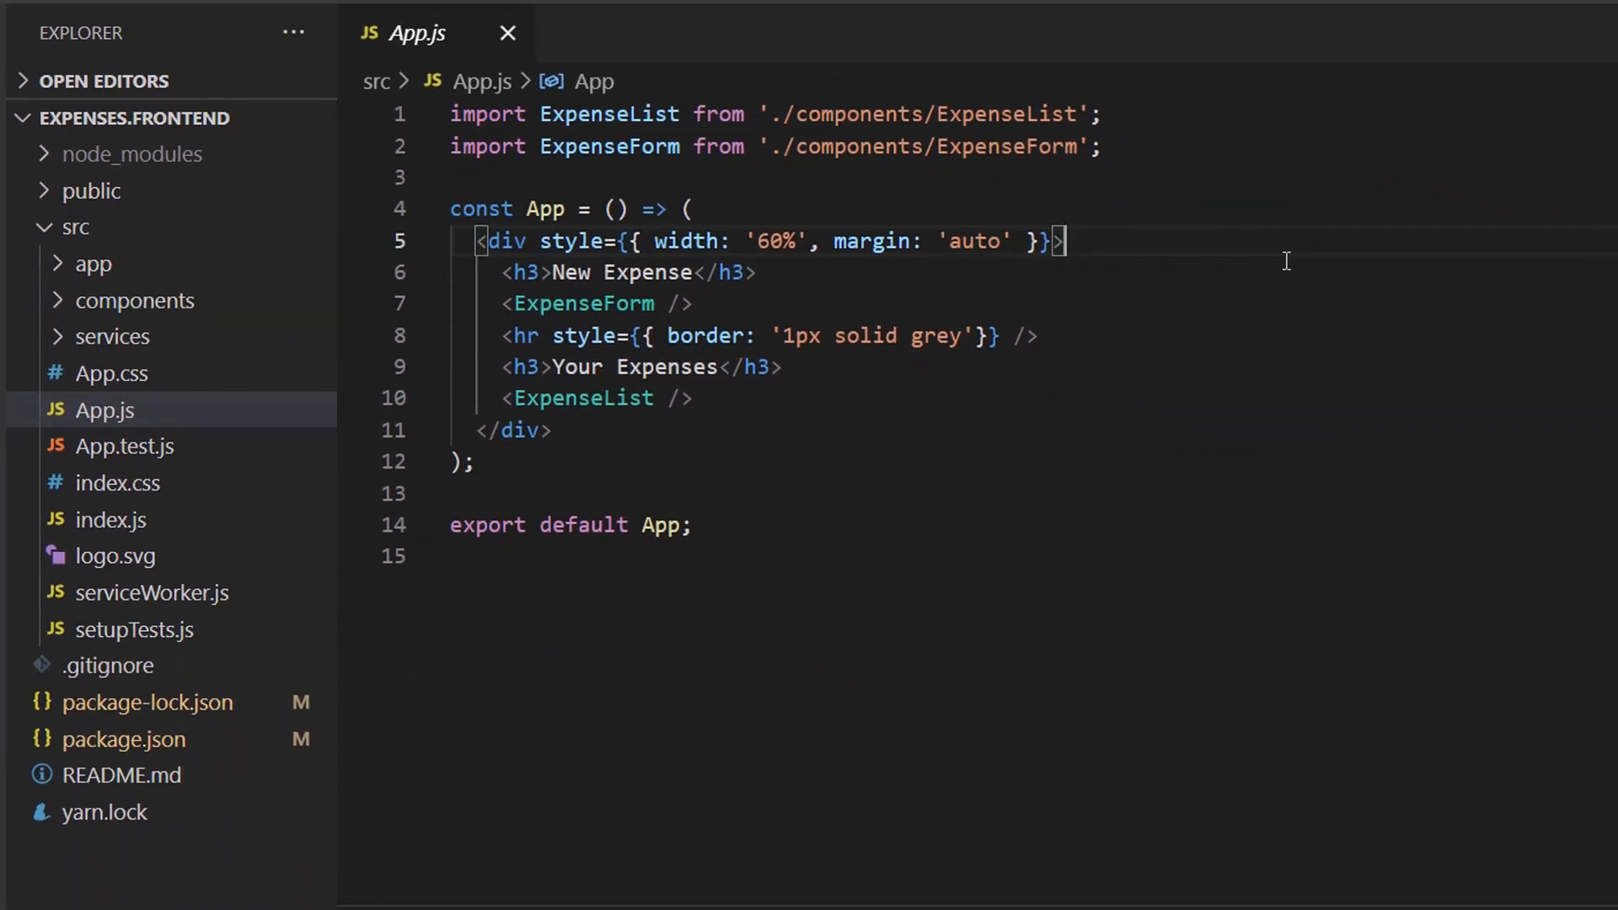
key("Enter")
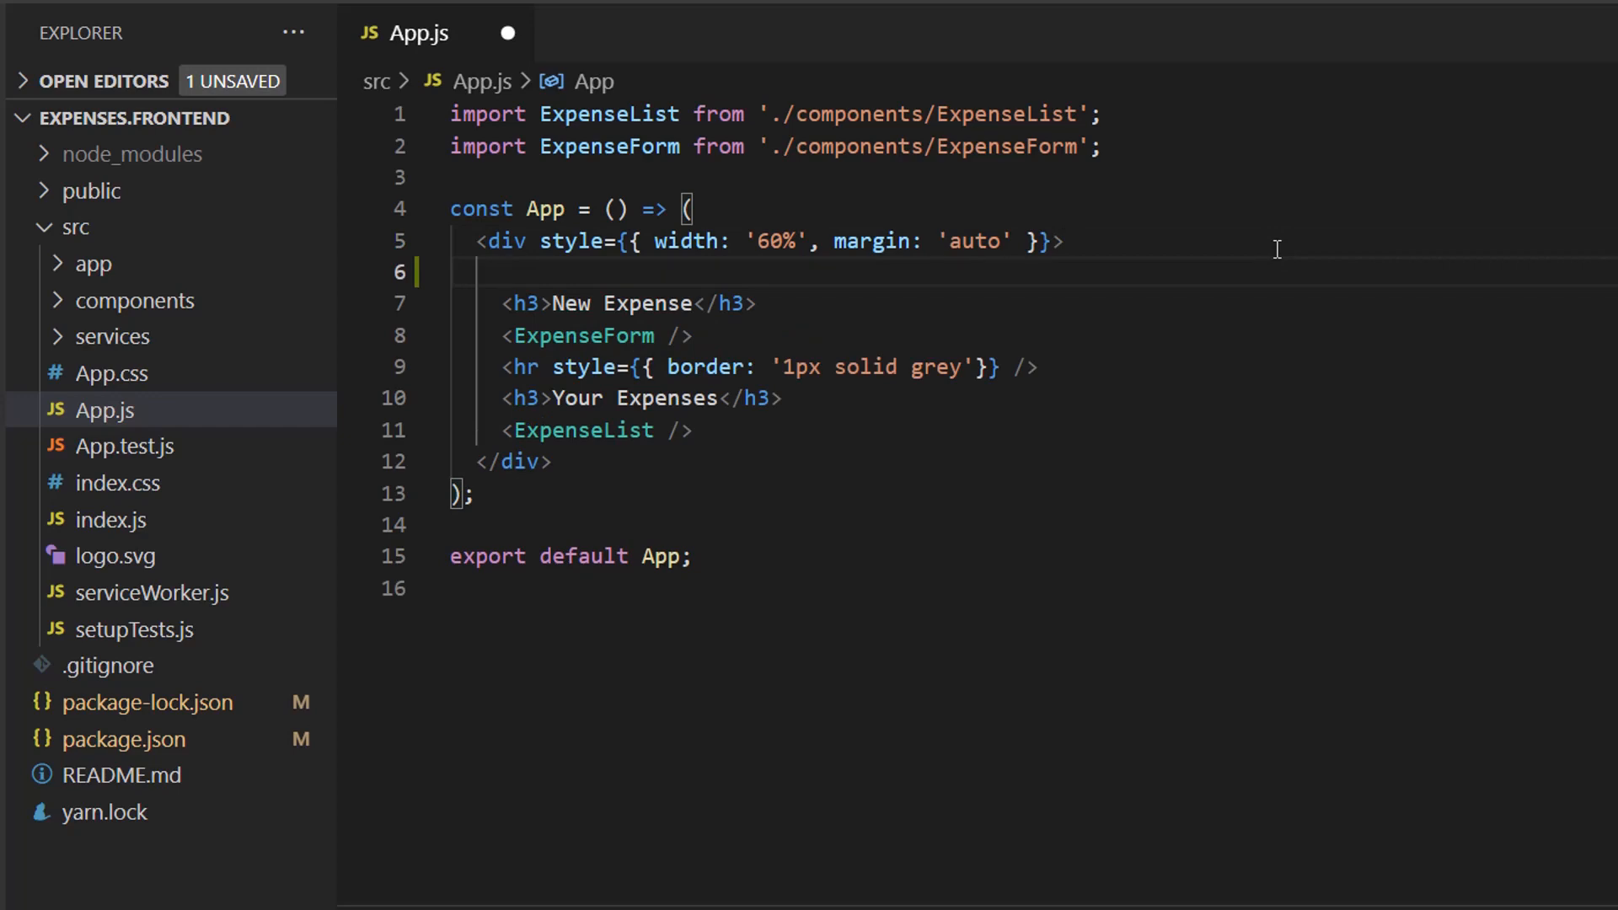
type("<Tos")
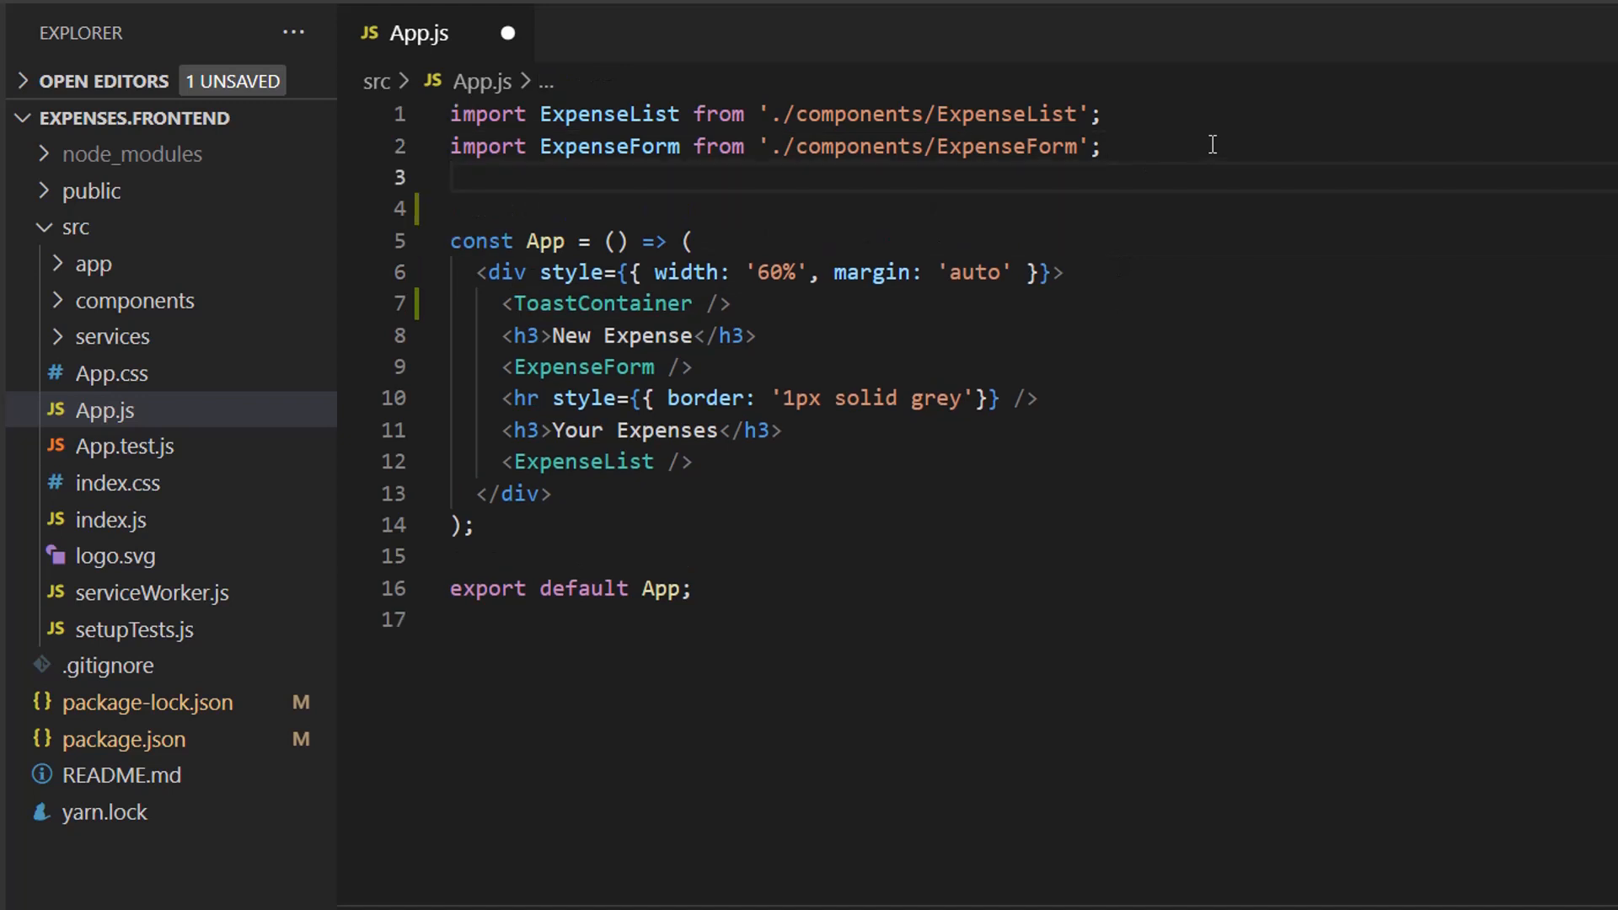
Step: Import ToastContainer from 'react-toastify' at the top of App.js
type("import { T")
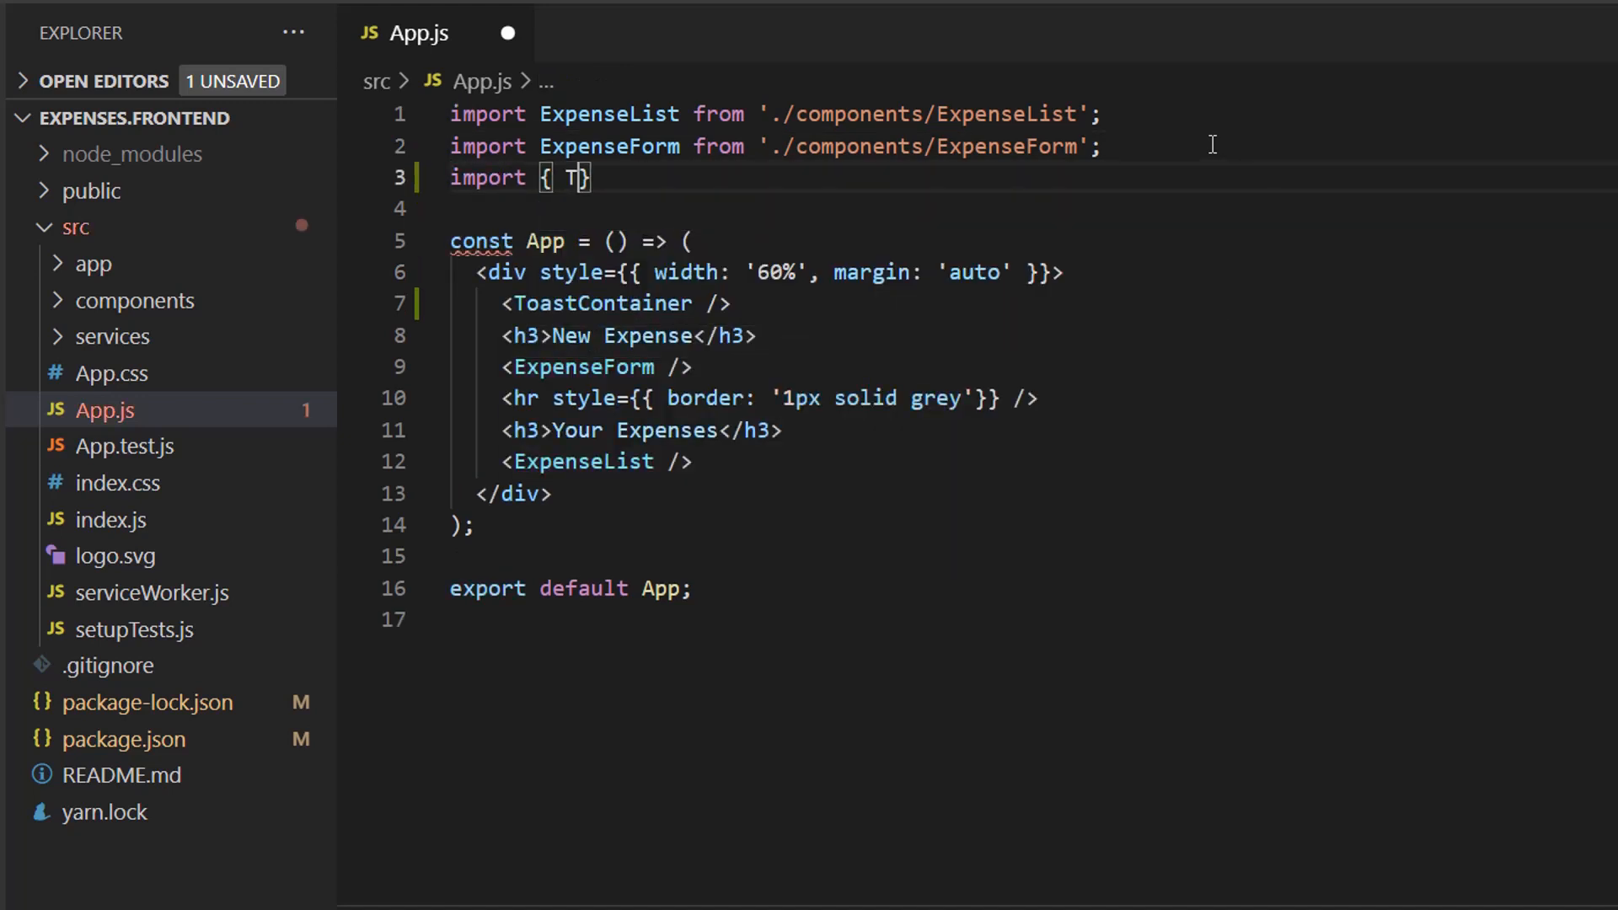
type("oastContainer")
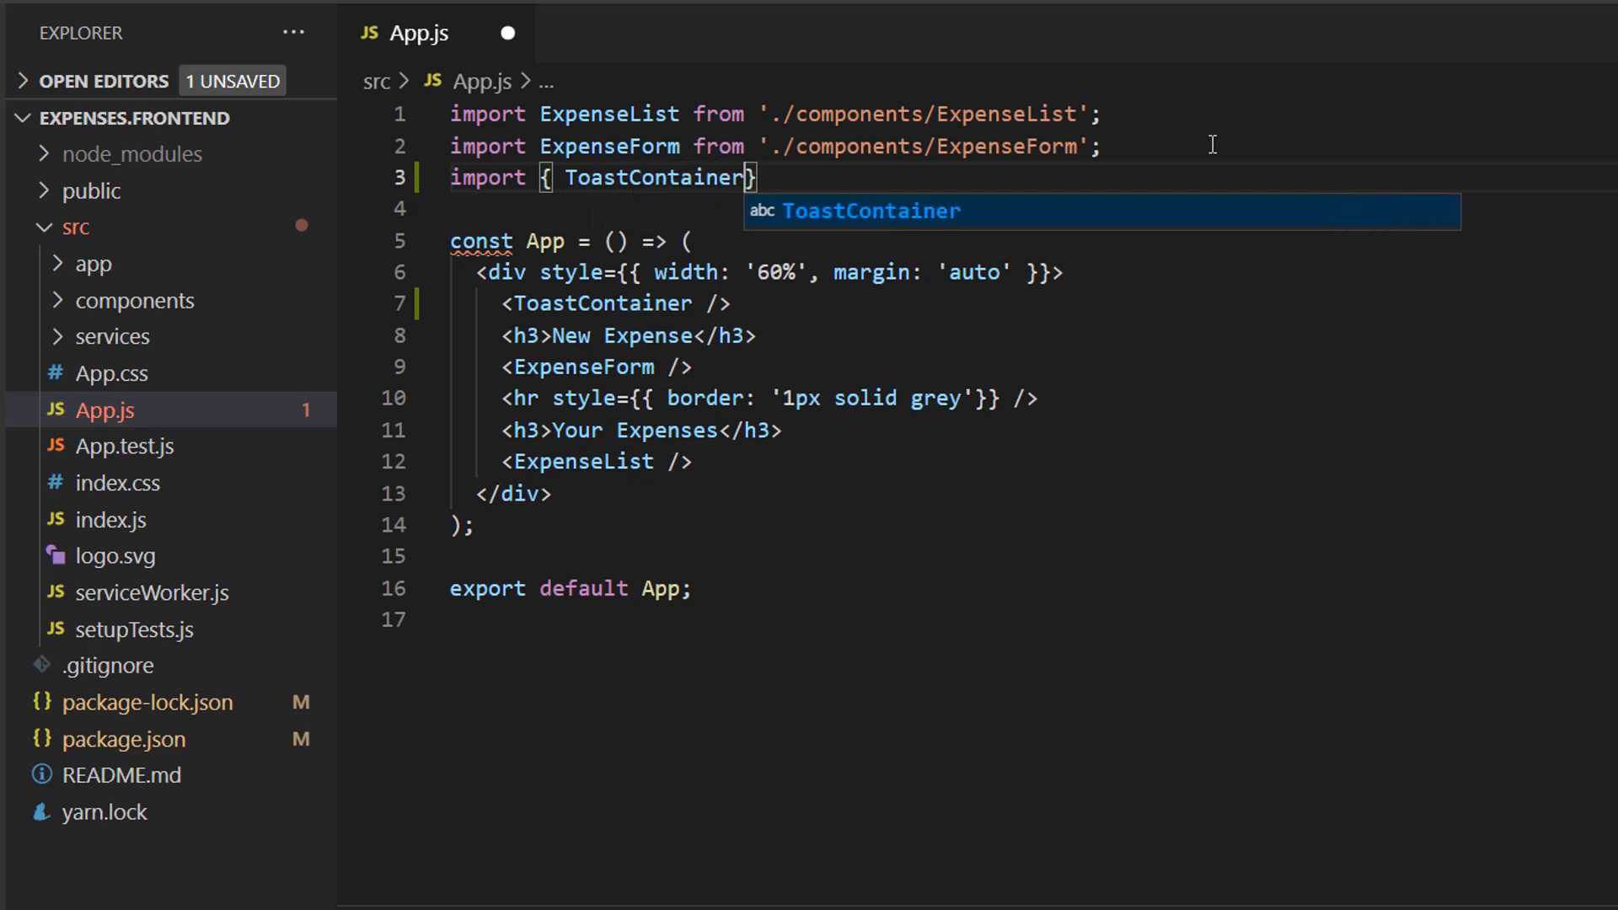
type("} from")
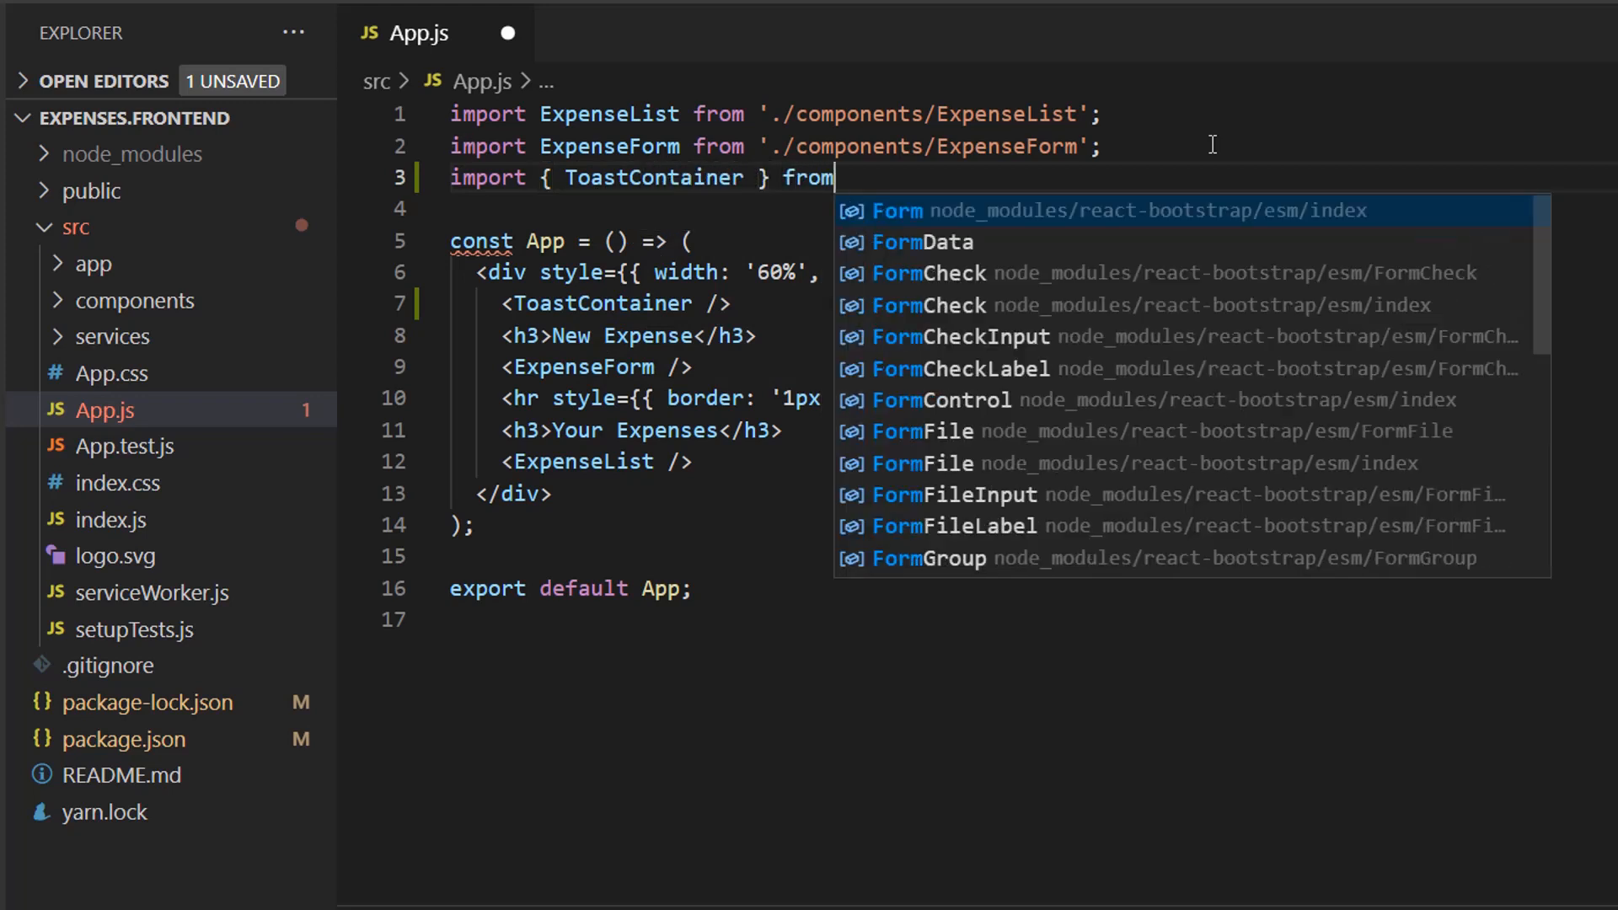
type("'react-toastify';")
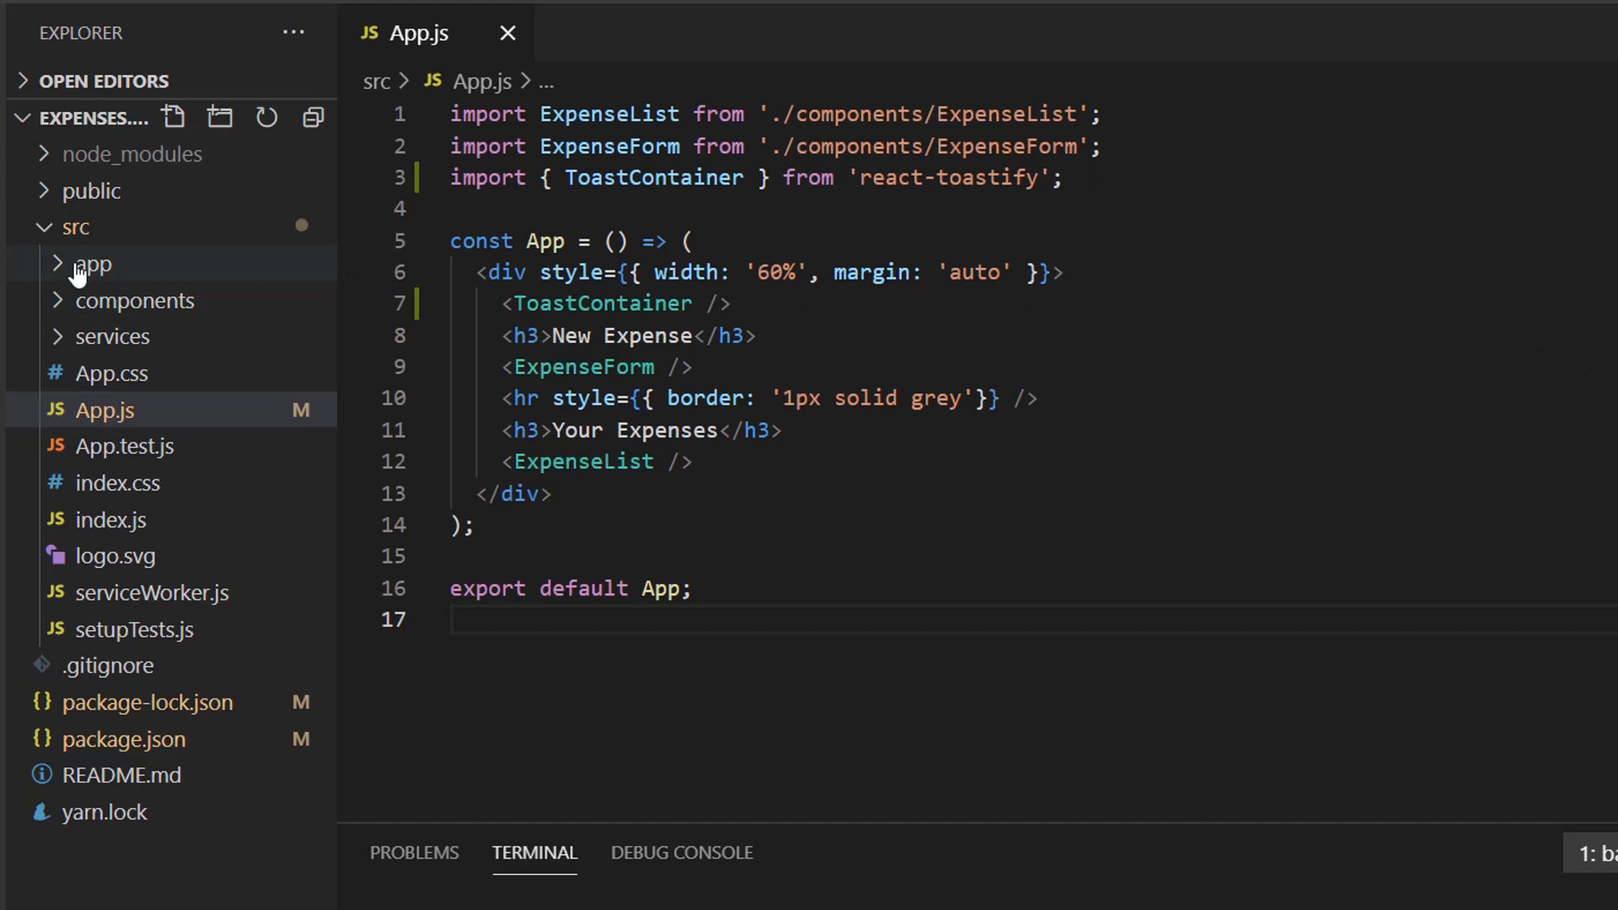
Step: Import toast from 'react-toastify' in expensesSlice.js
left_click(88, 263)
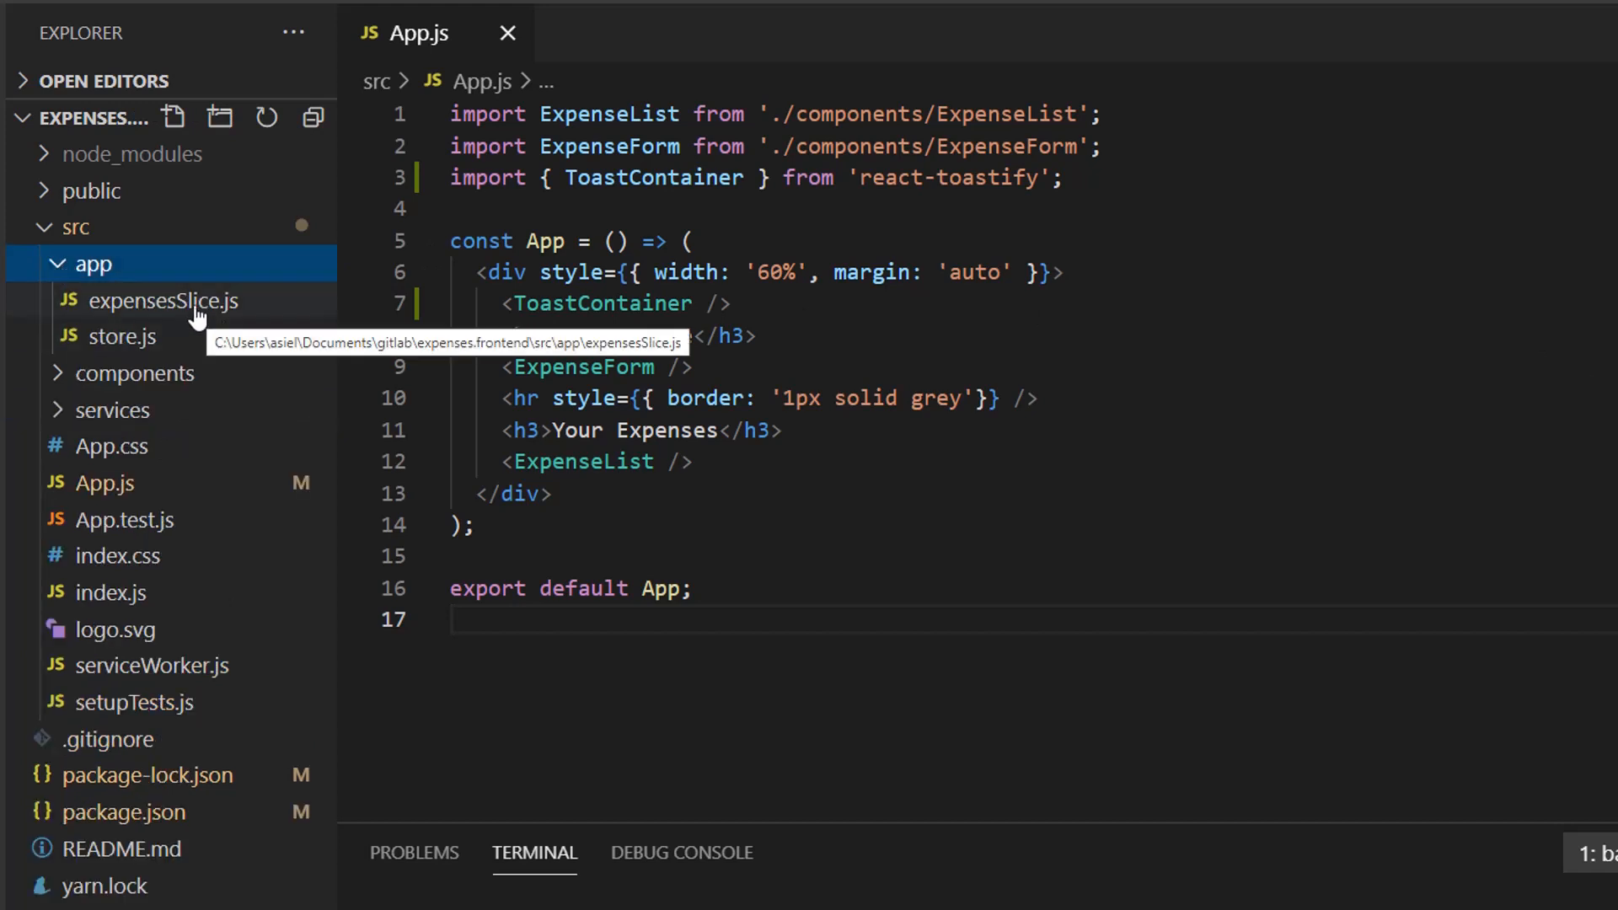
left_click(164, 300)
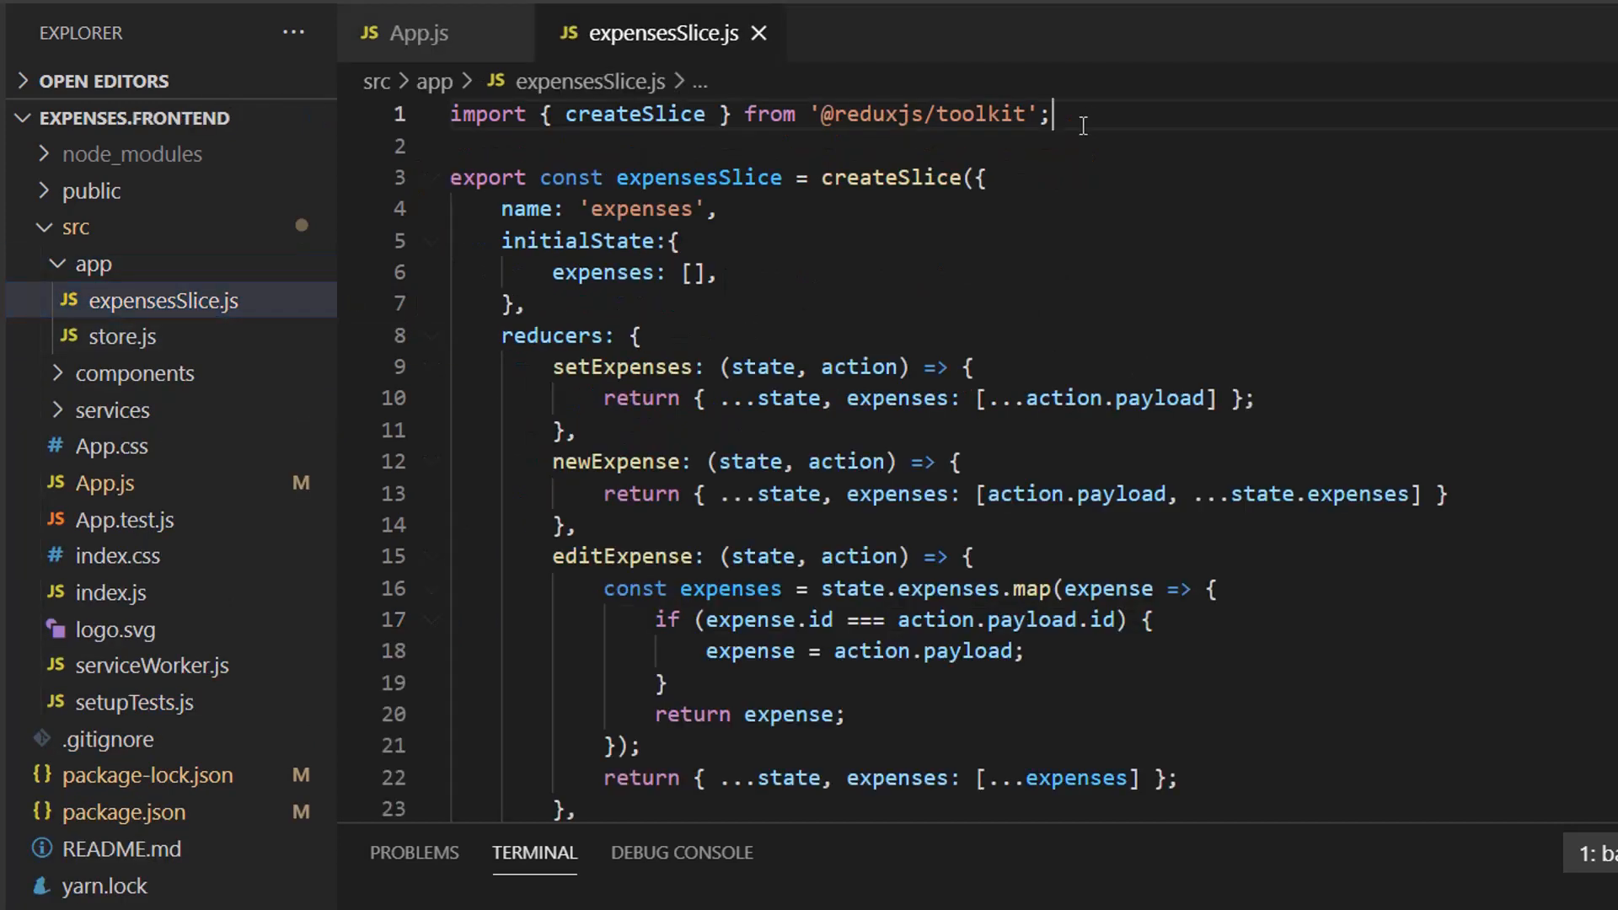
type("import { toast")
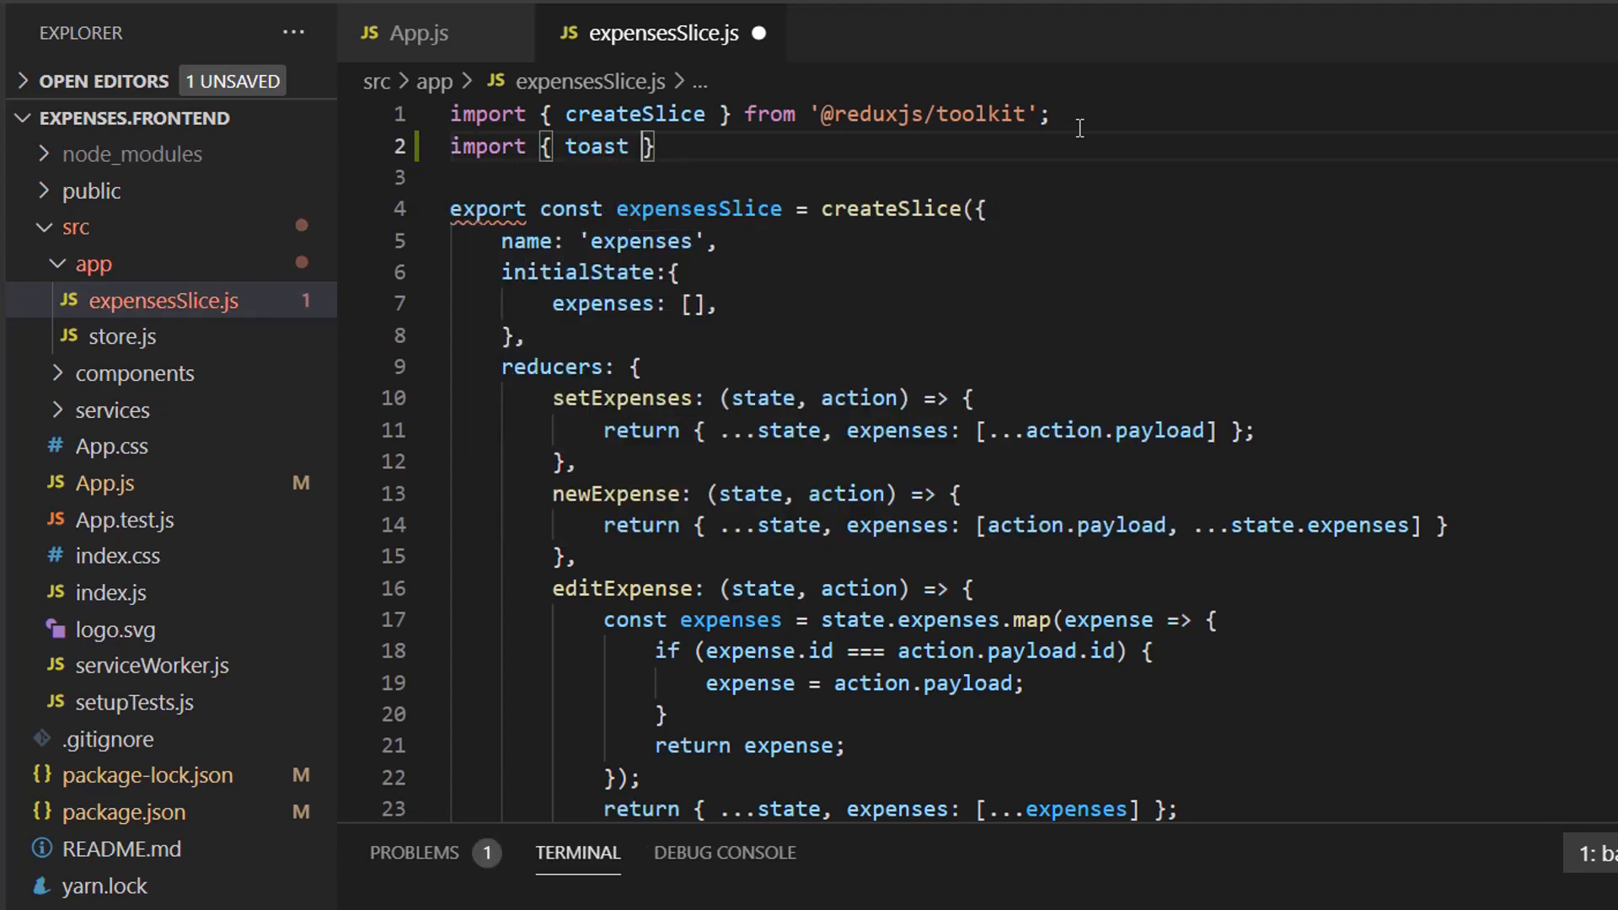
type("from 're")
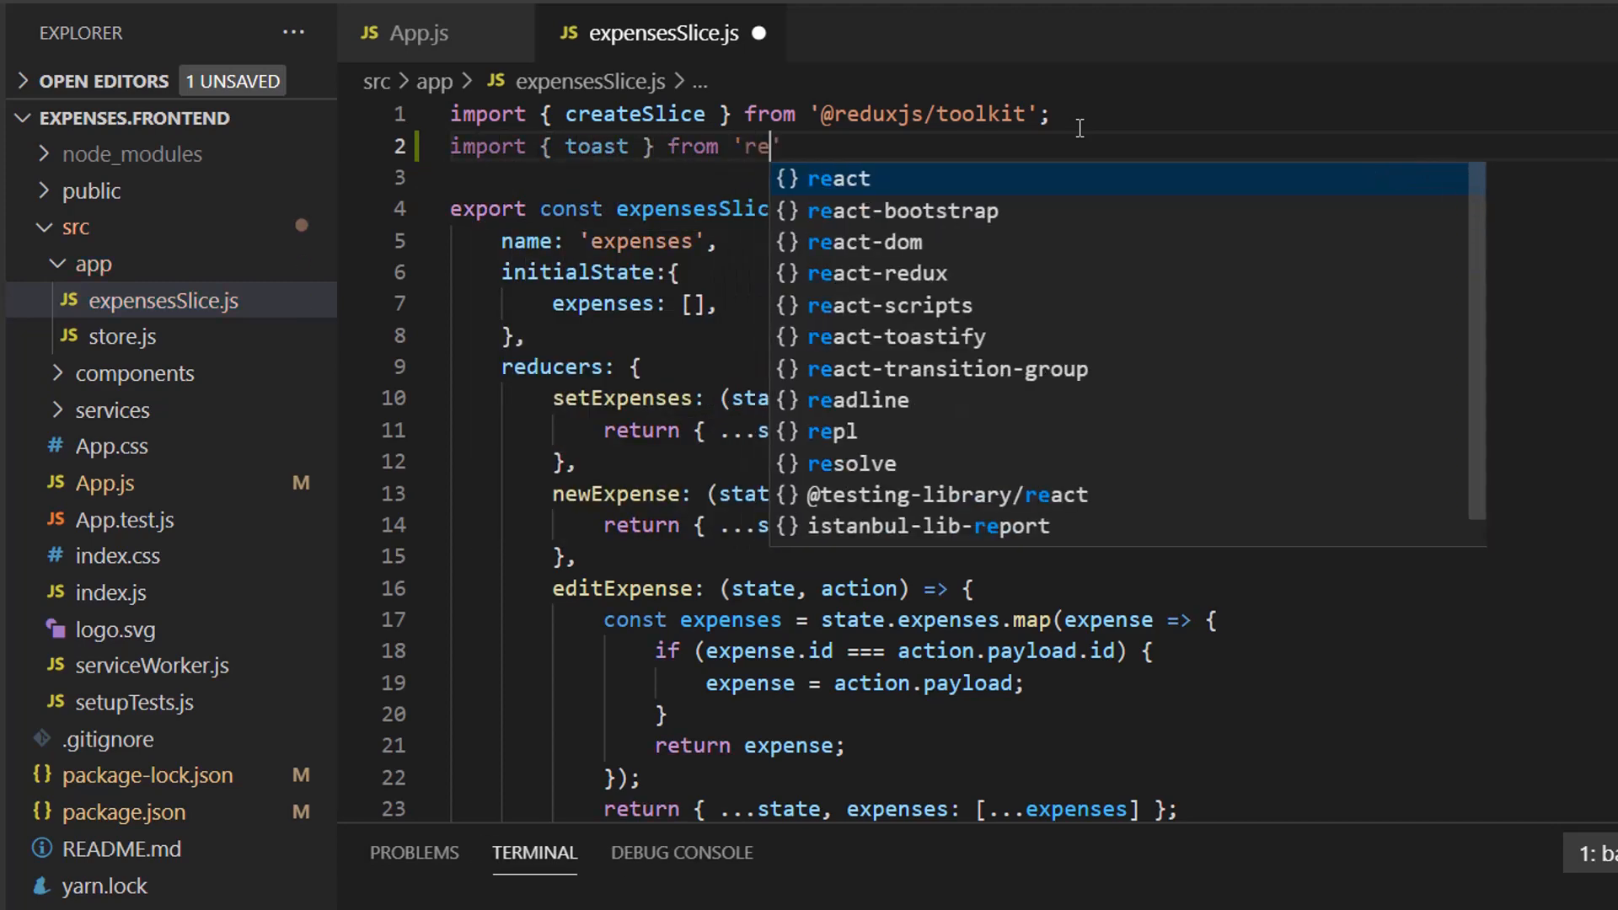
type("act-toastify")
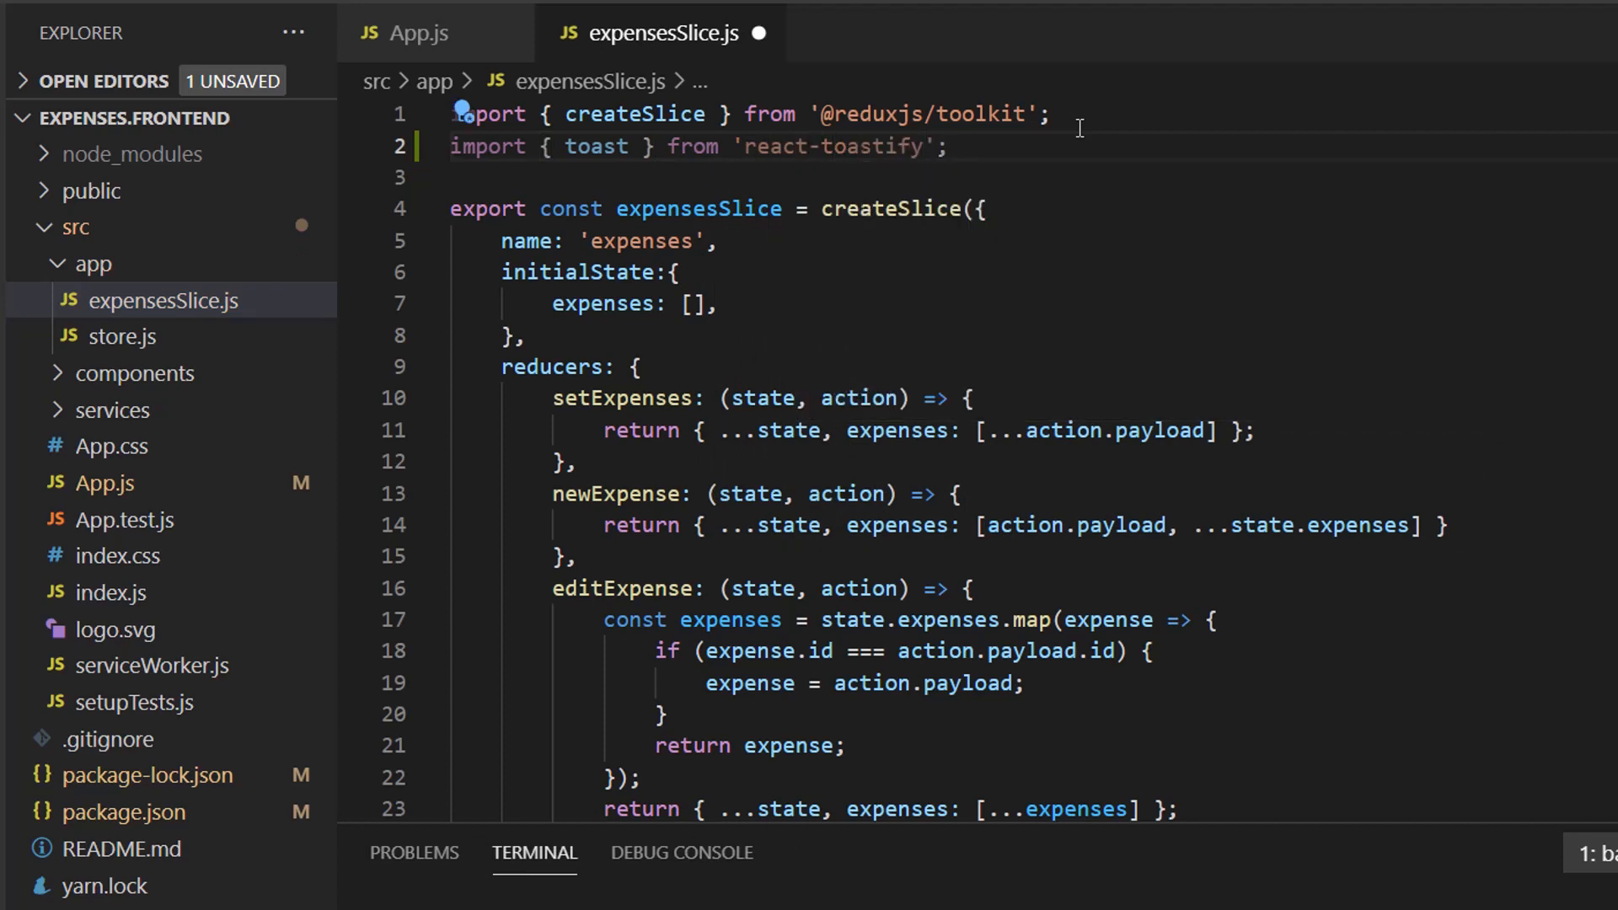
mouse_move(1068, 399)
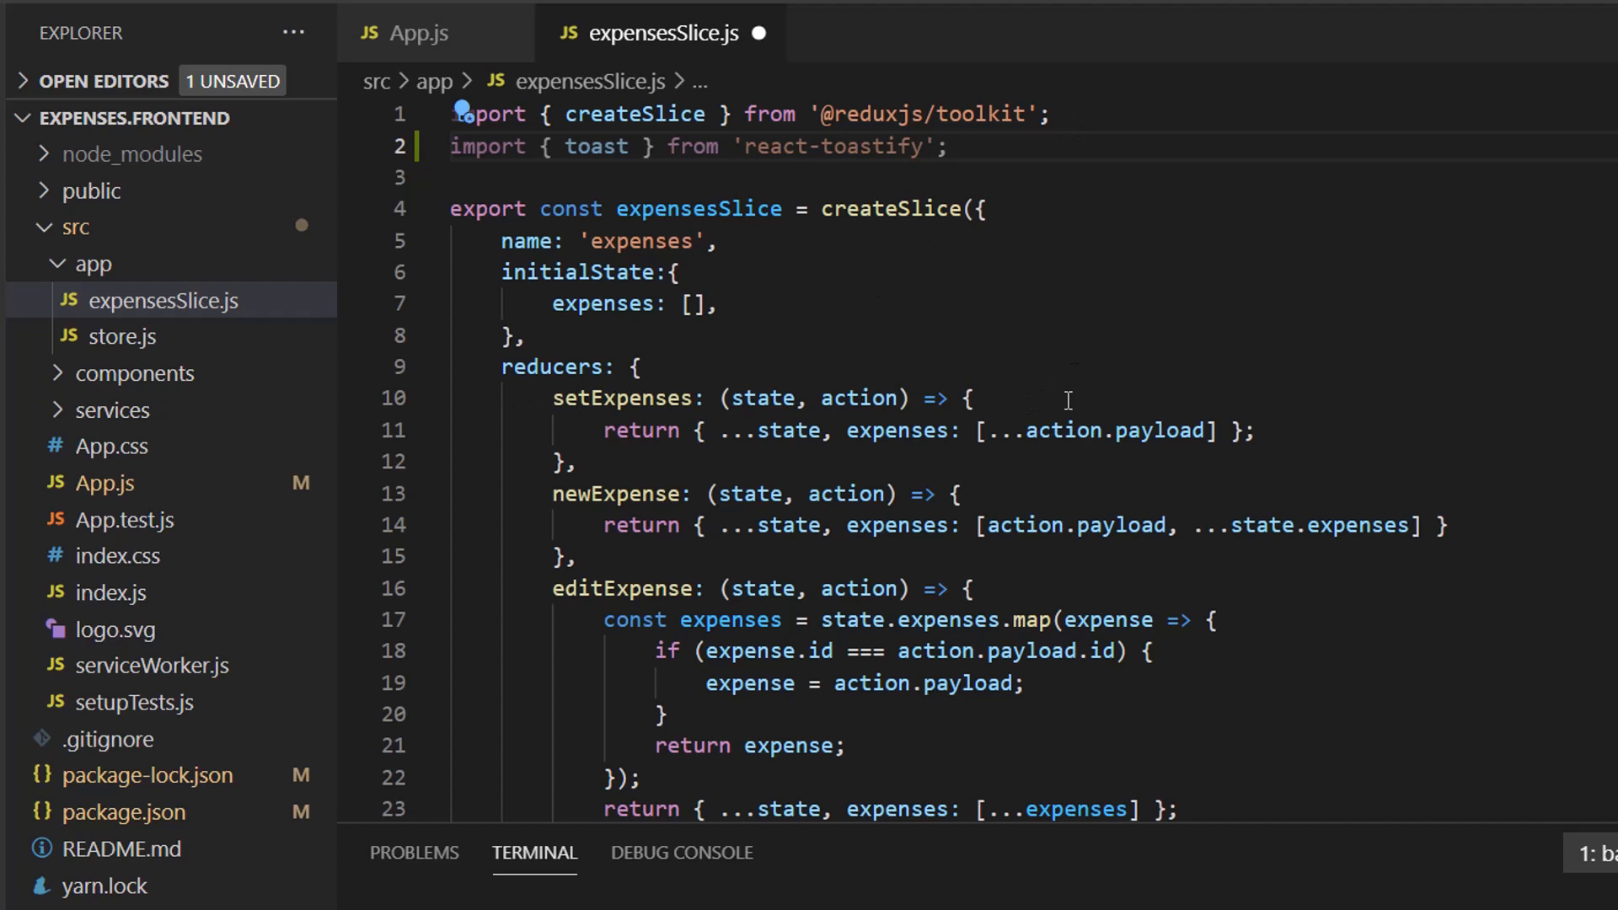
Step: Call toast.success('this is a test') inside setExpenses and save the file
key("Enter")
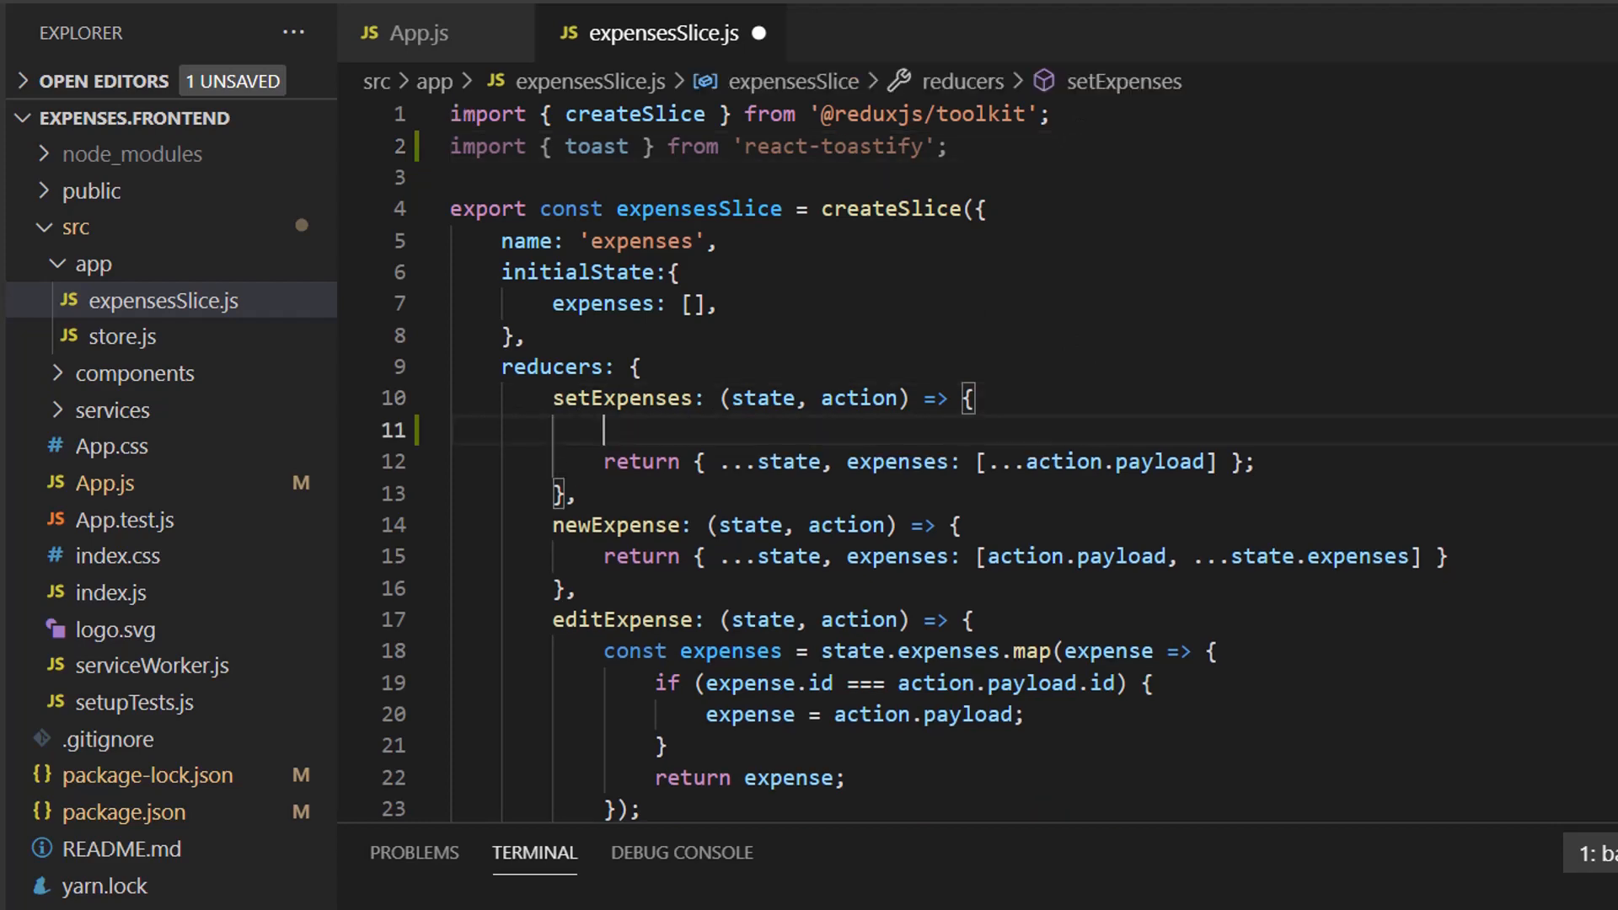
type("toast.success('t")
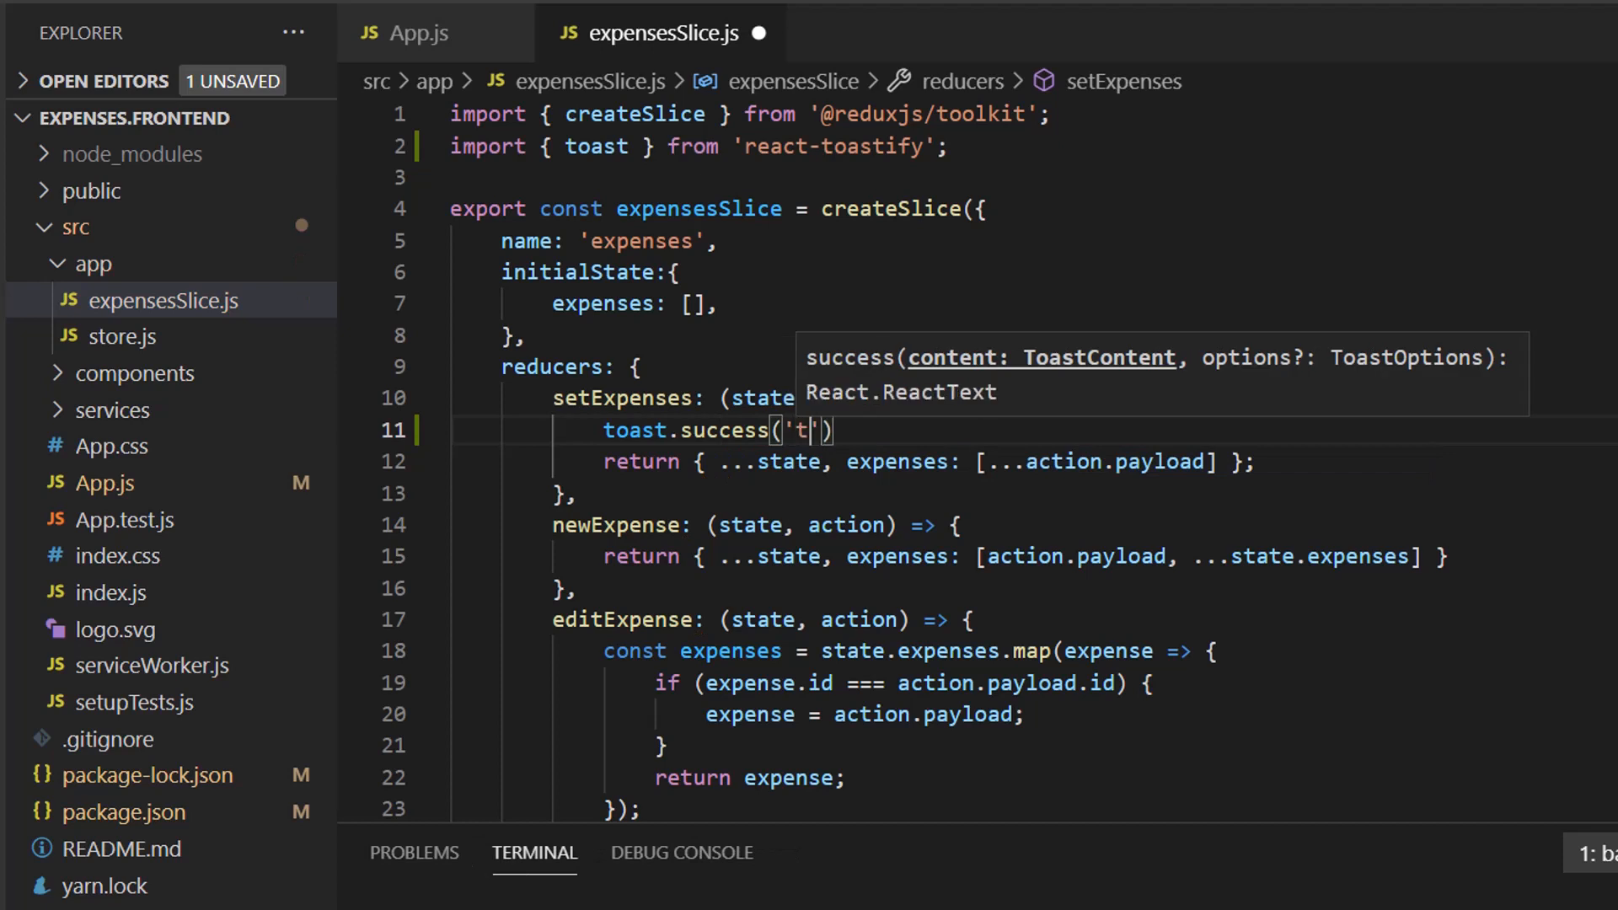
type("his is a te")
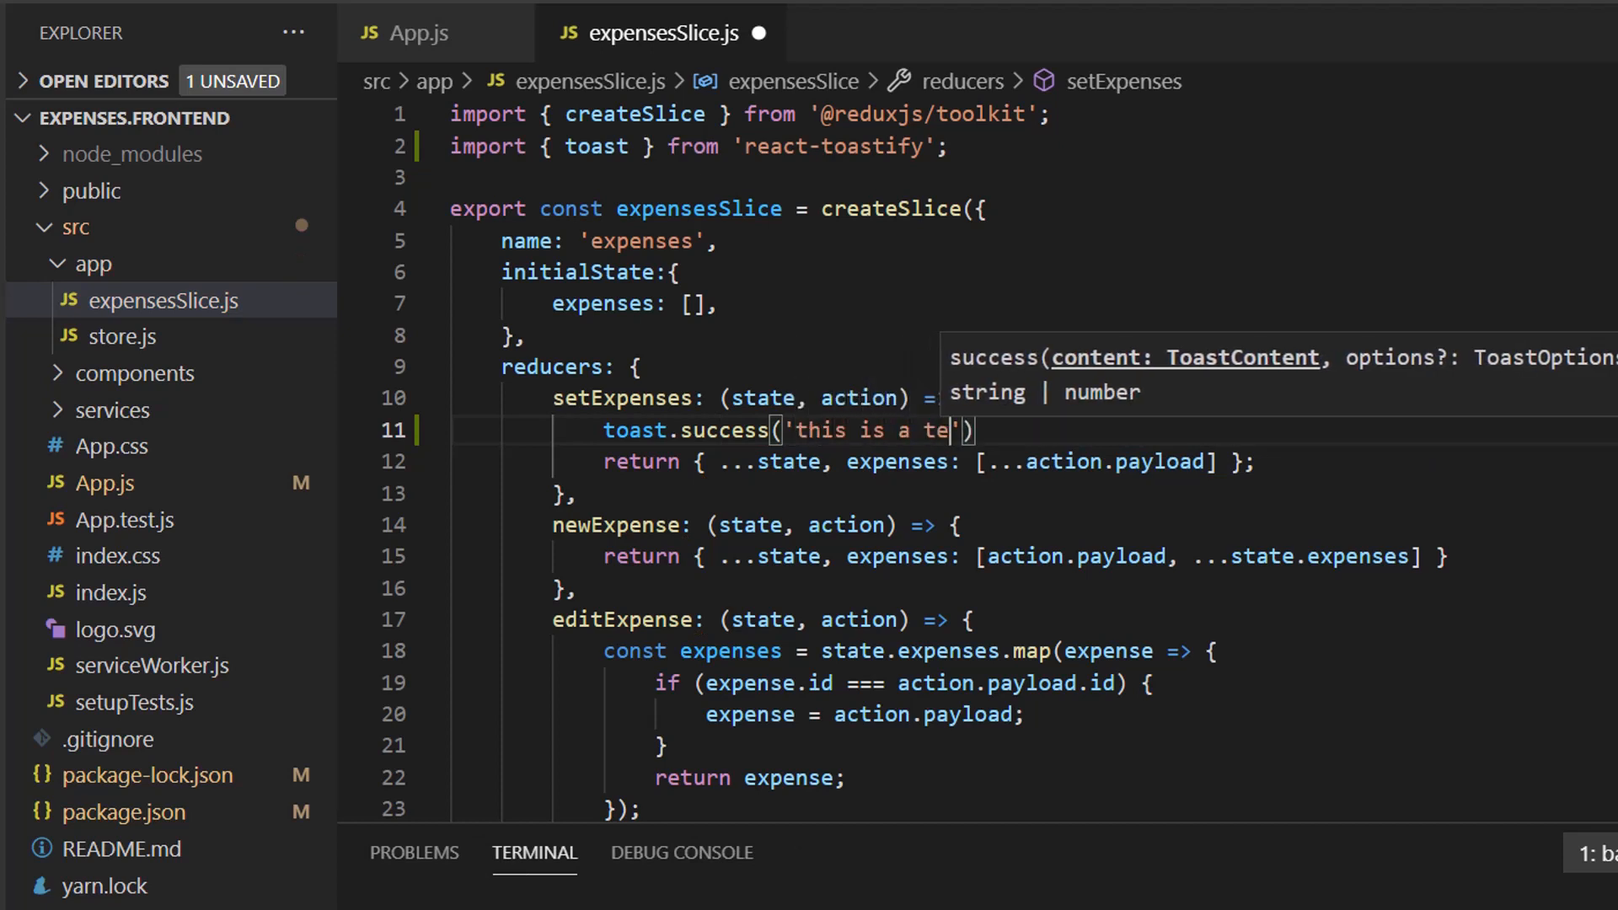
type("st")
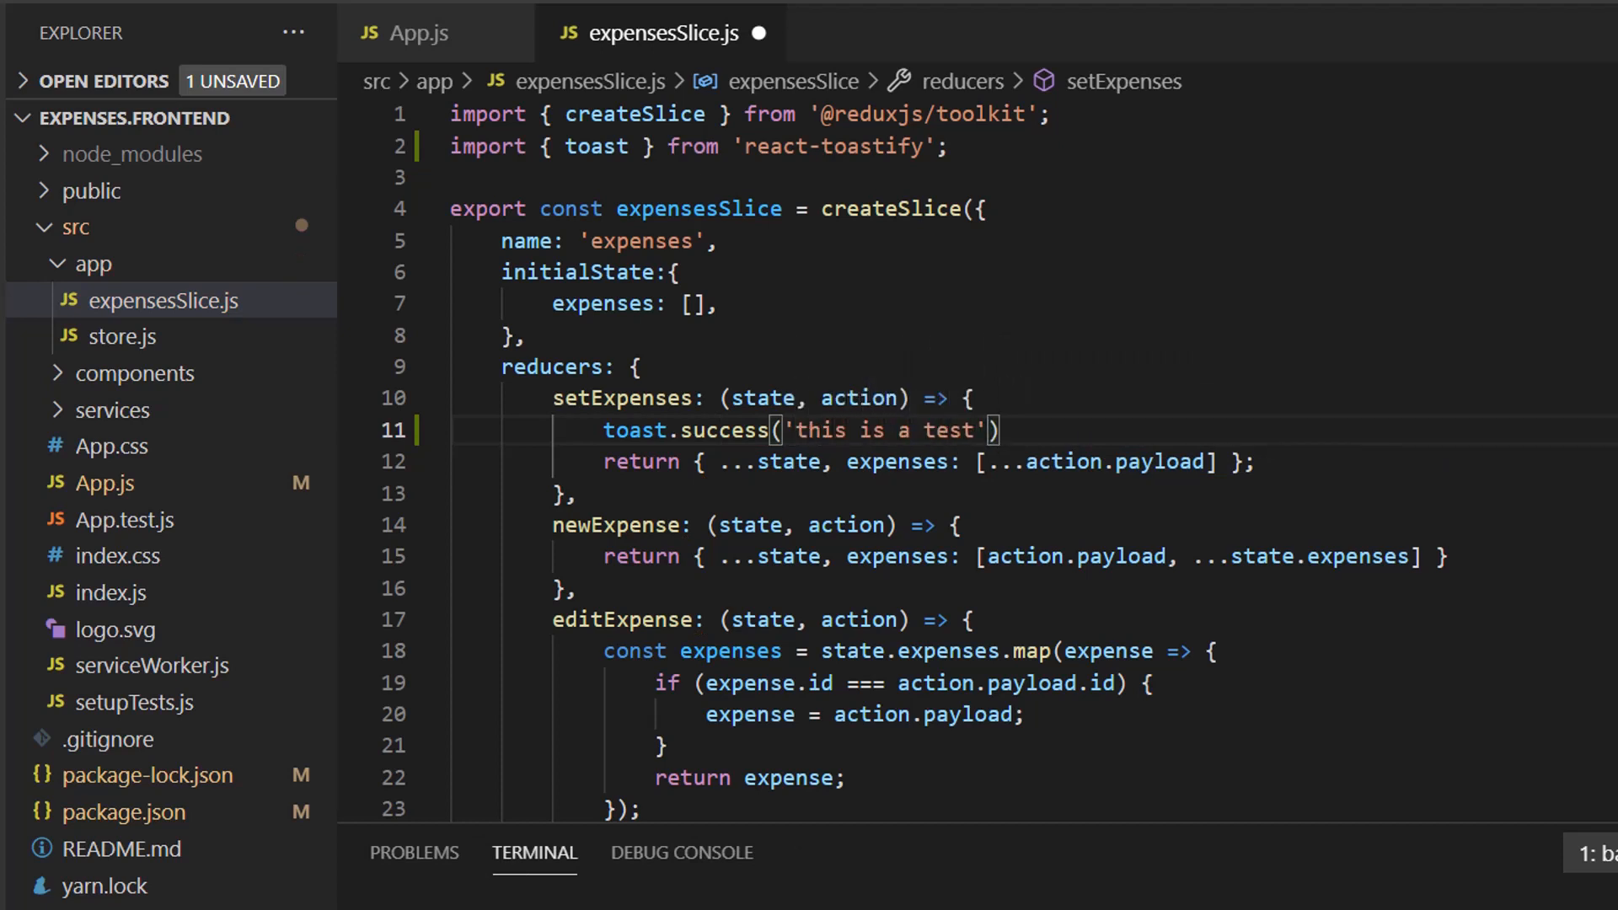
key("Ctrl+s")
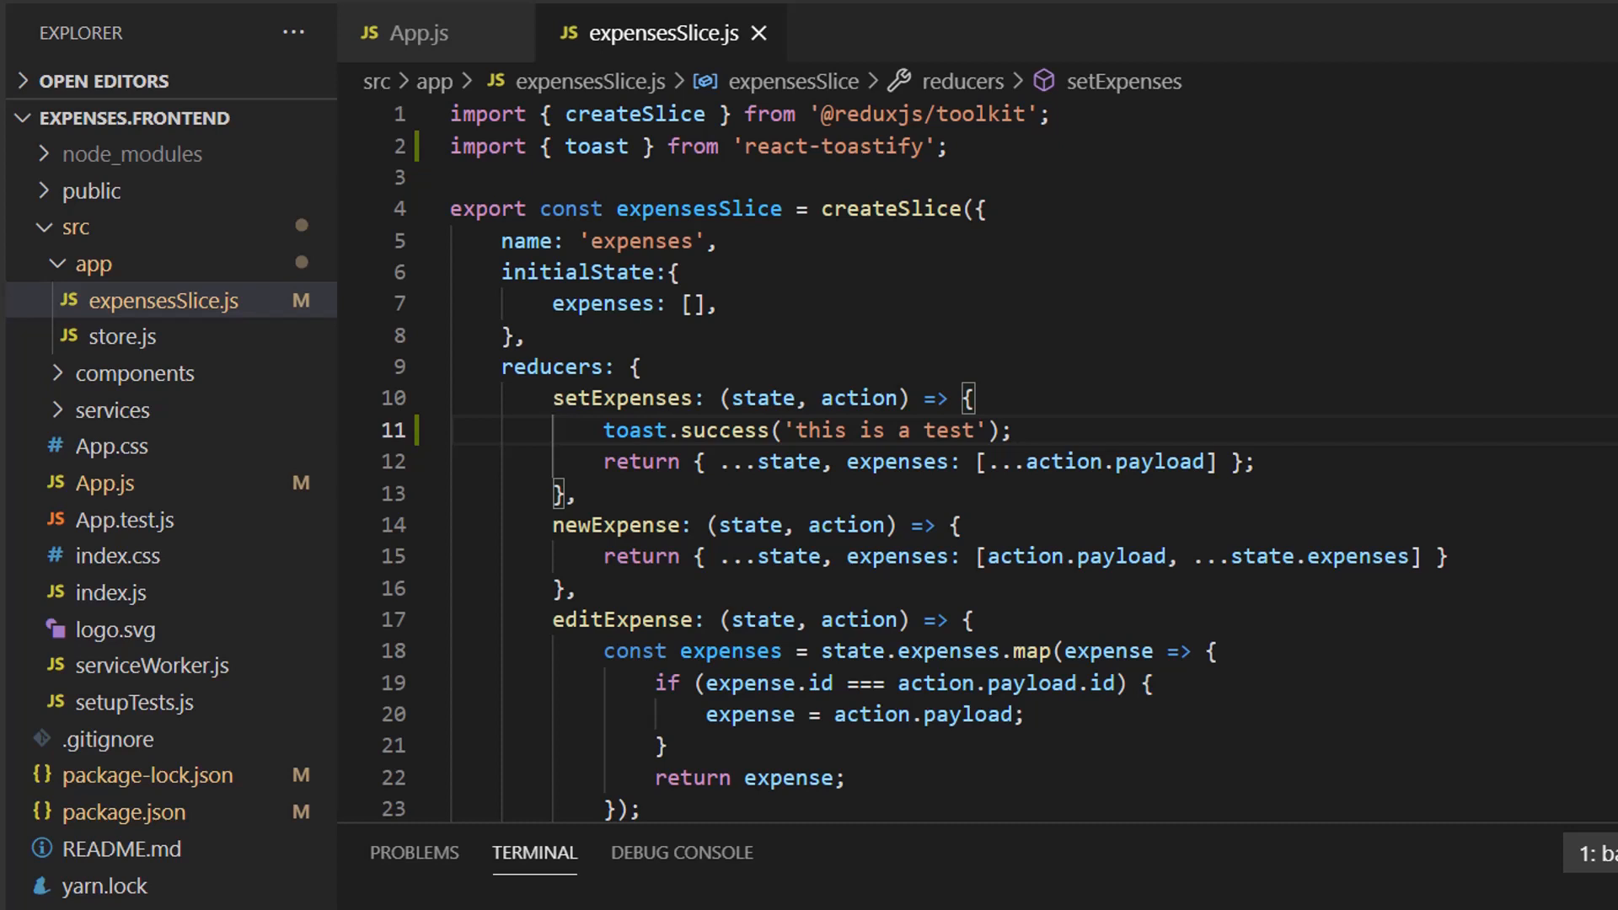
mouse_move(1333, 351)
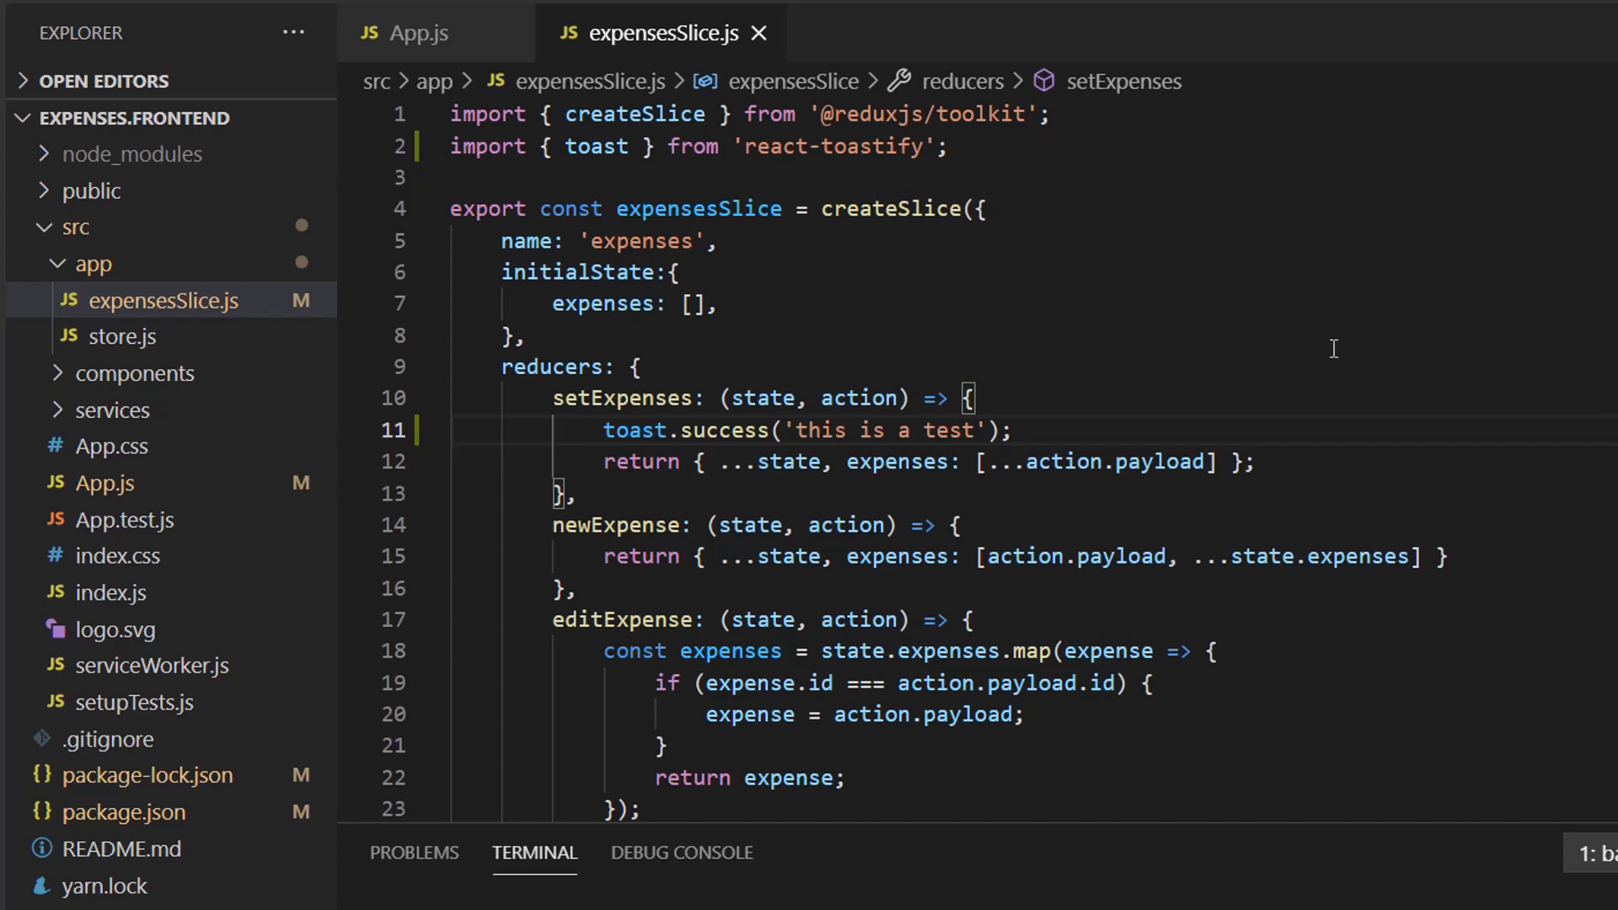
Step: Import 'react-toastify/dist/ReactToastify.css' in index.js and start the app with npm start
left_click(111, 592)
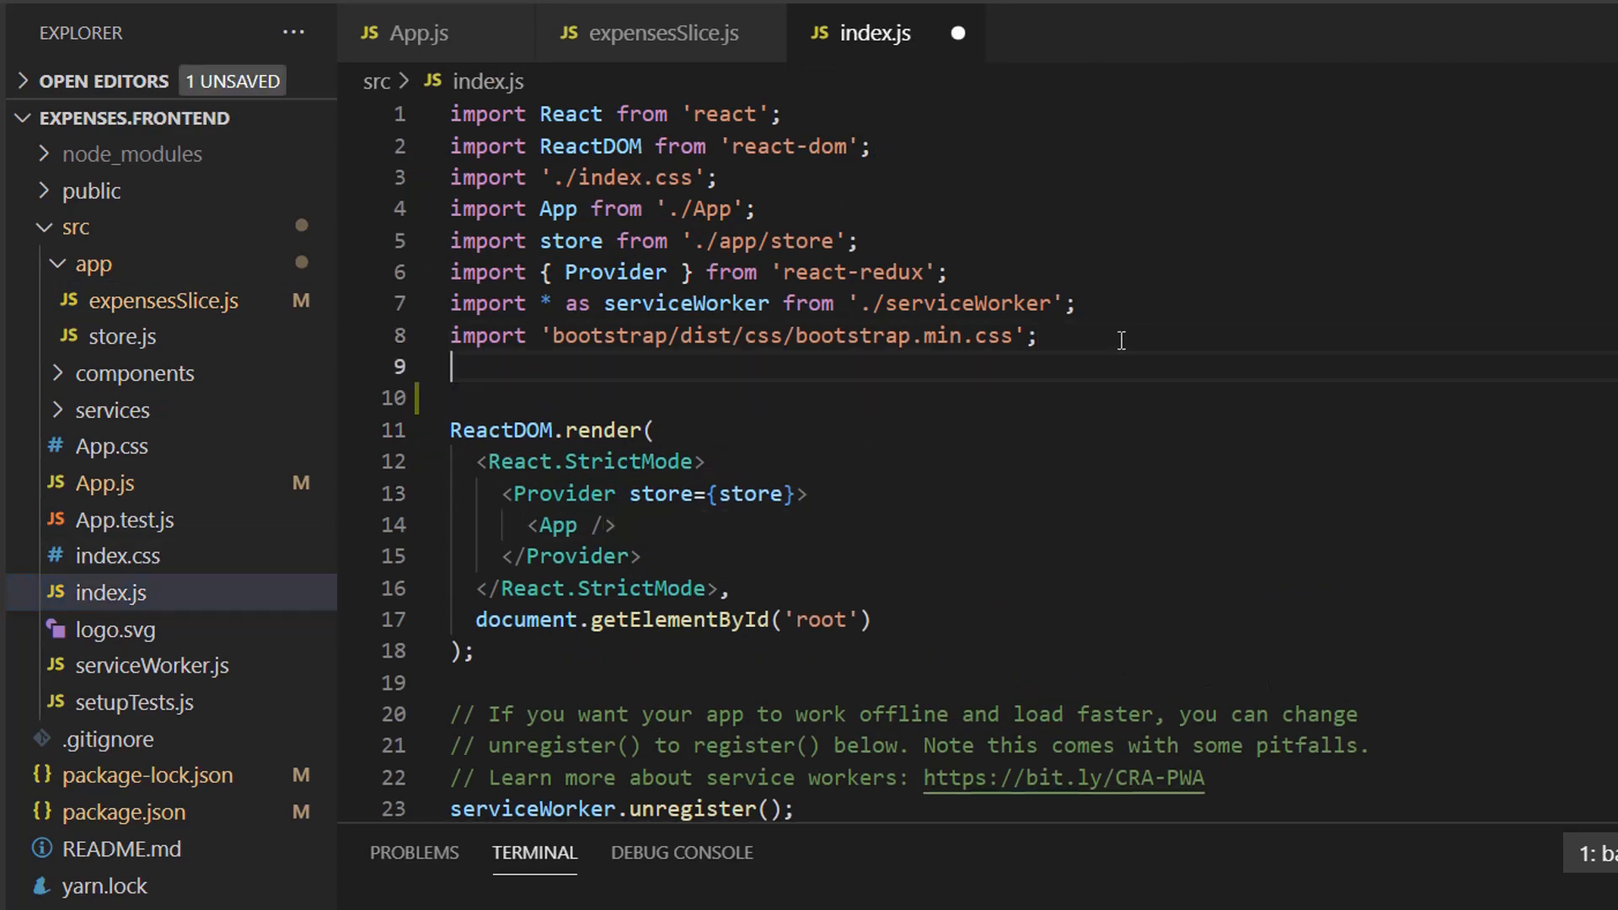
type("import 'react-toastify/dist/ReactToastify.css';")
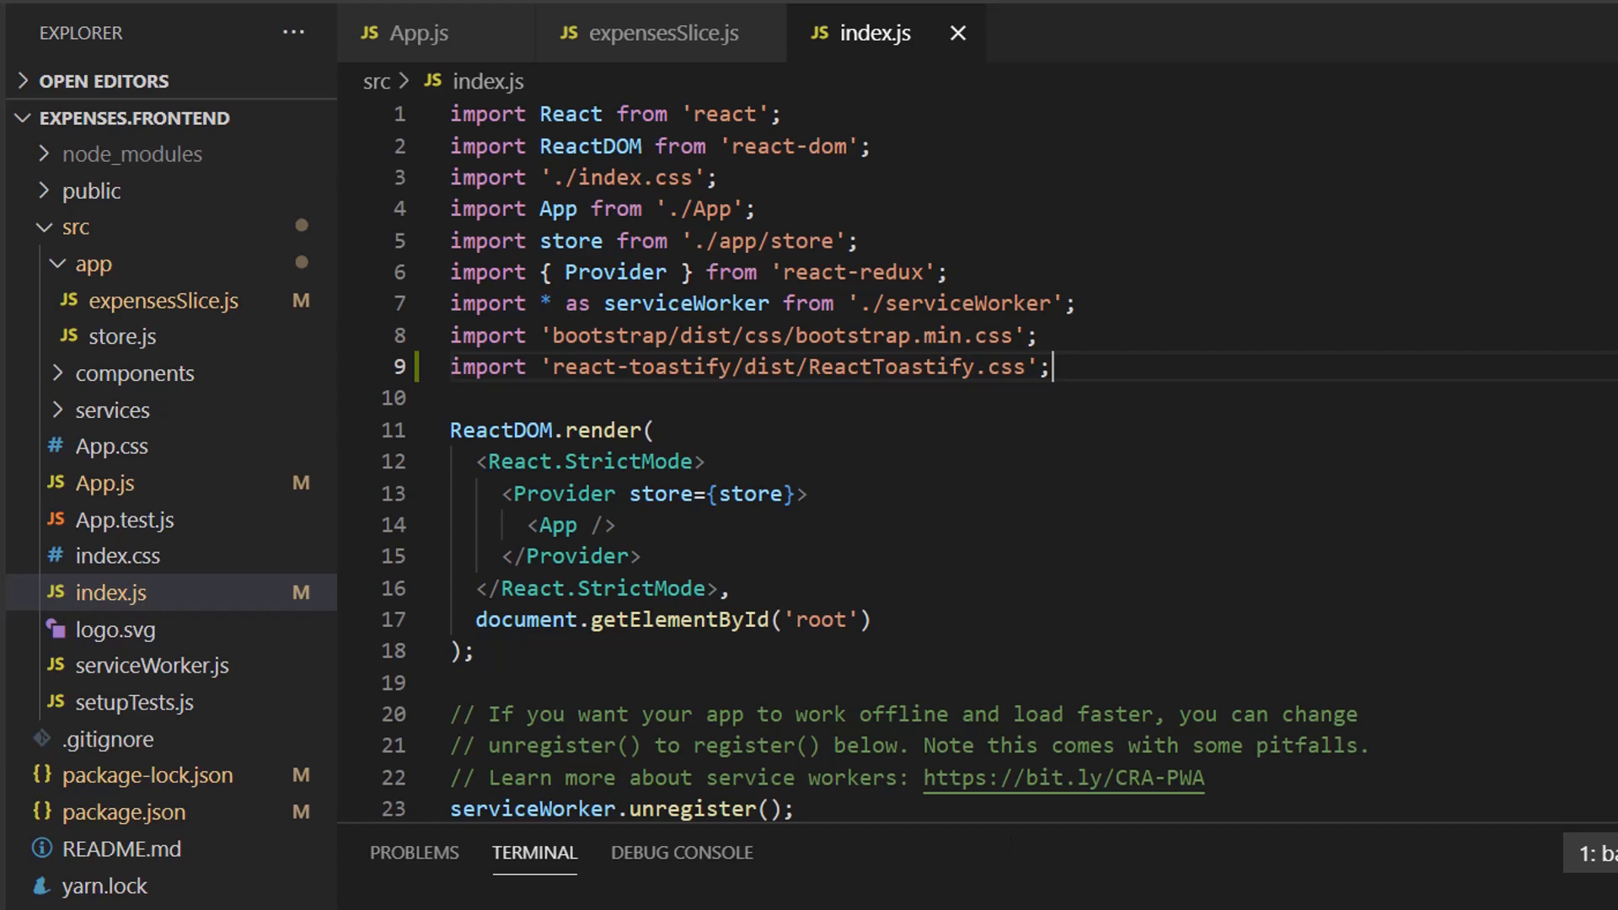
type("npm st")
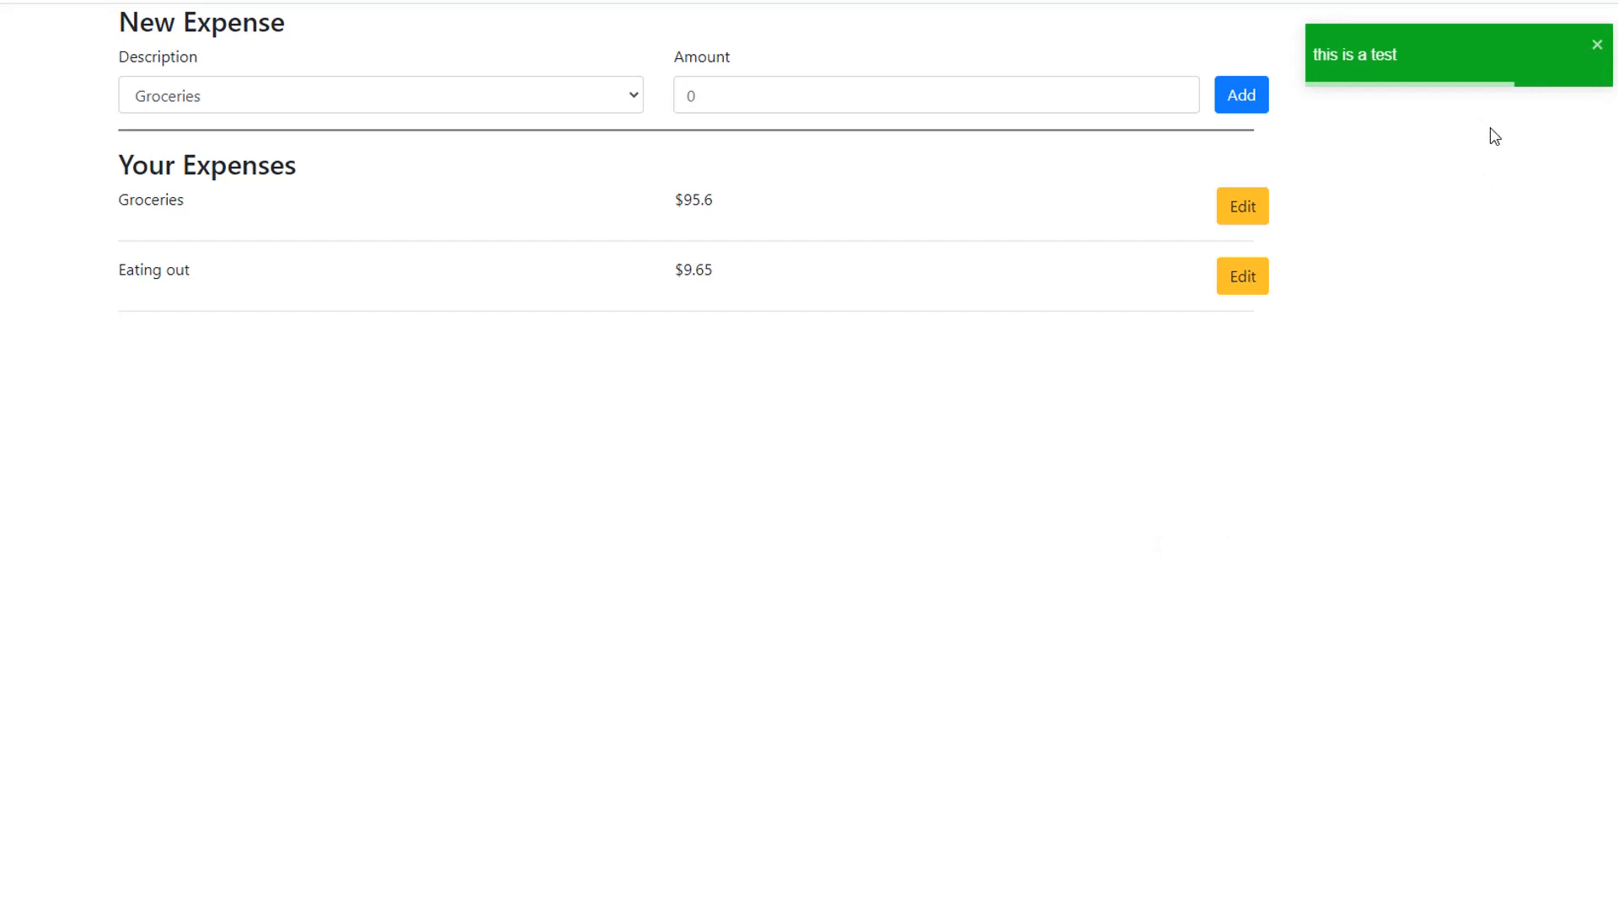
mouse_move(1464, 60)
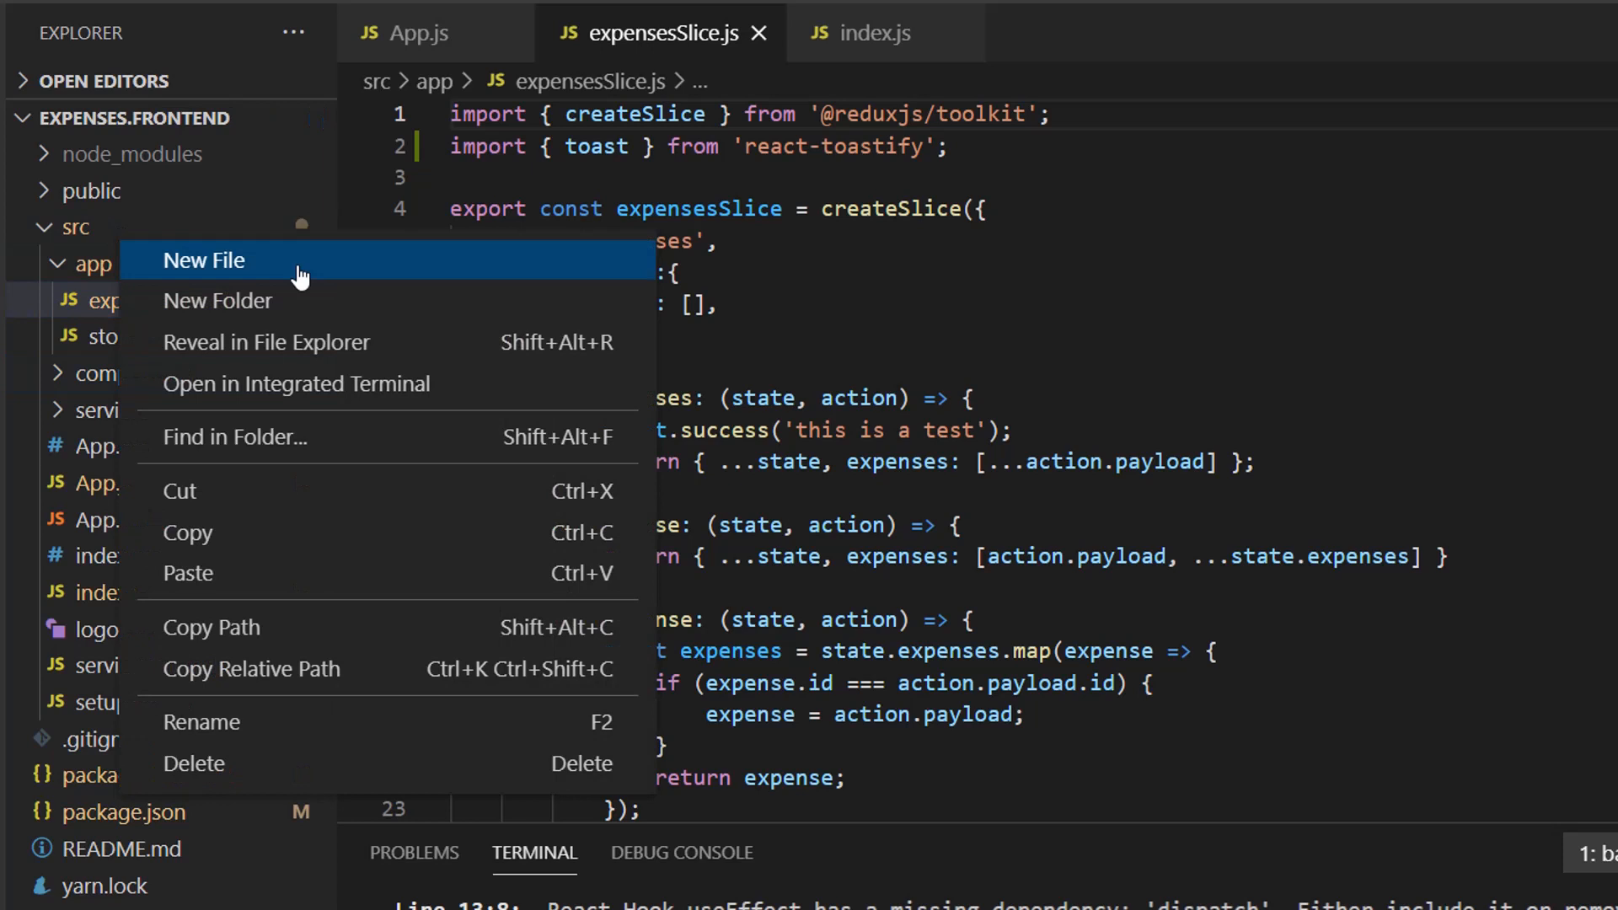
Step: Create a middlewares folder under src containing a new ToastMiddleware.js file
left_click(204, 260)
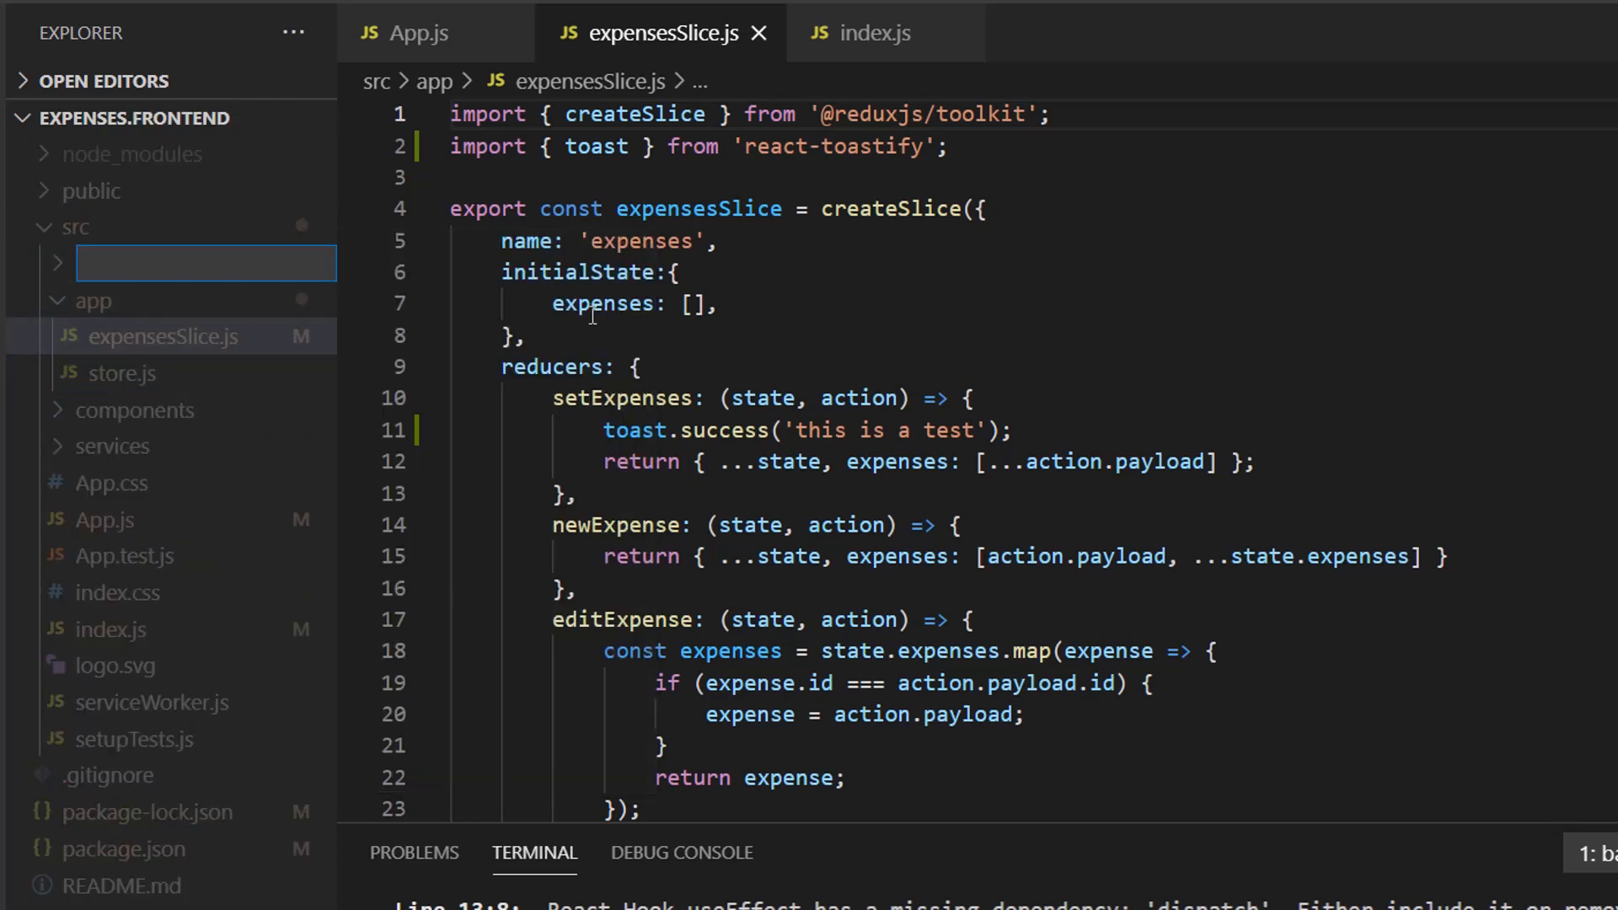
type("middlewa")
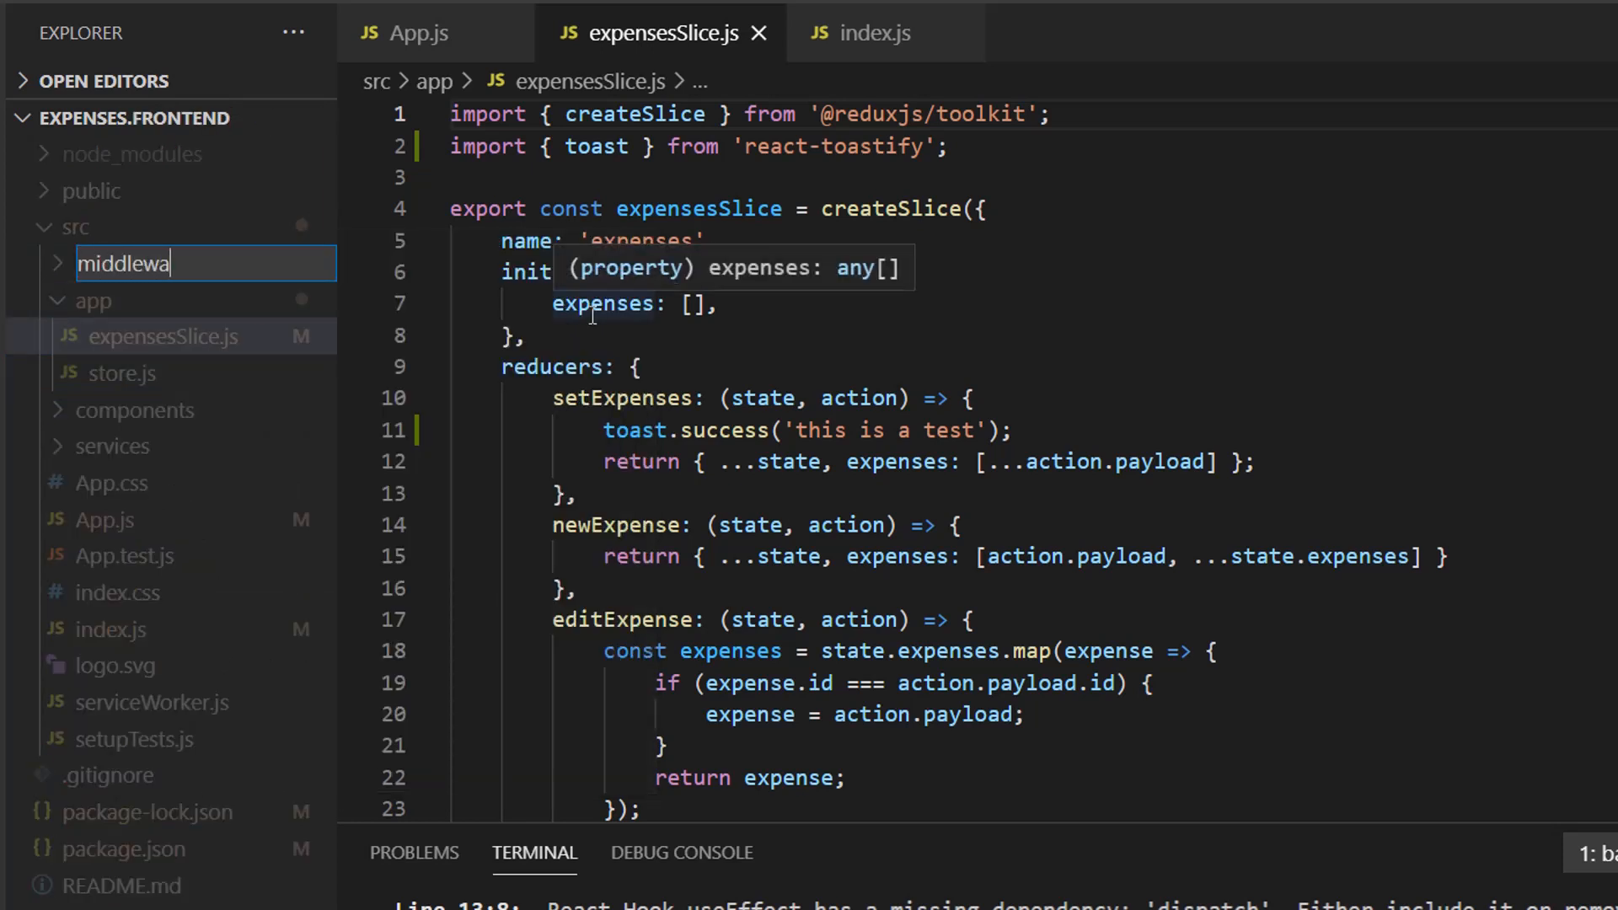
type("res")
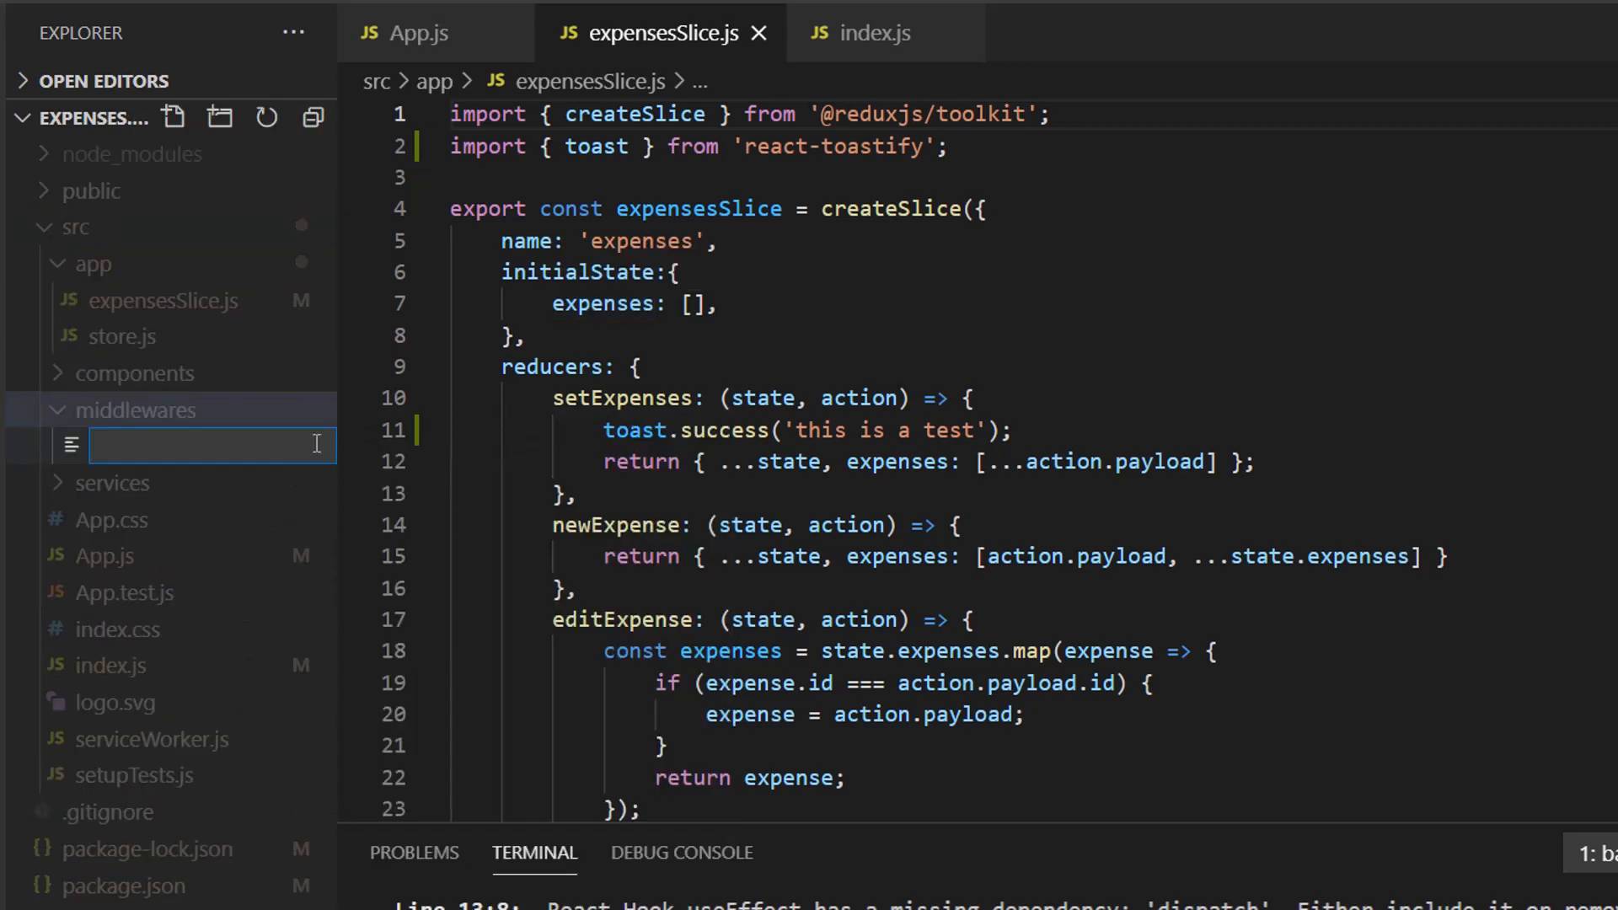
type("ToastMiddlew")
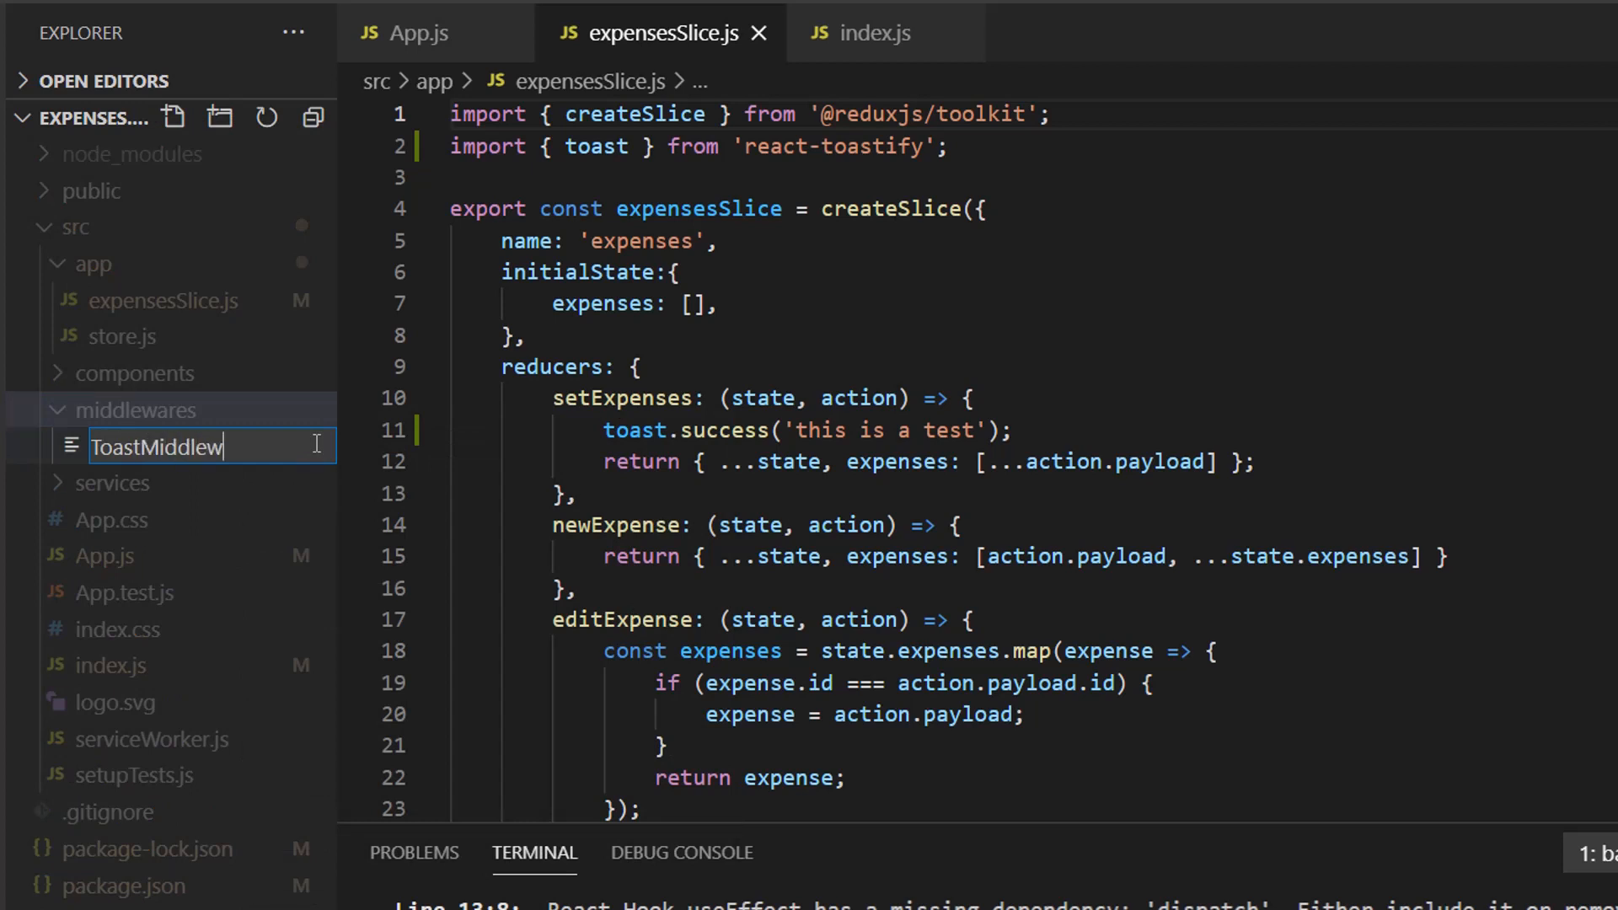
key("Enter")
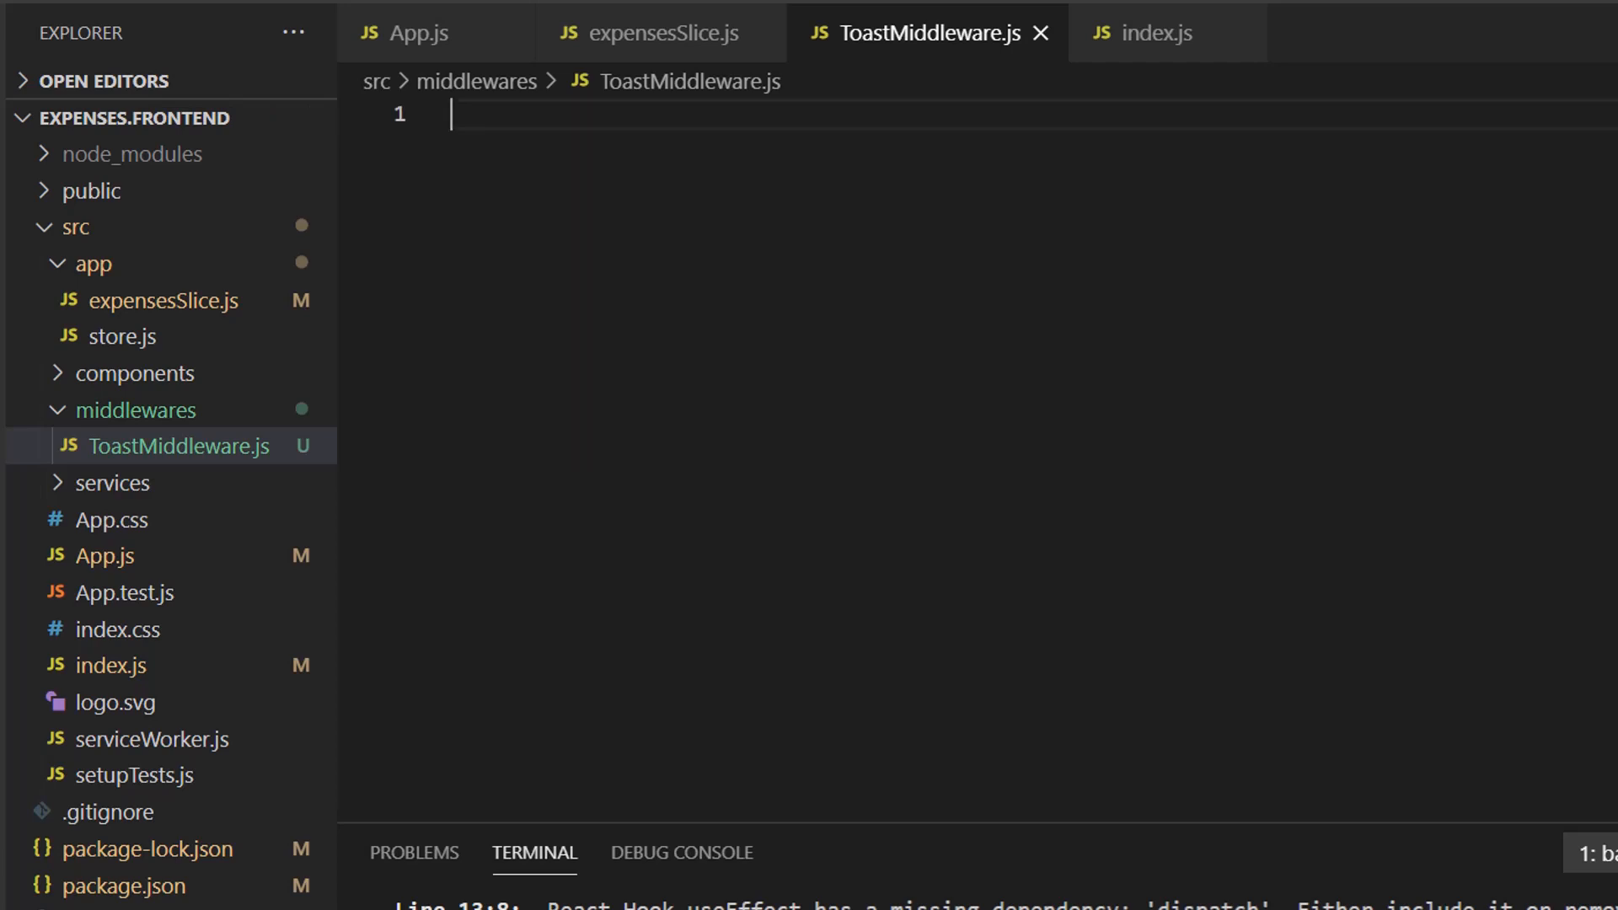
Step: Declare const ToastMiddleware = () => next => action => { with an empty body
type("c")
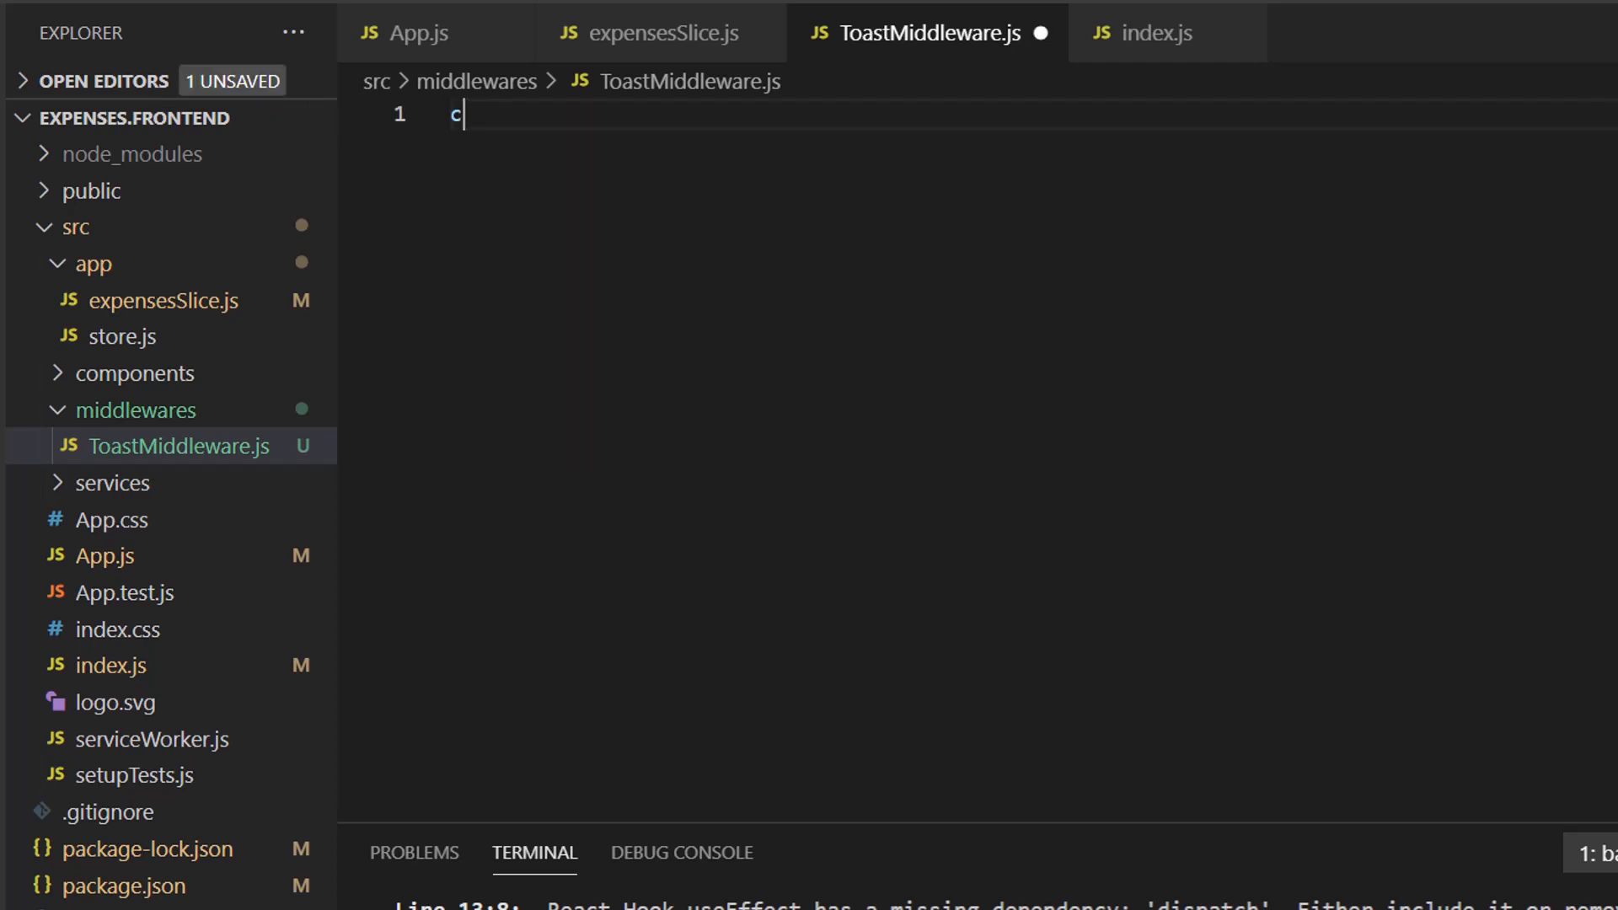
type("onst ToastMid")
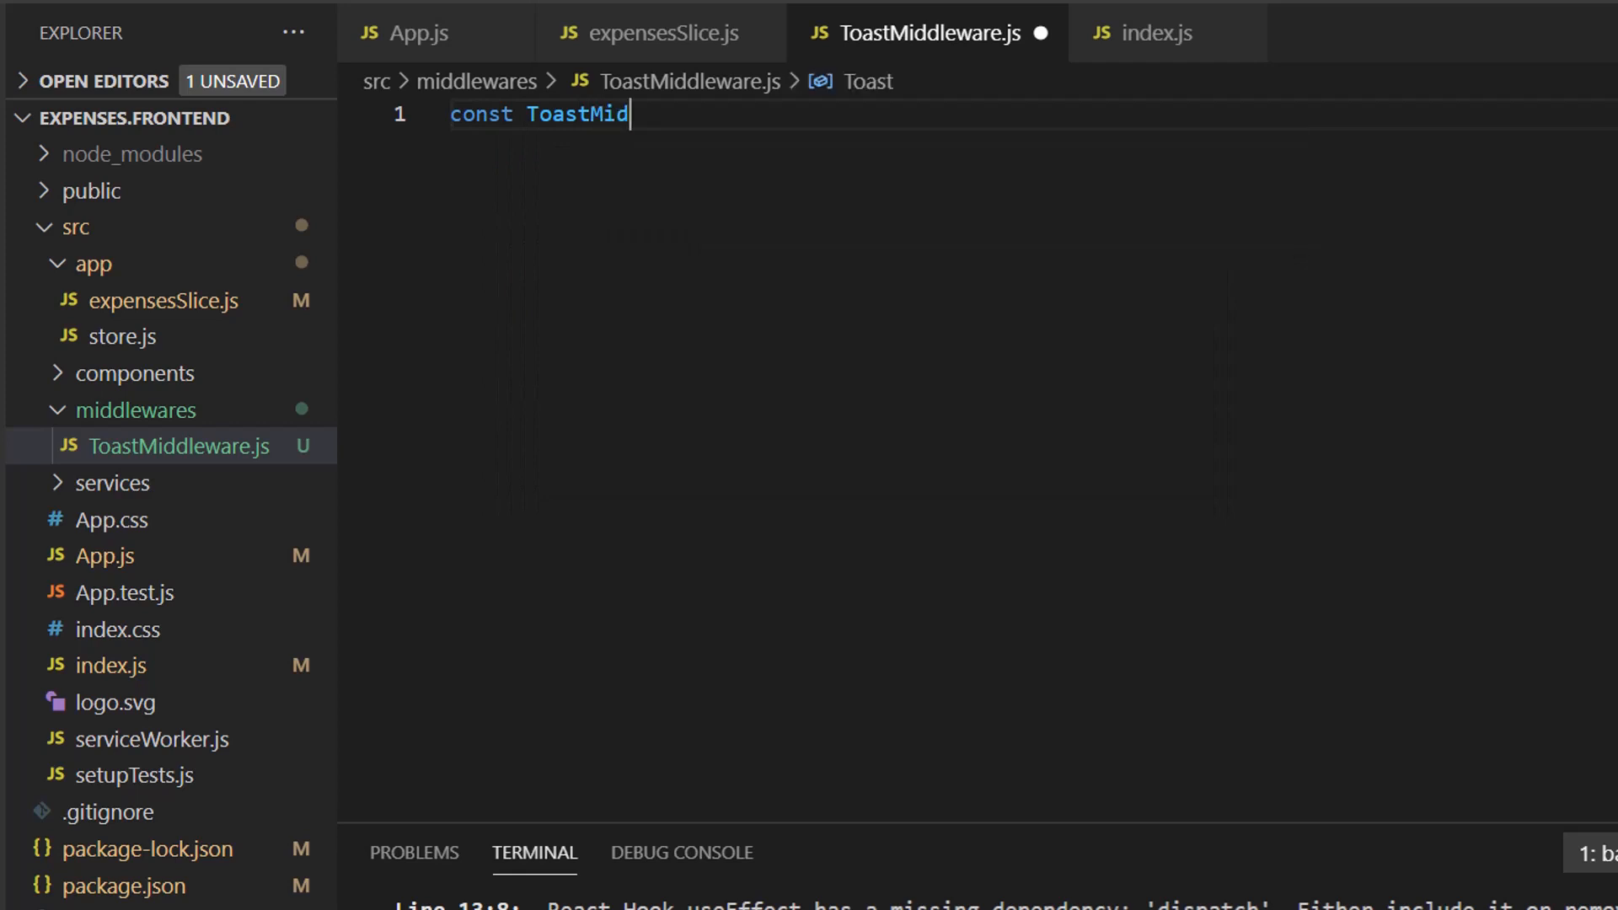
type("dleware")
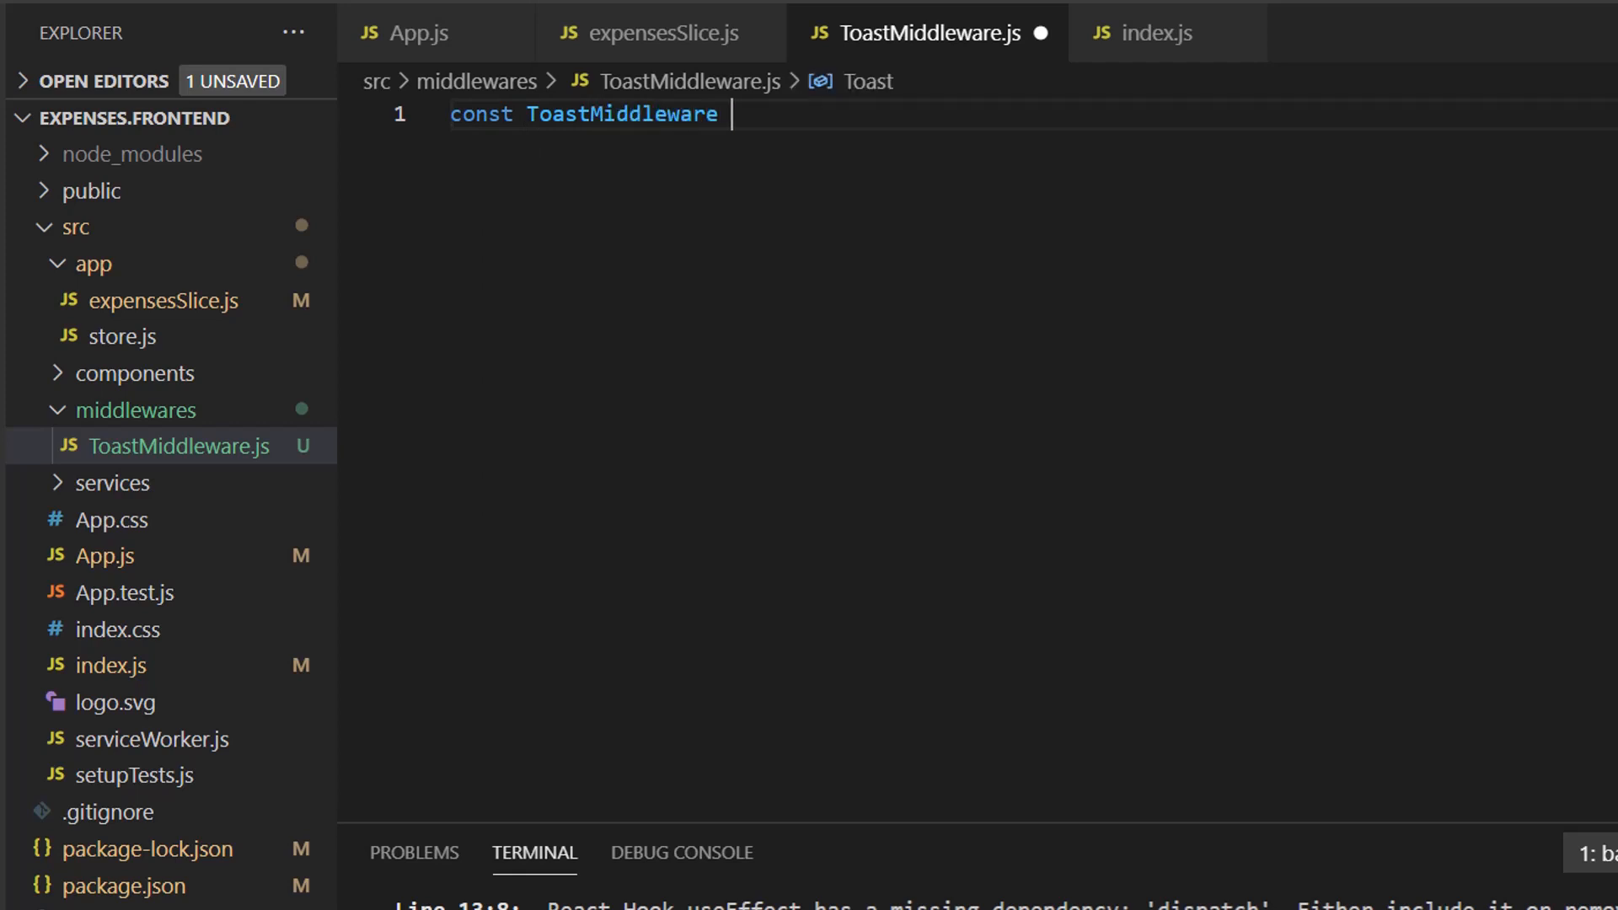
type("= ()")
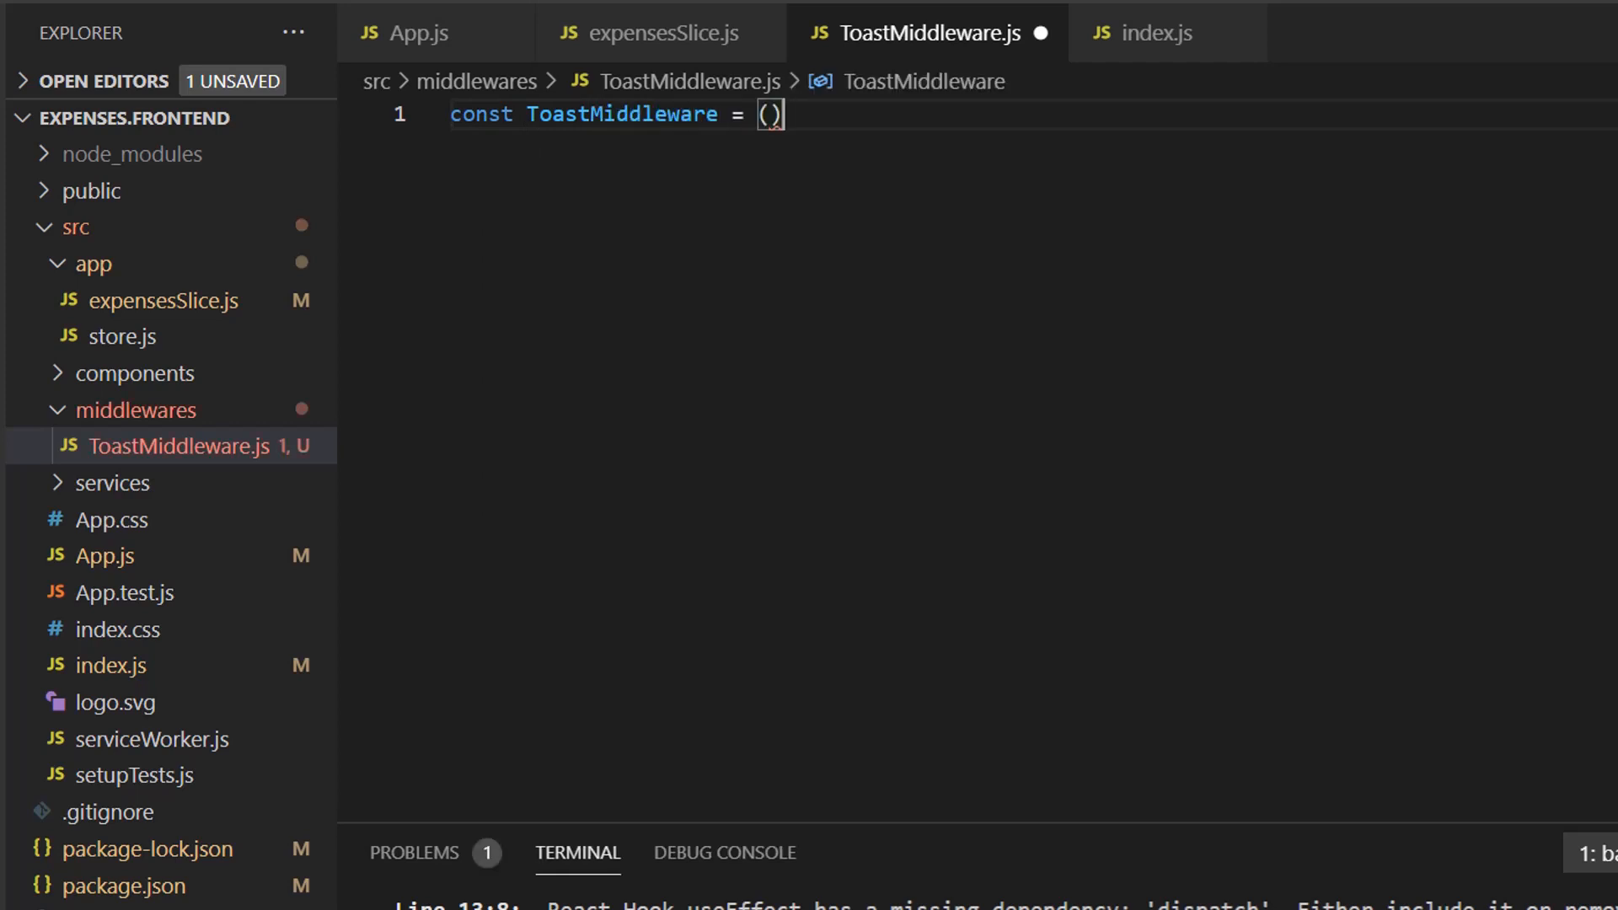
type("=")
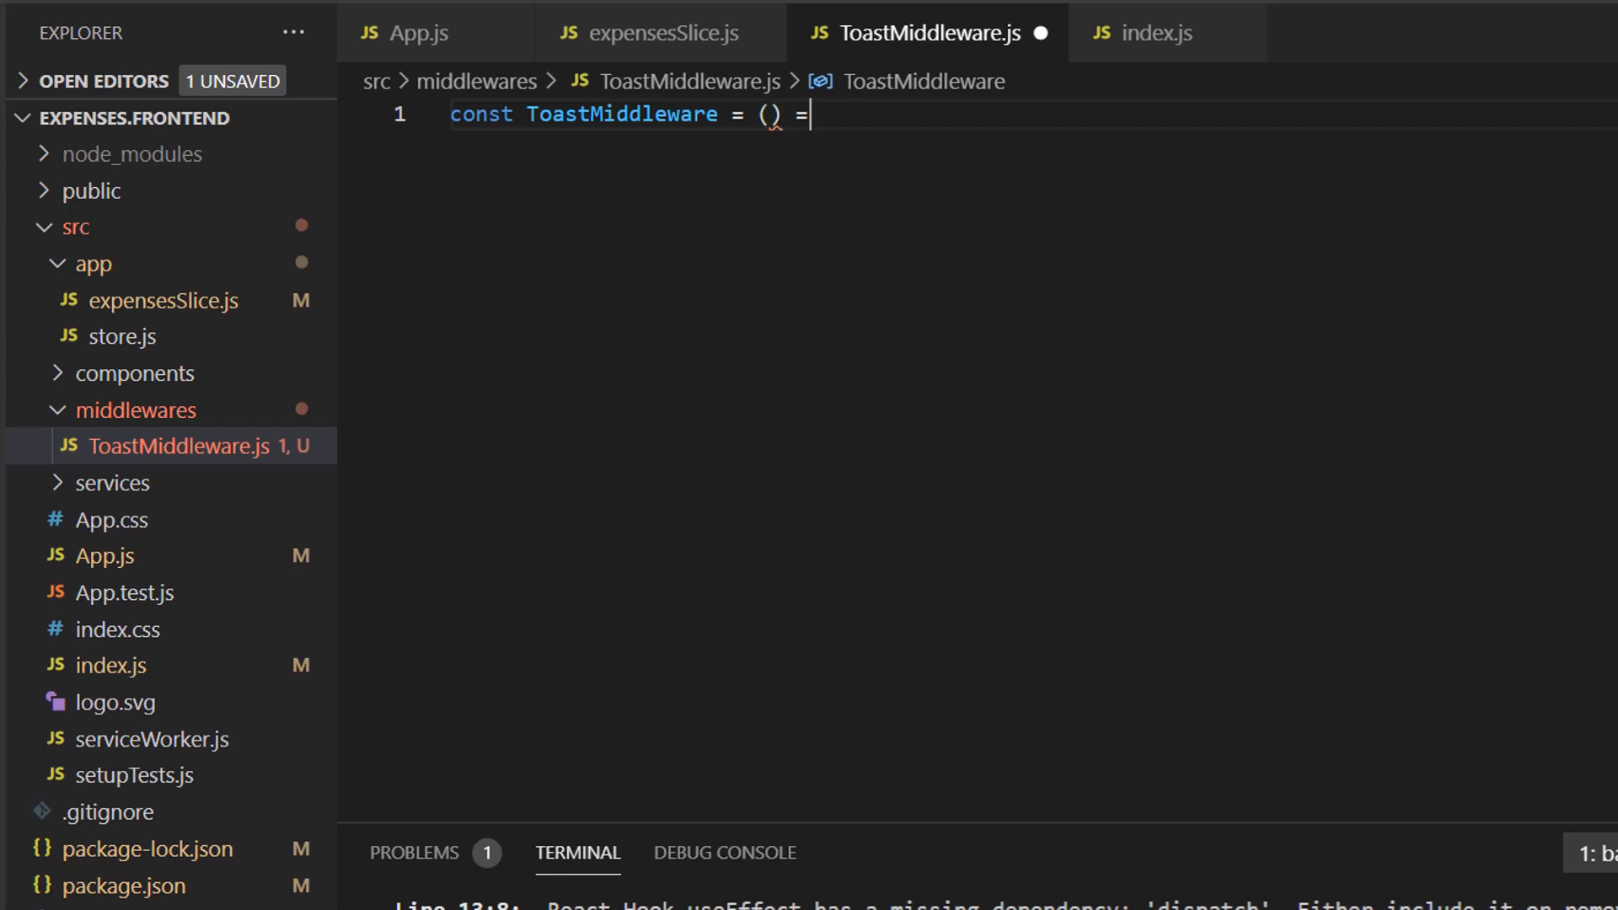
type(">")
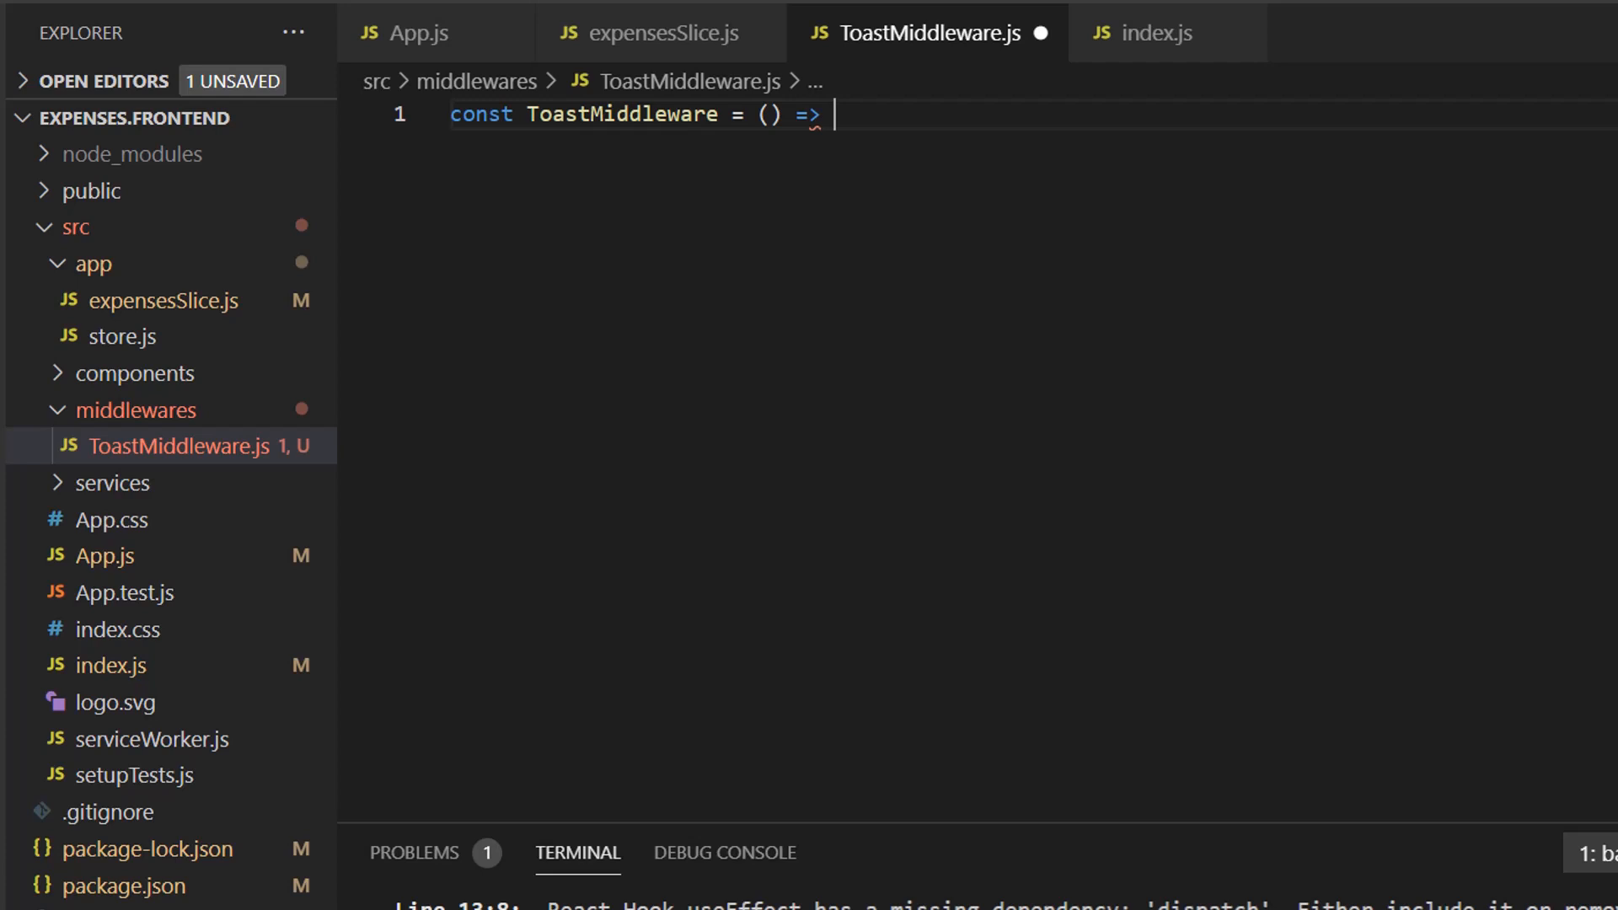
type("next =>")
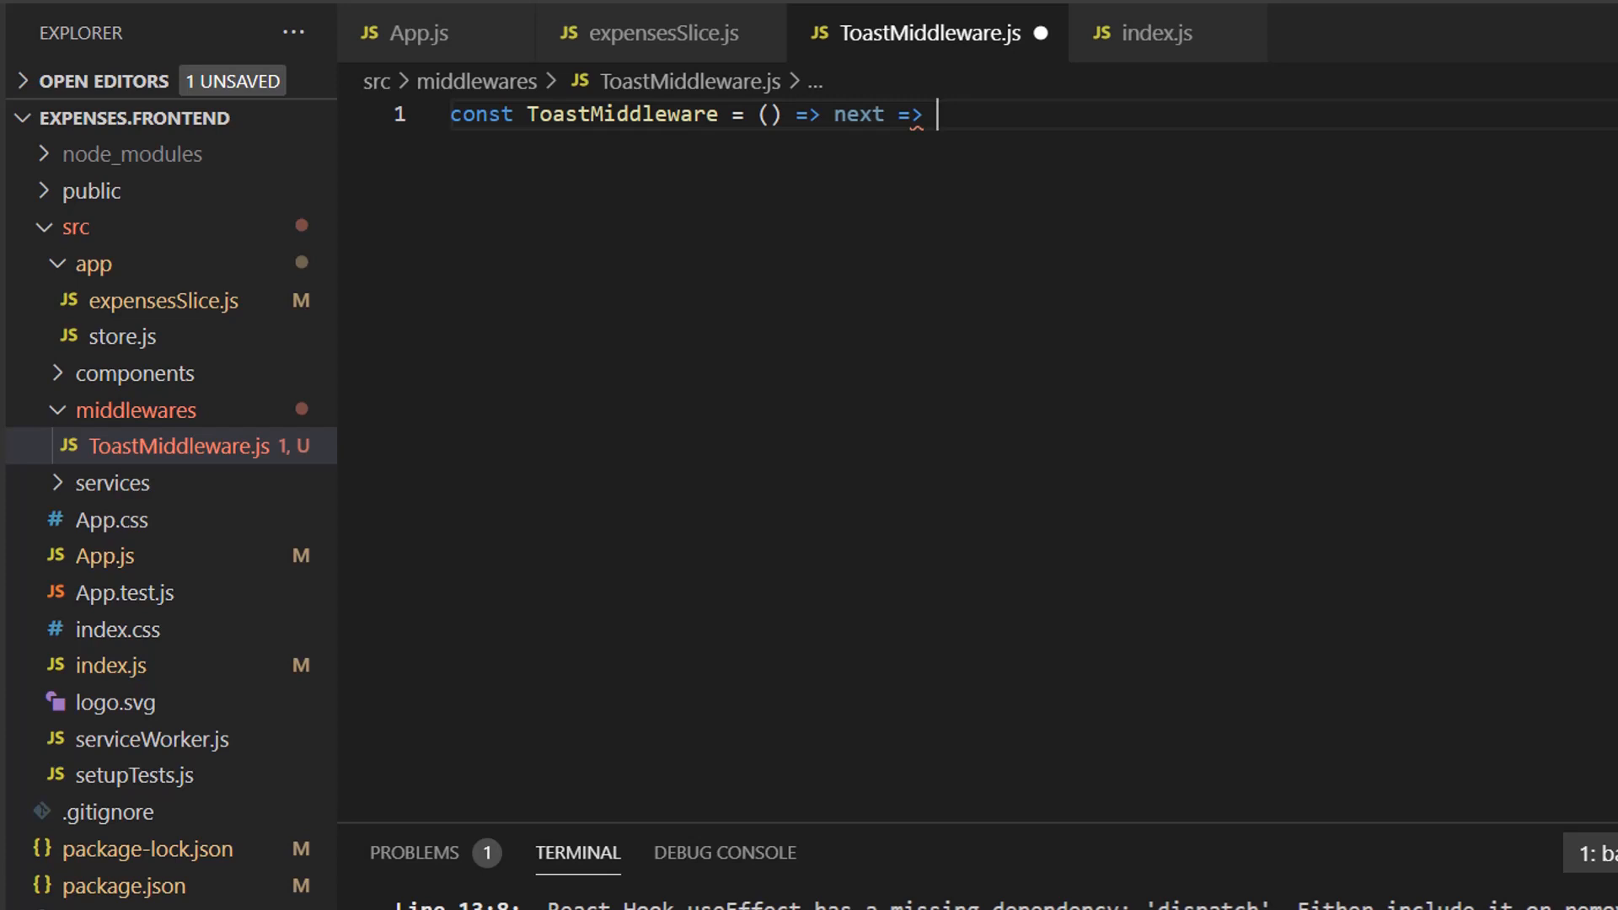
type("action =")
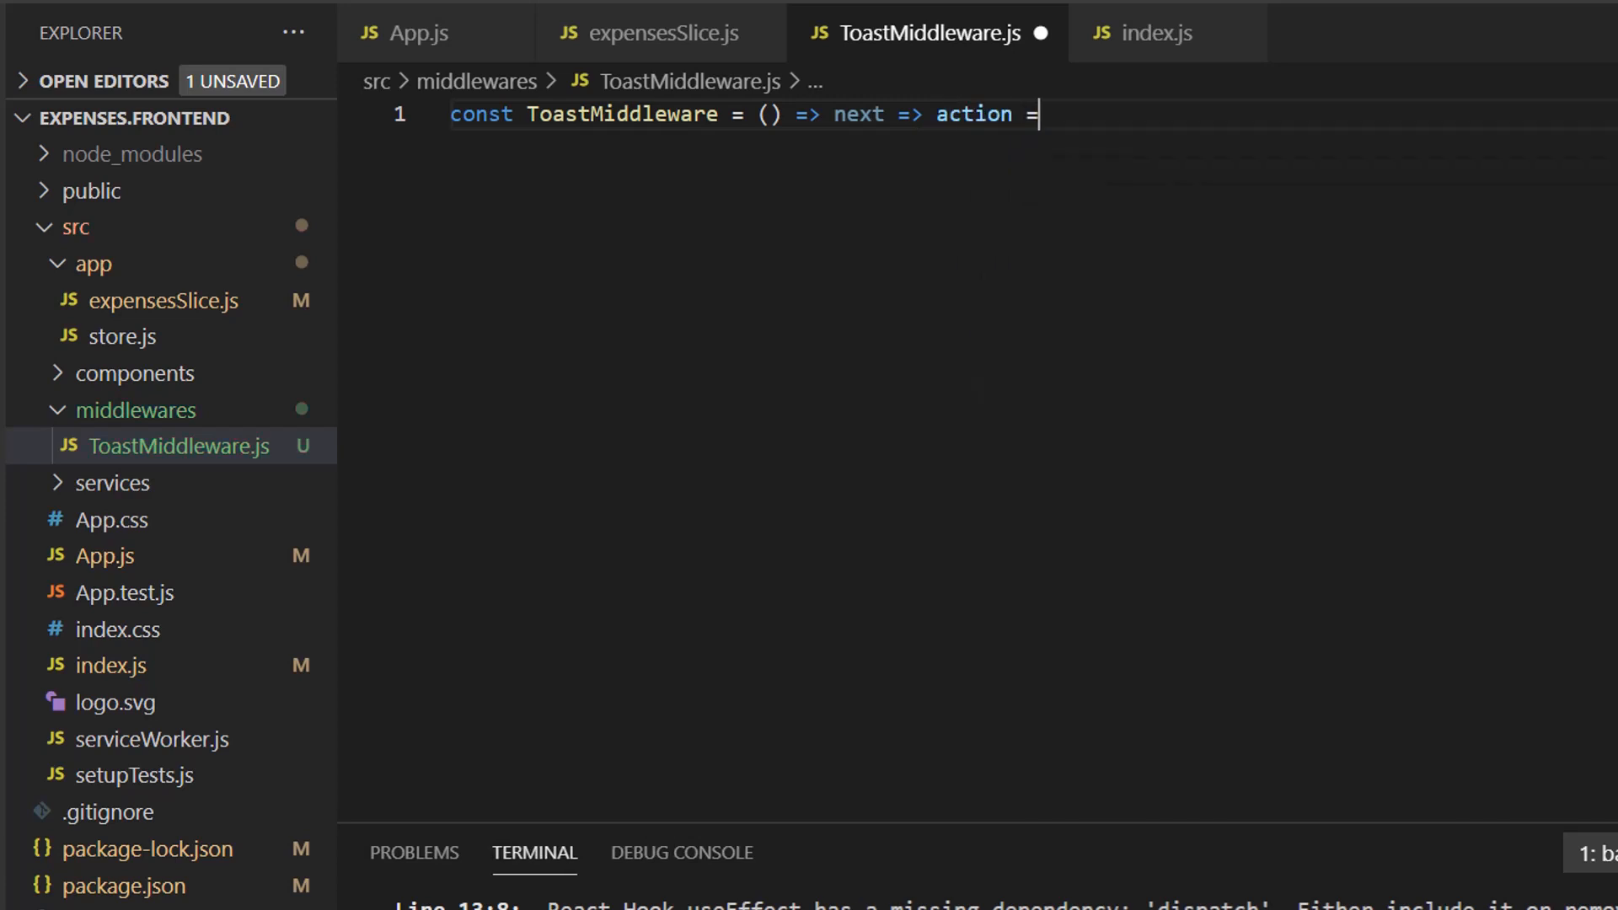
type("{")
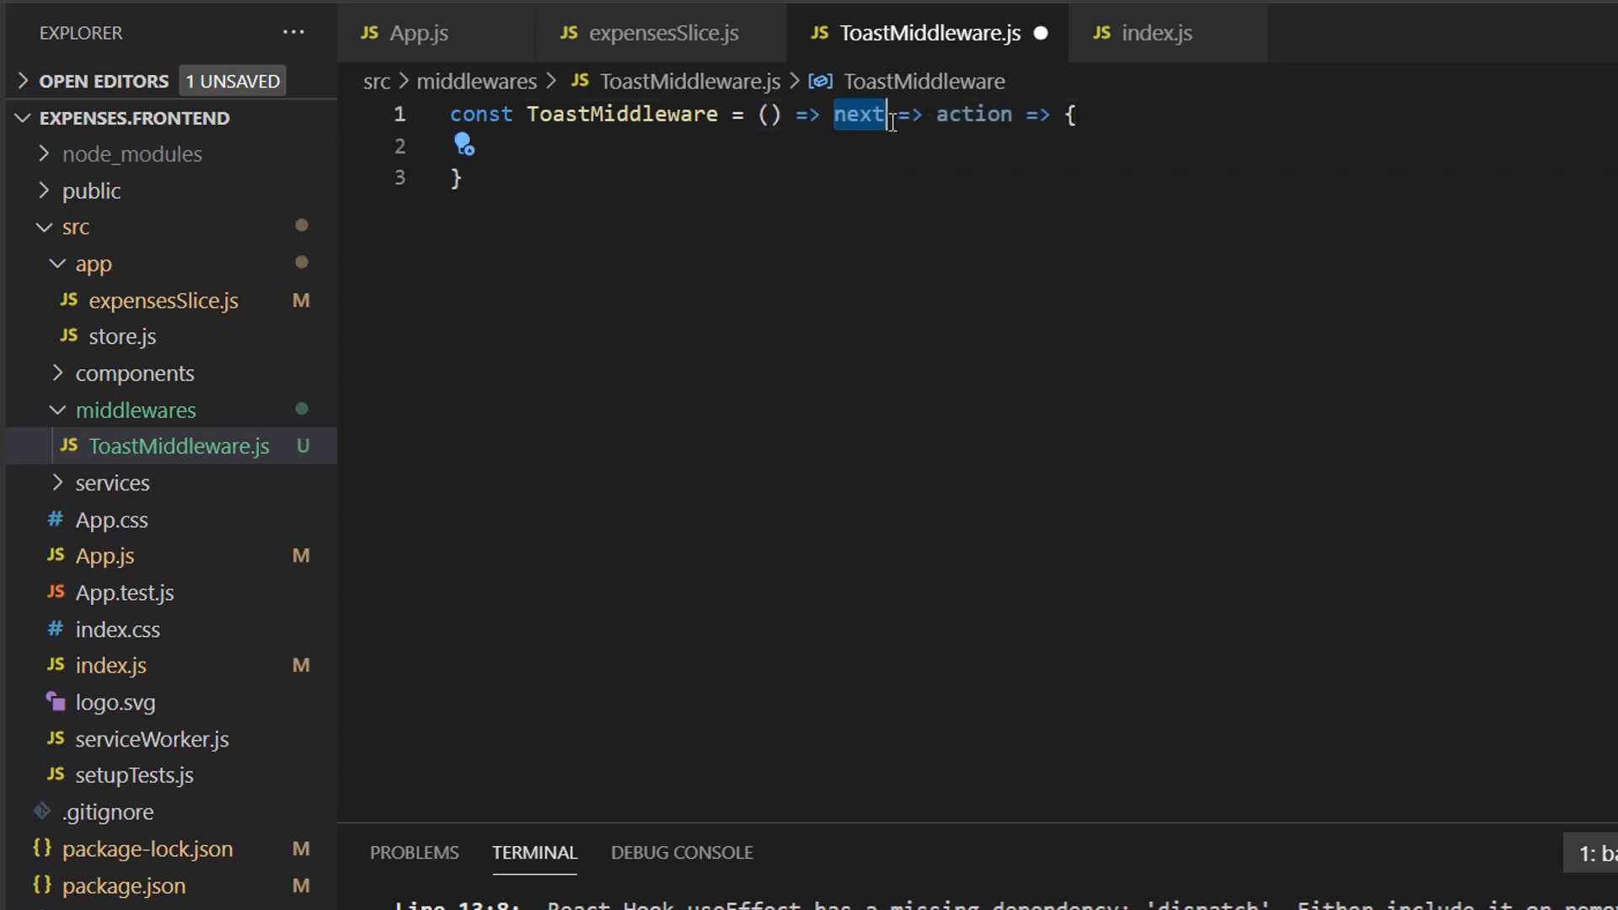
mouse_move(886, 115)
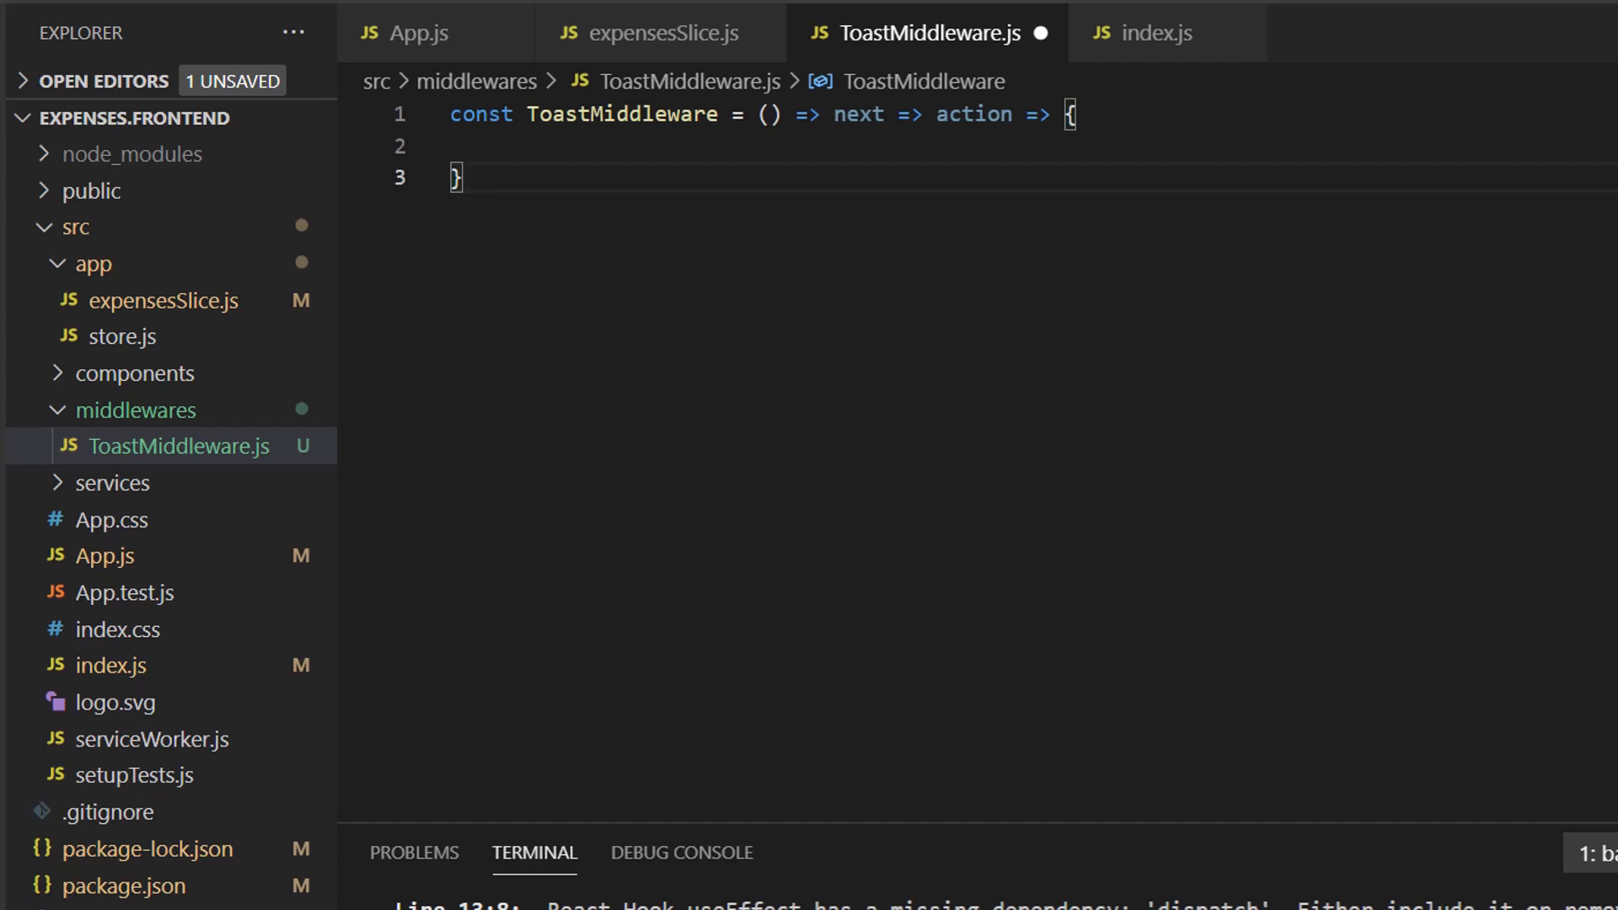
Step: Make the middleware body return next(action)
left_click(499, 146)
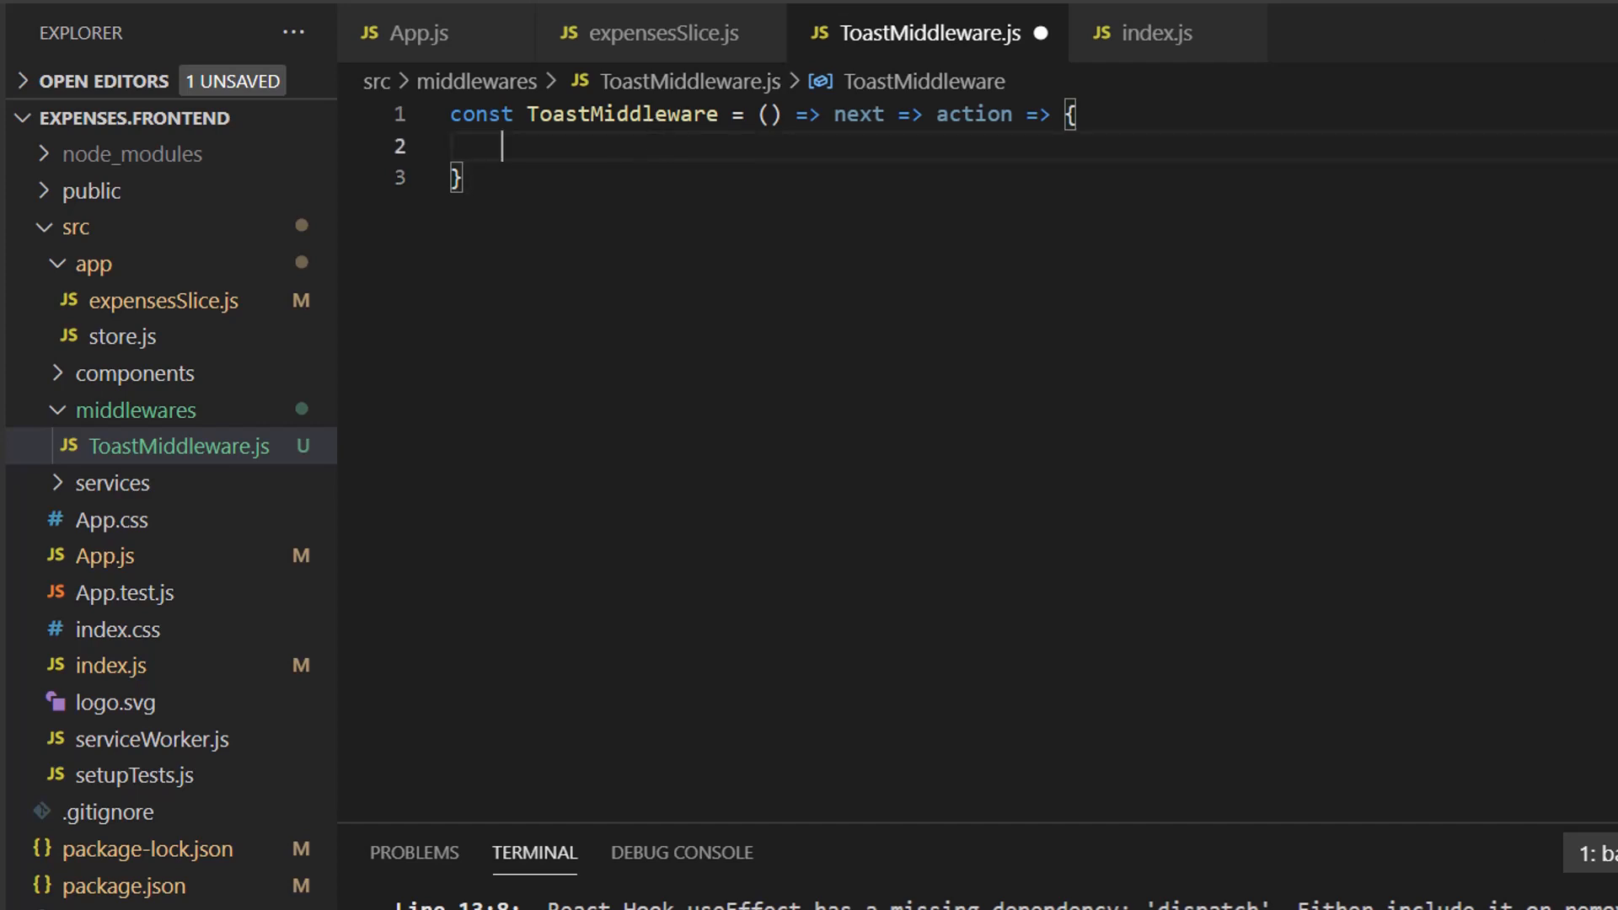
type("return nex")
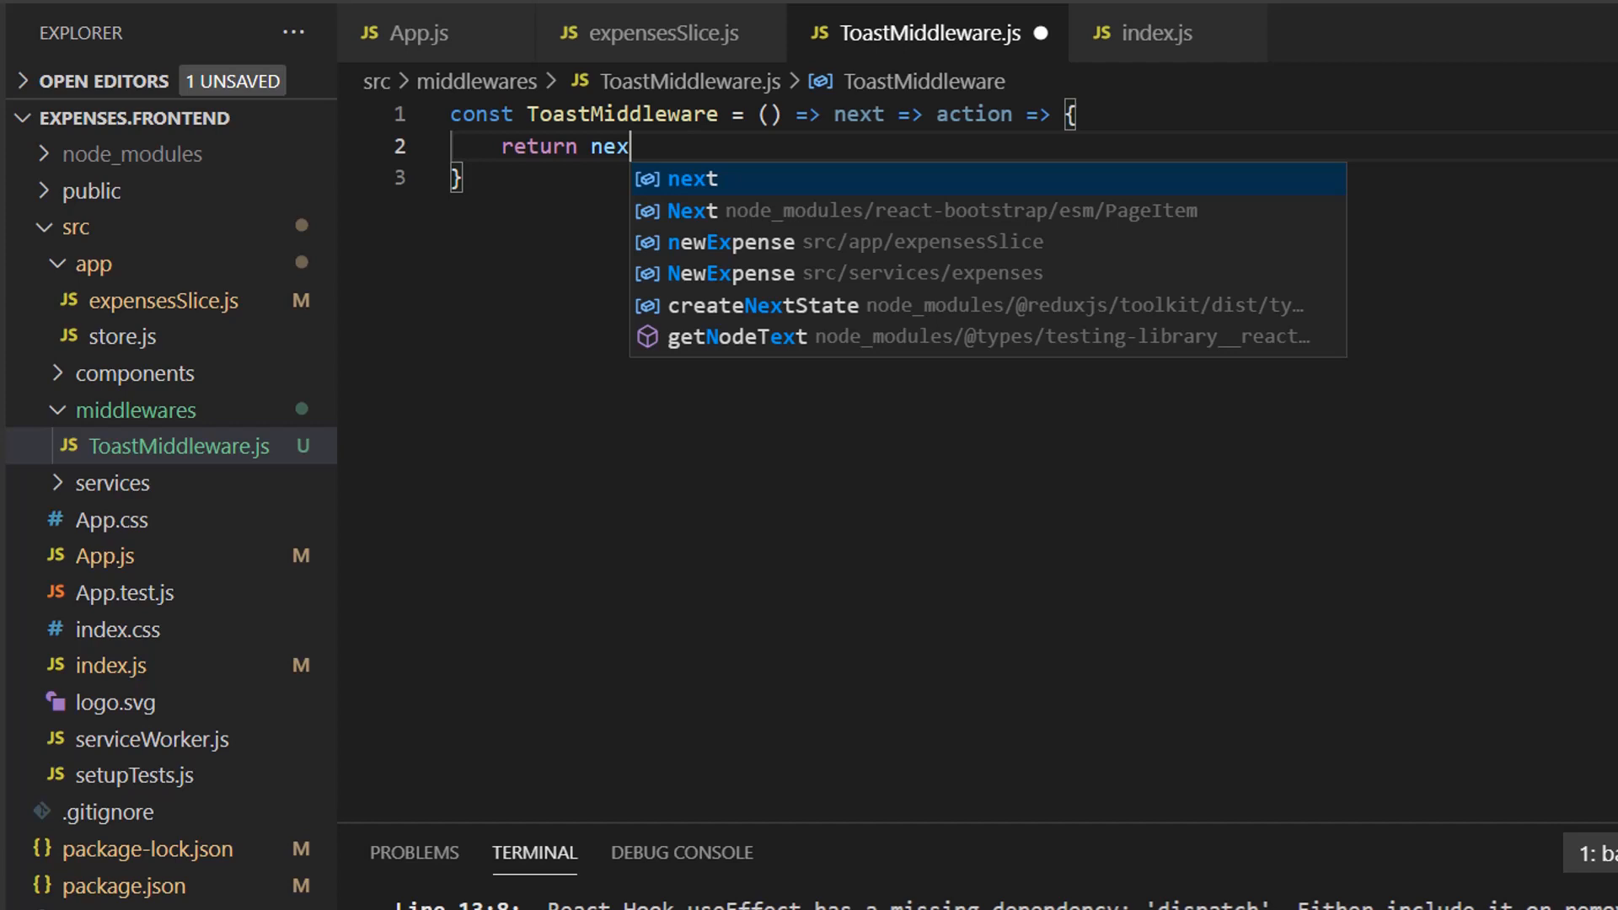
type("t(action);")
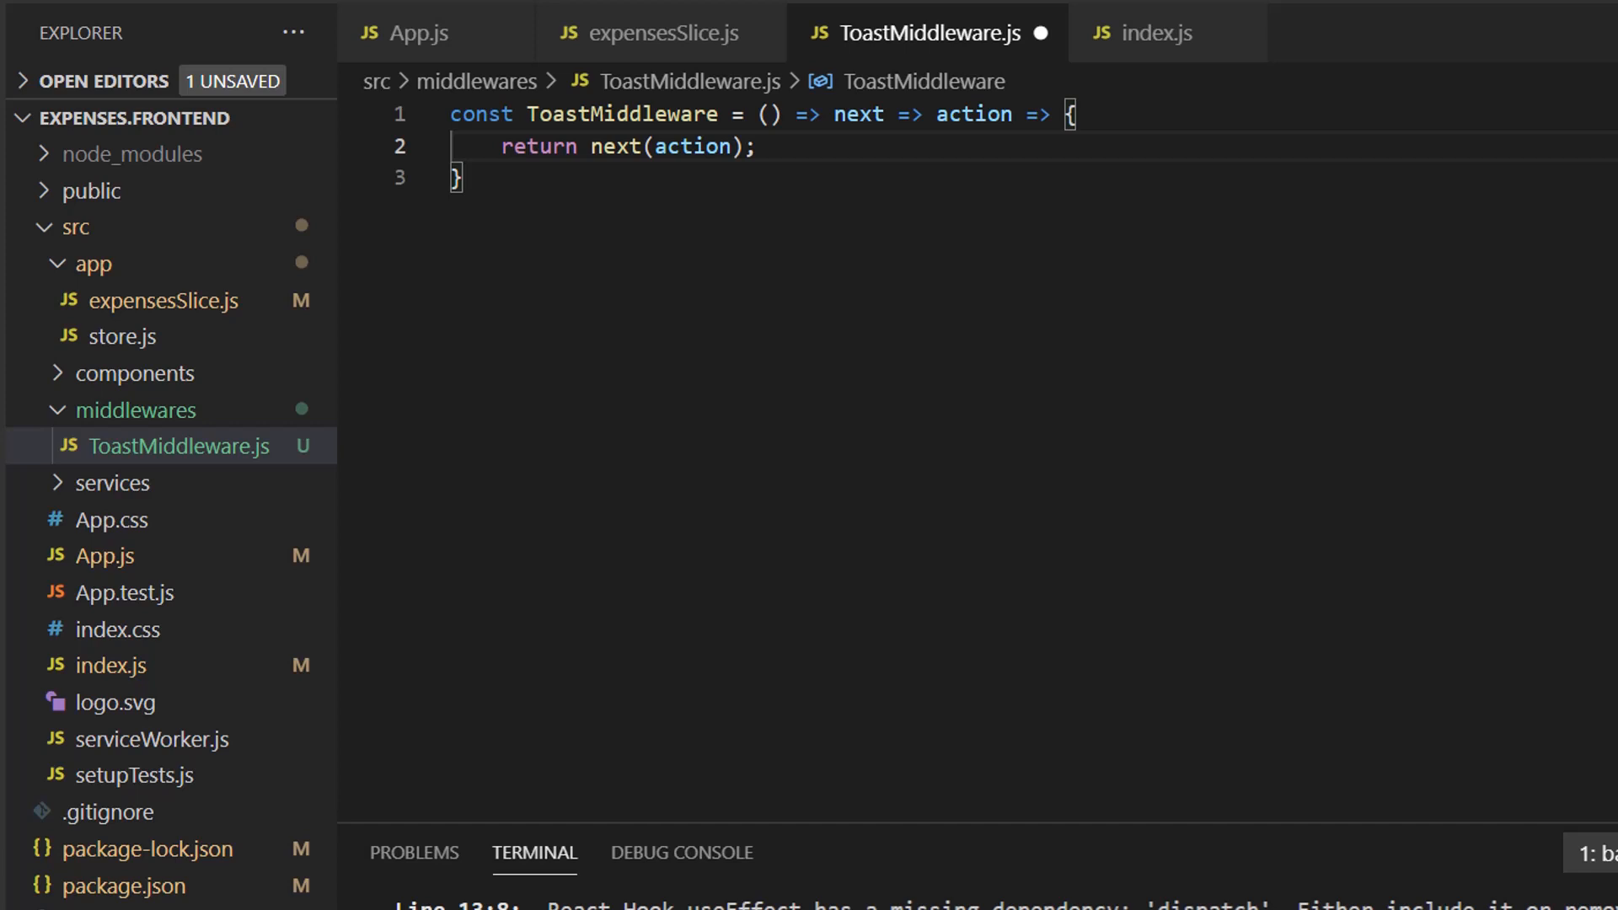
mouse_move(1203, 132)
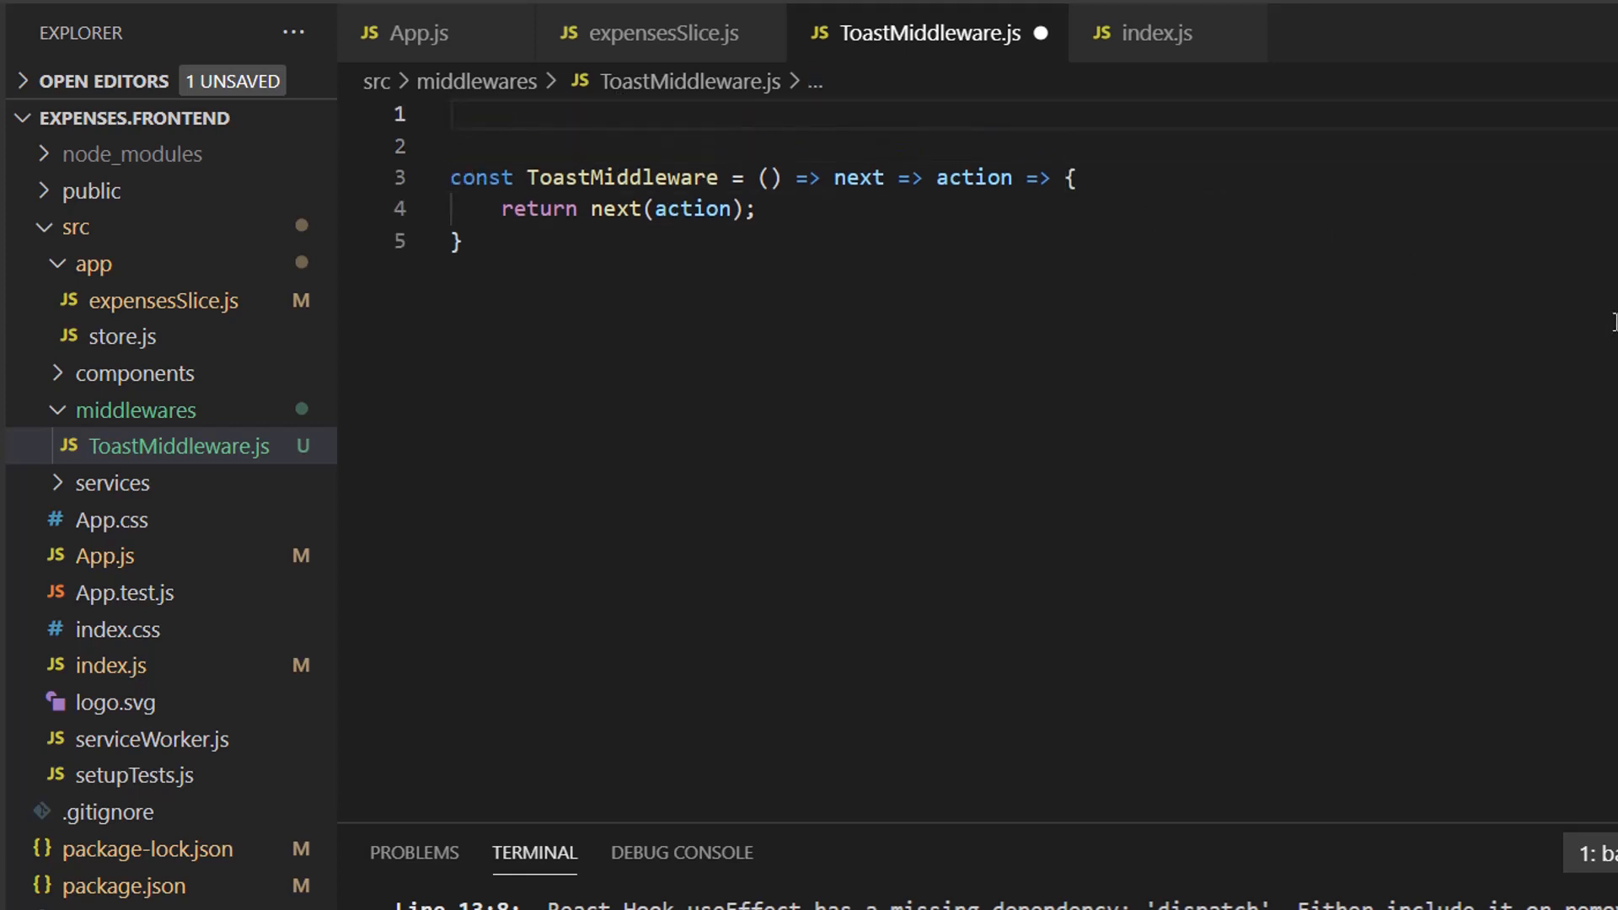
Step: Import newExpense, editExpense and deleteExpense from '../app/expensesSlice'
type("import {}")
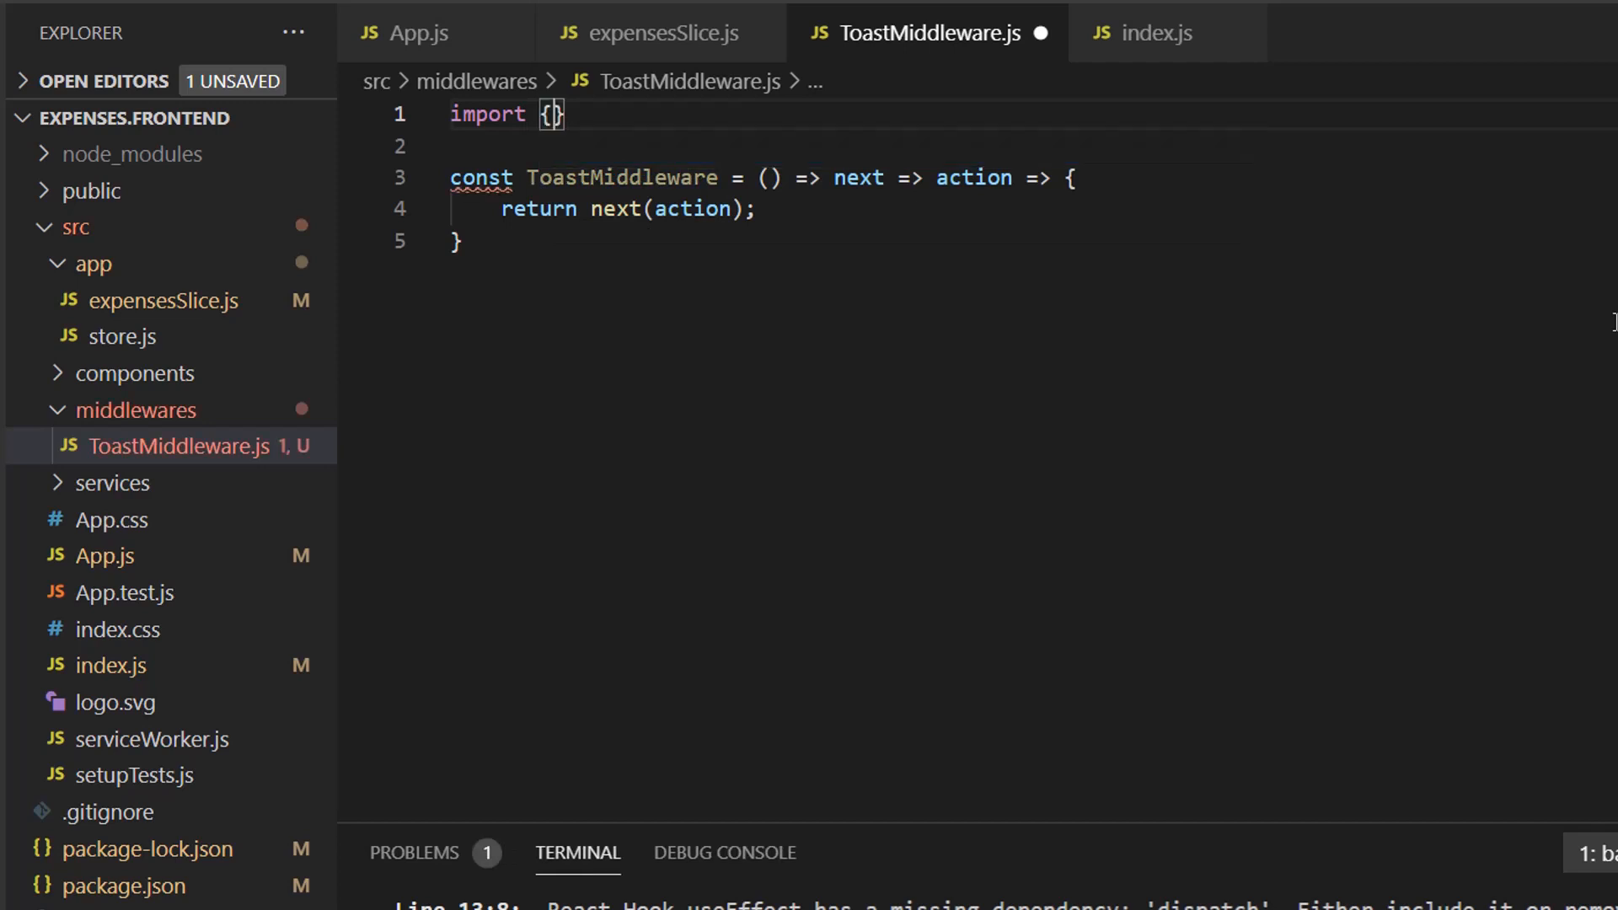
type("newExpens")
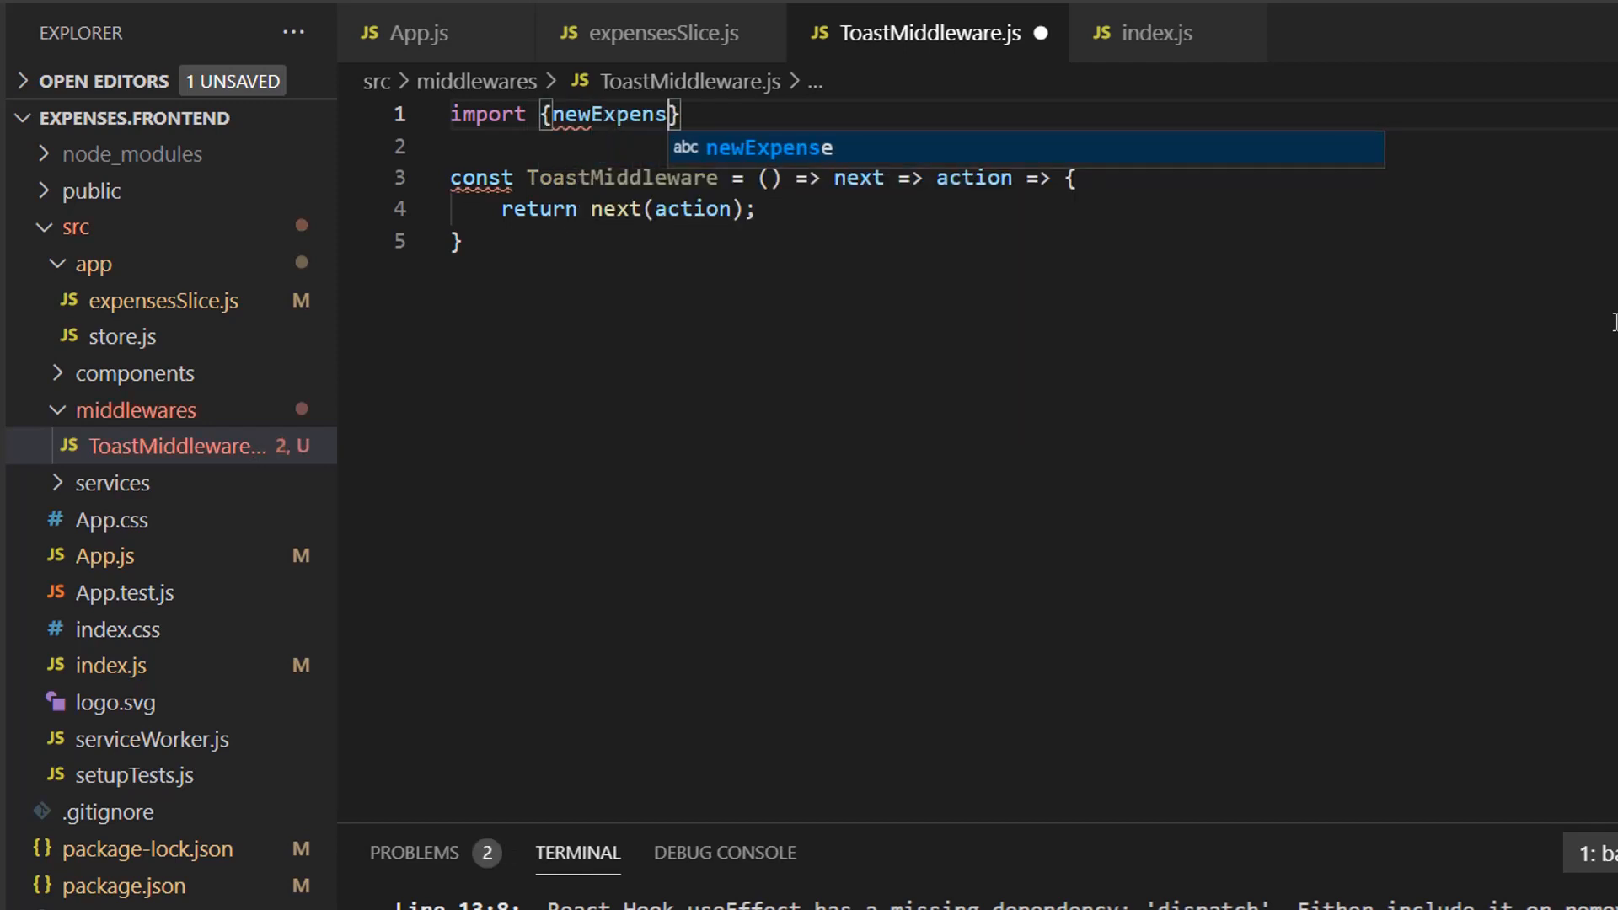
type("e, edit")
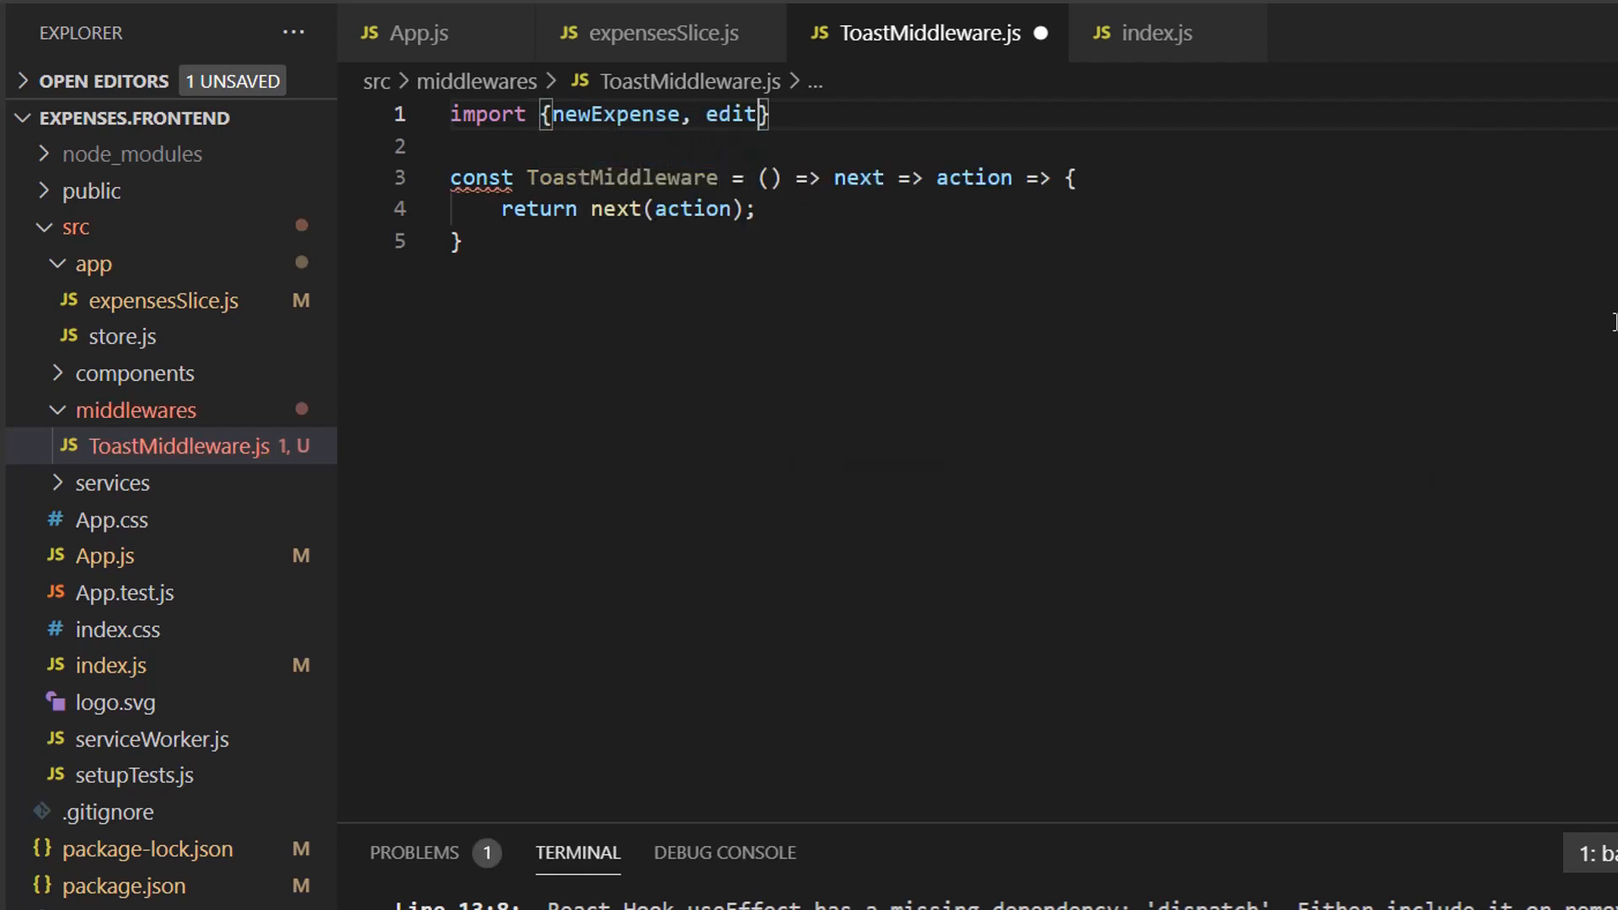
type("Expense, d")
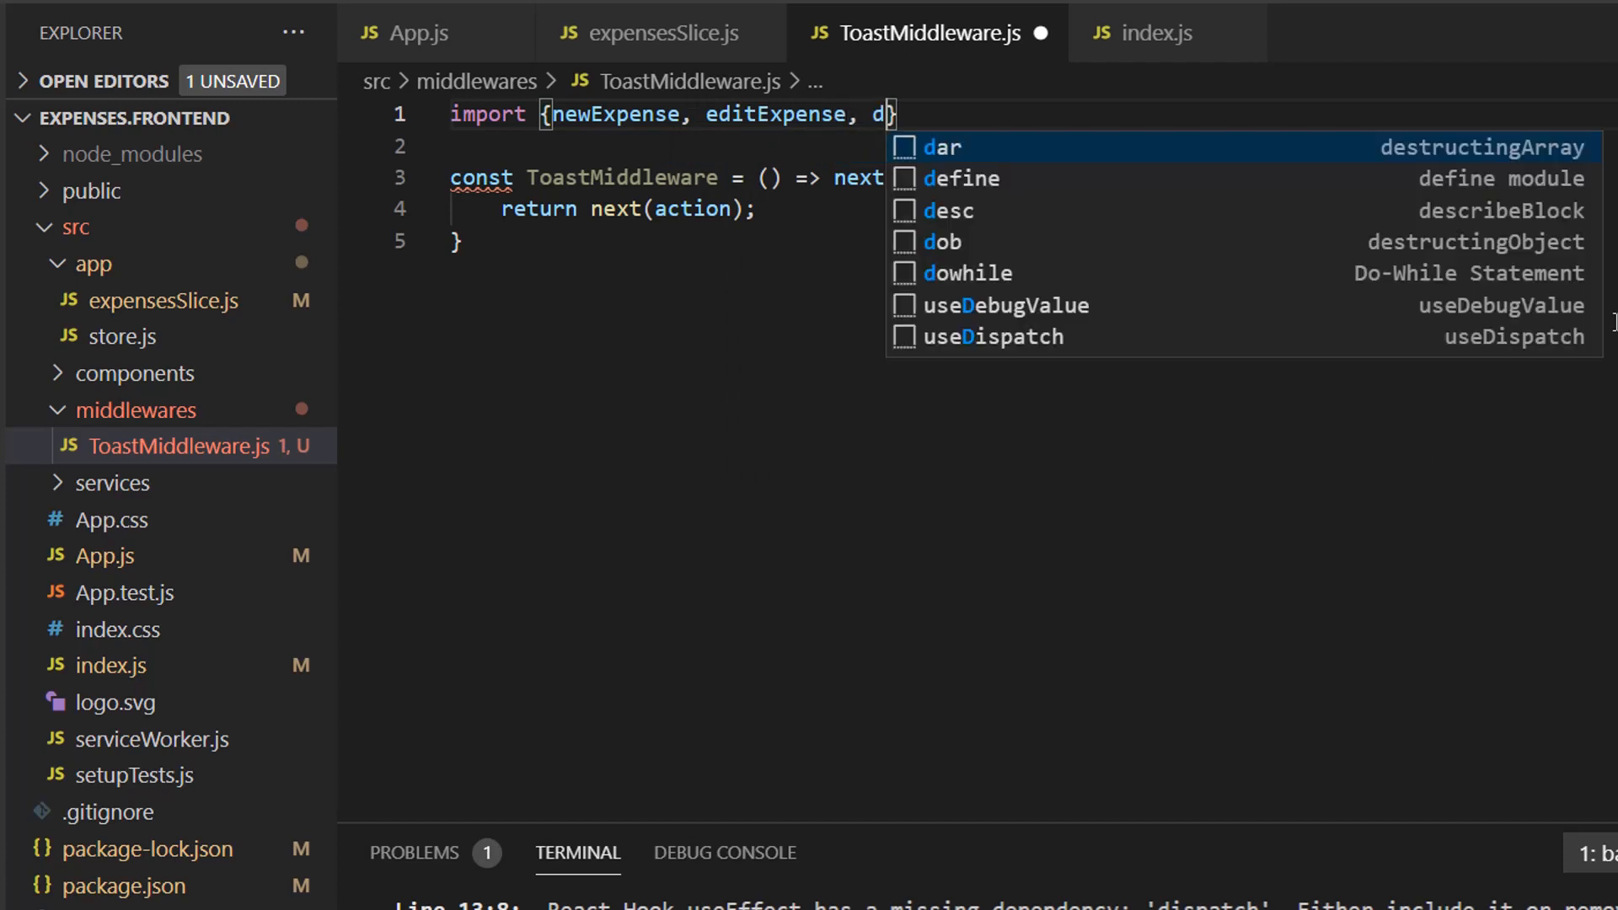
type("eleteExpense")
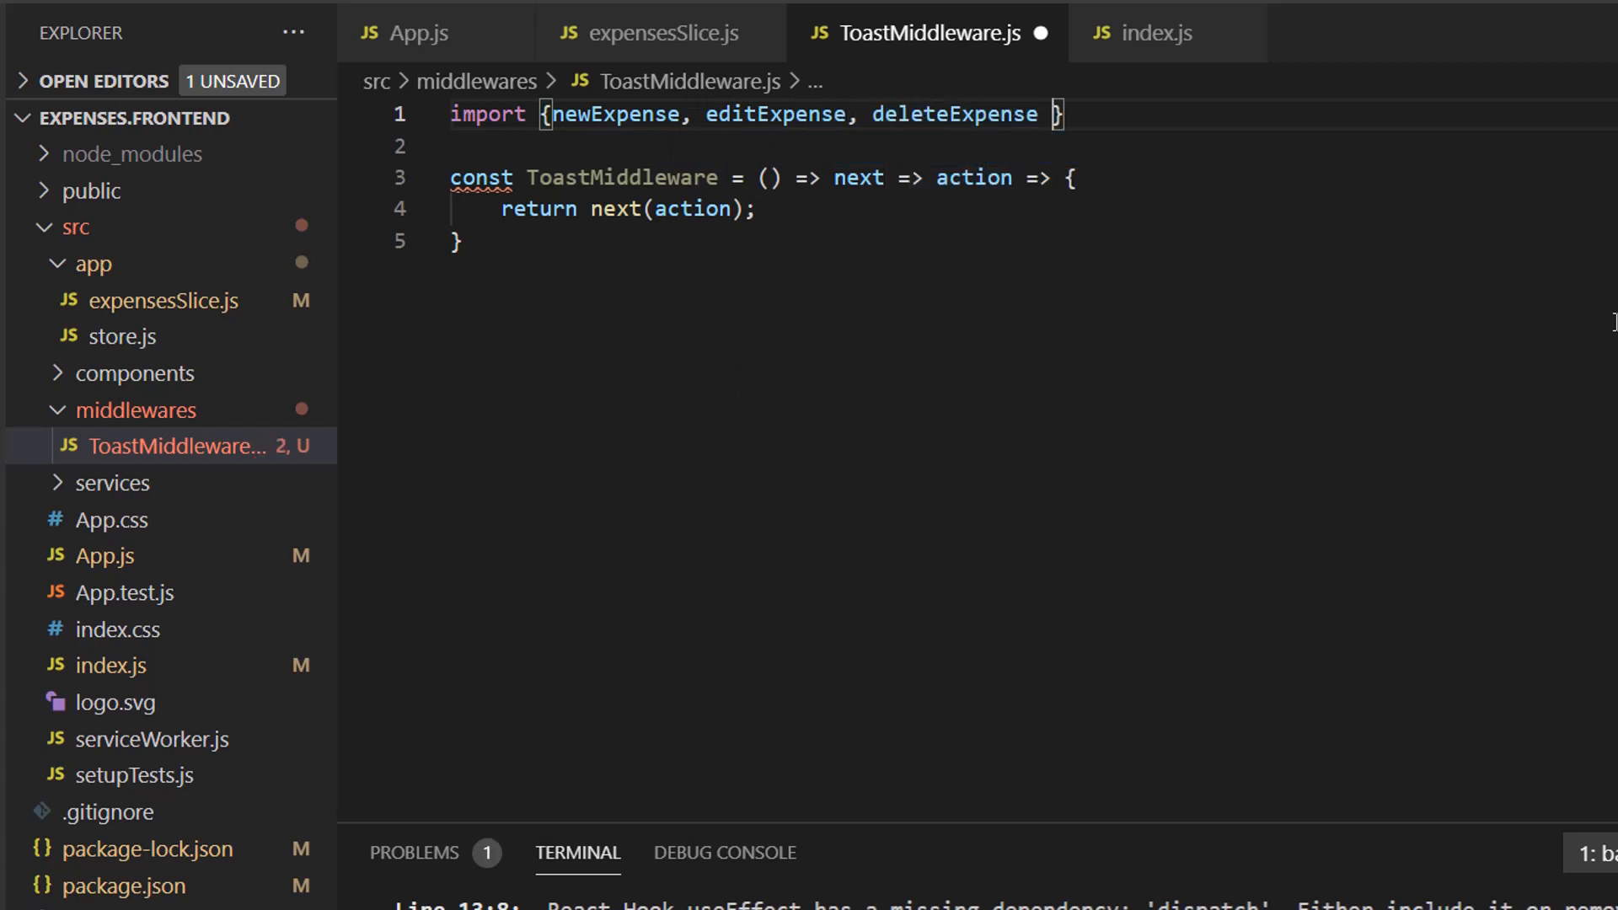
type("from '.'")
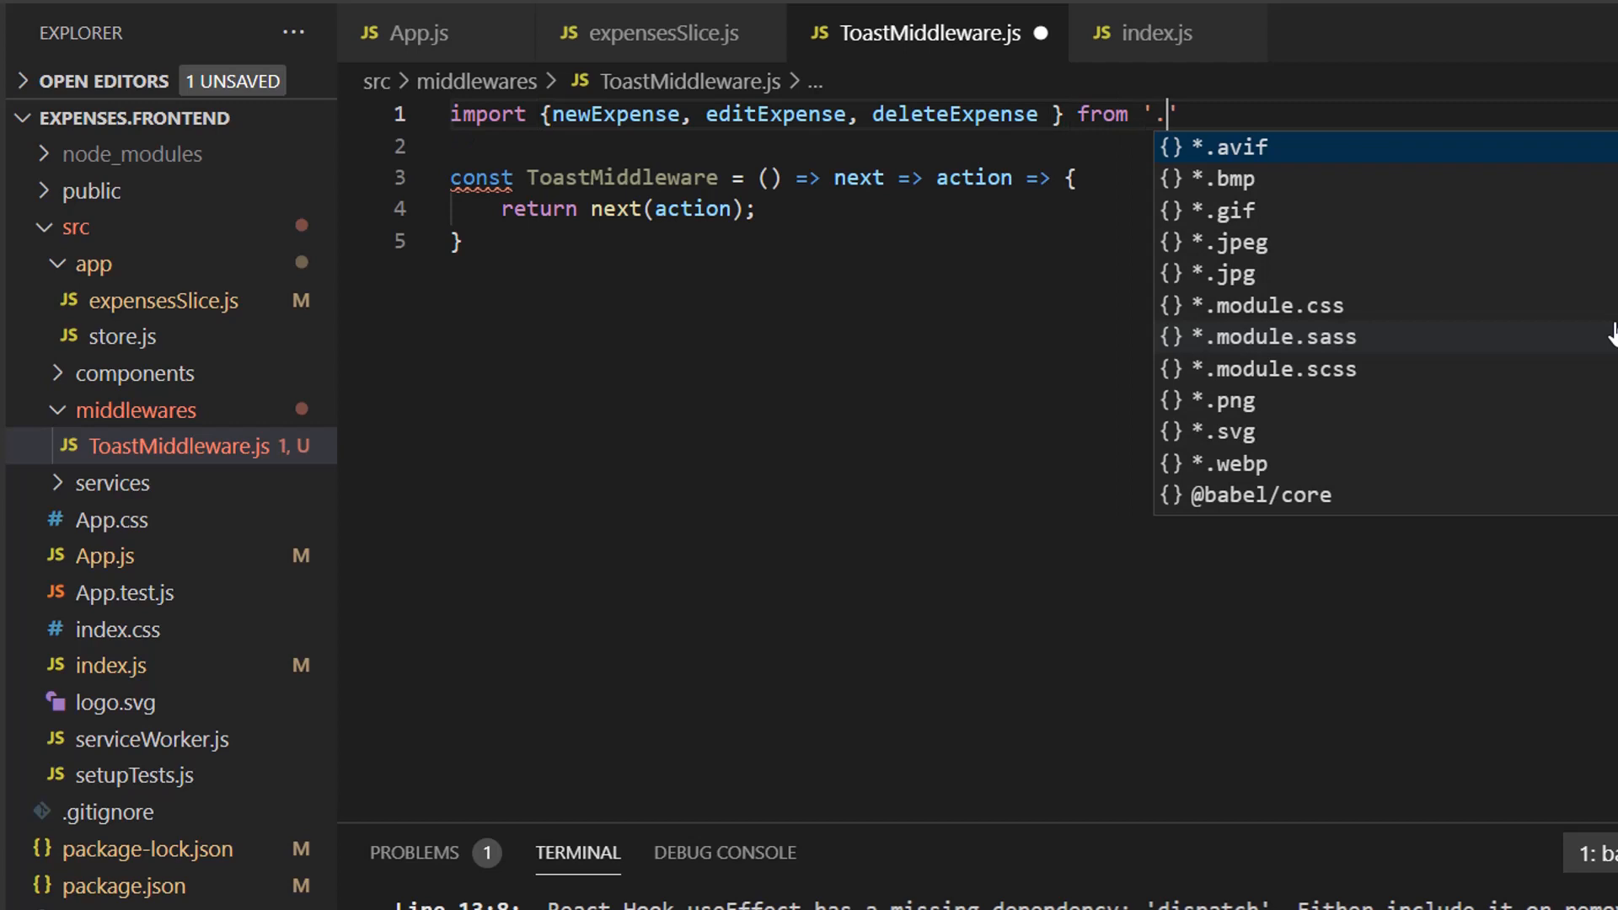
type("./app")
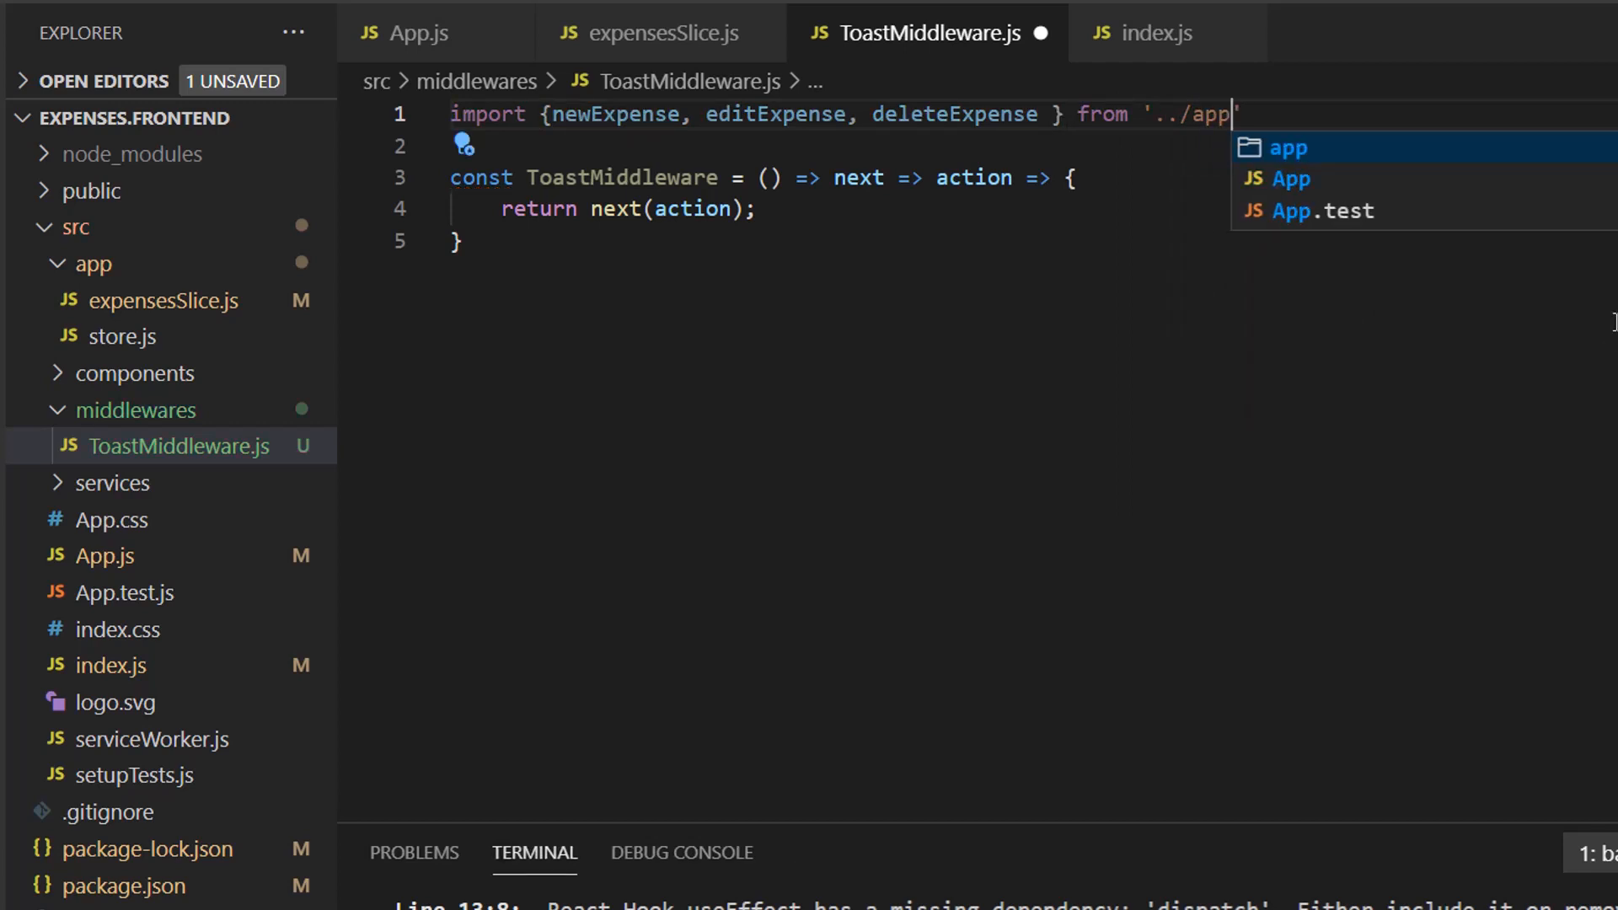
type("/expenses")
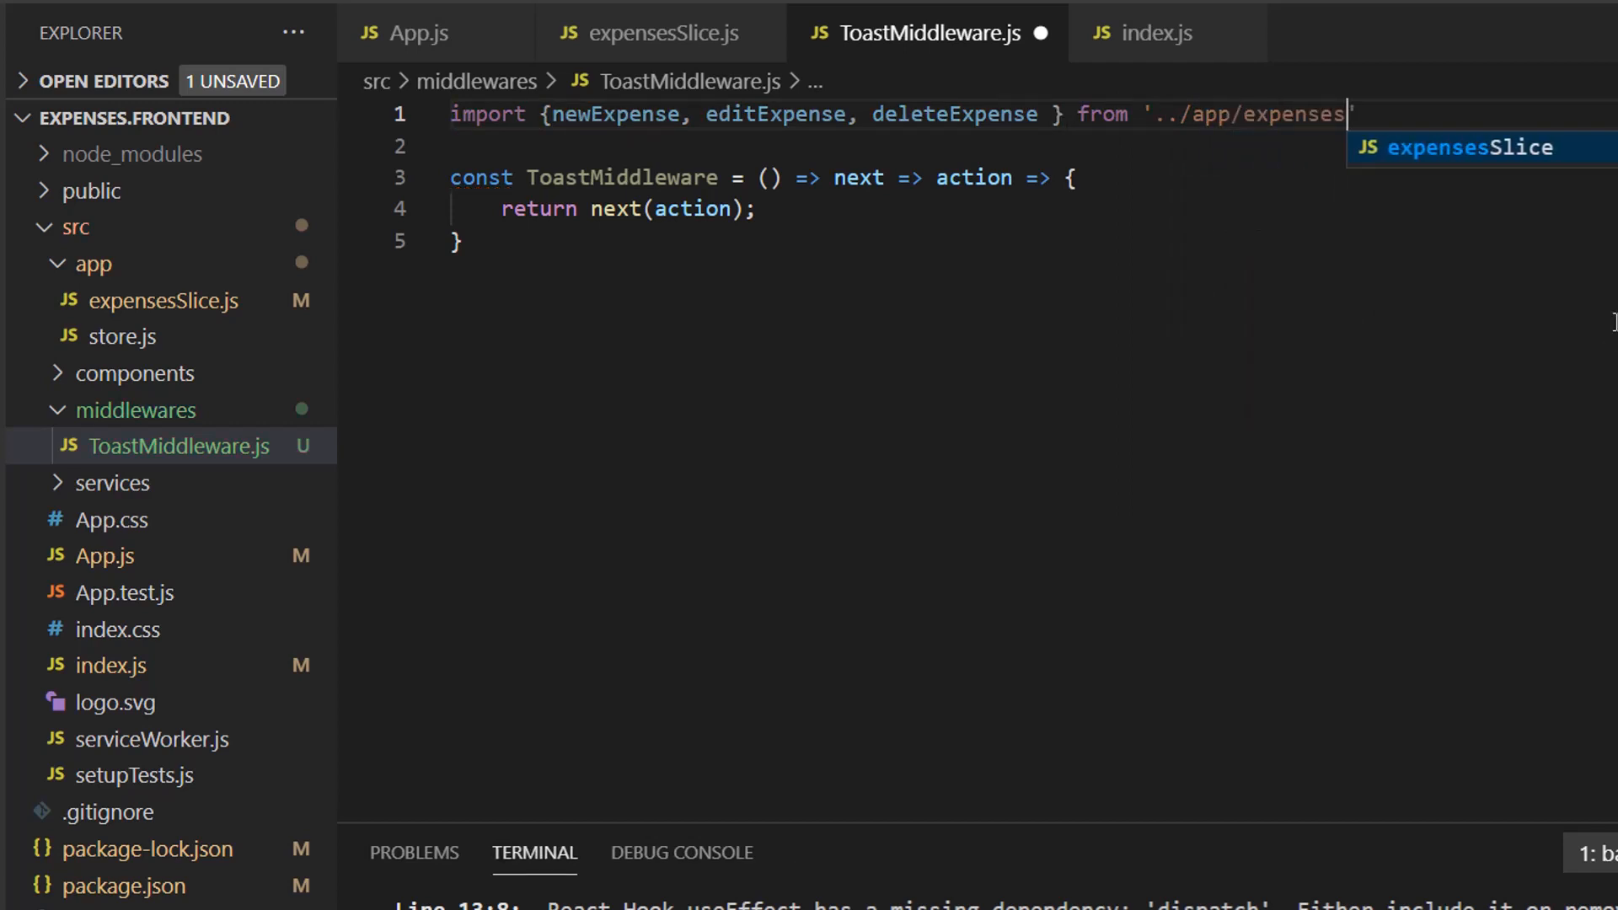
type("Slice")
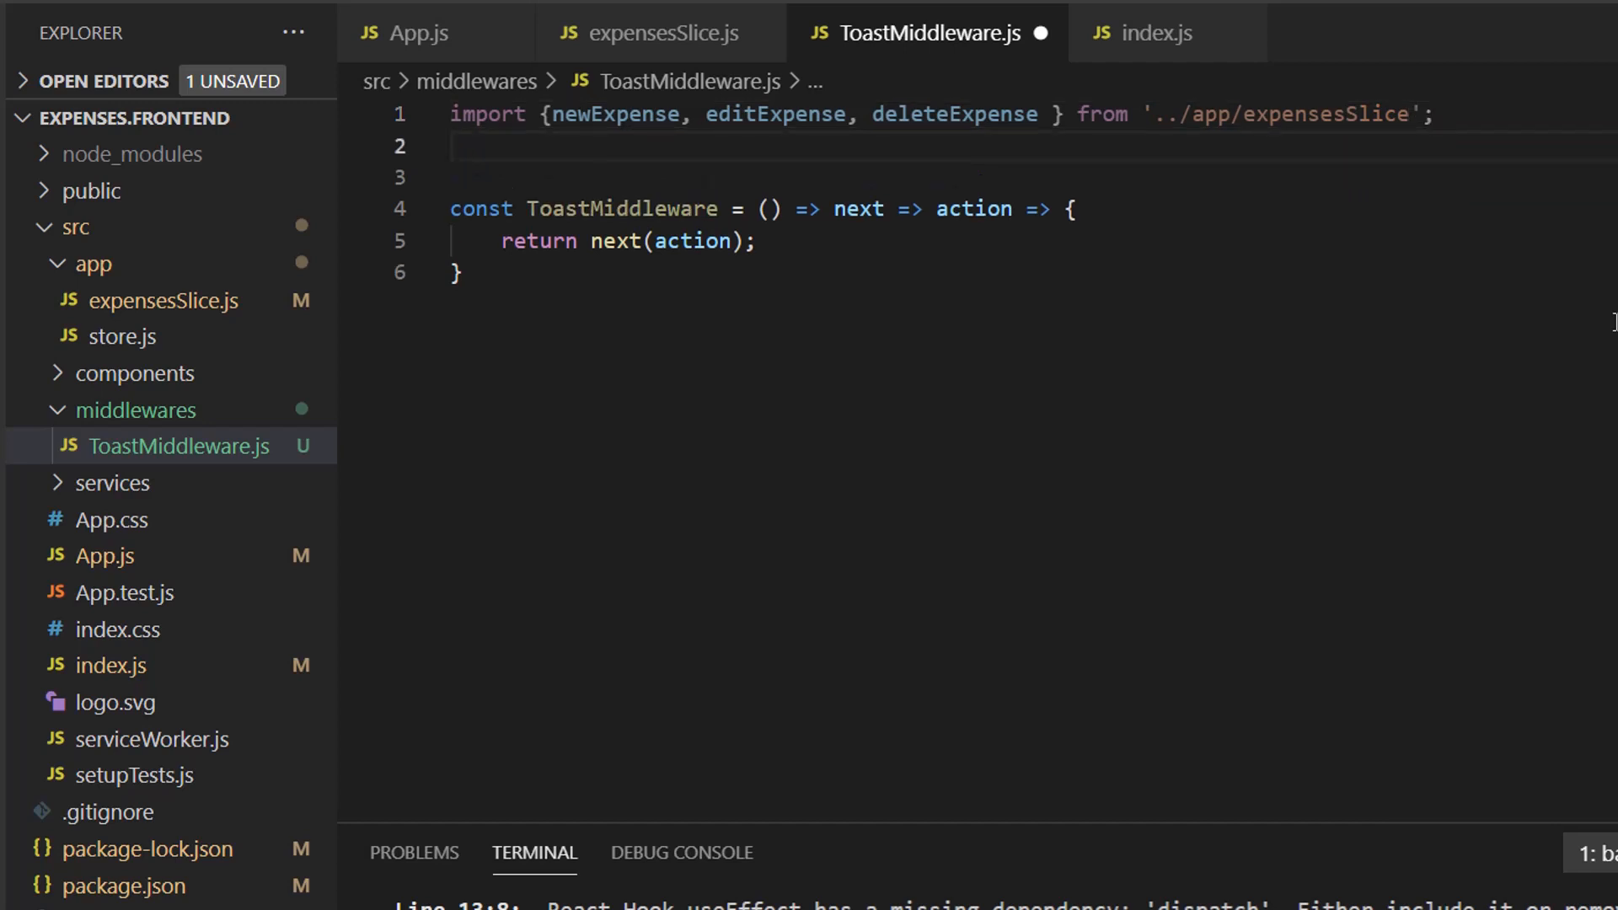
Step: Import toast from 'react-toastify' and begin a switch on action.type
type("import { t}")
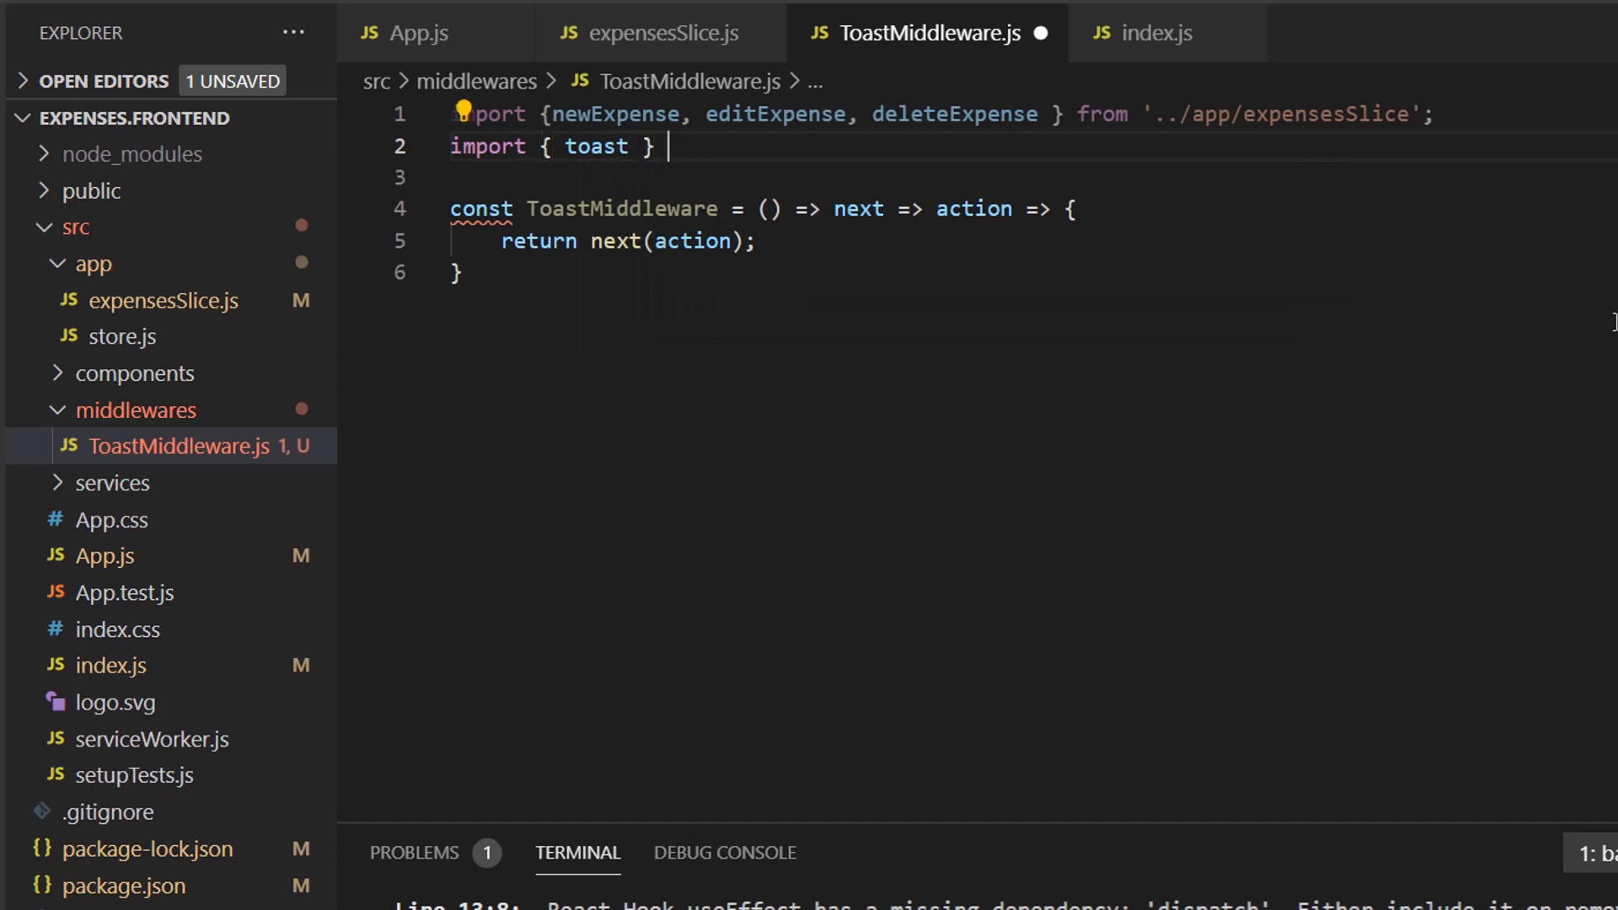
type("from 'react-toastify';")
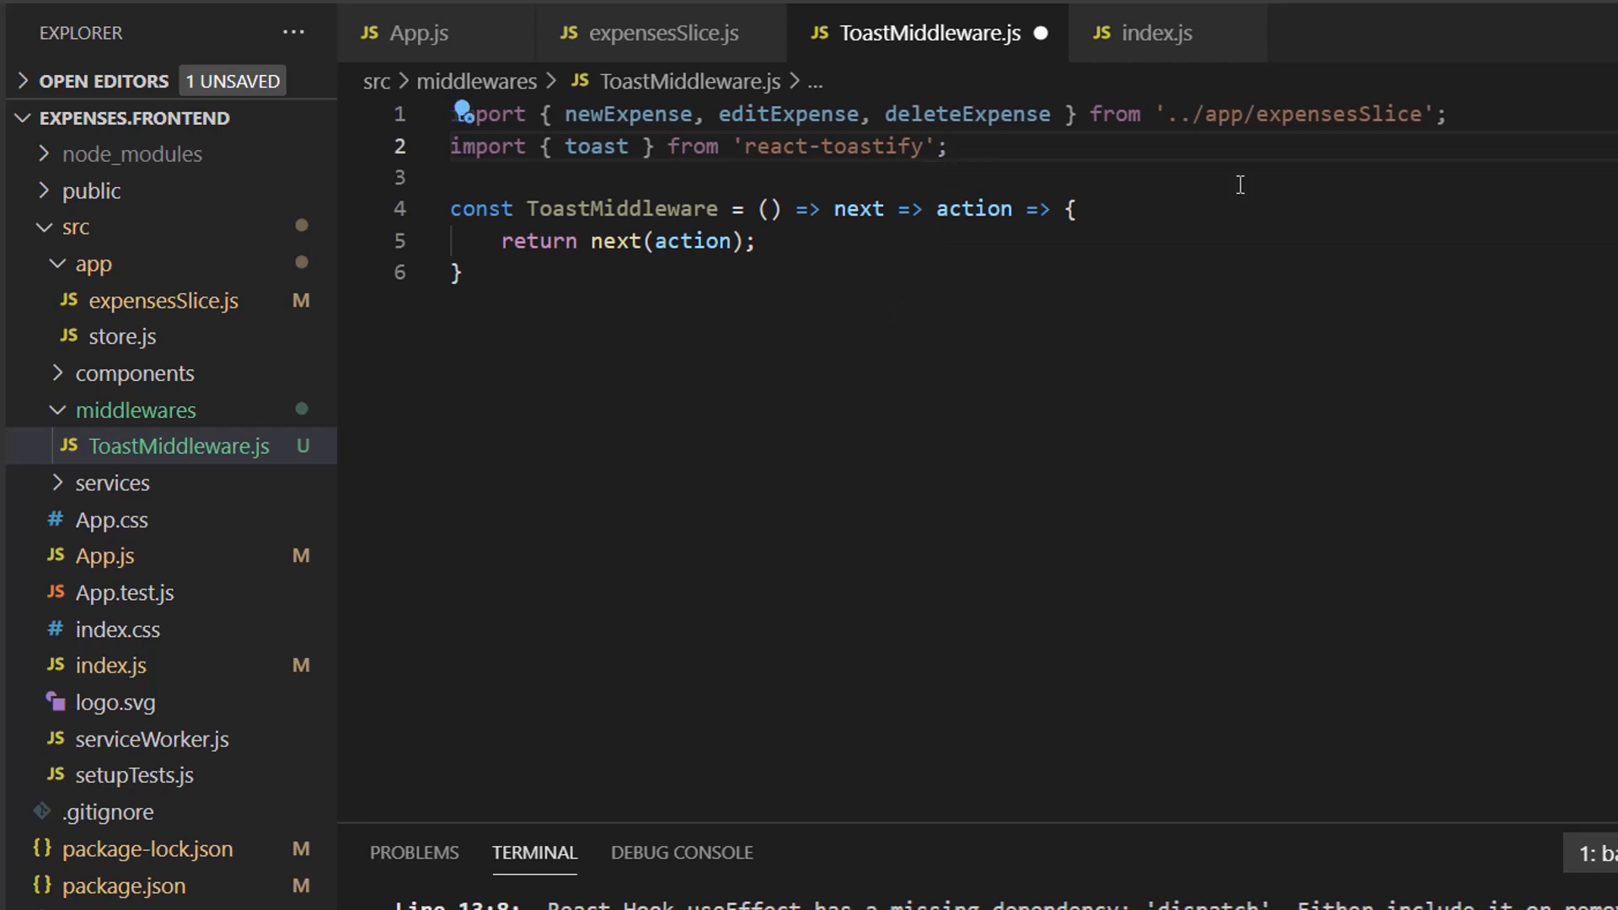
type("switch(action.type) [")
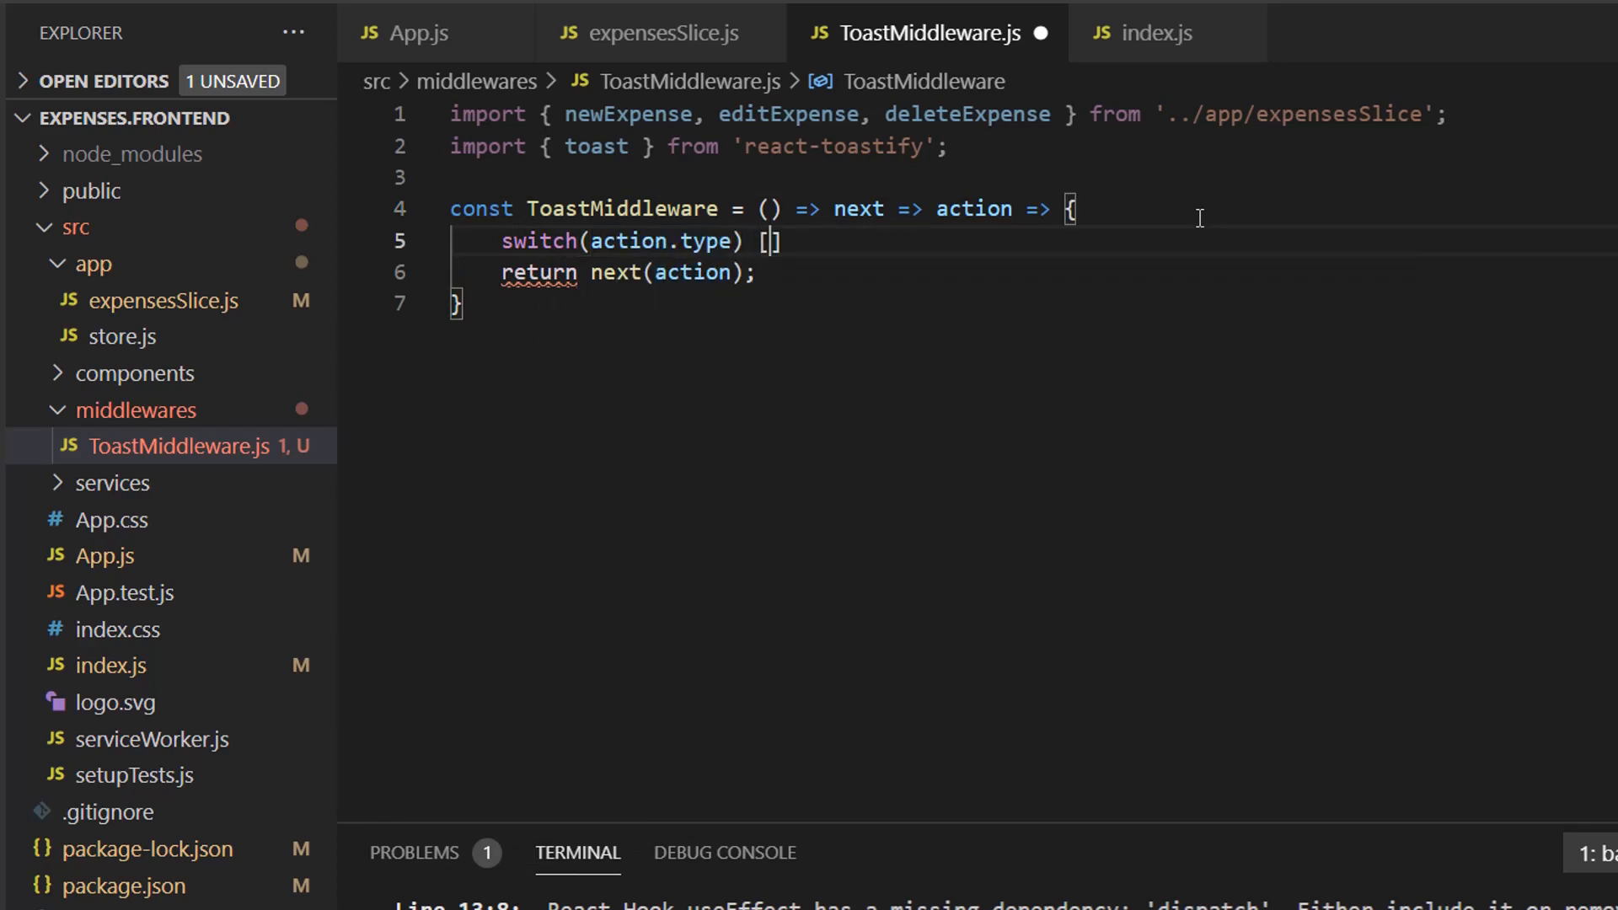
Step: Add case newExpense.type that toasts 'New expense added successfully'
type("{")
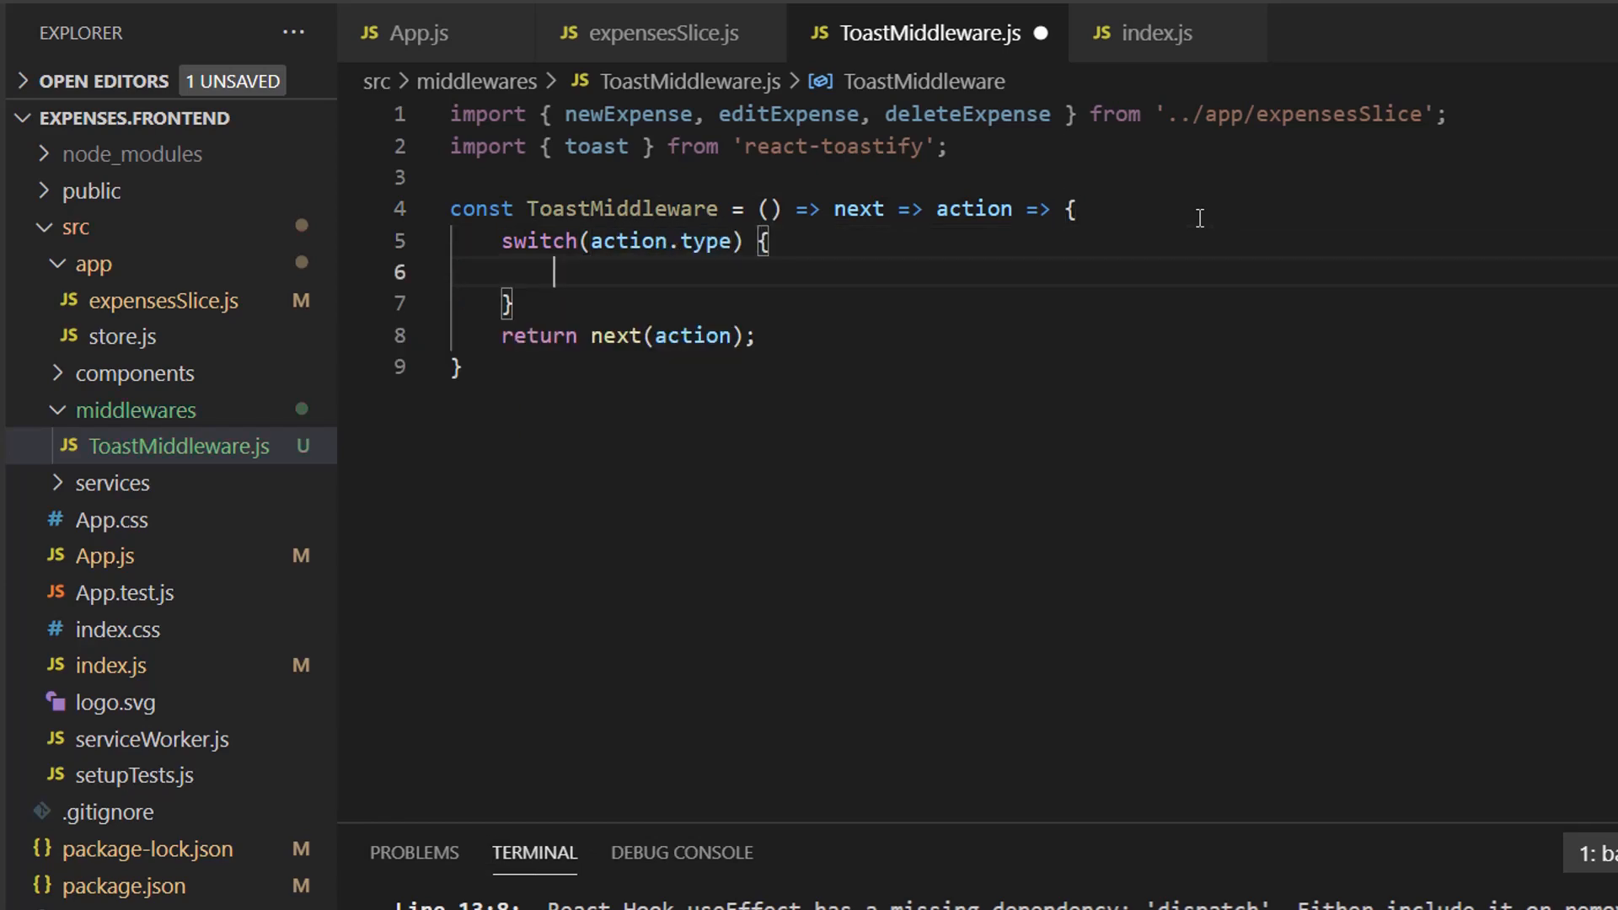
type("case newExpense.type:")
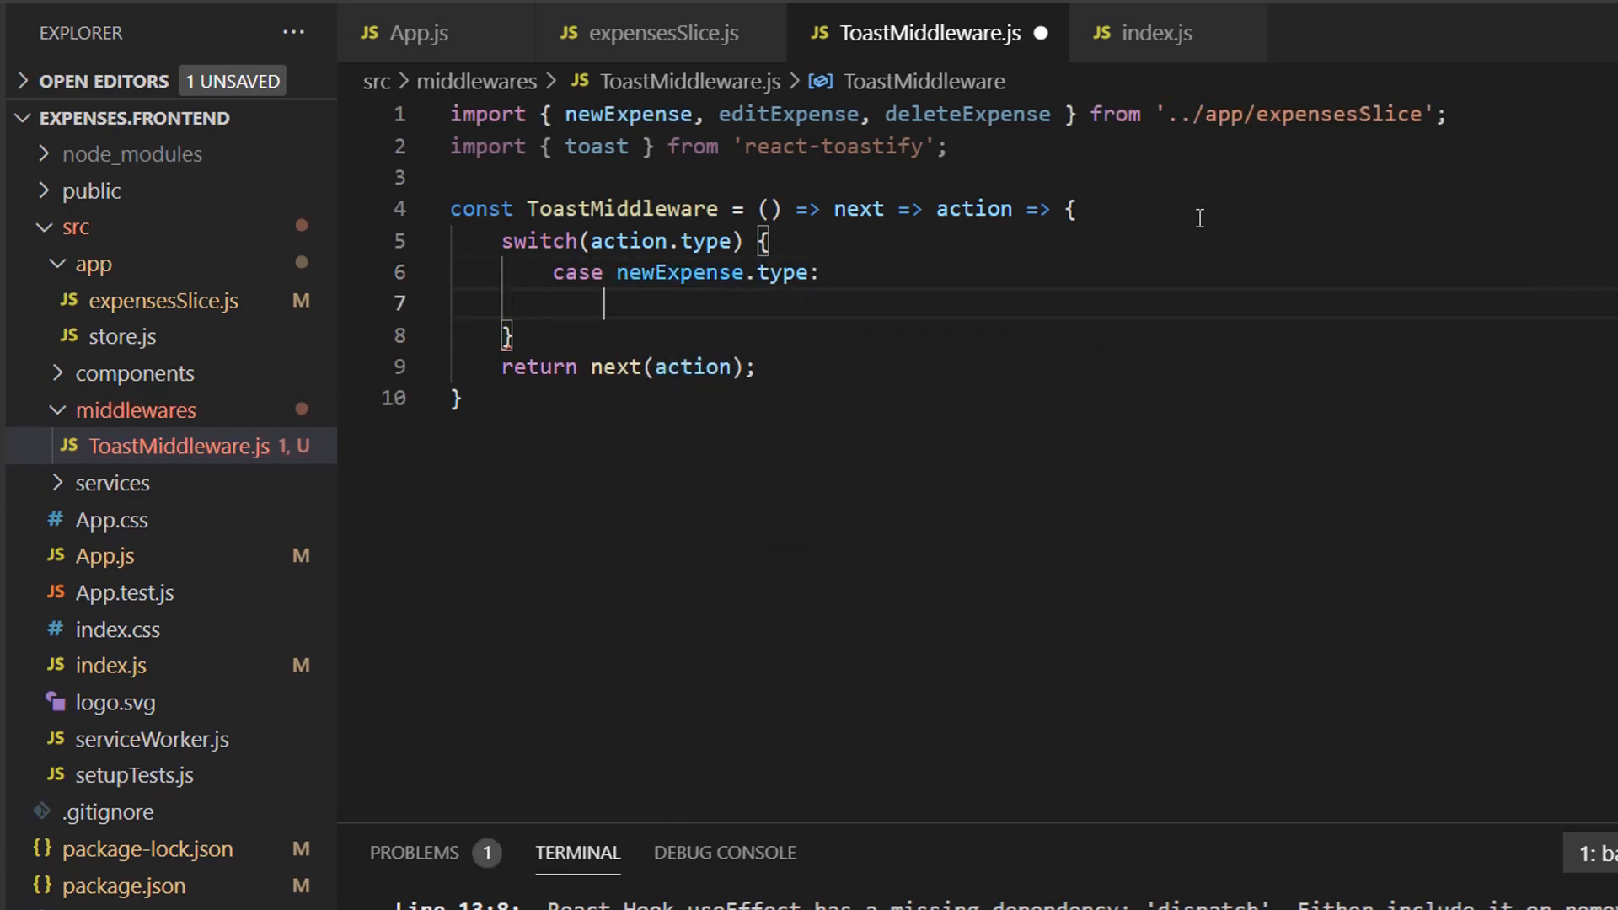
type("toast.success('New '")
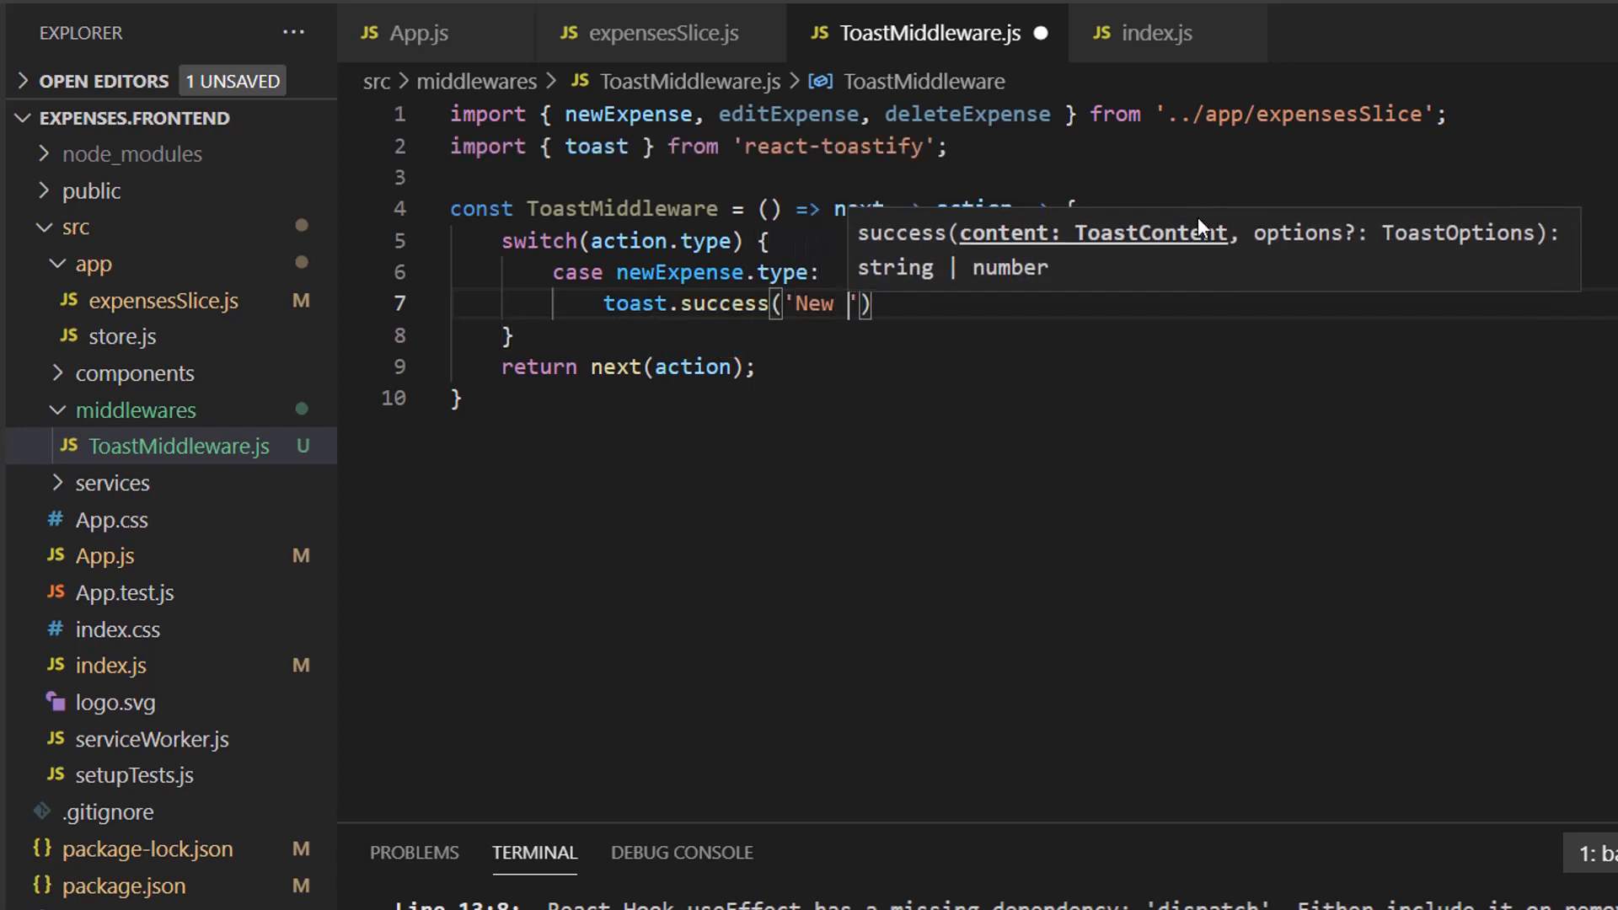
type("expense added s")
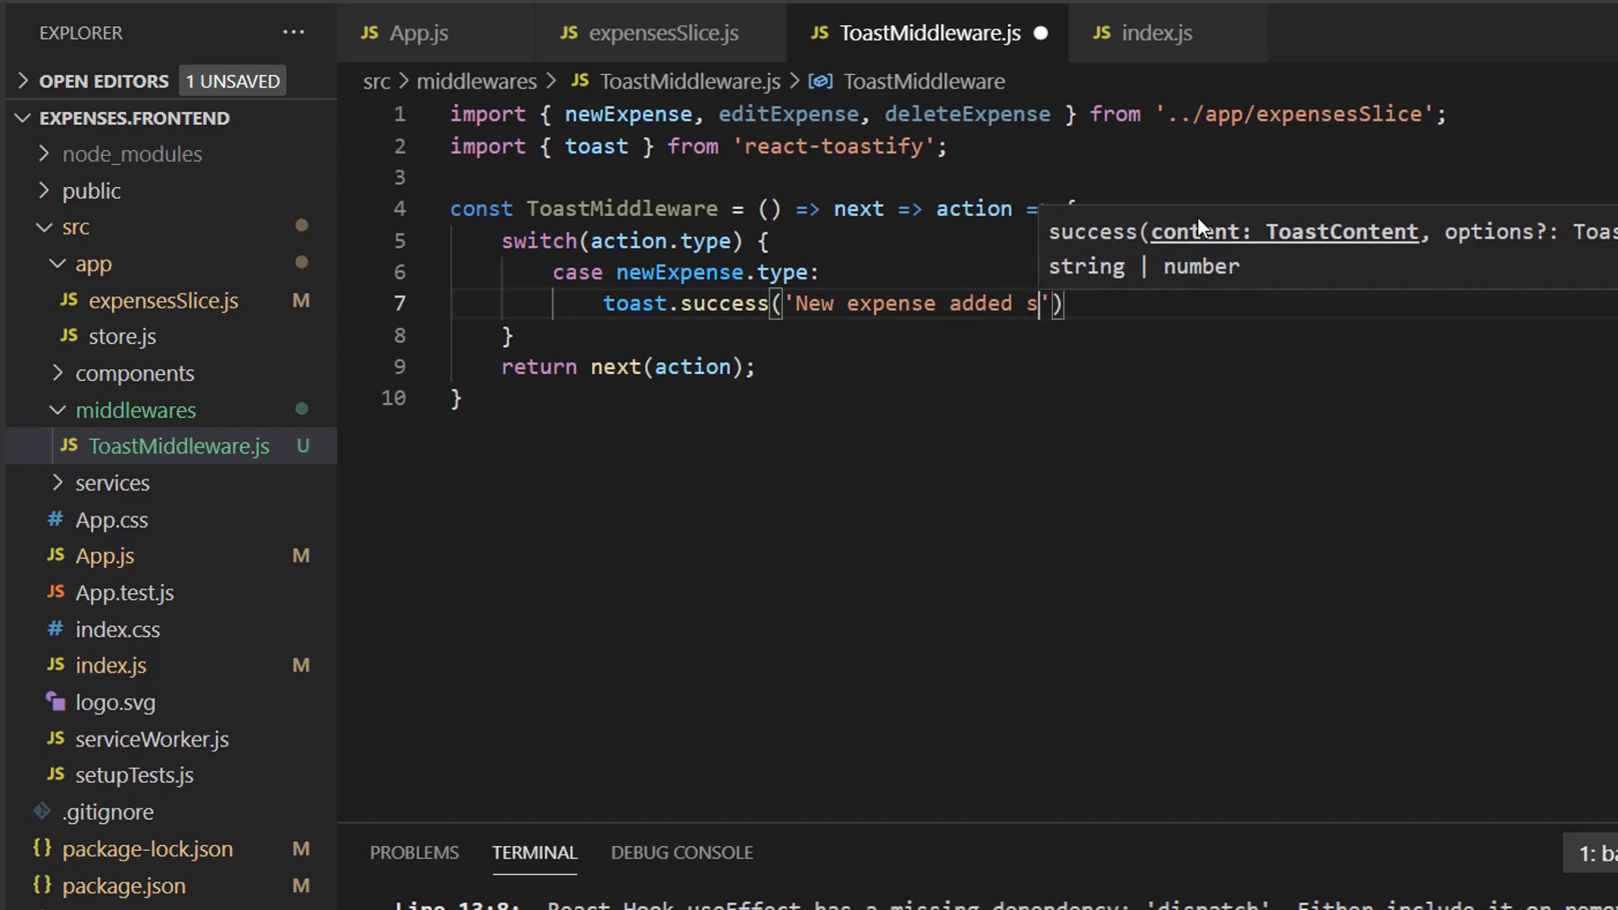
type("uccessful")
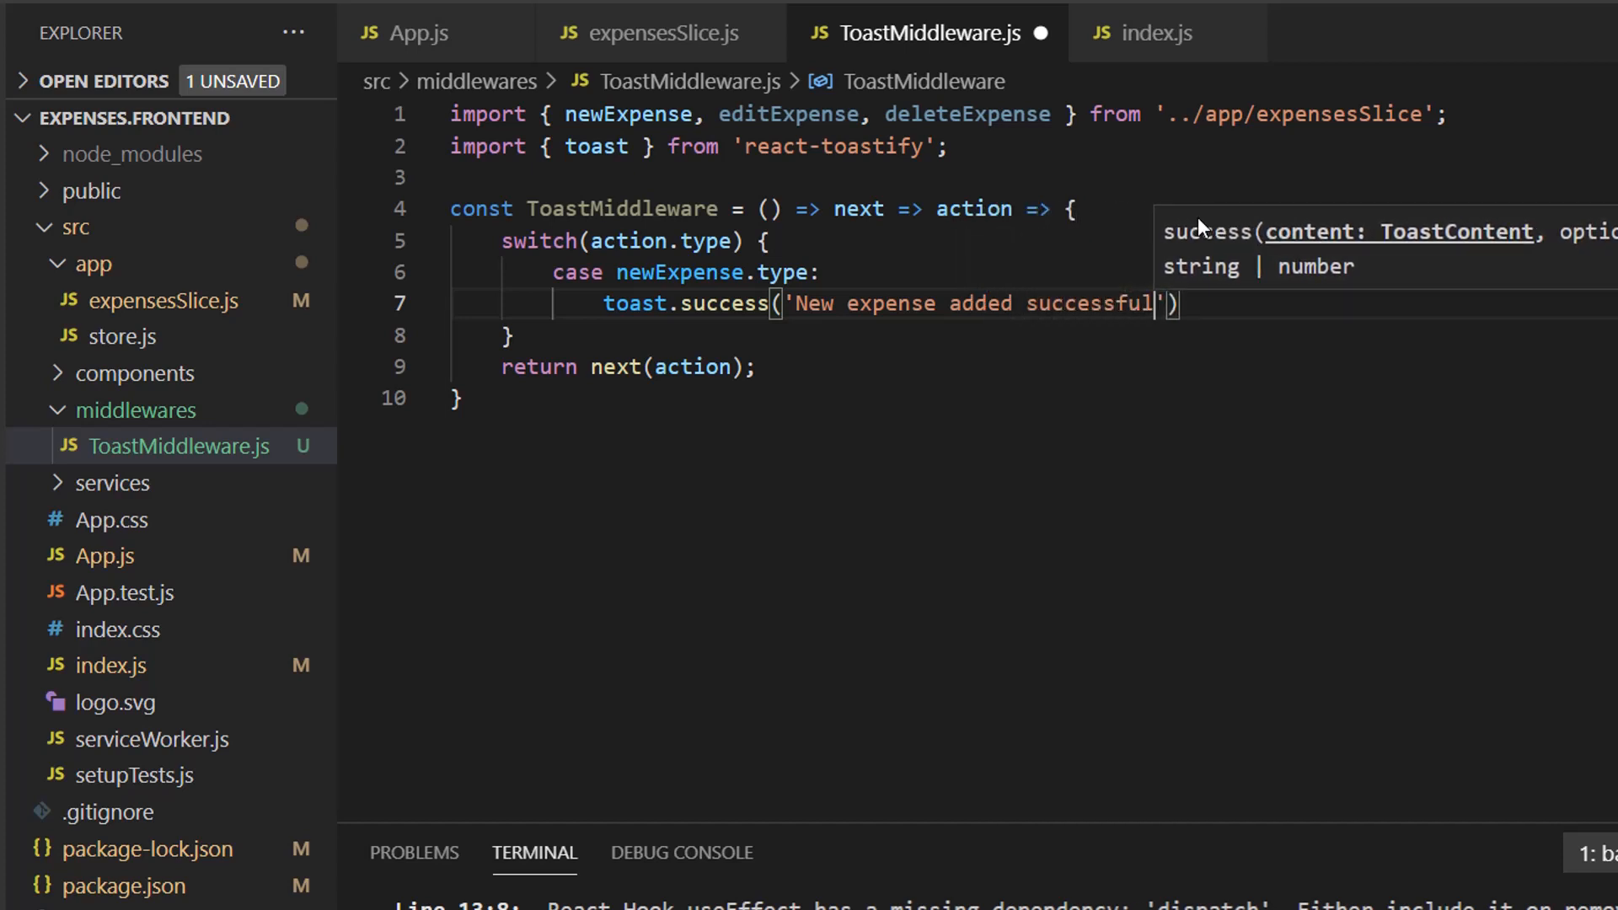
type("ly")
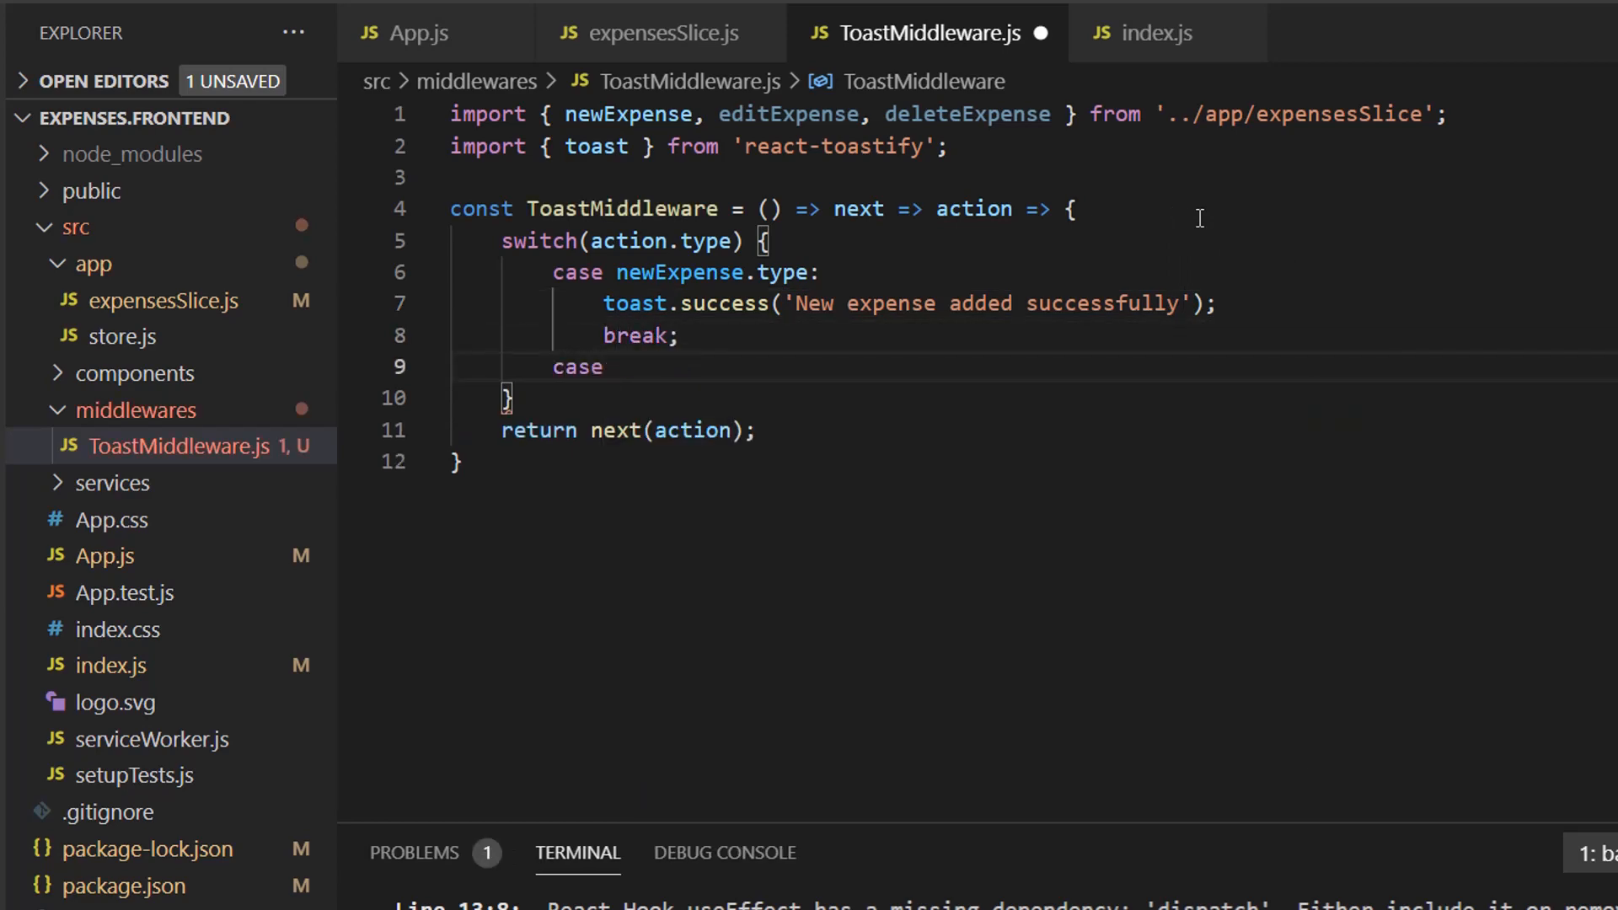
Step: Add an editExpense case that shows an 'Expense edited successfully' success toast
type("editExpense.type:")
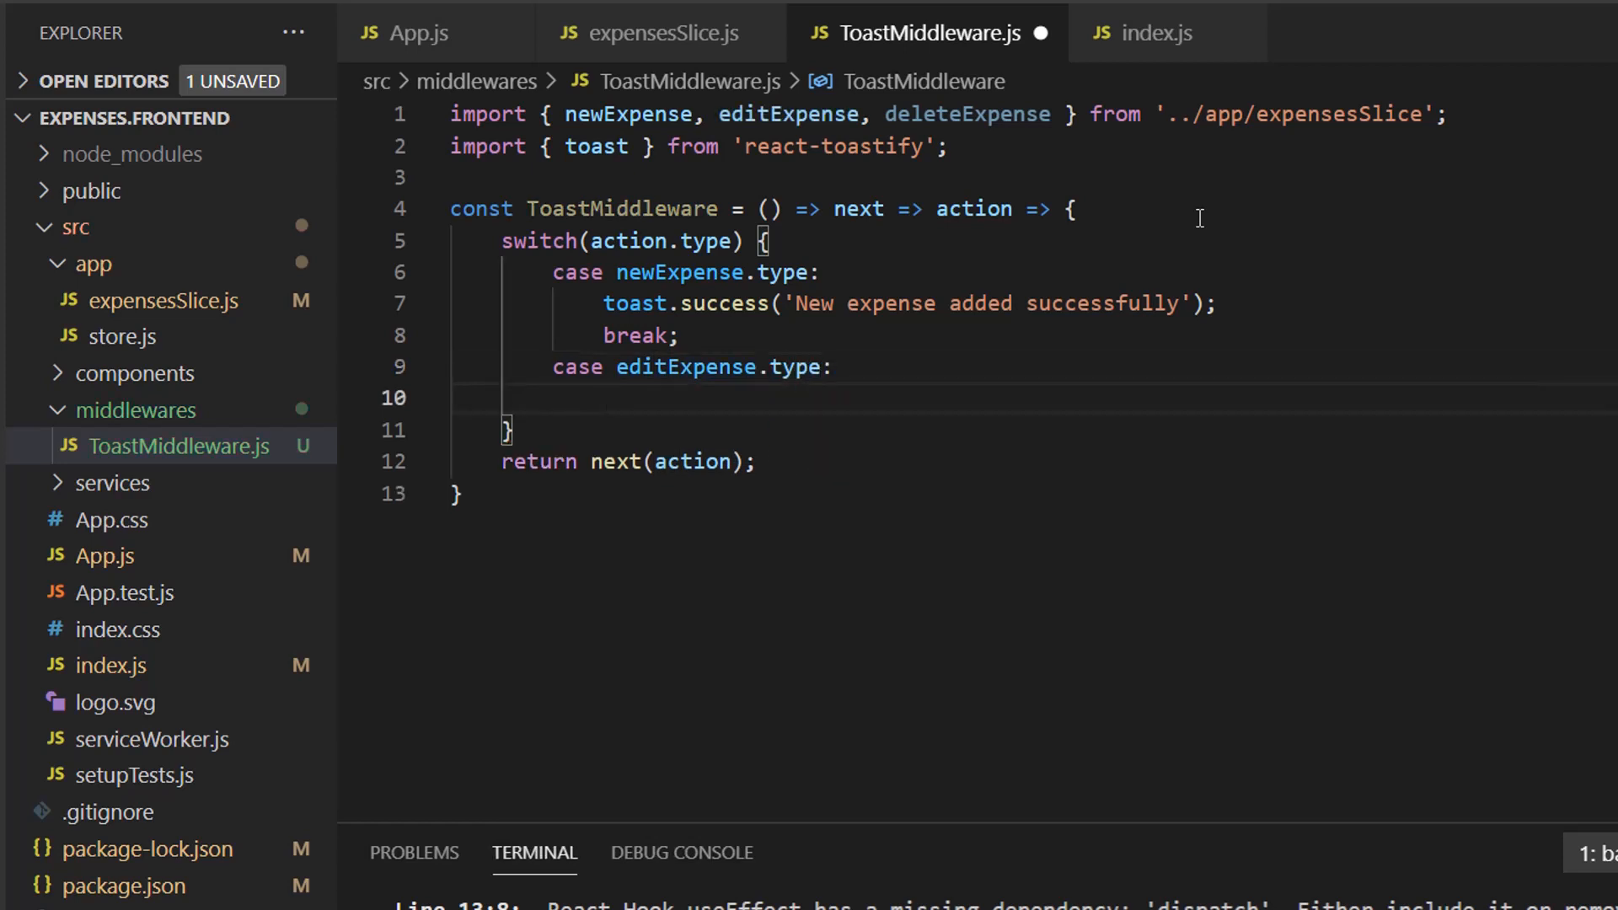
type("toast.success(")
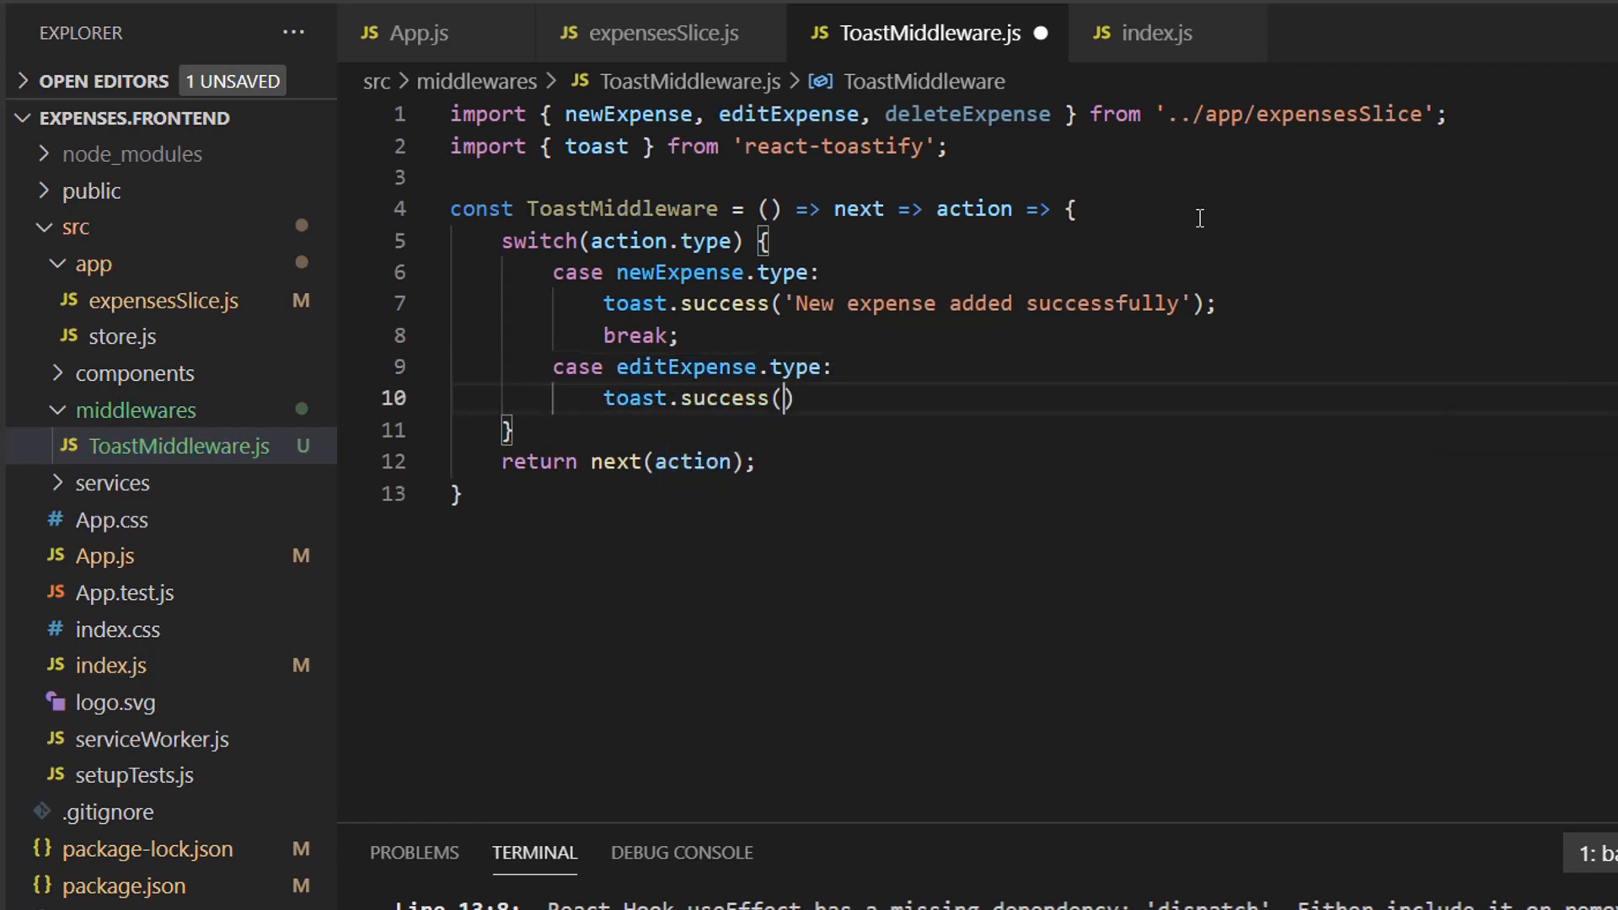
type("'Expense'")
type("break;")
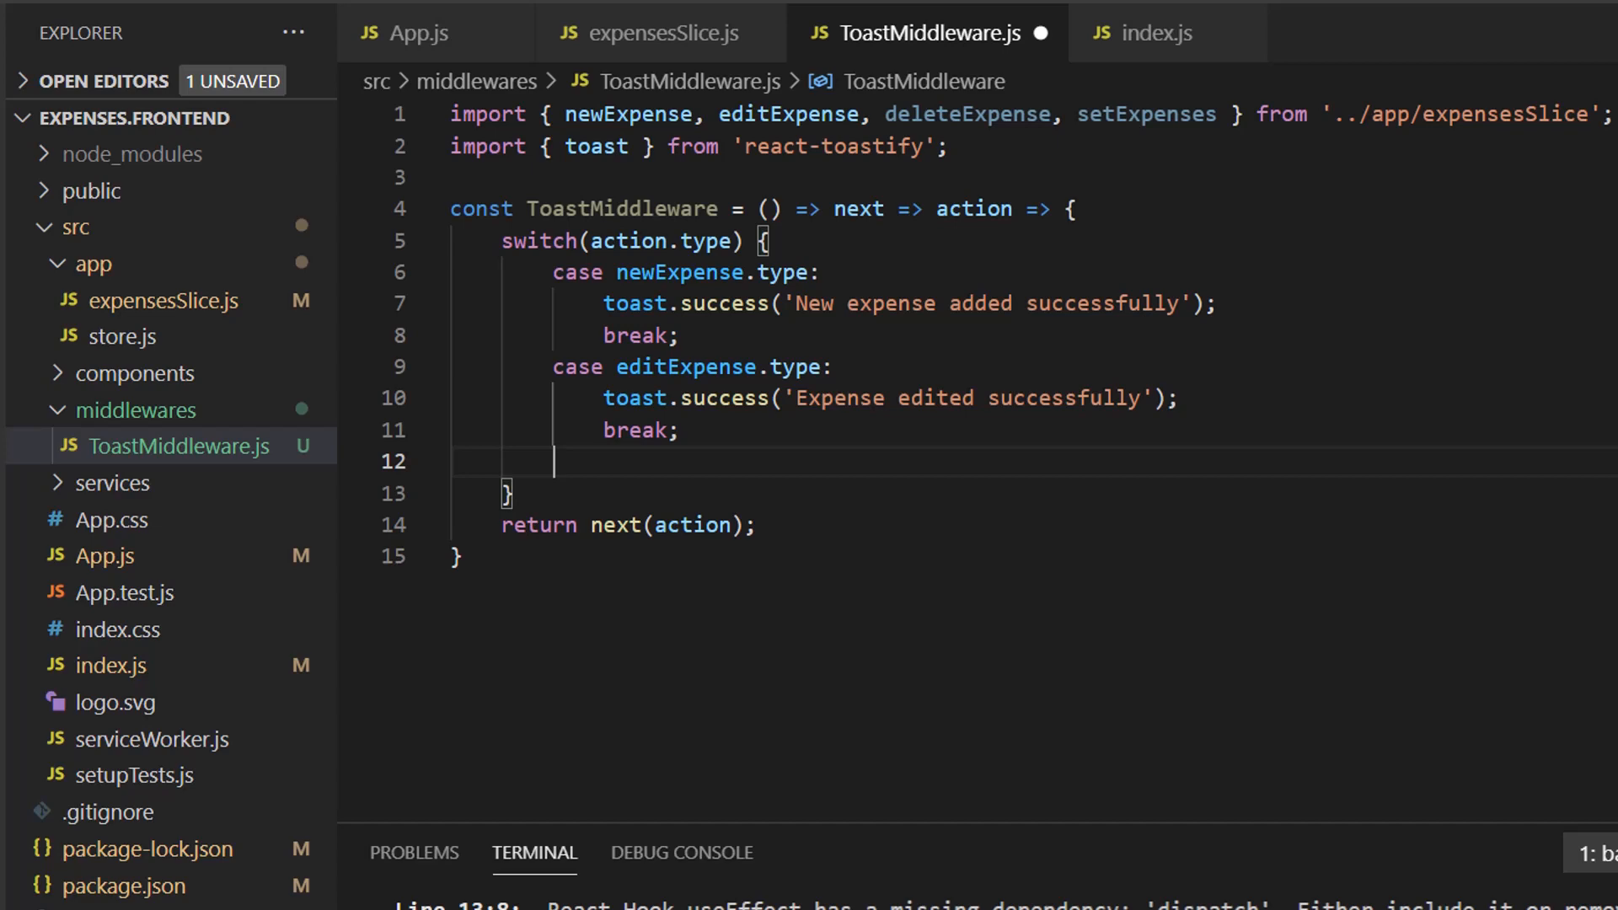
Step: Add a deleteExpense case toasting 'Expense deleted successfully', a default break, and export default ToastMiddleware
type("case d")
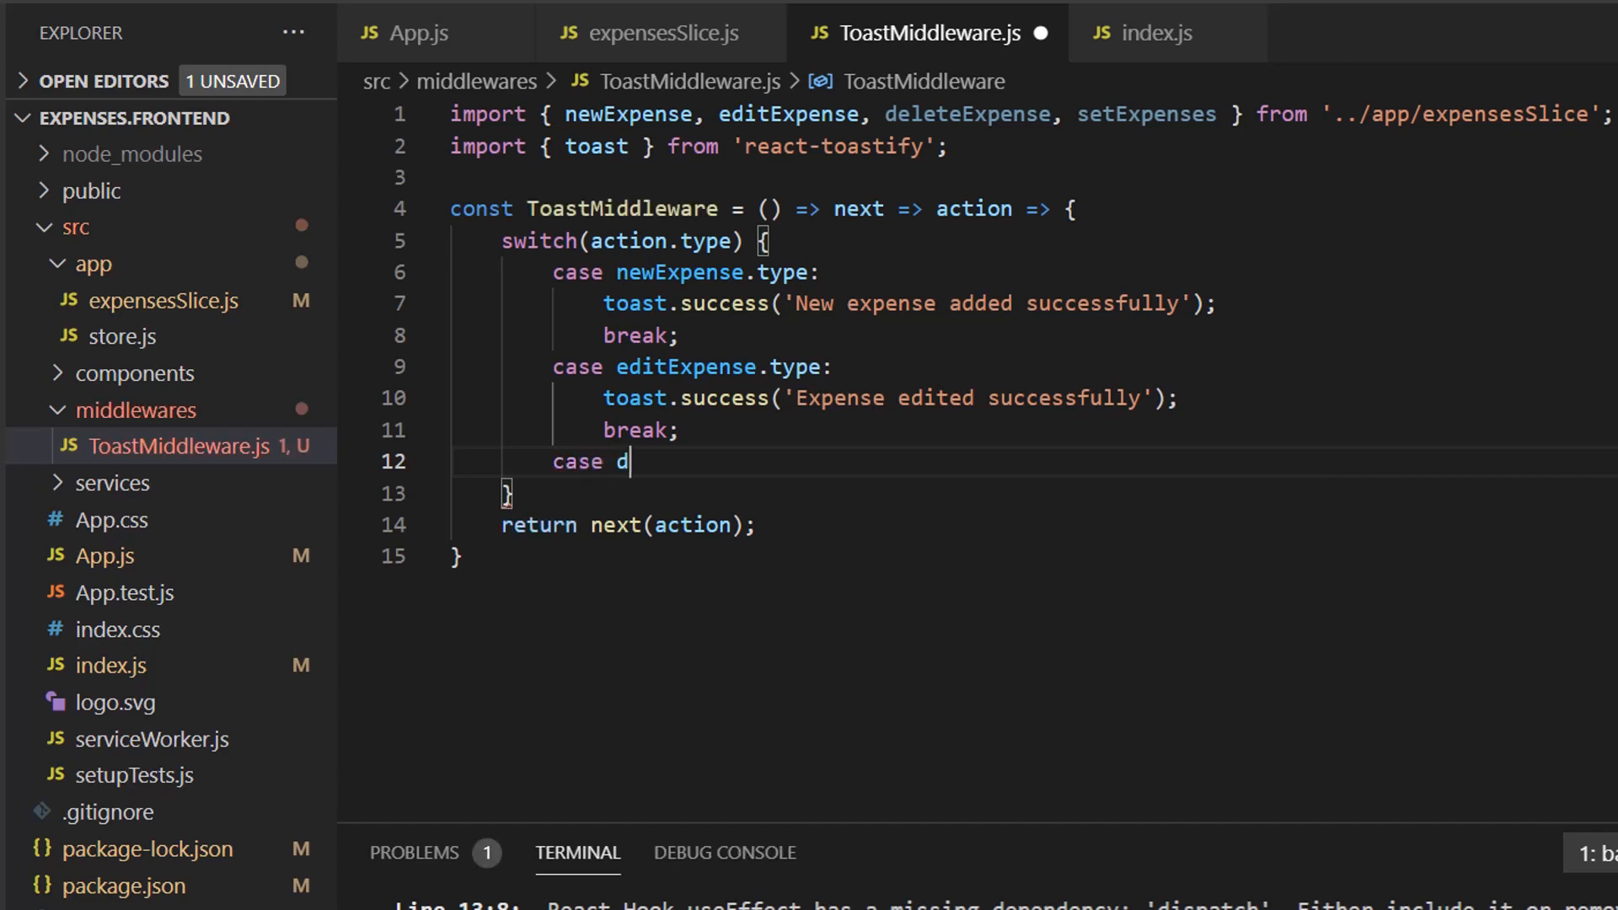
type("eleteExpense.type:")
type("to")
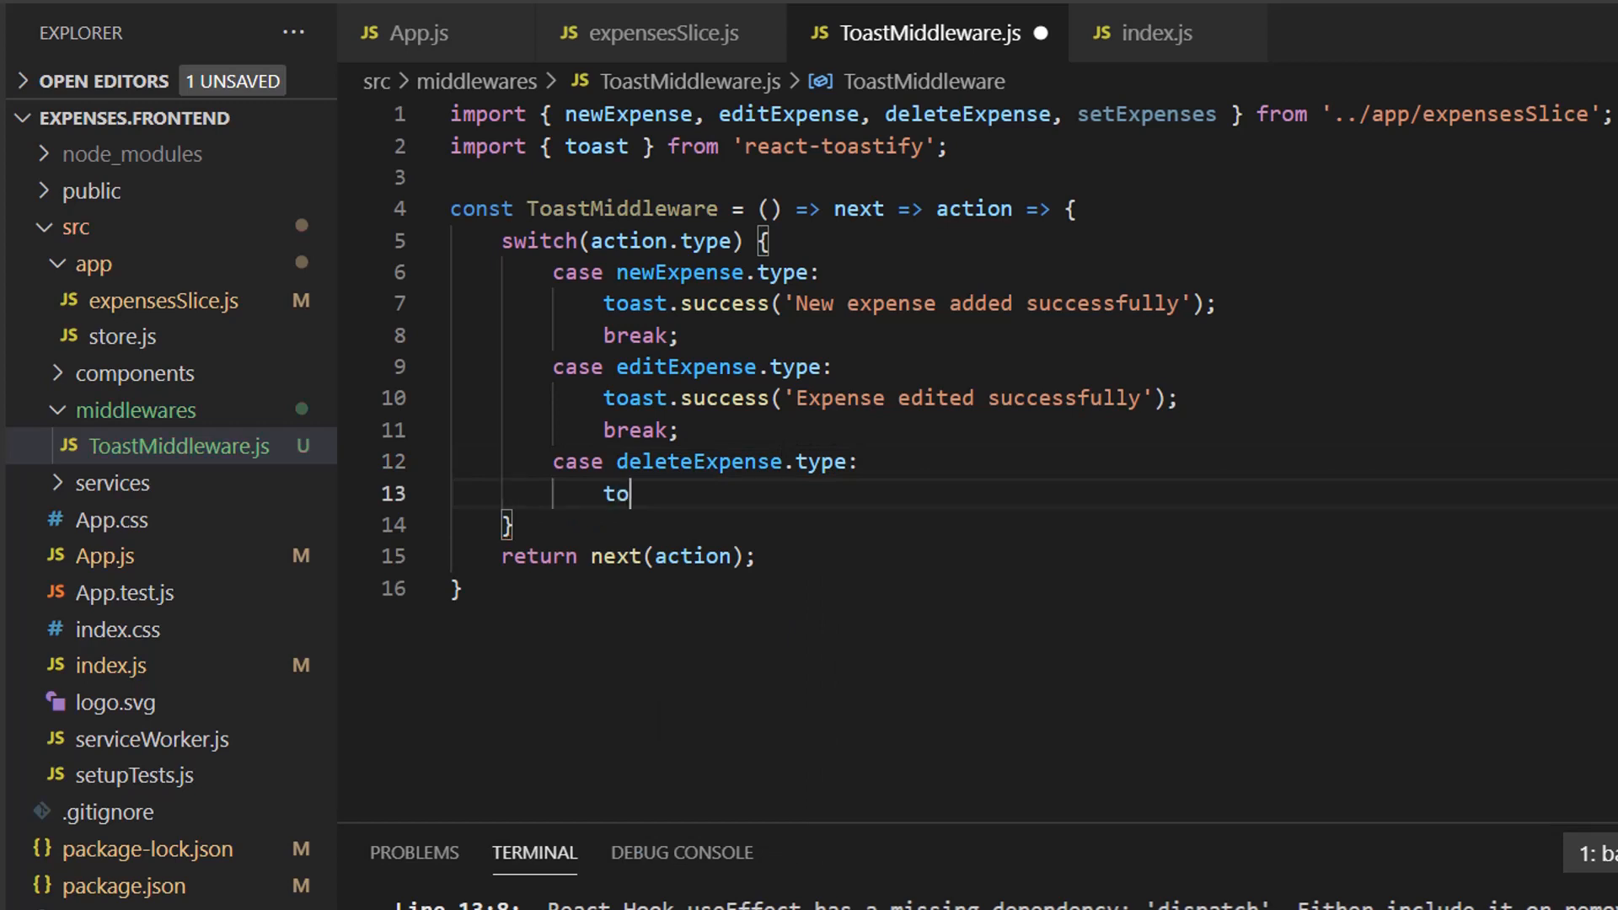
type("ast.success('Expense '")
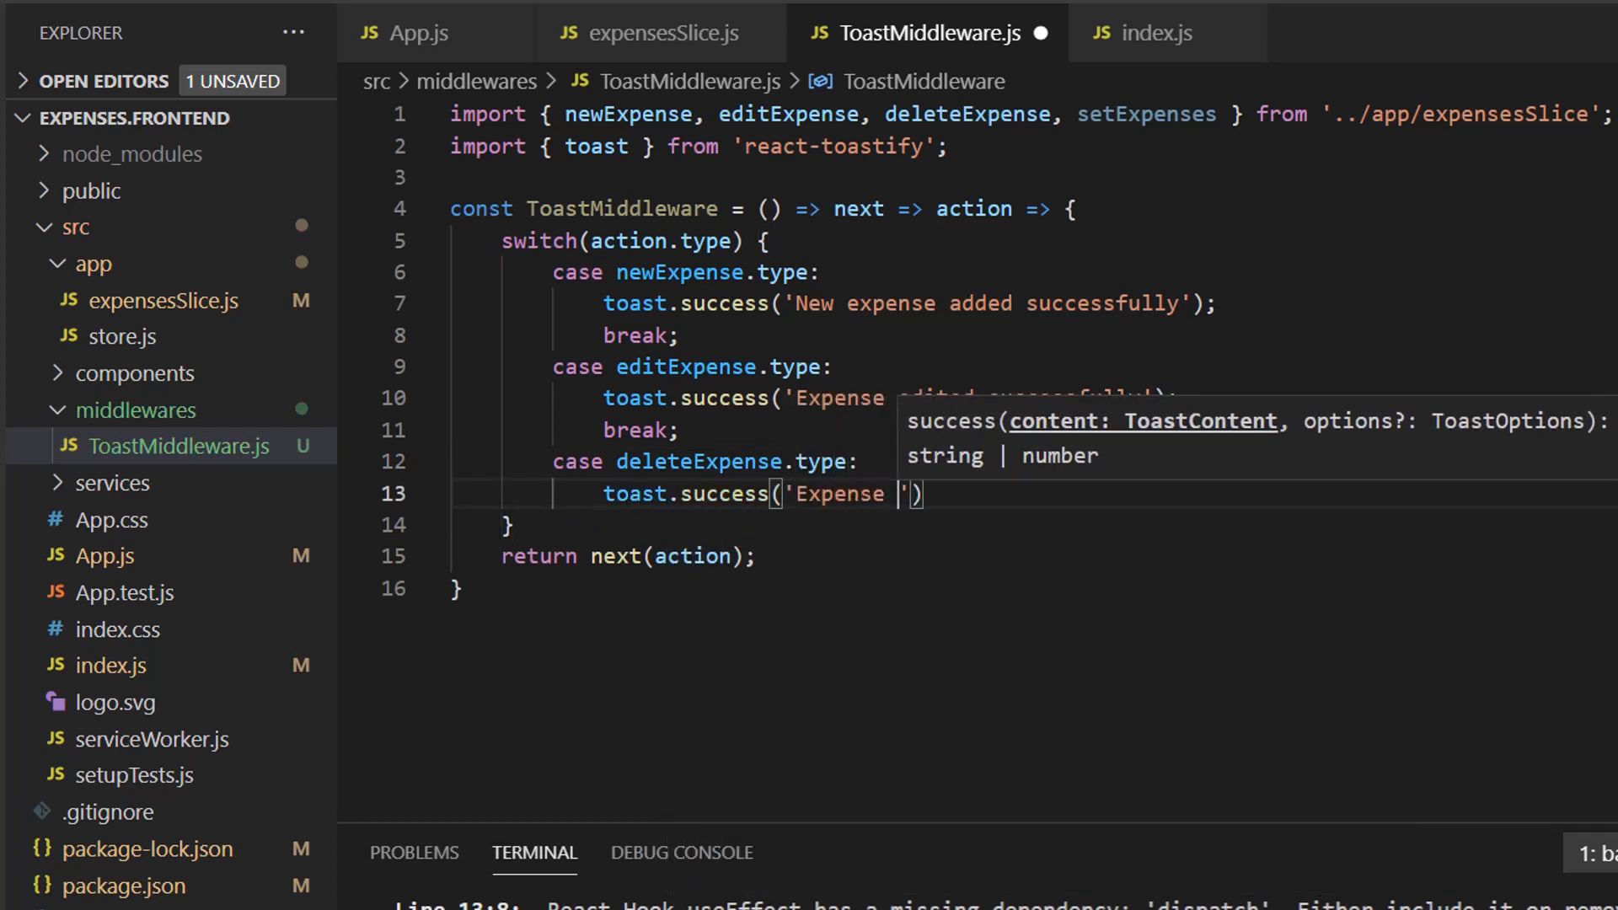
type("deleted succe")
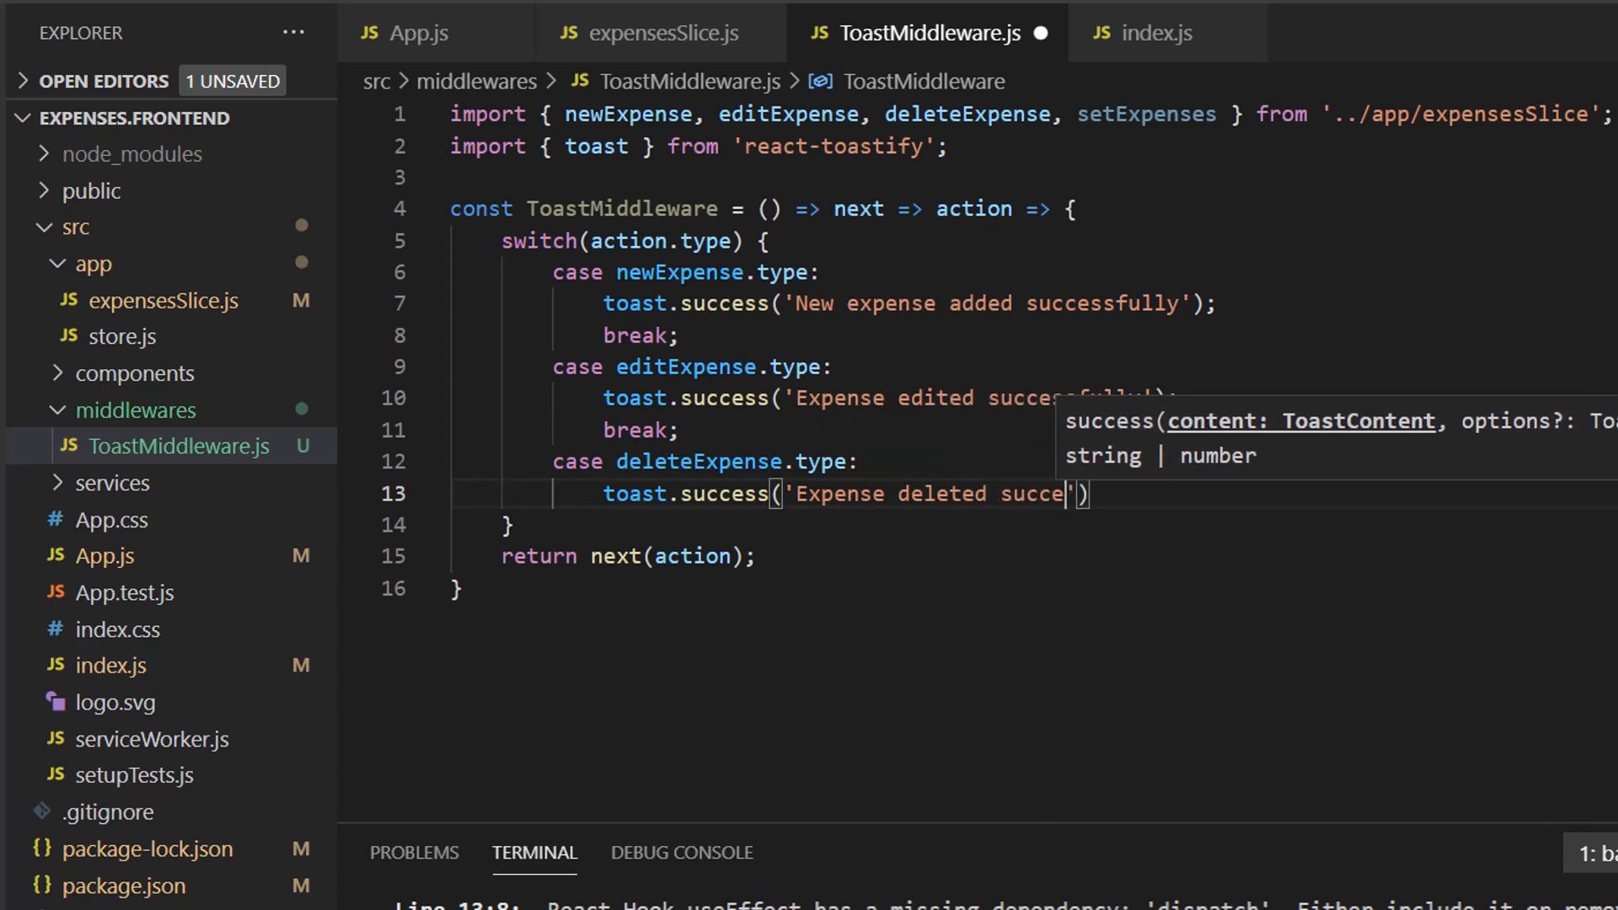
type("ssfully")
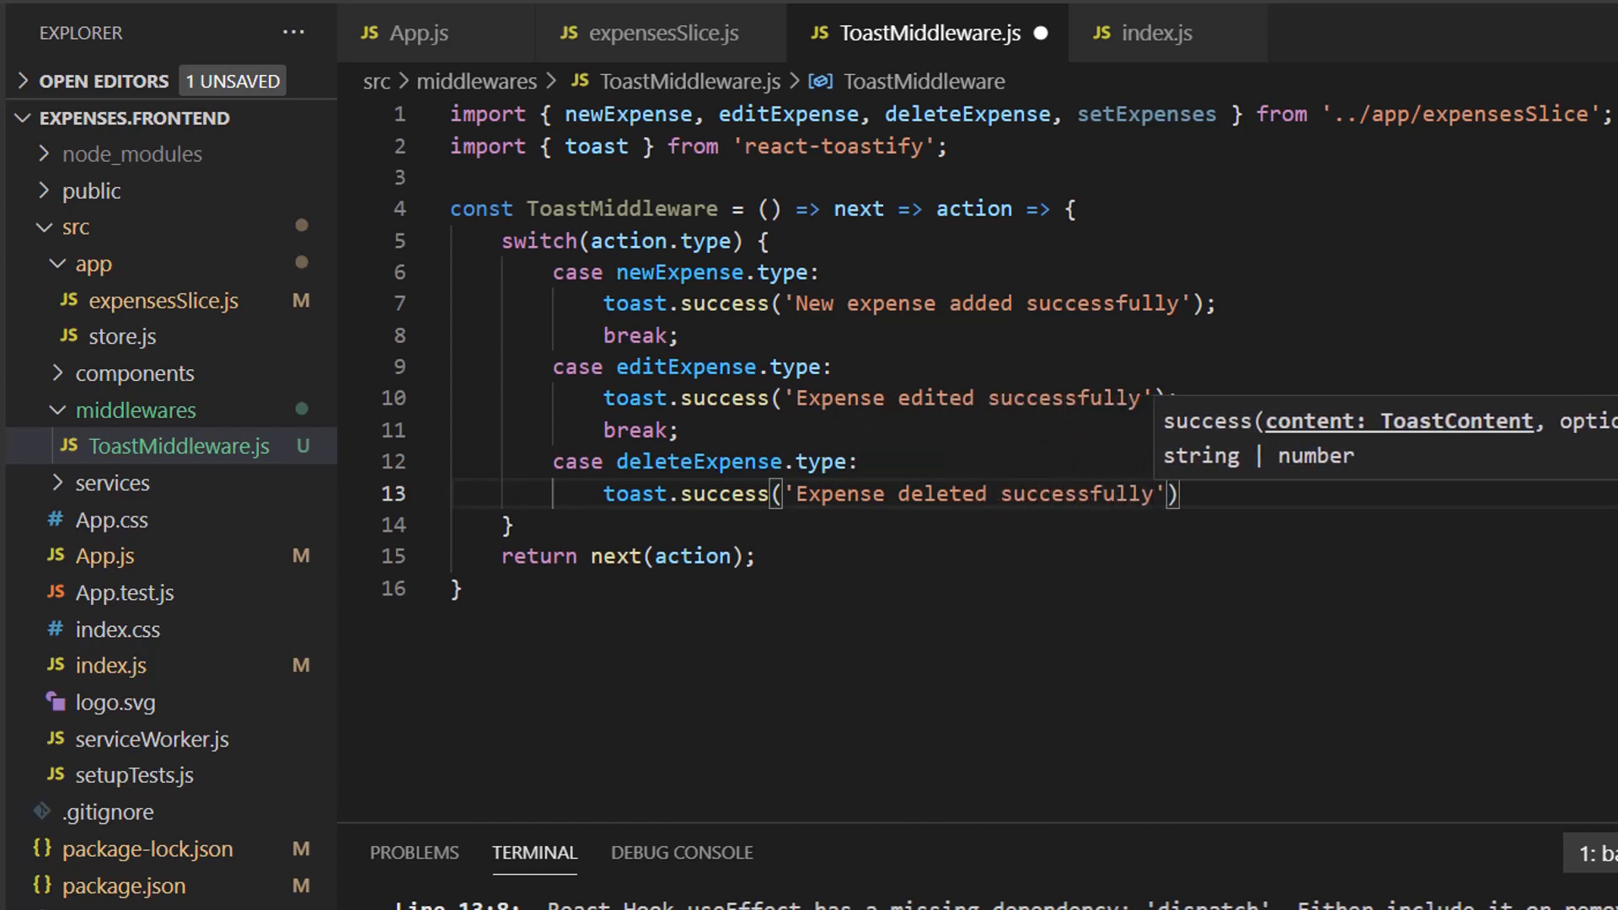
type(";")
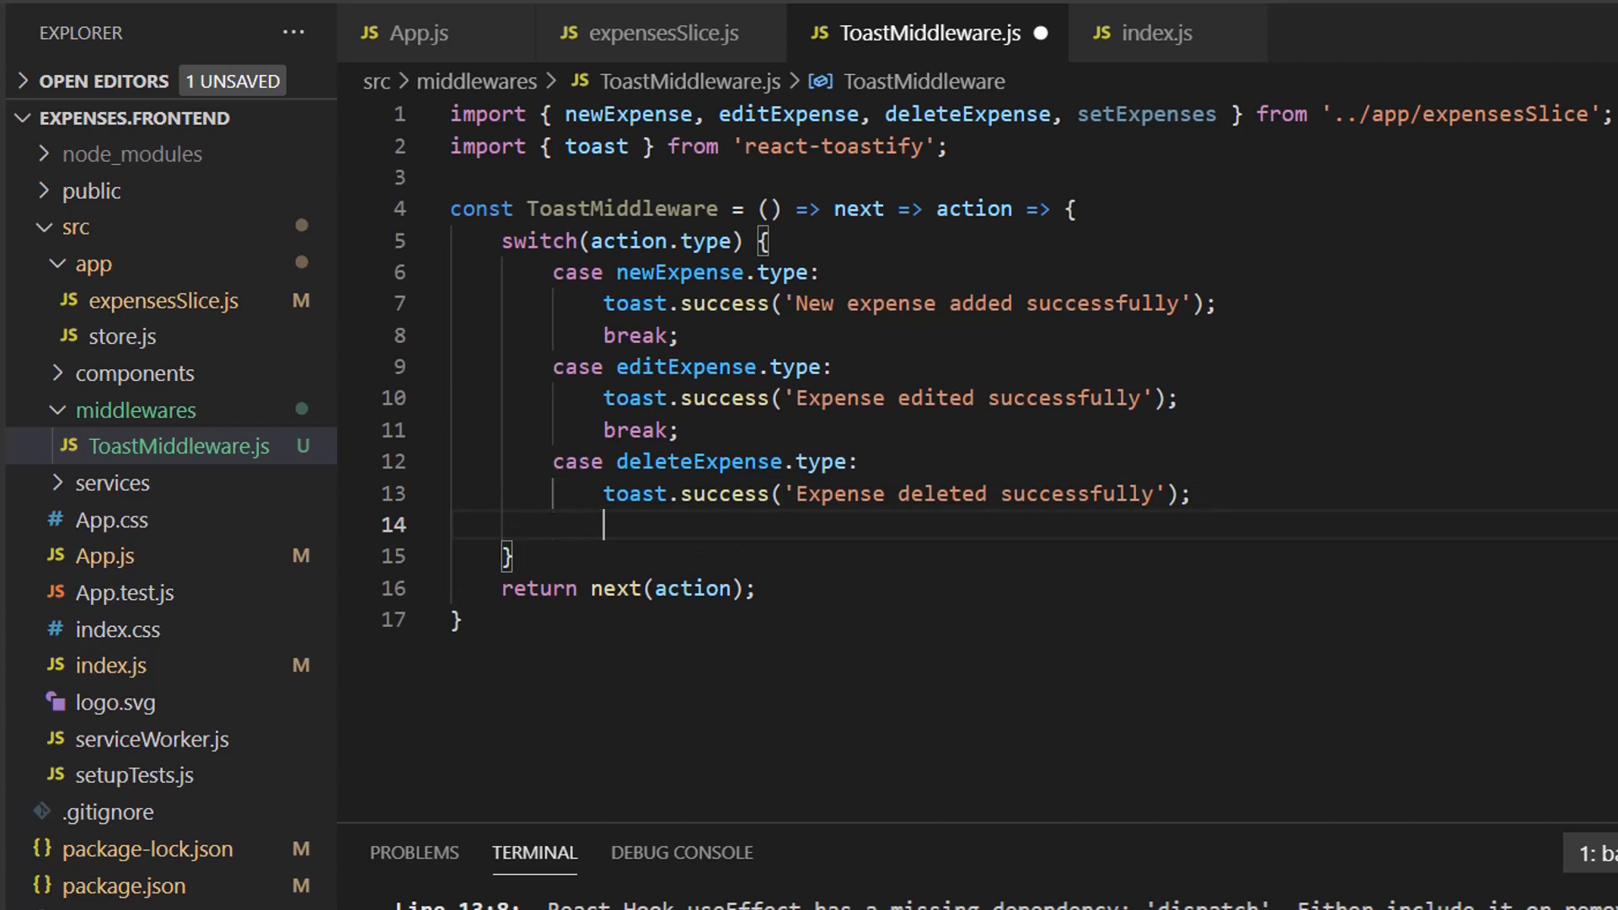
type("break;")
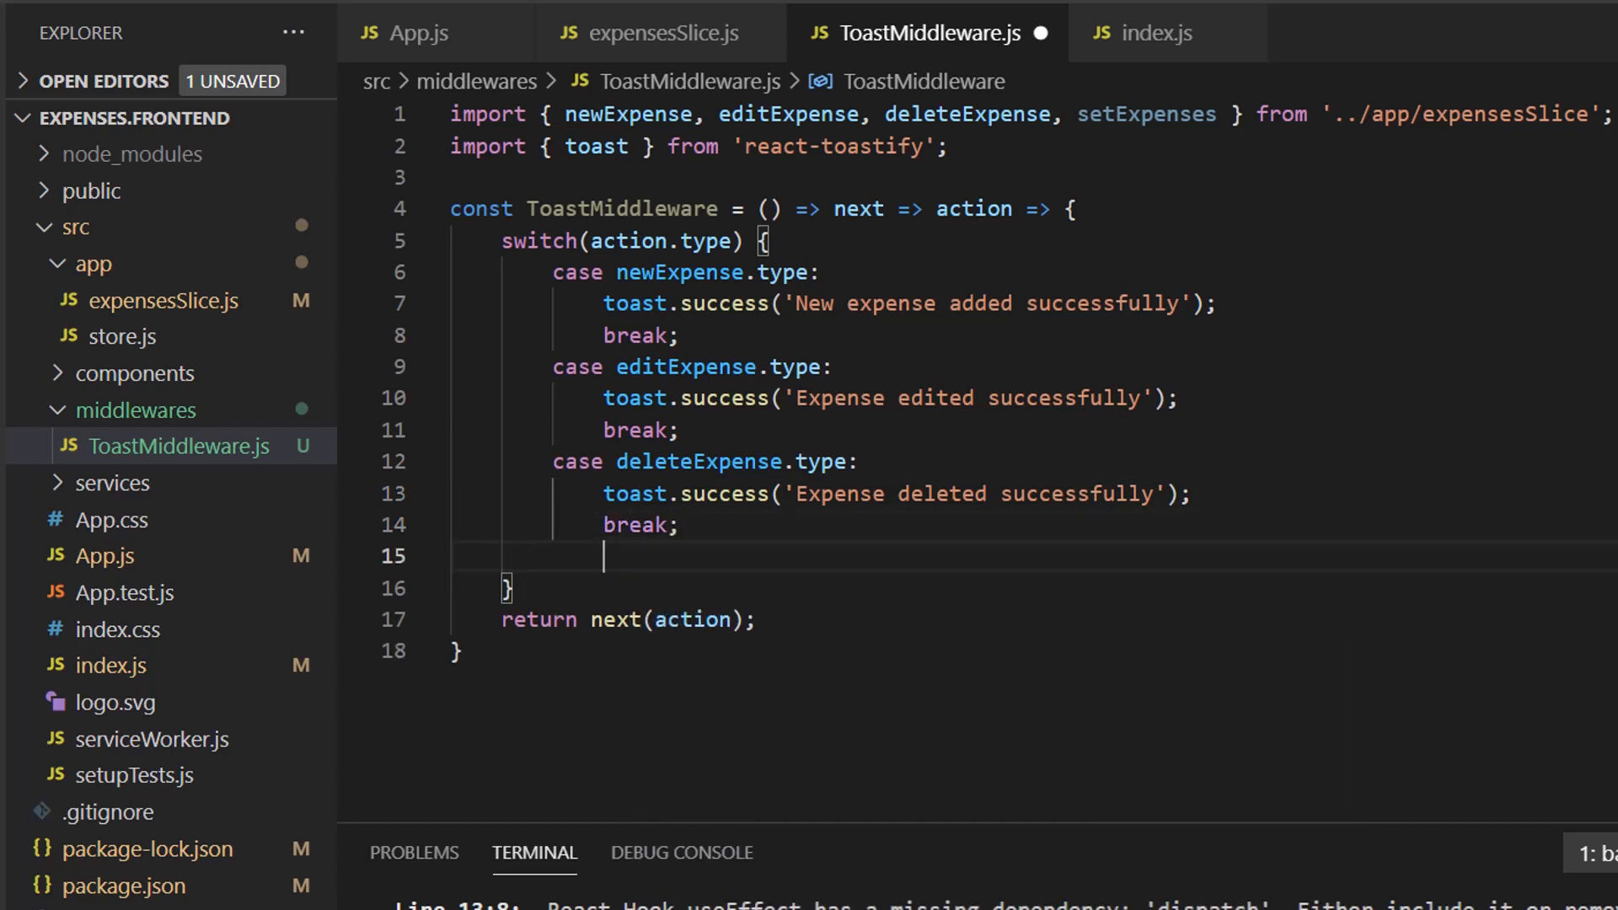
type("default:")
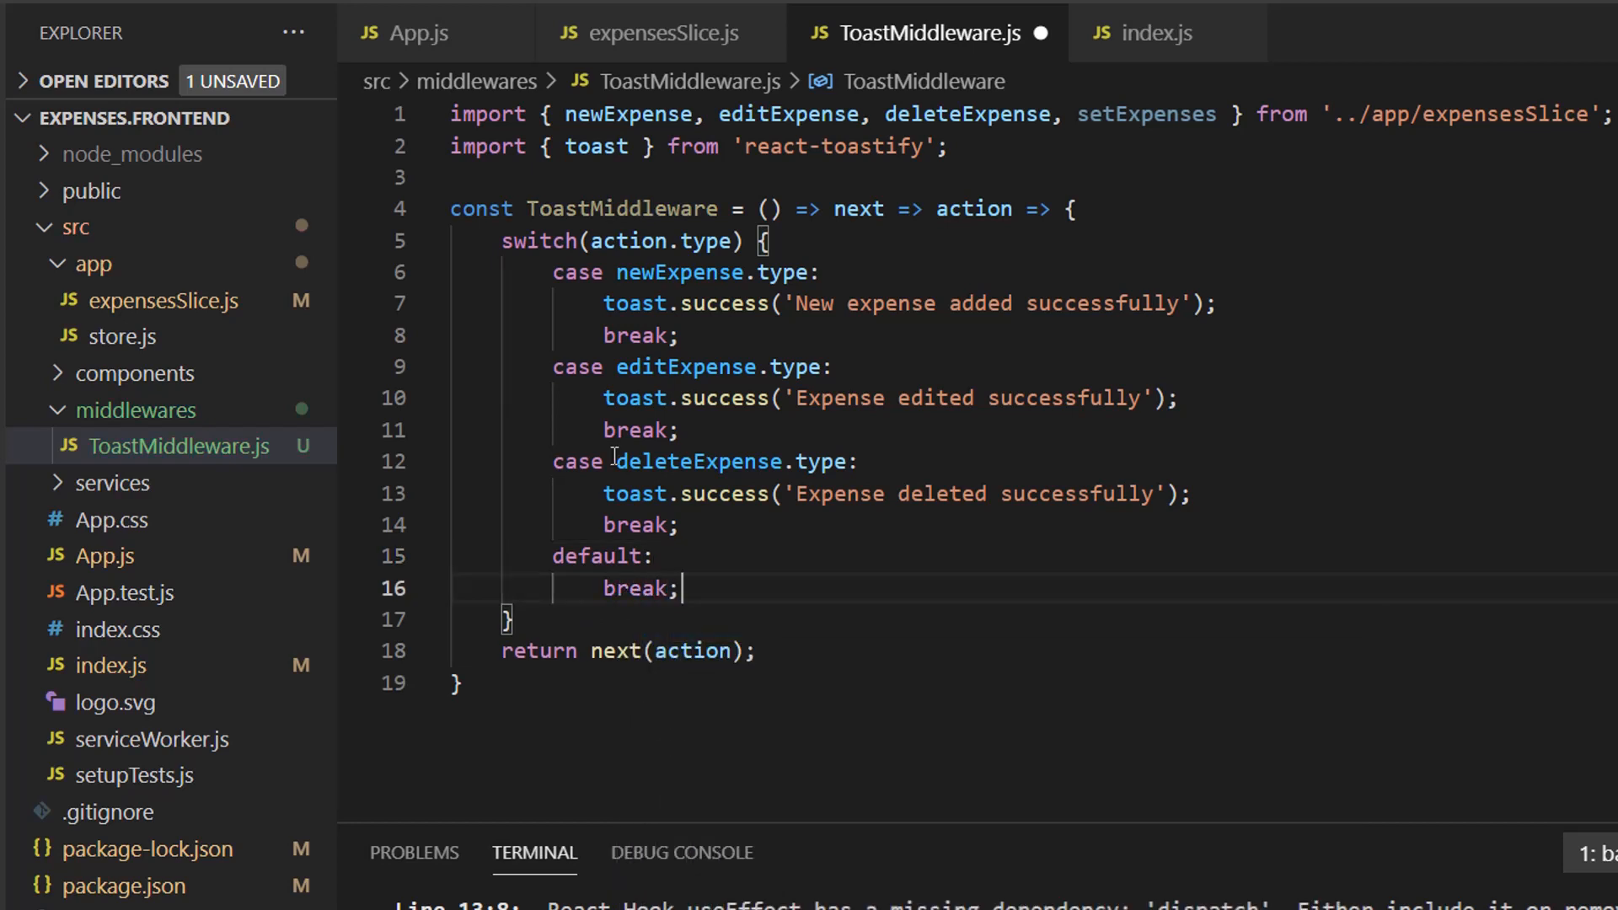
type("export default ToastMiddleware;")
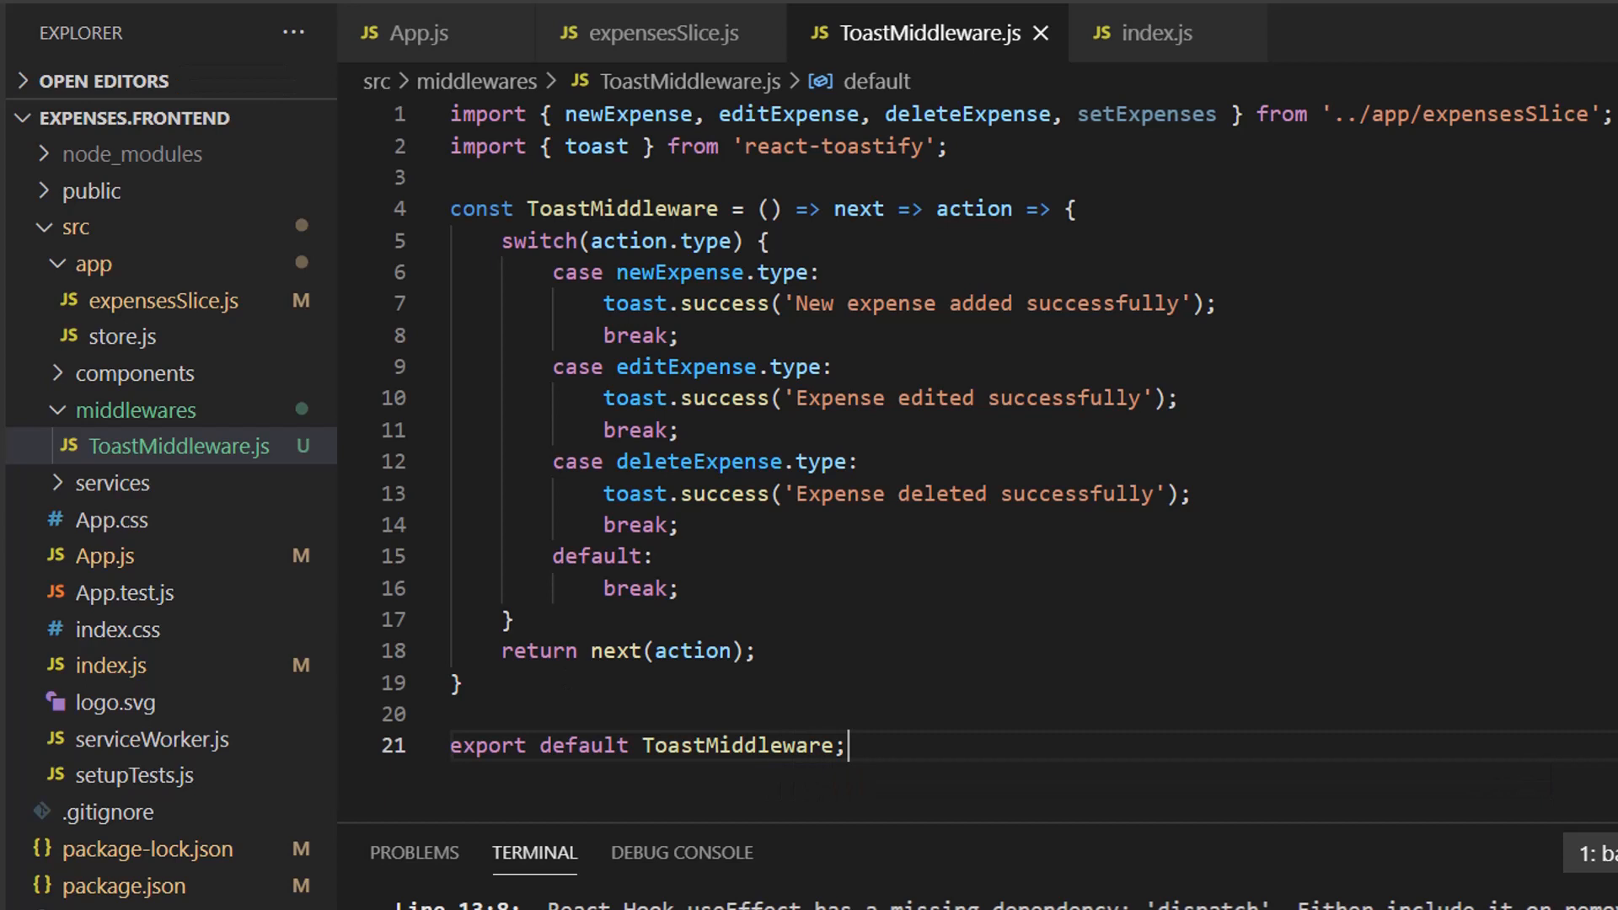
mouse_move(889, 516)
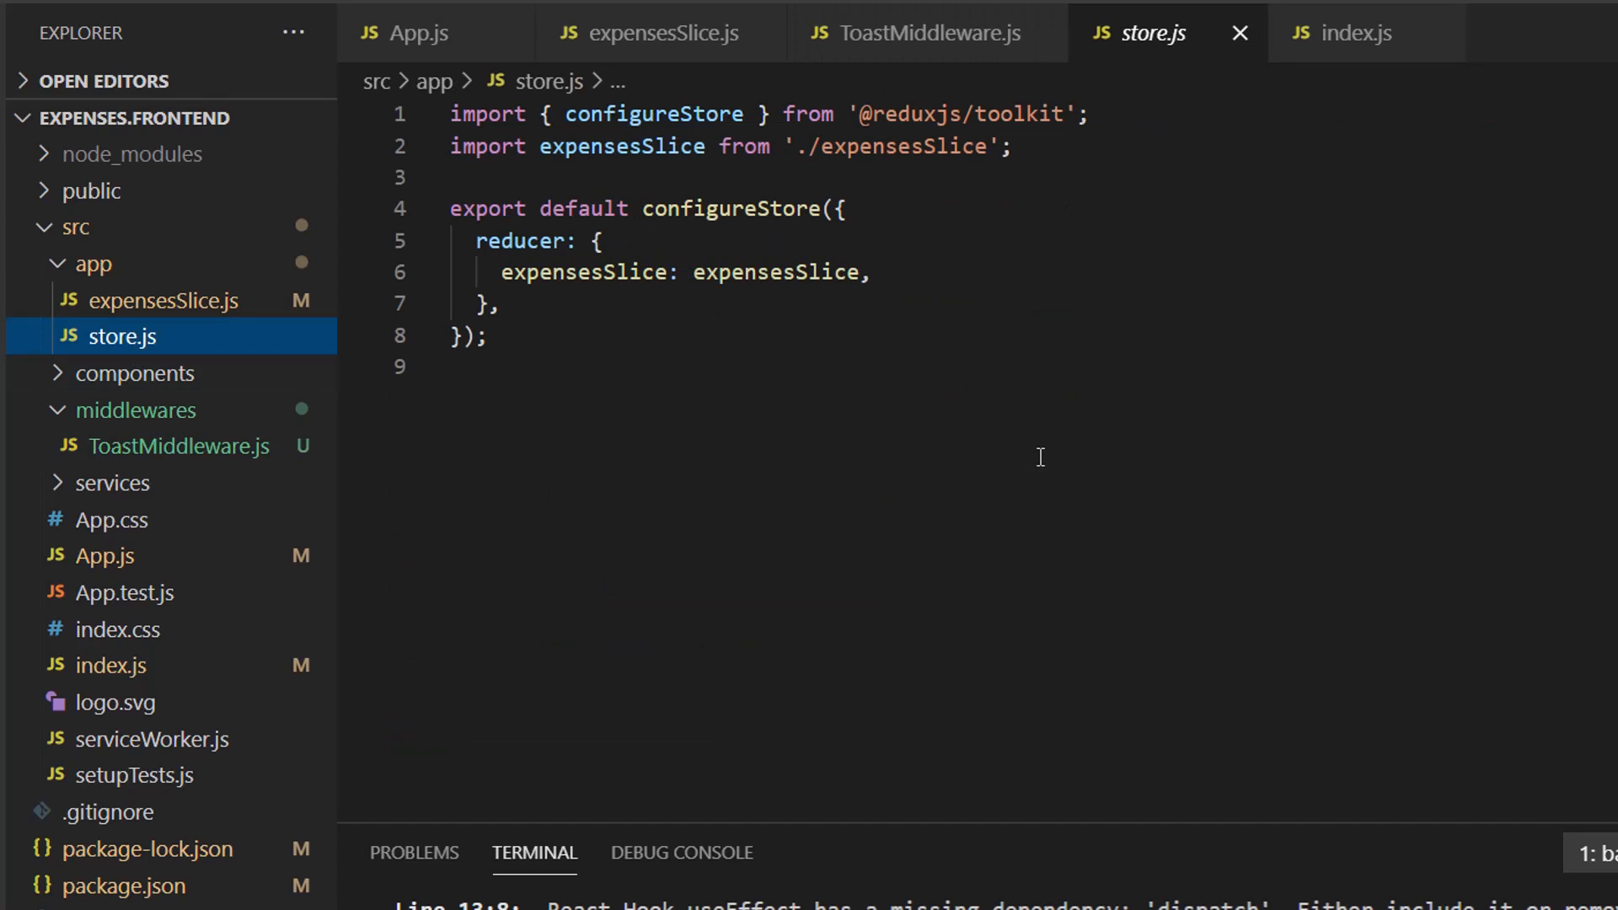
Step: Import ToastMiddleware from the middleware folder at the top of store.js
key("Enter")
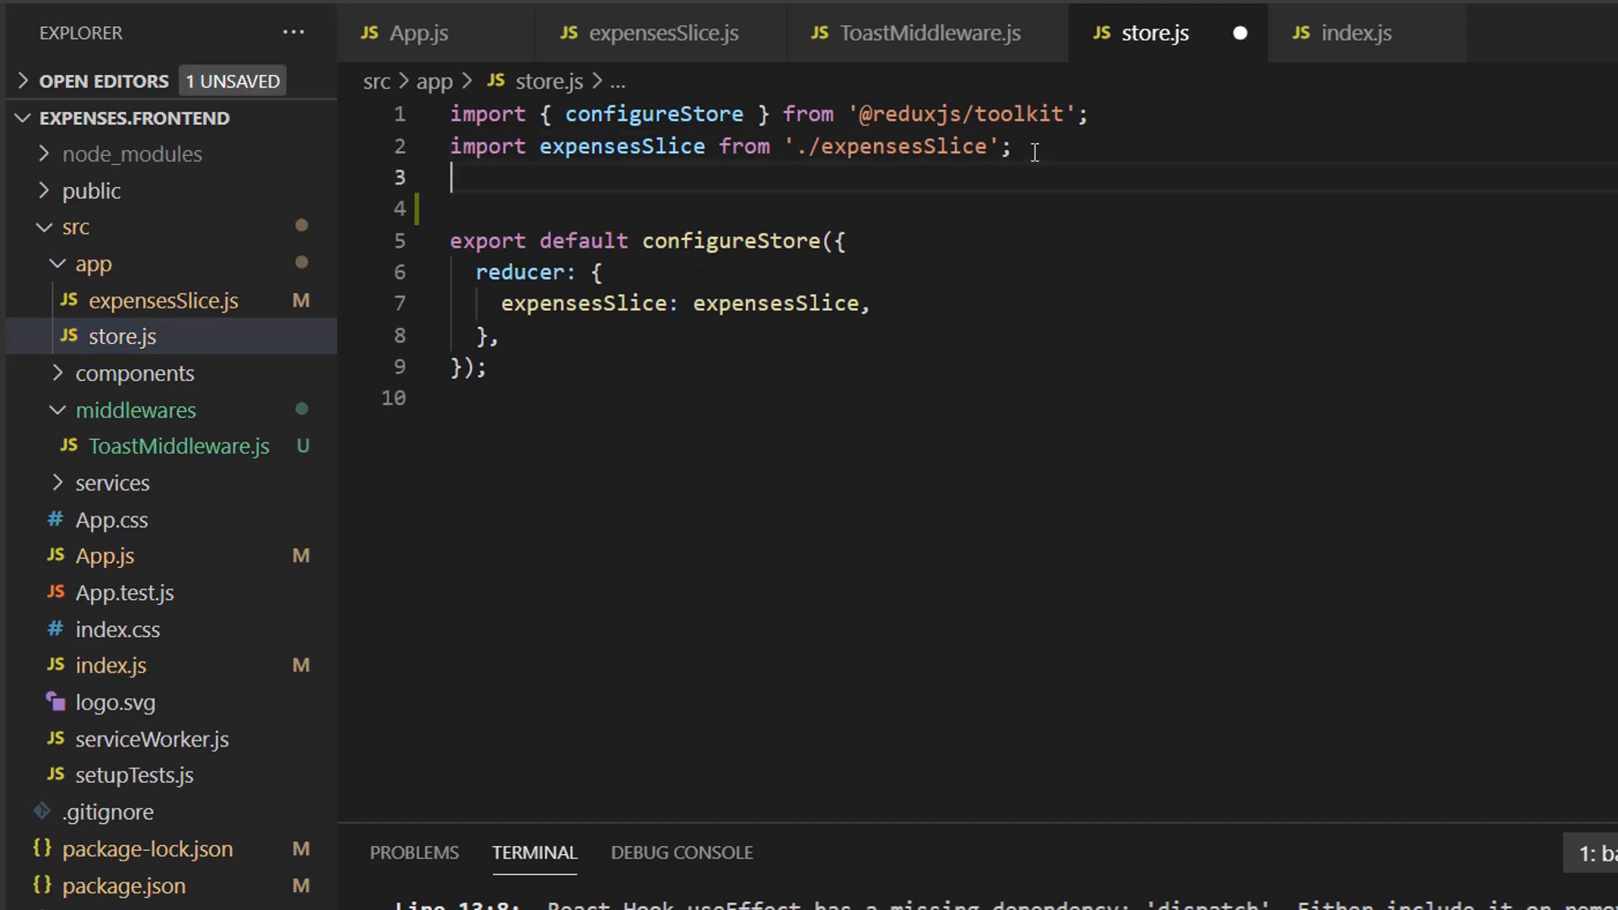
type("import ToastMiddleware f")
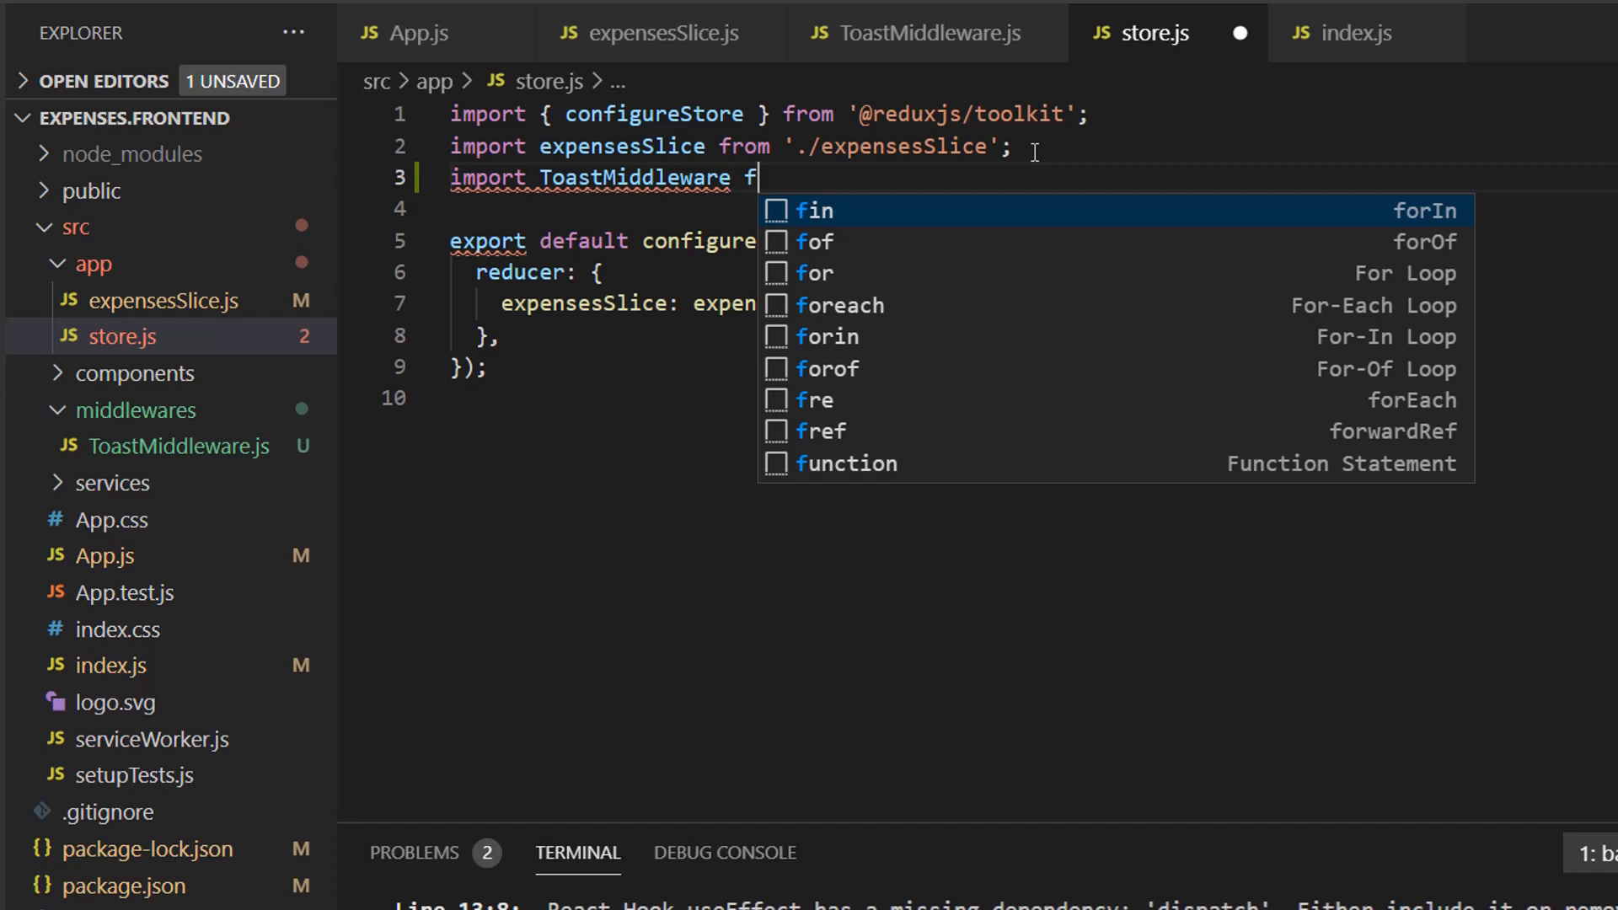
type("rom '../middlewares/To")
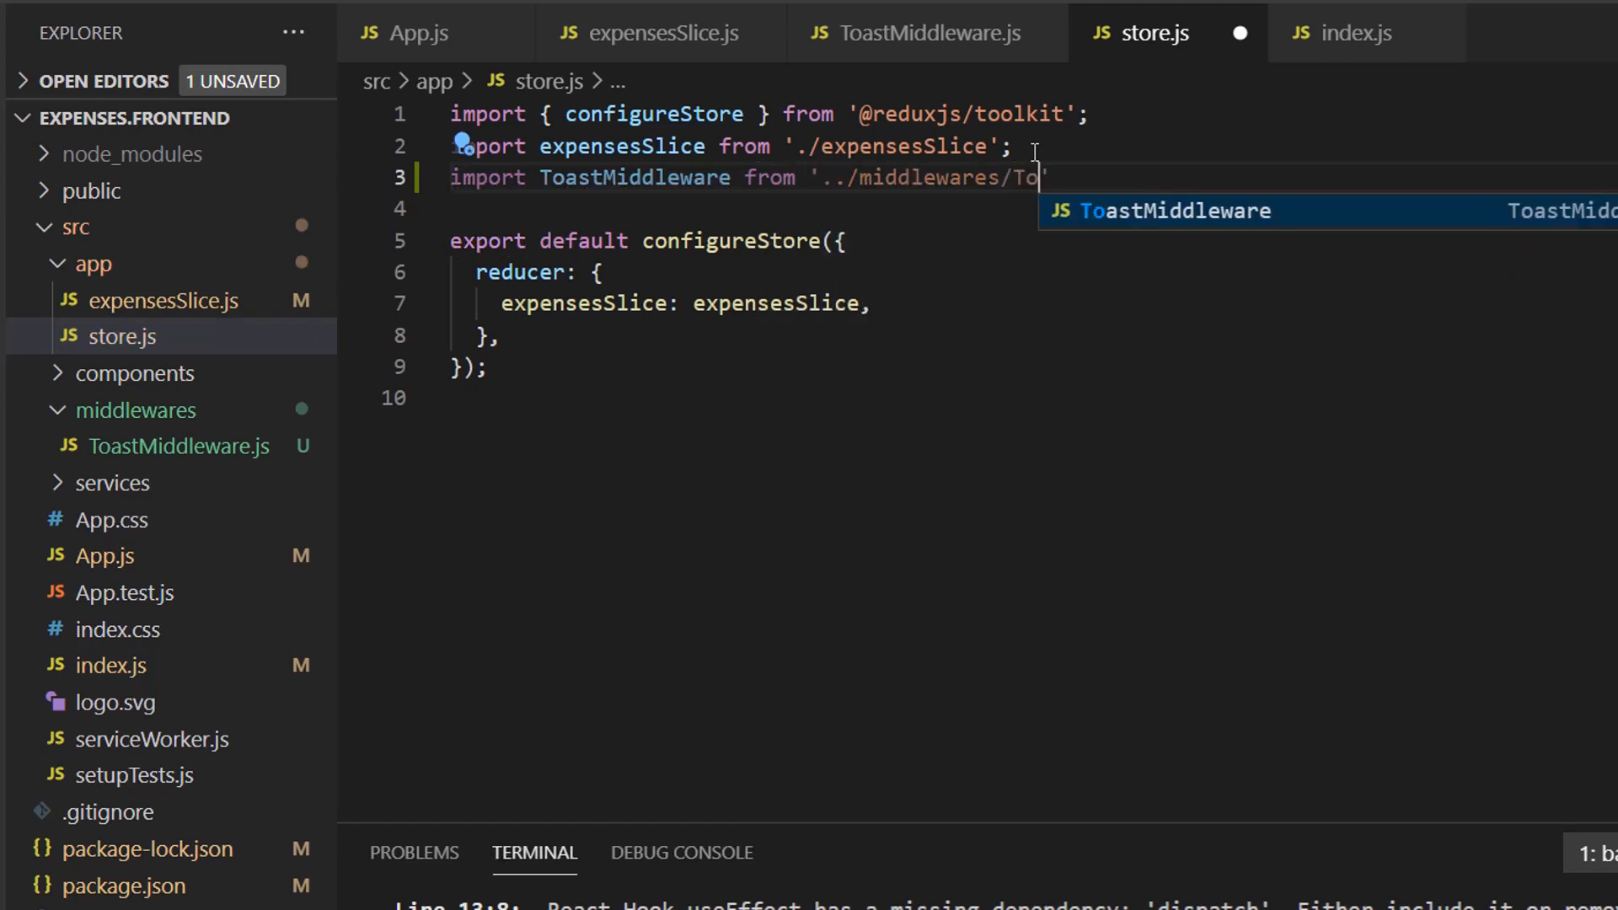
key("Tab")
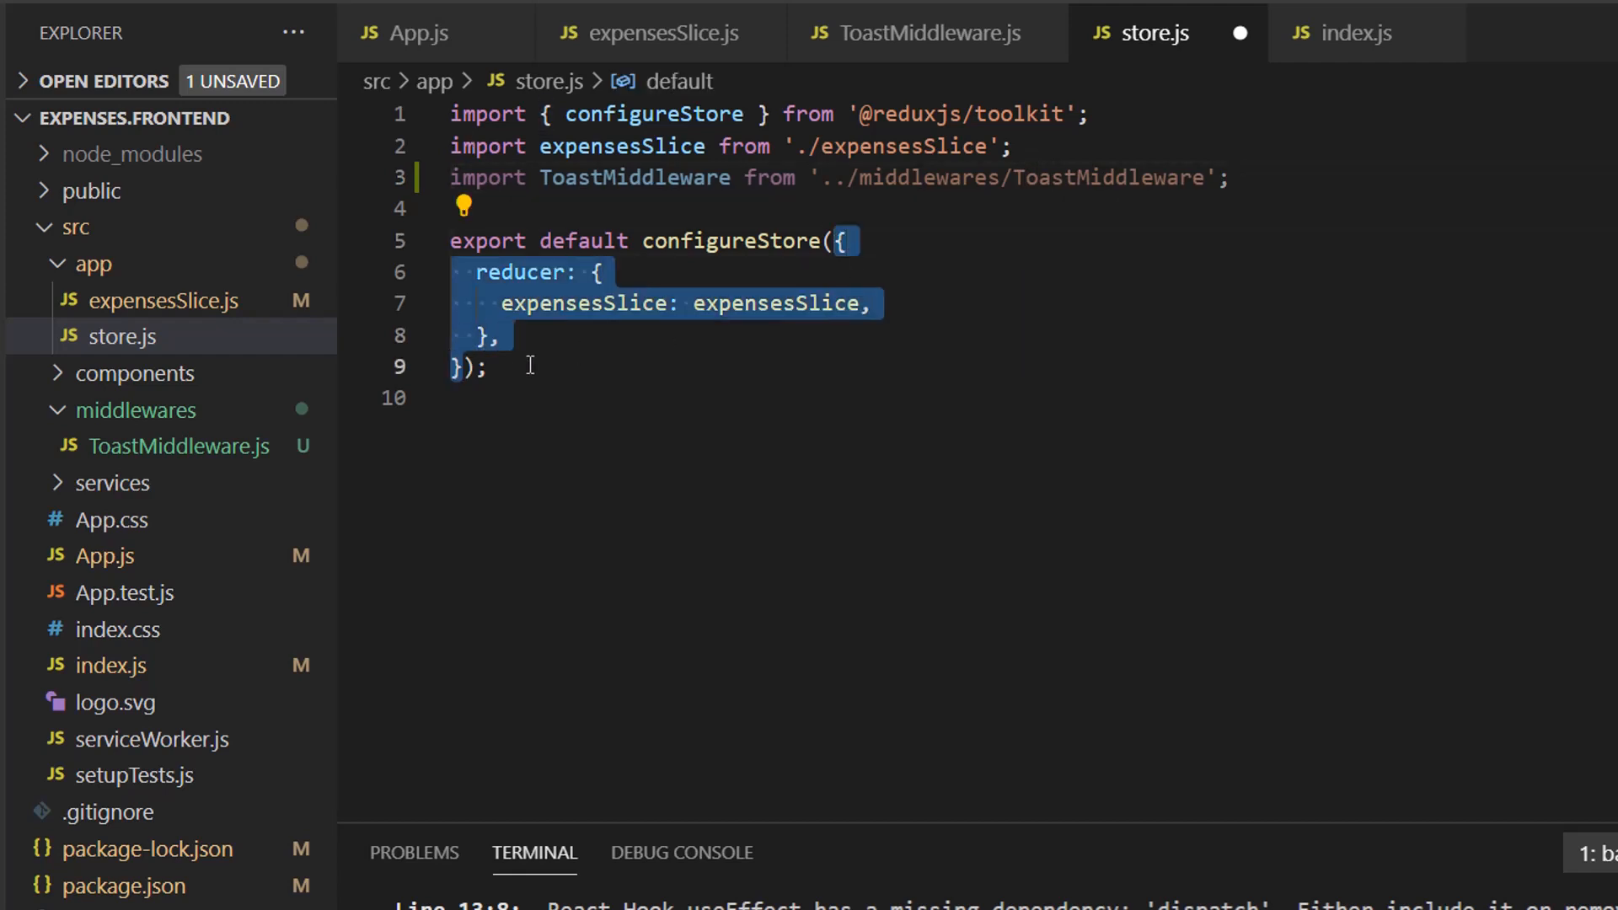
mouse_move(621, 339)
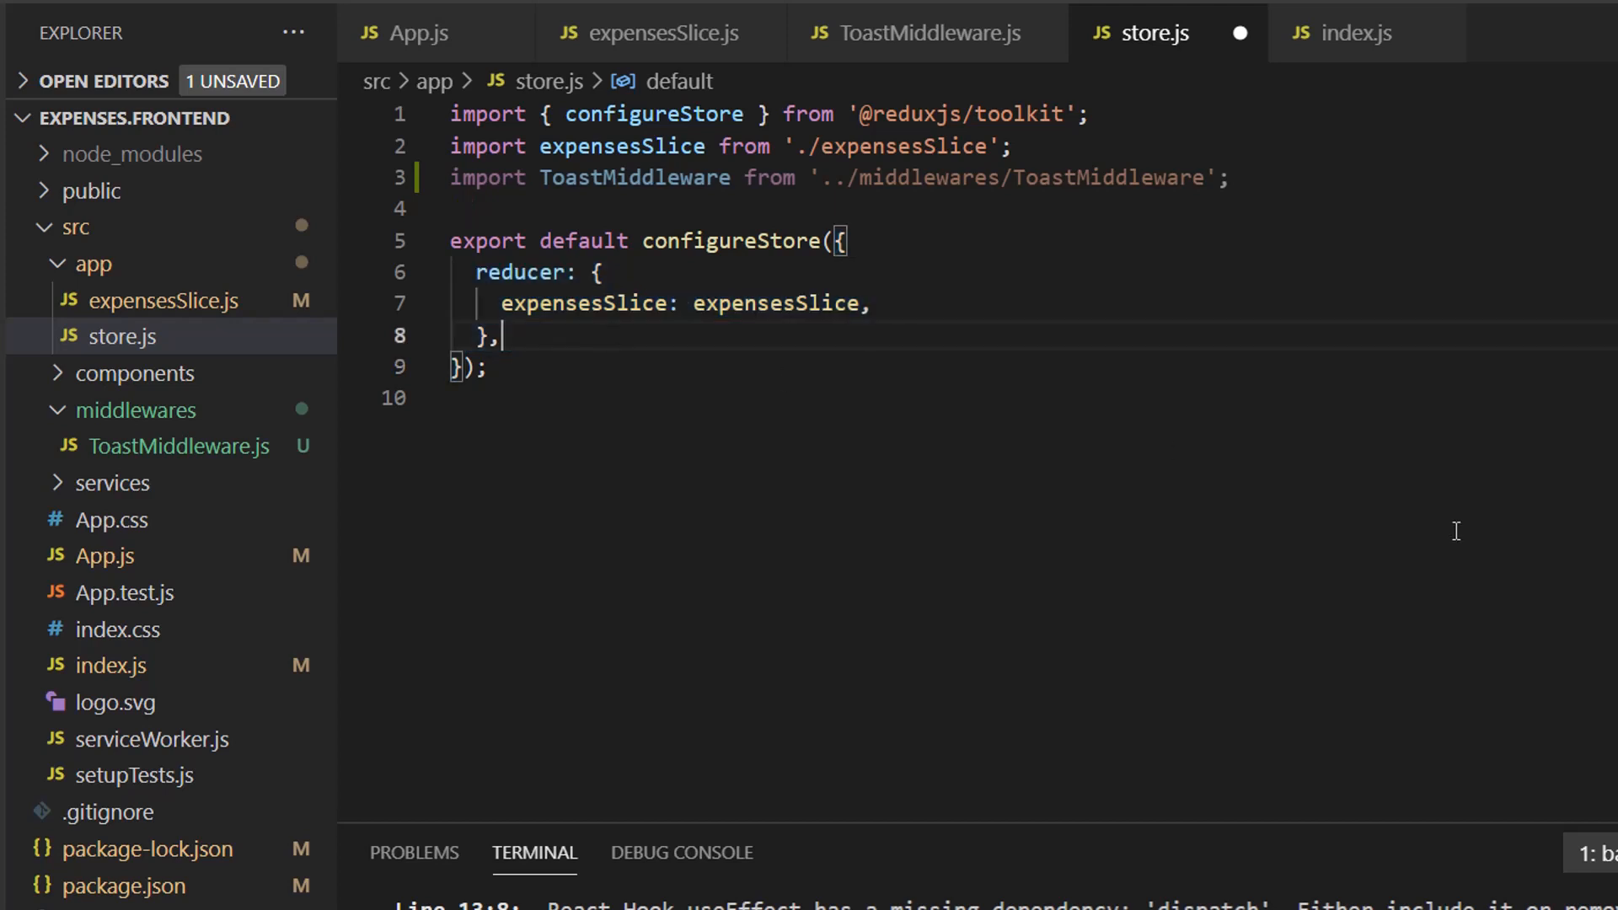
Step: Configure the store with middleware: (getDefaultMiddleware) => getDefaultMiddleware().concat(ToastMiddleware) and save
key("Enter")
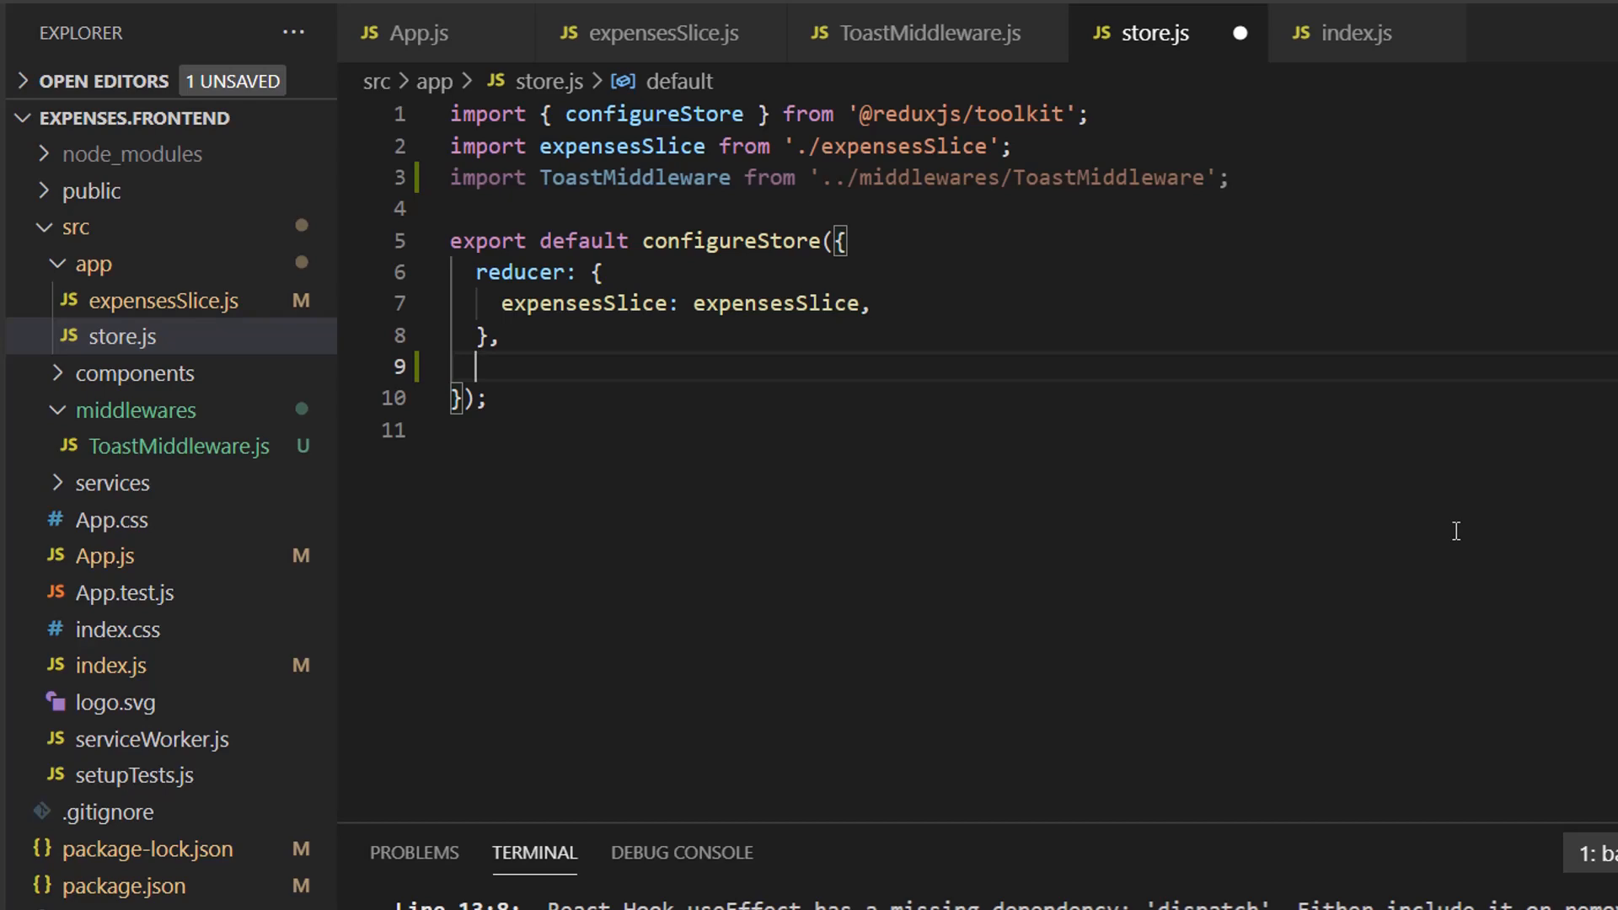
type("middlewar")
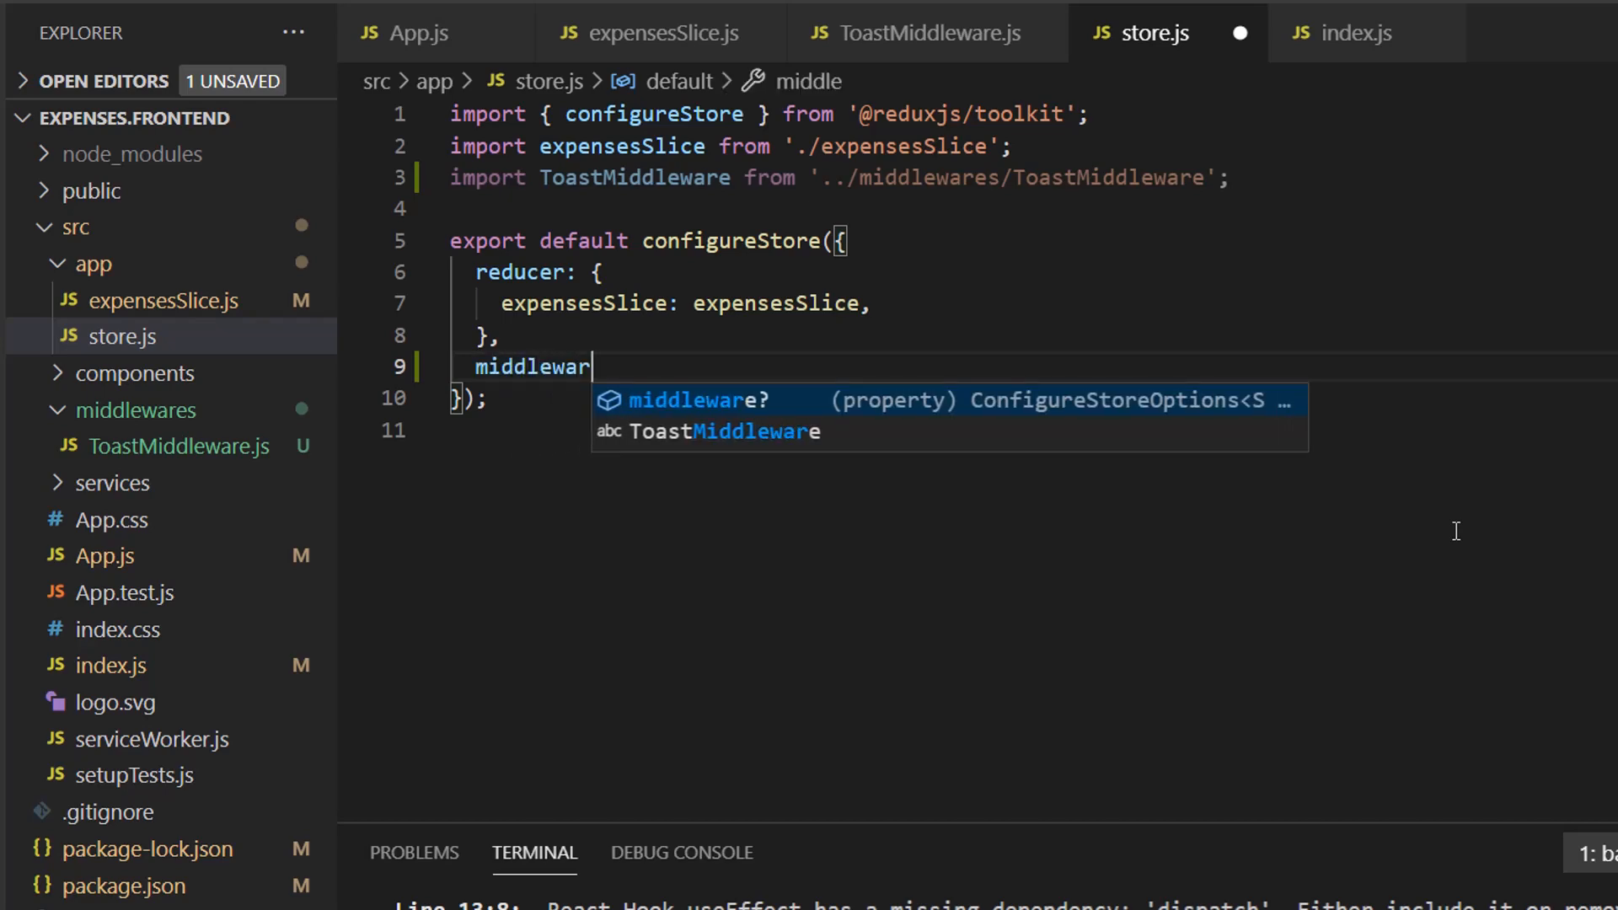
type("e: (get")
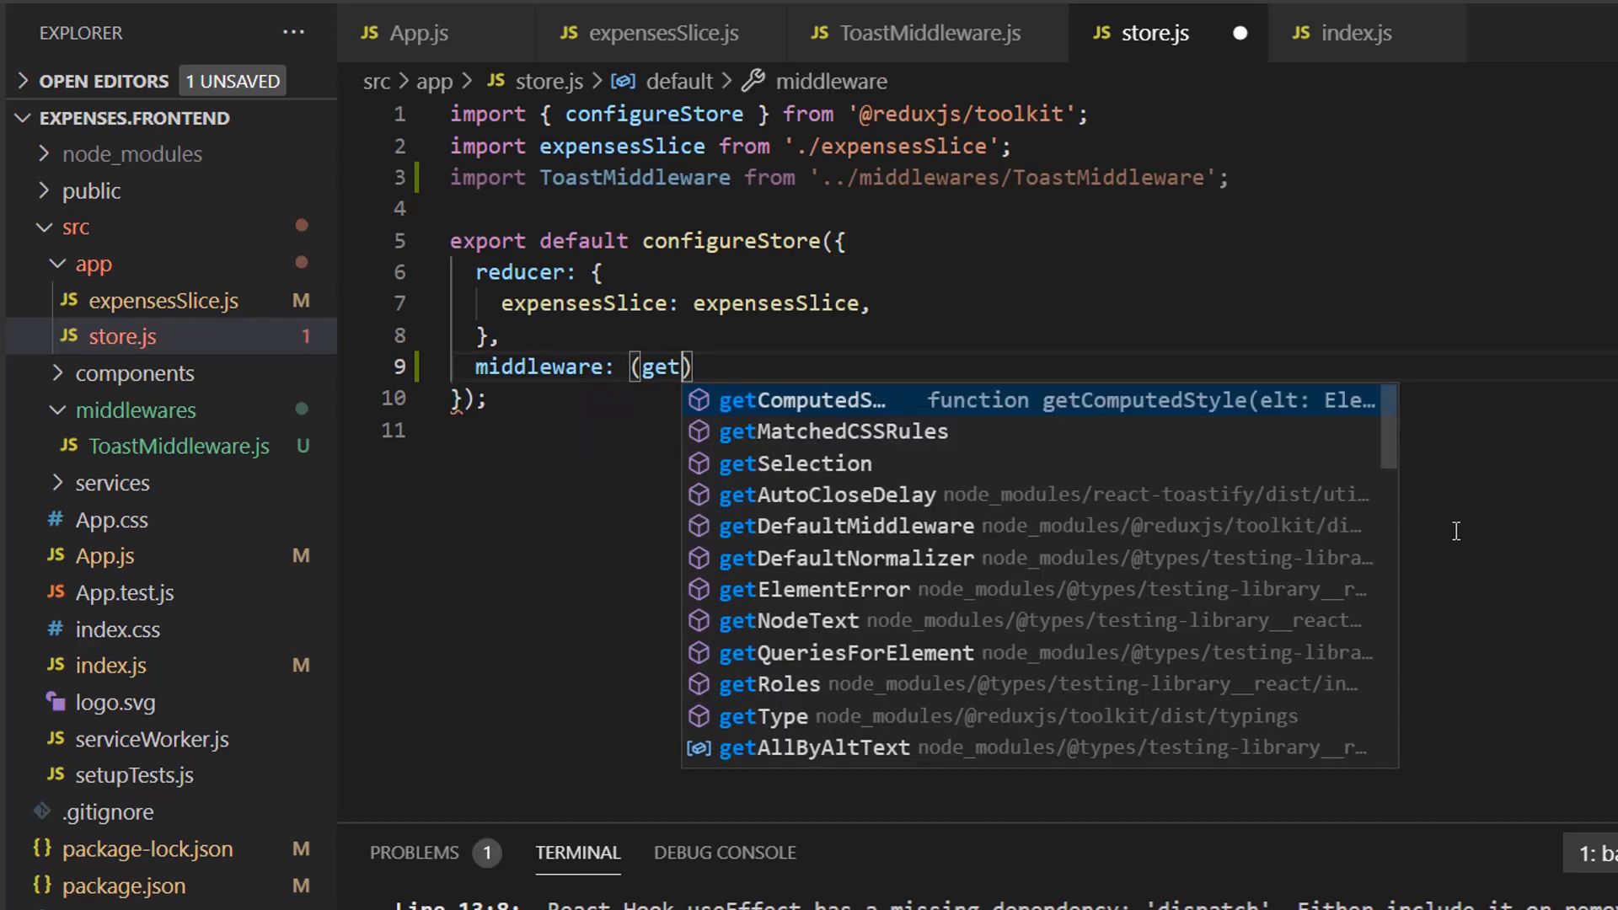
type("DefaultMiddleware")
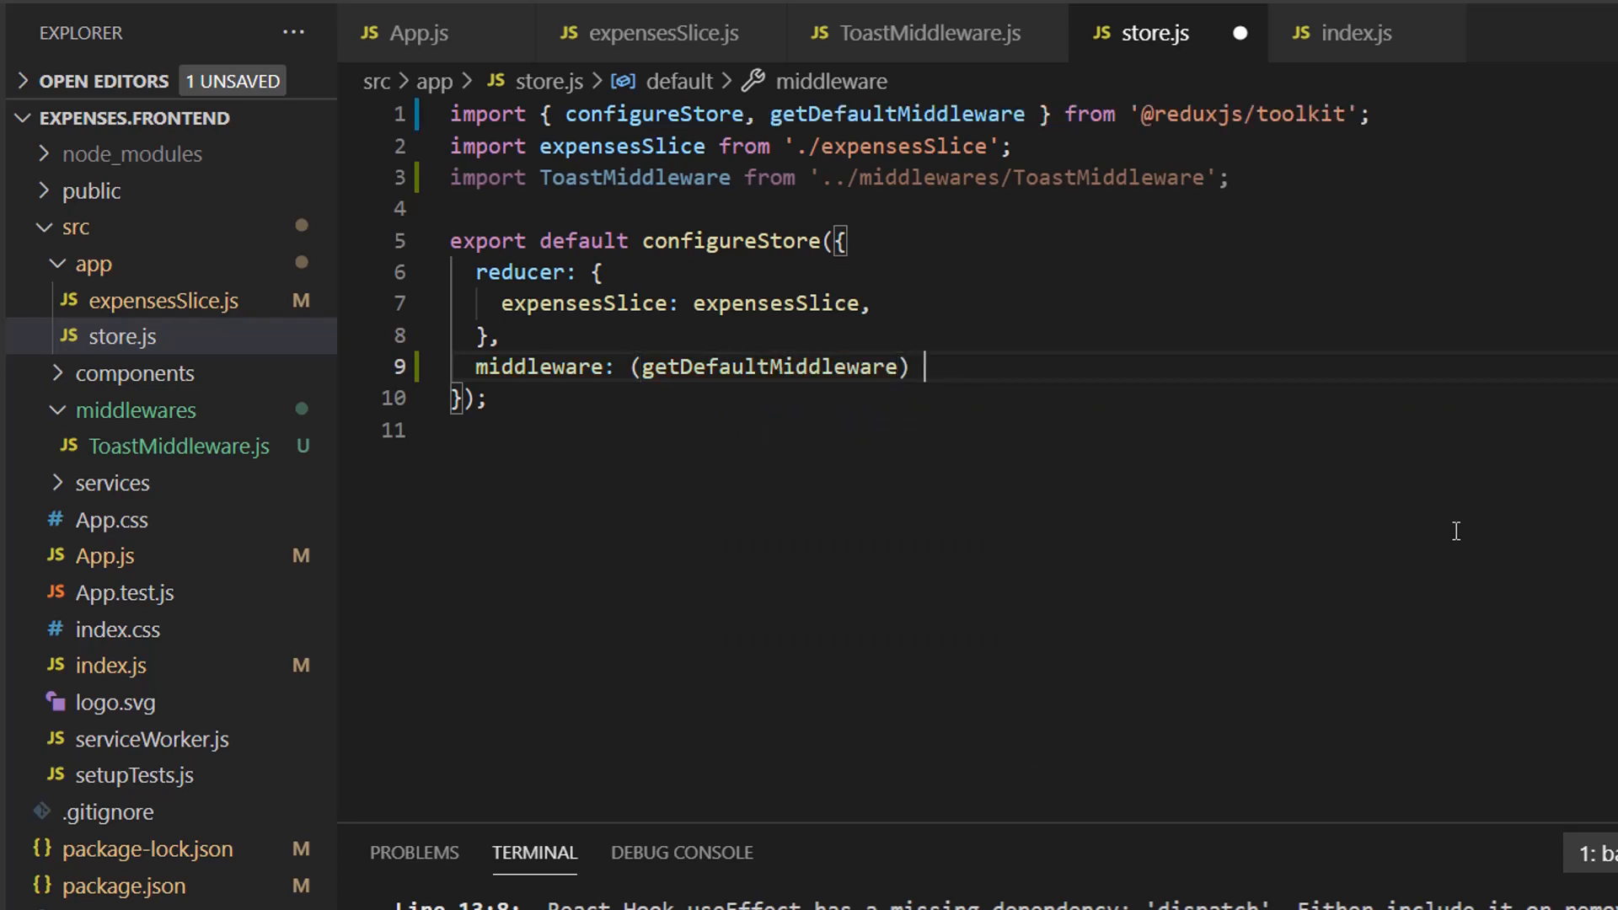
type("=>")
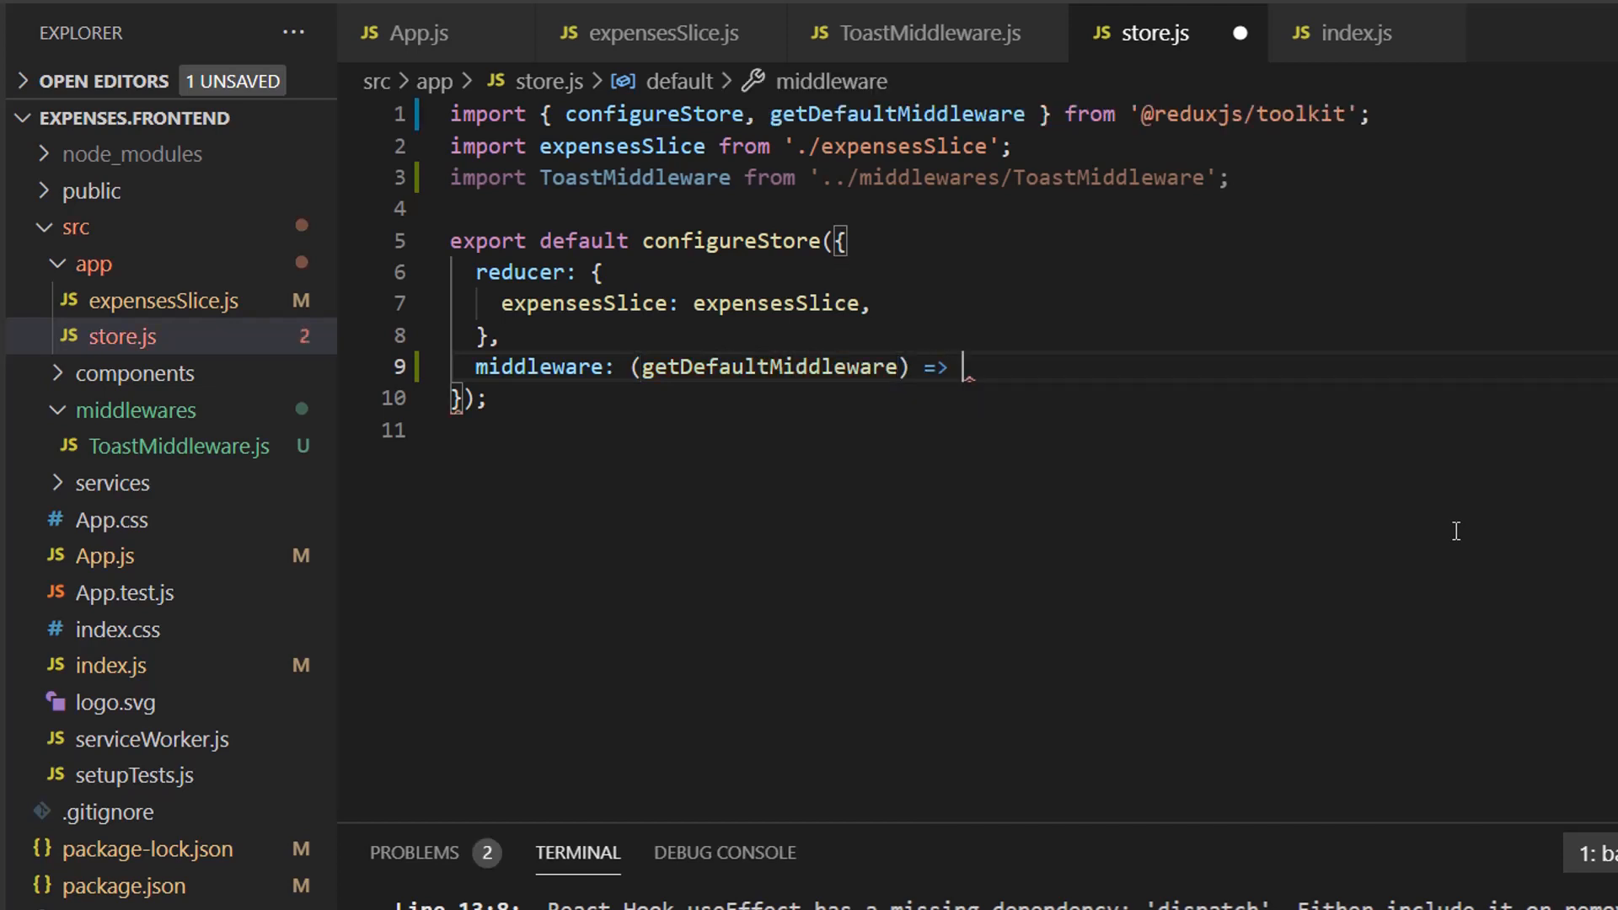
type("getDefaultMiddleware")
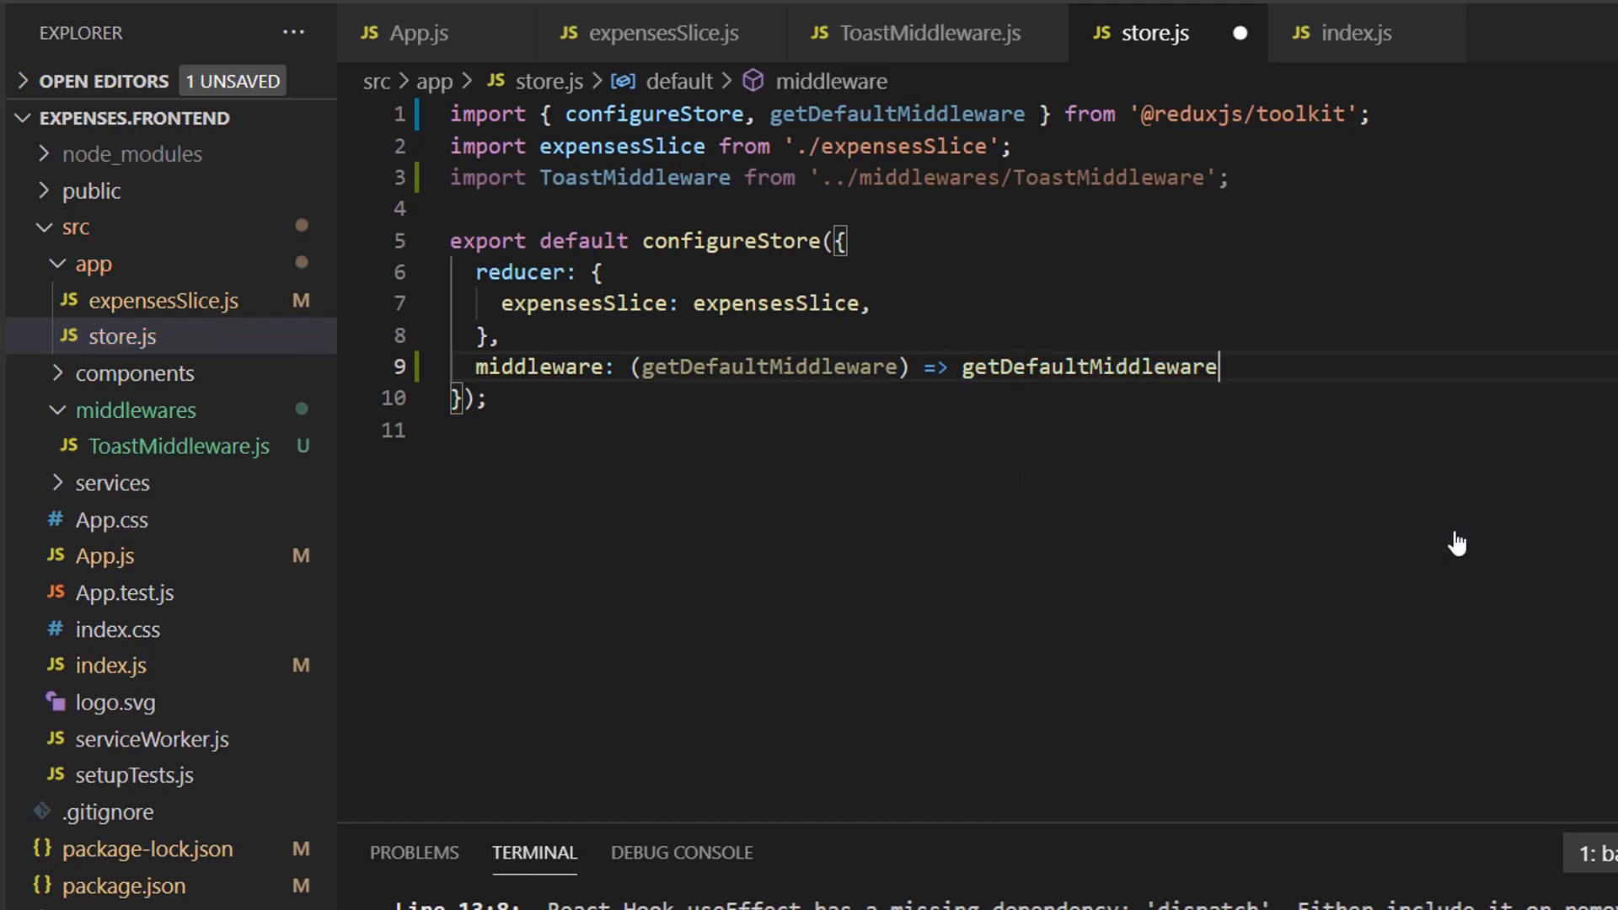
type("().concat")
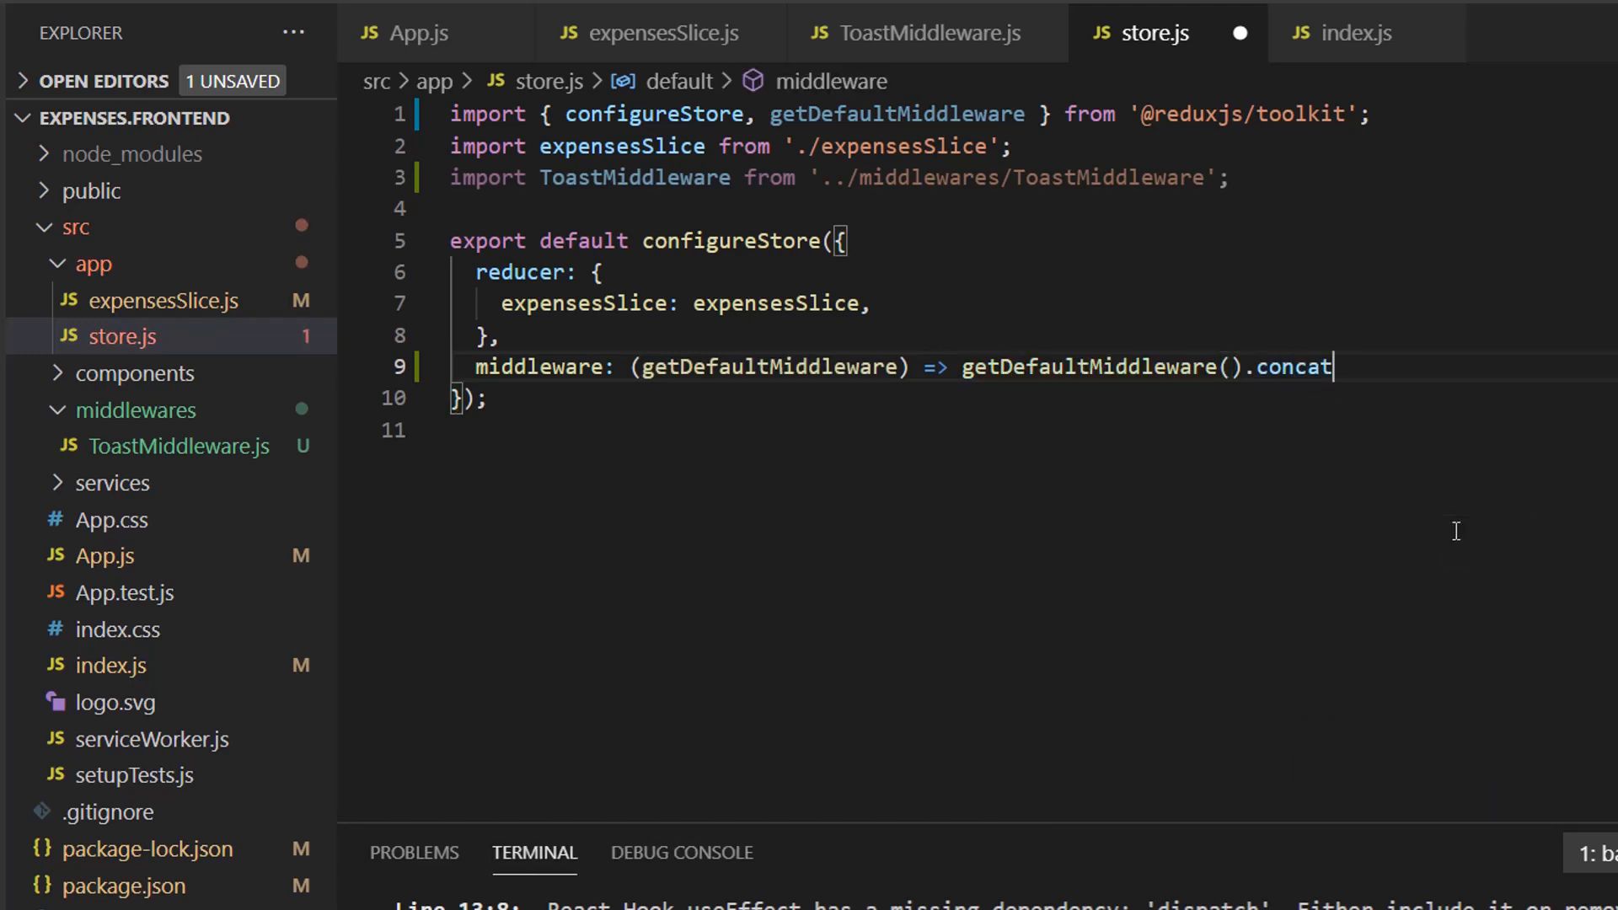
type("(Toast")
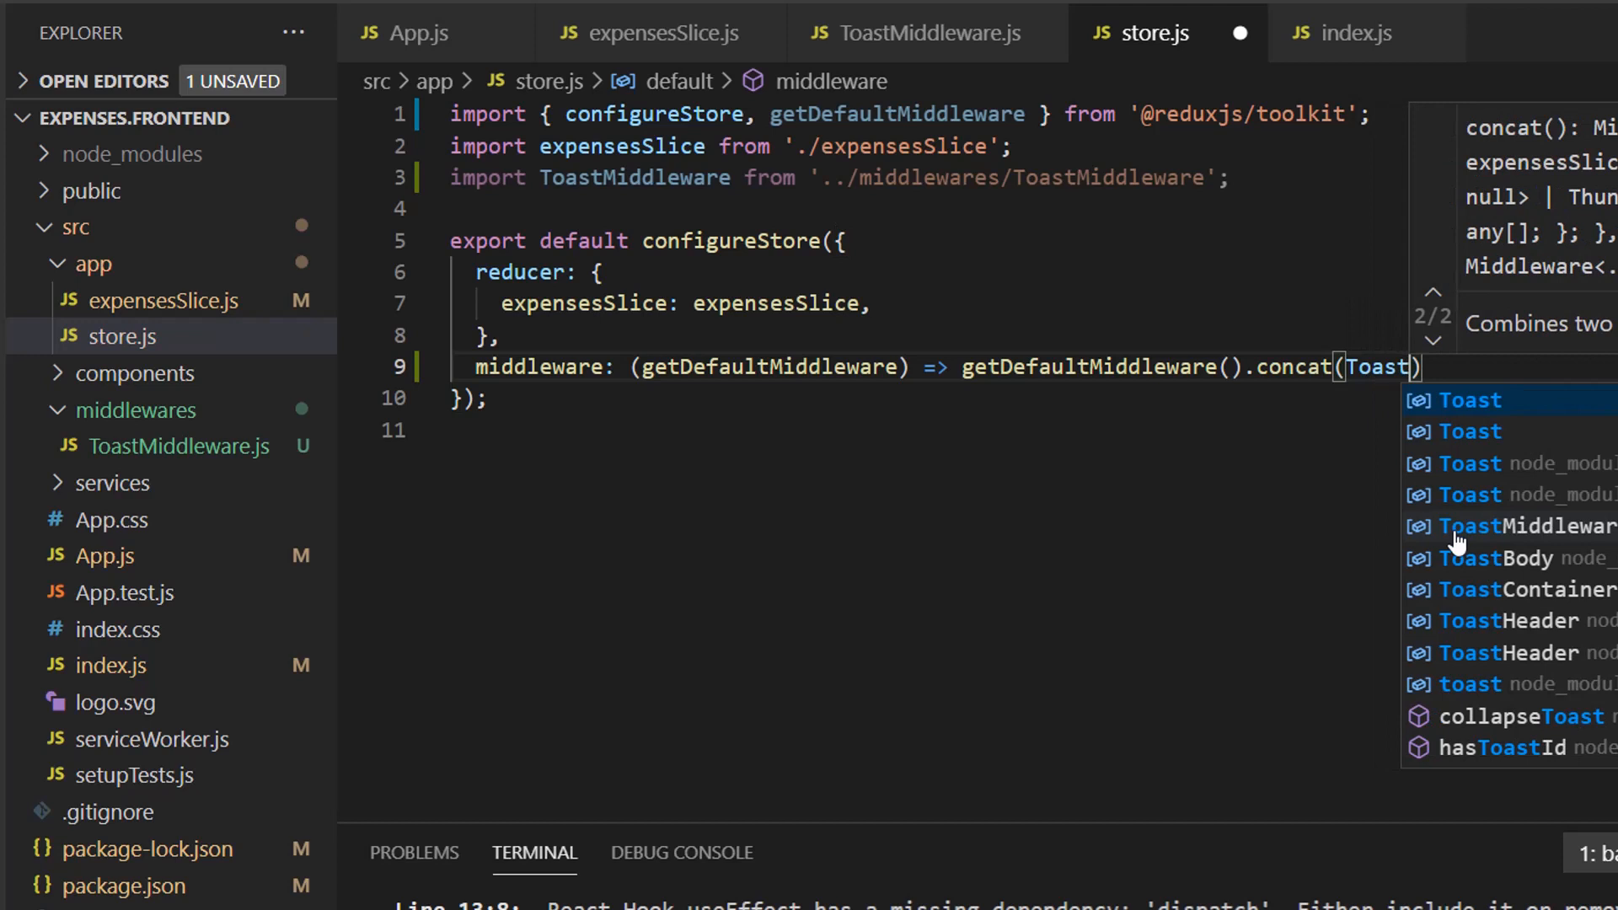
left_click(1530, 526)
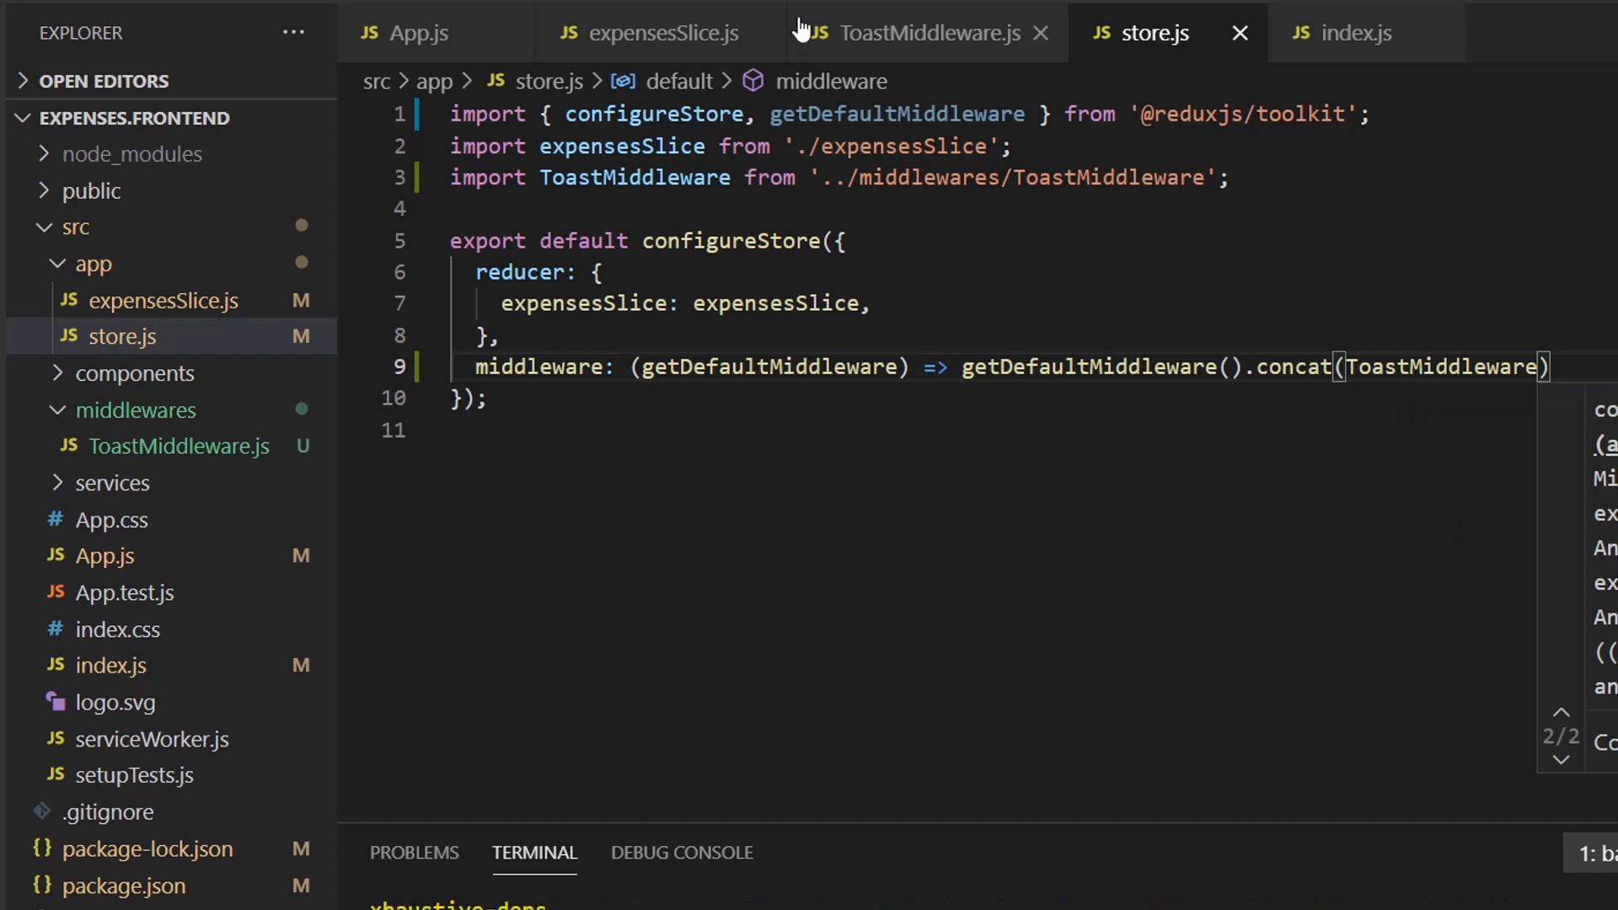
left_click(648, 32)
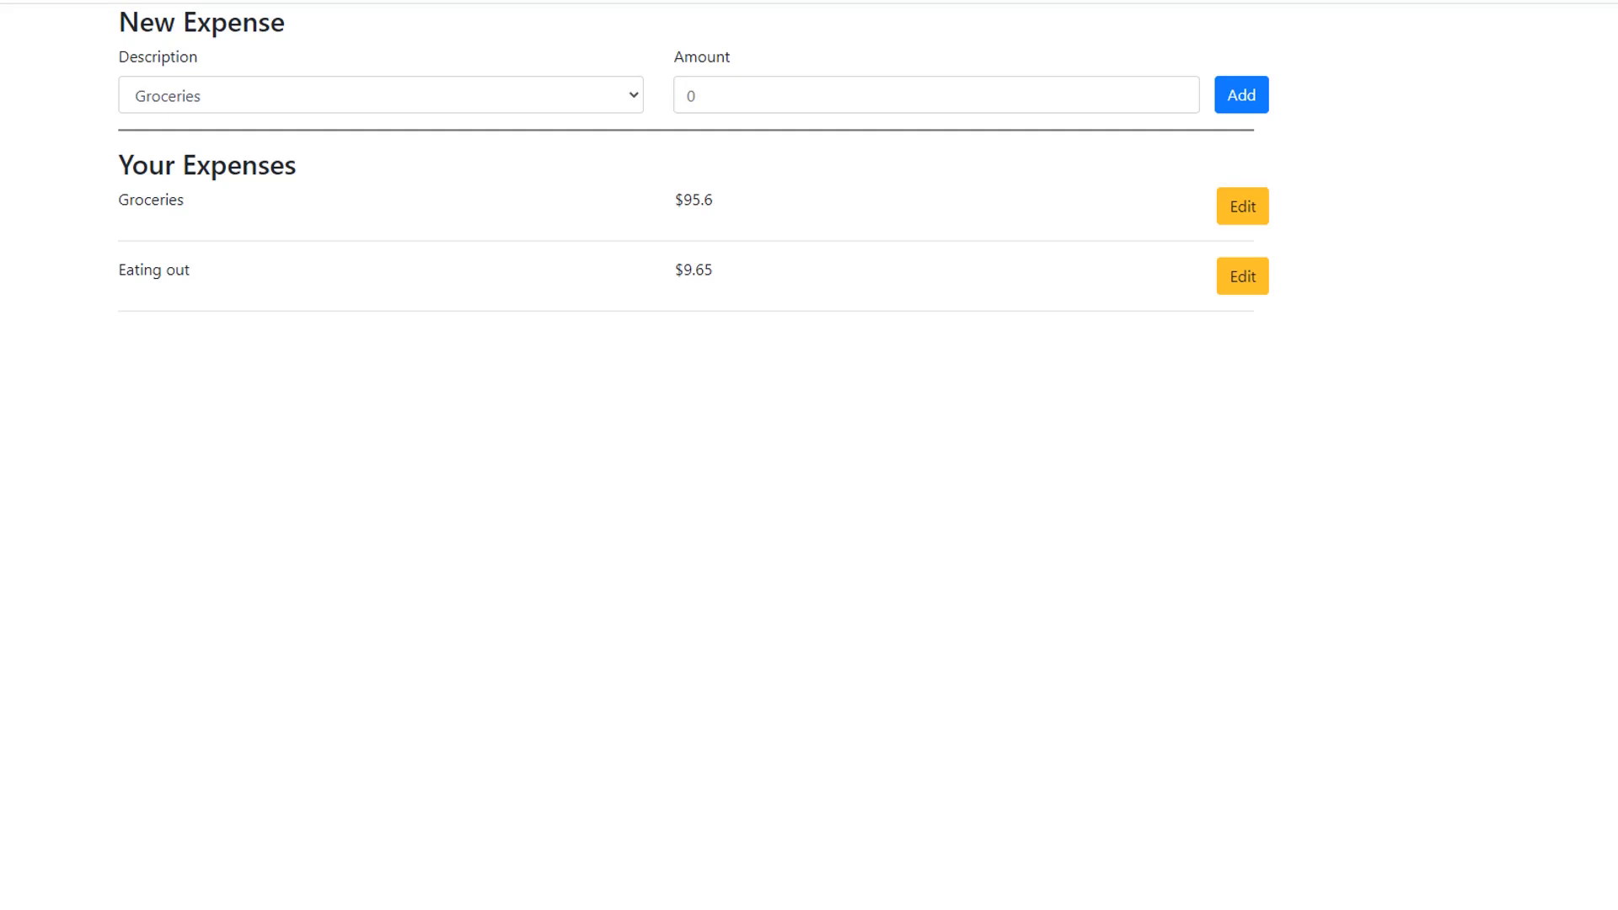
Step: Add a $55 Credit Card expense, edit it to Groceries at $56, then delete it
left_click(378, 94)
type("5")
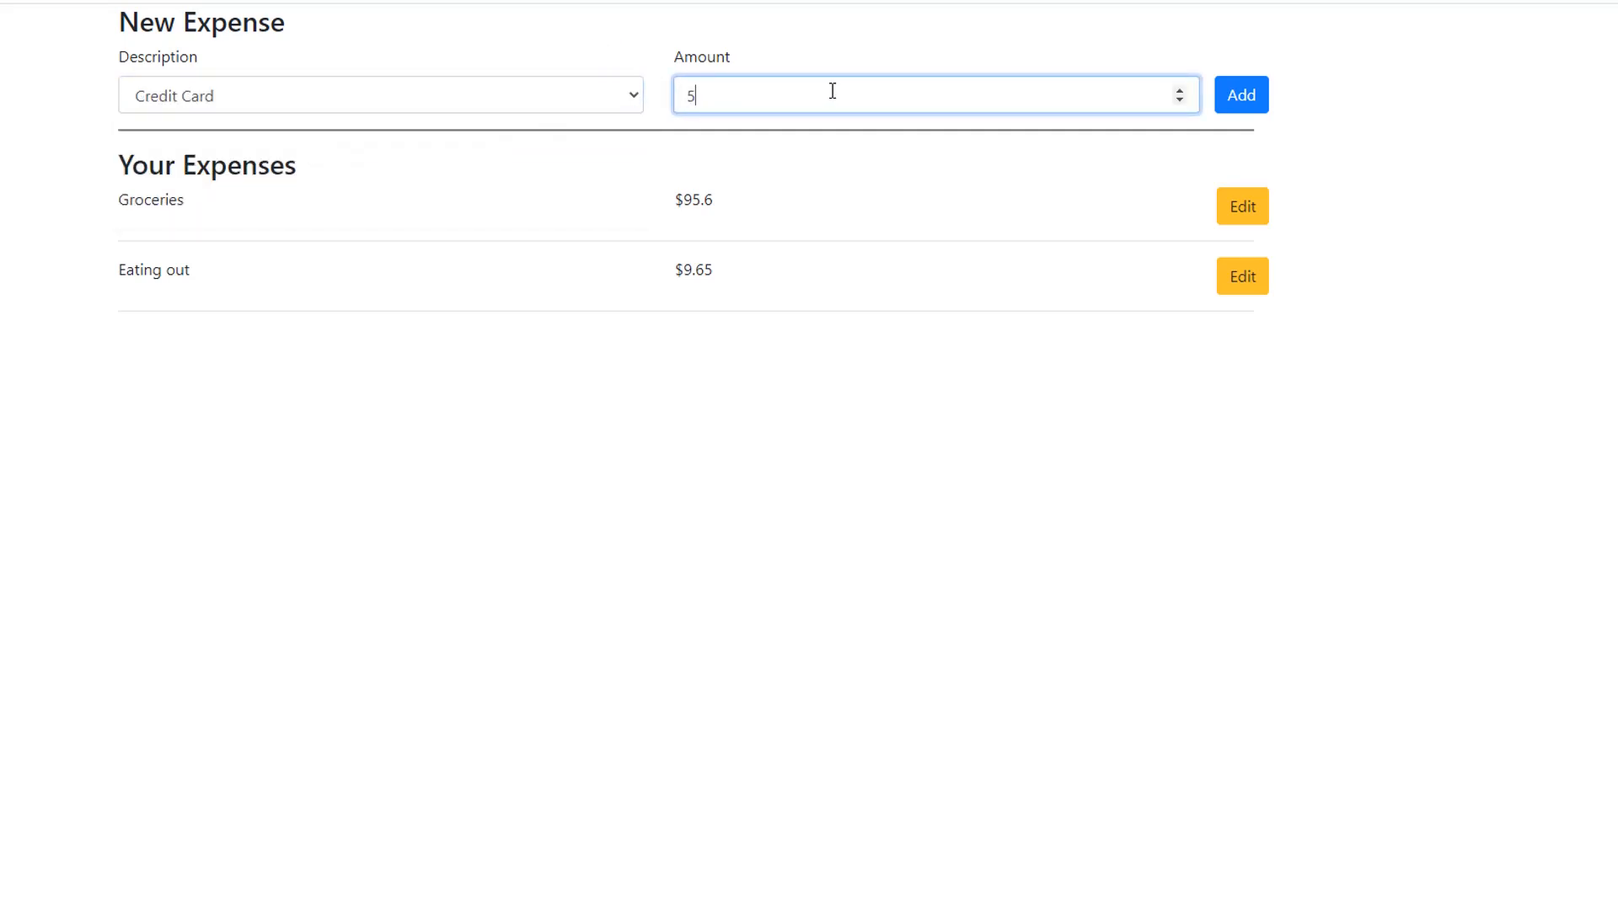
left_click(1241, 94)
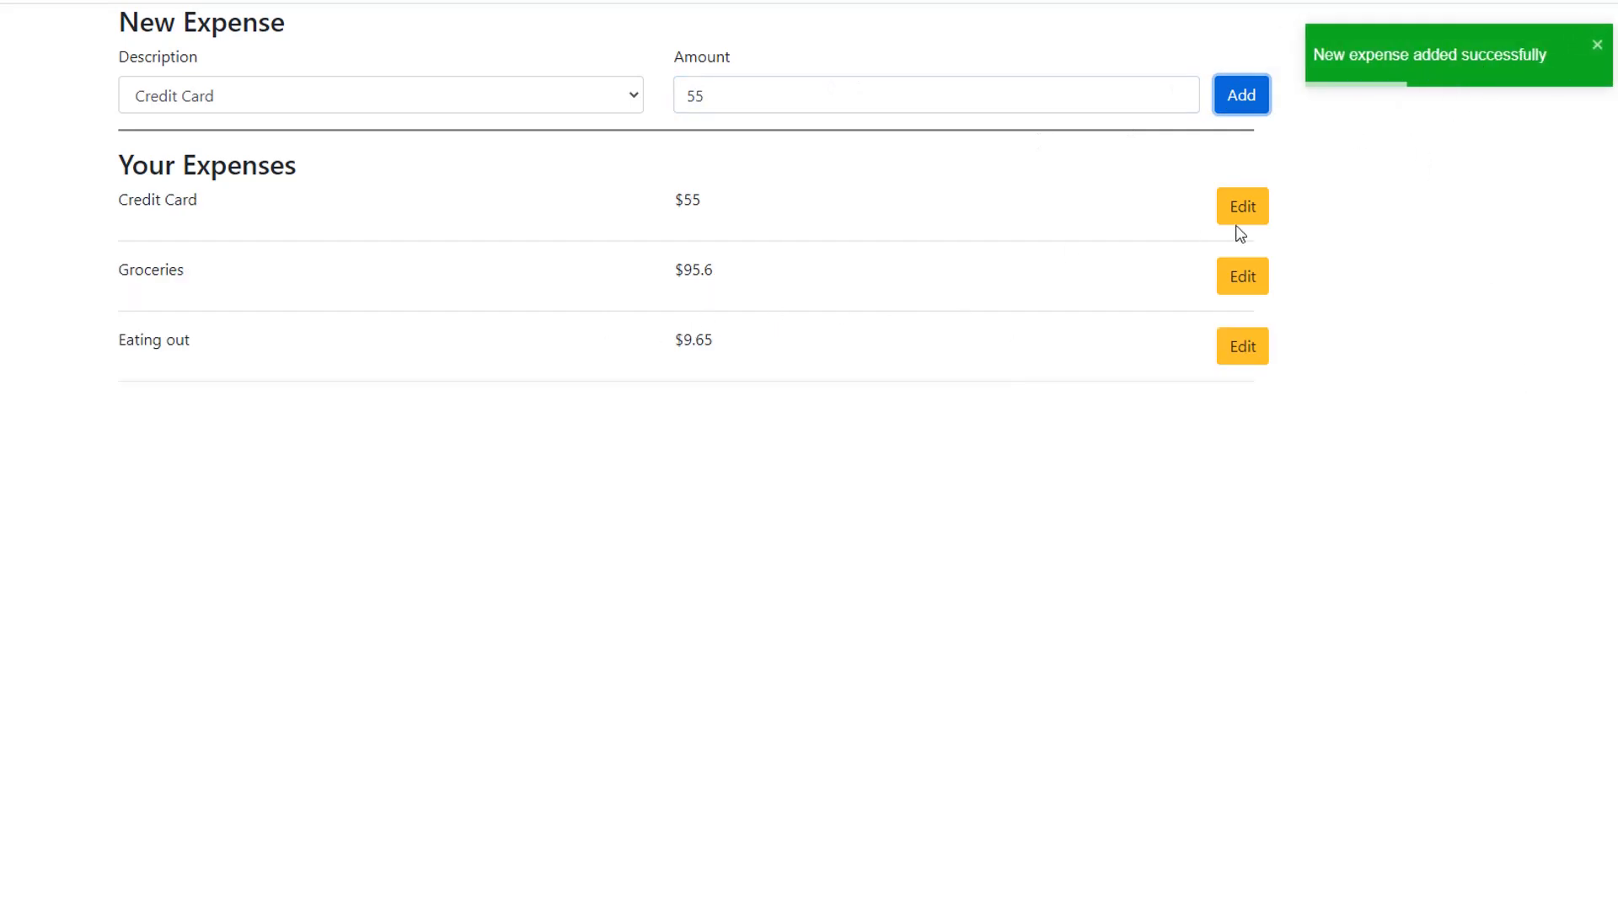
left_click(1240, 205)
type("56")
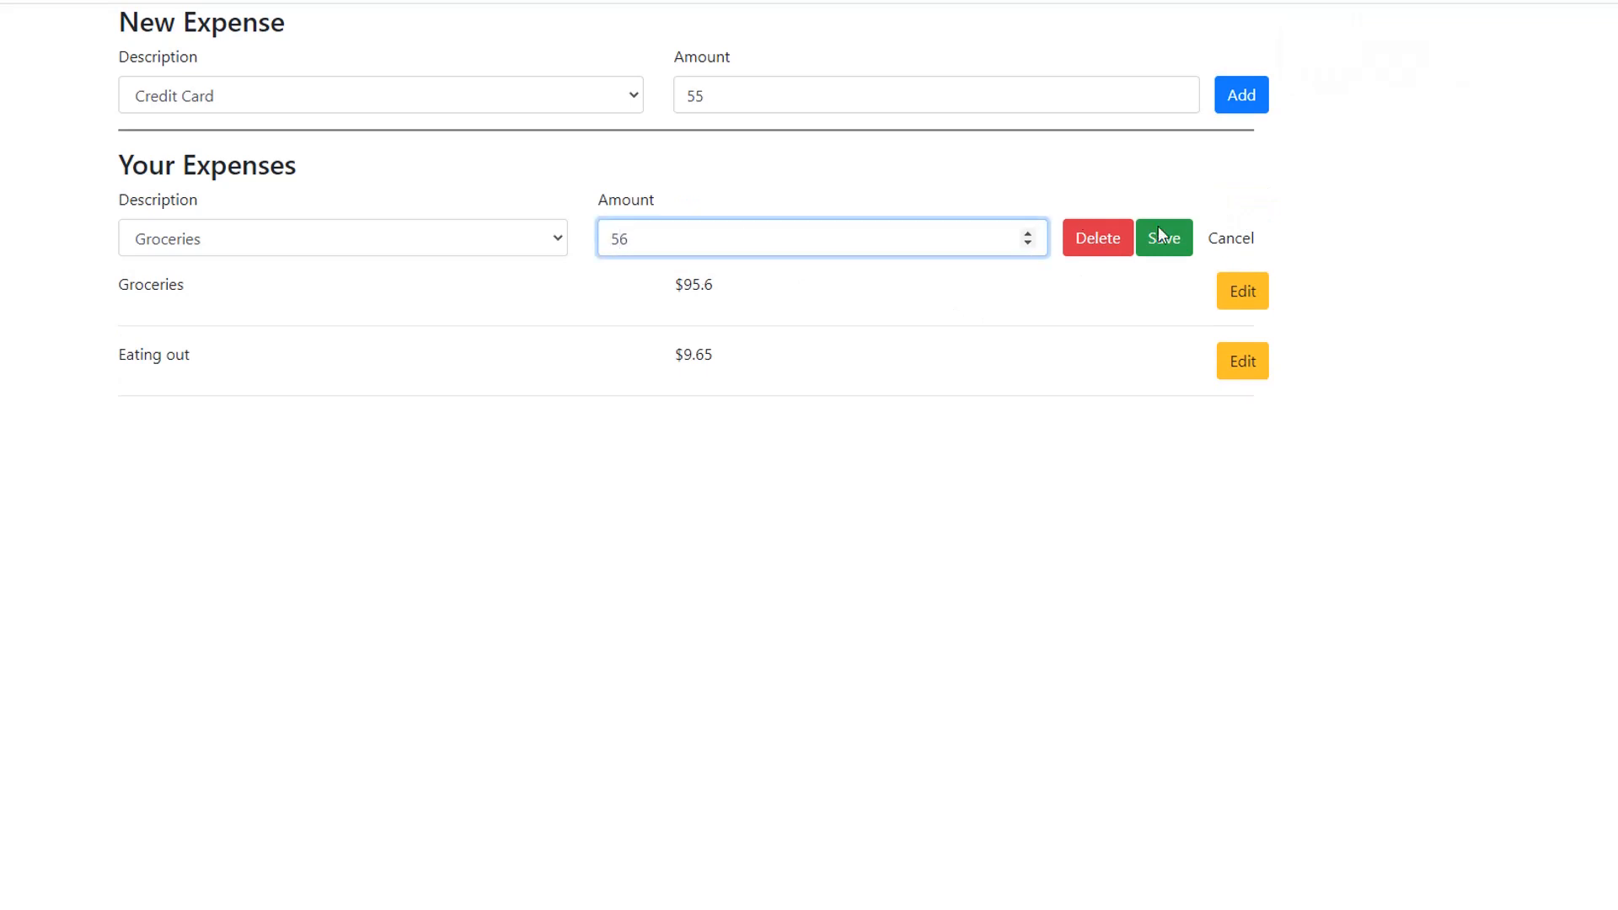
left_click(1165, 238)
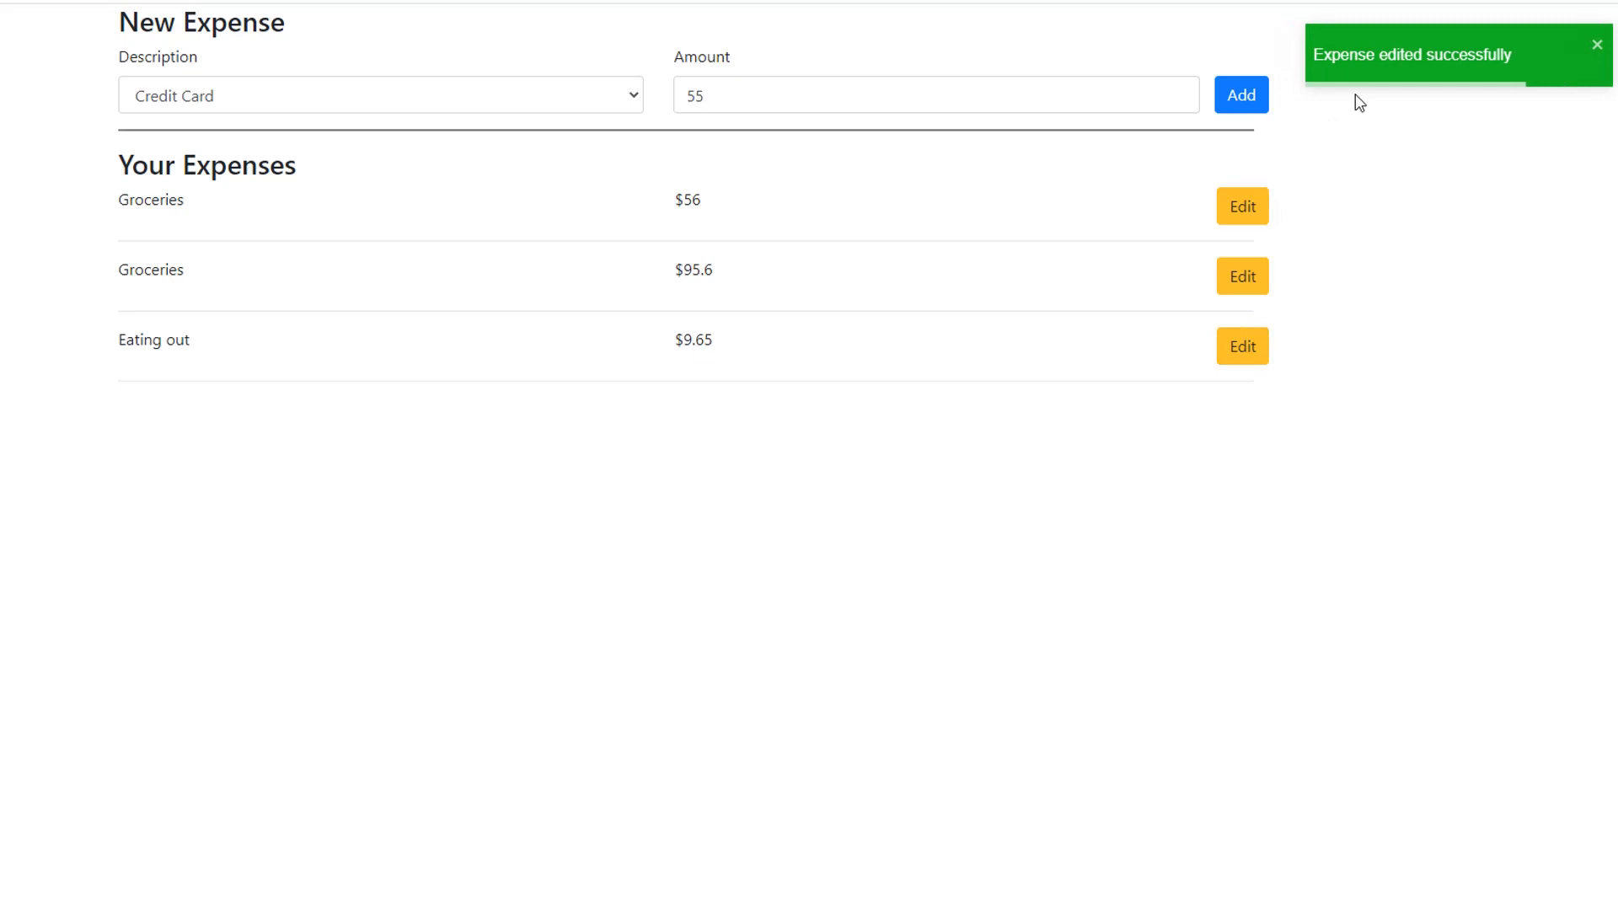
mouse_move(1279, 277)
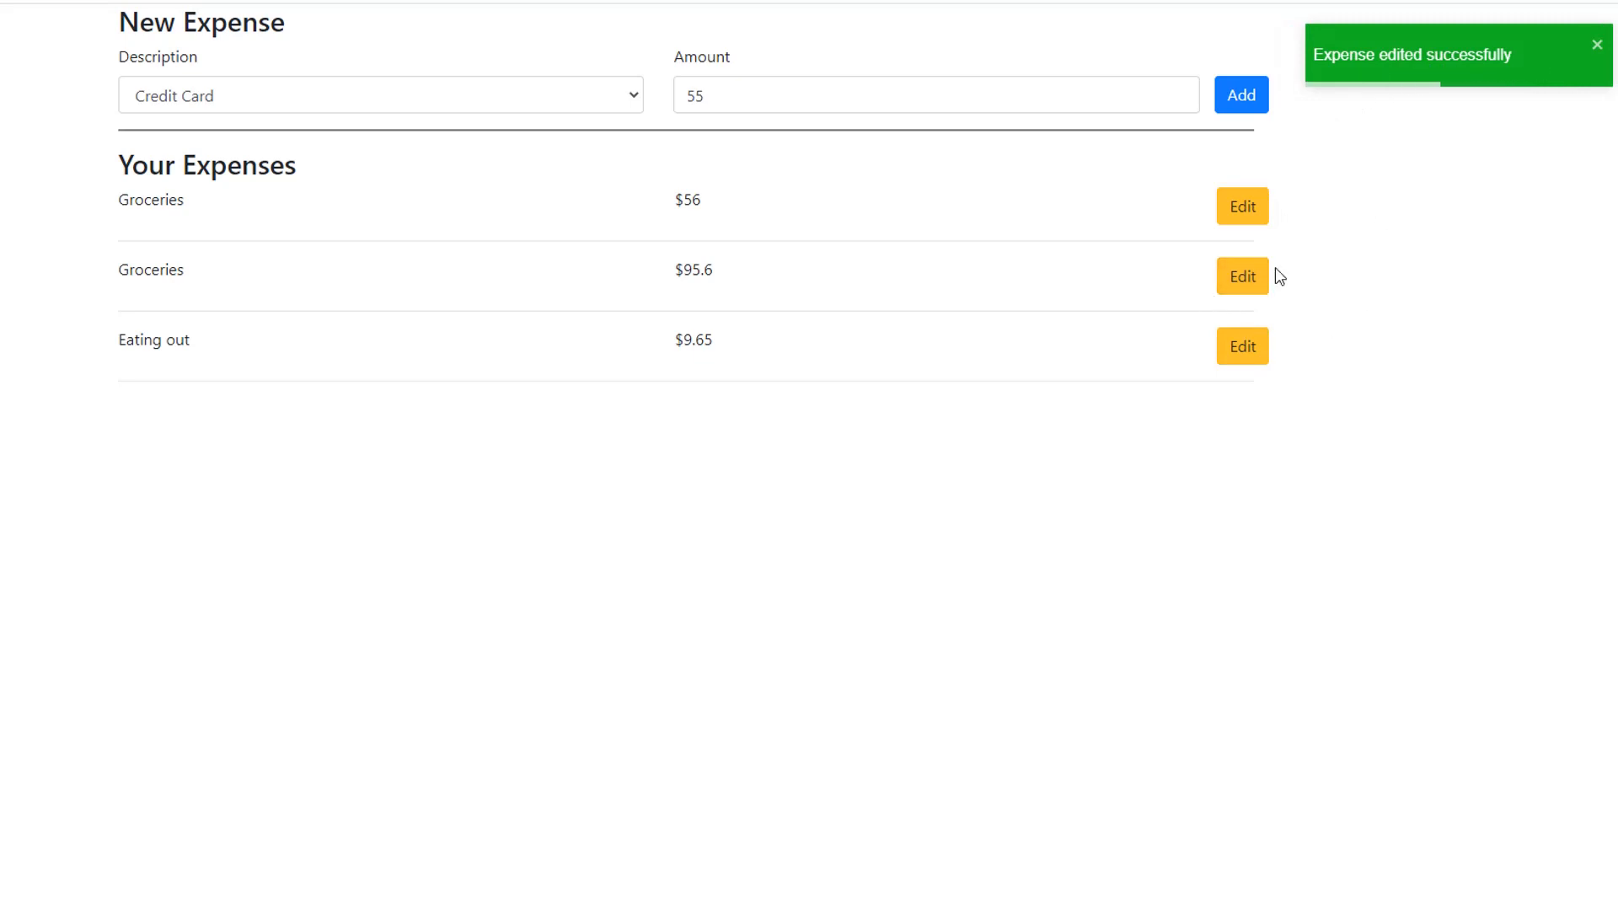
left_click(1242, 206)
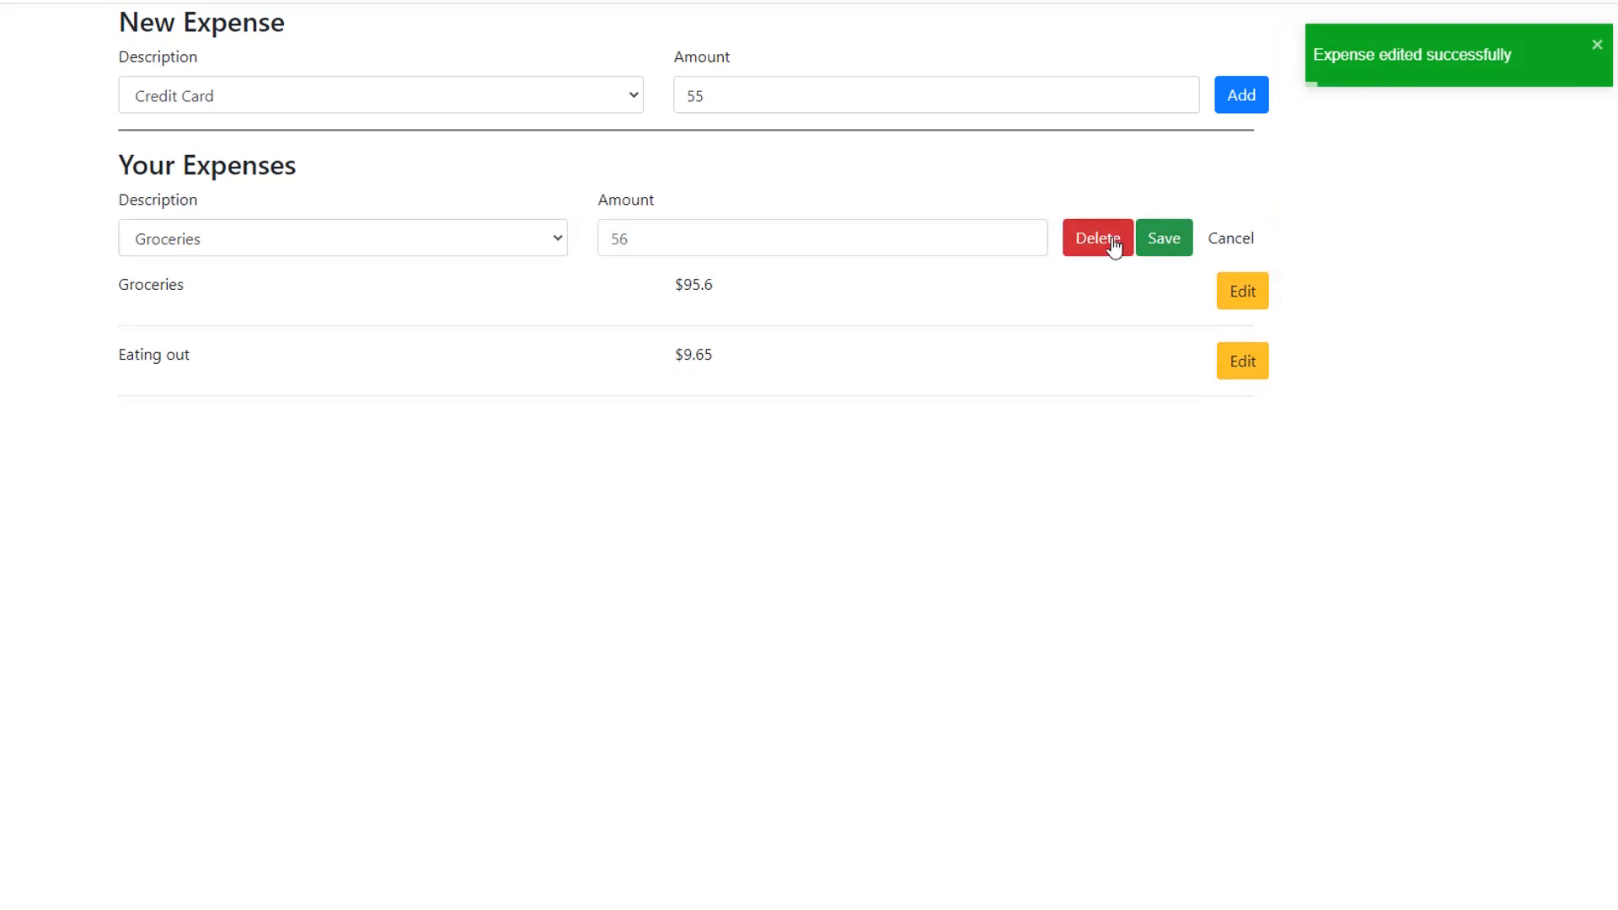
left_click(1099, 239)
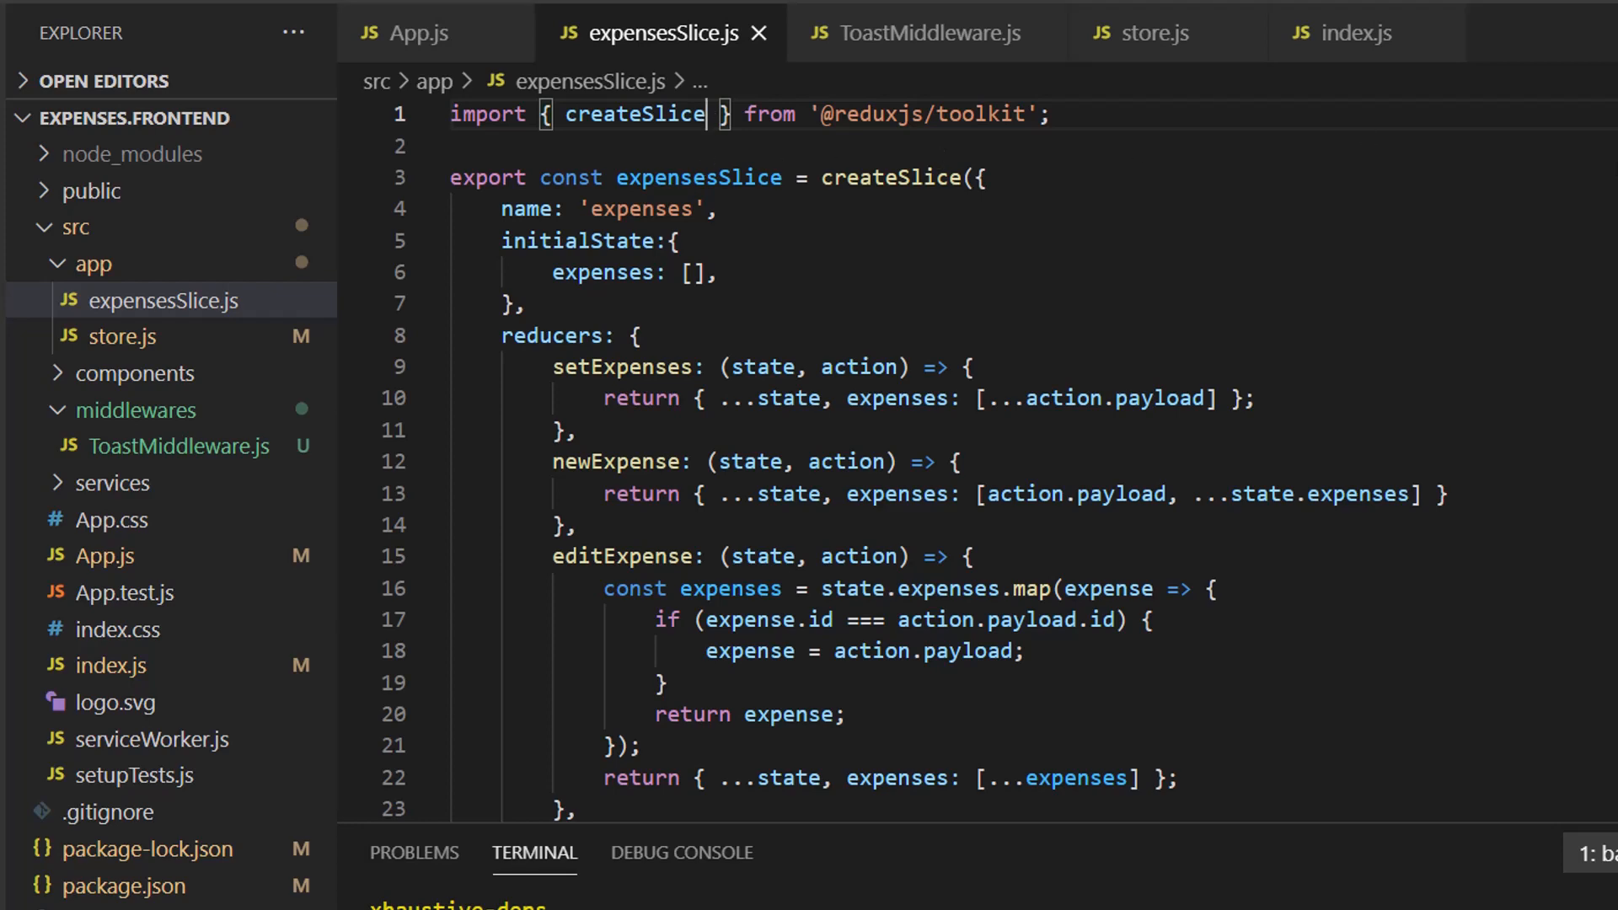
Step: Import createAction and export setExpensesError = createAction('setExpensesError')
type(", createAction")
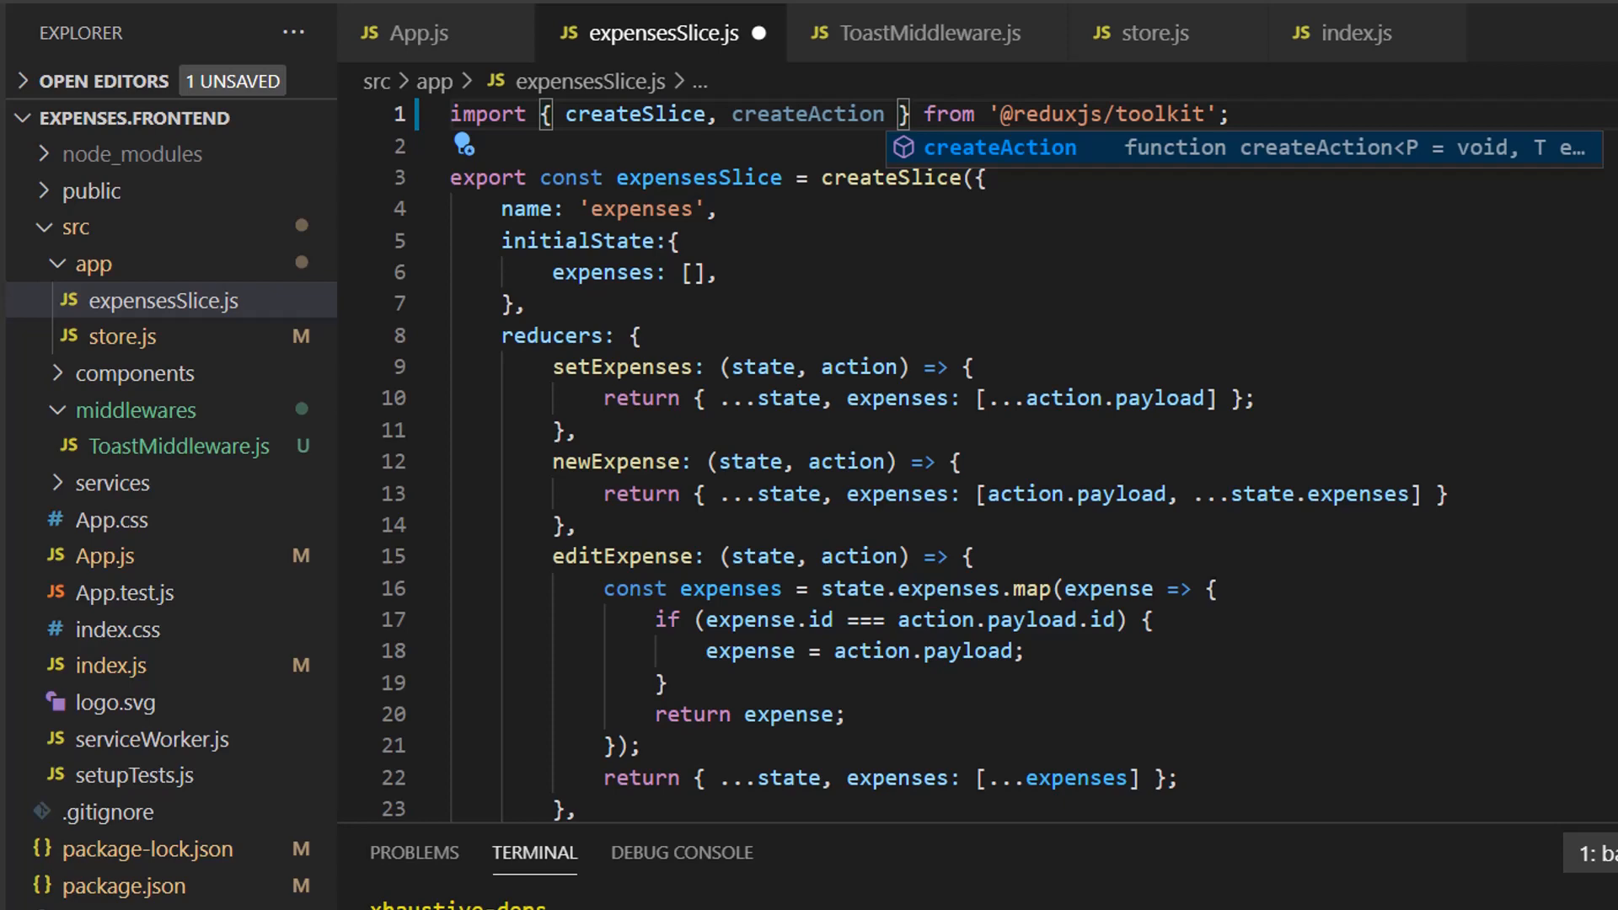
key("Enter")
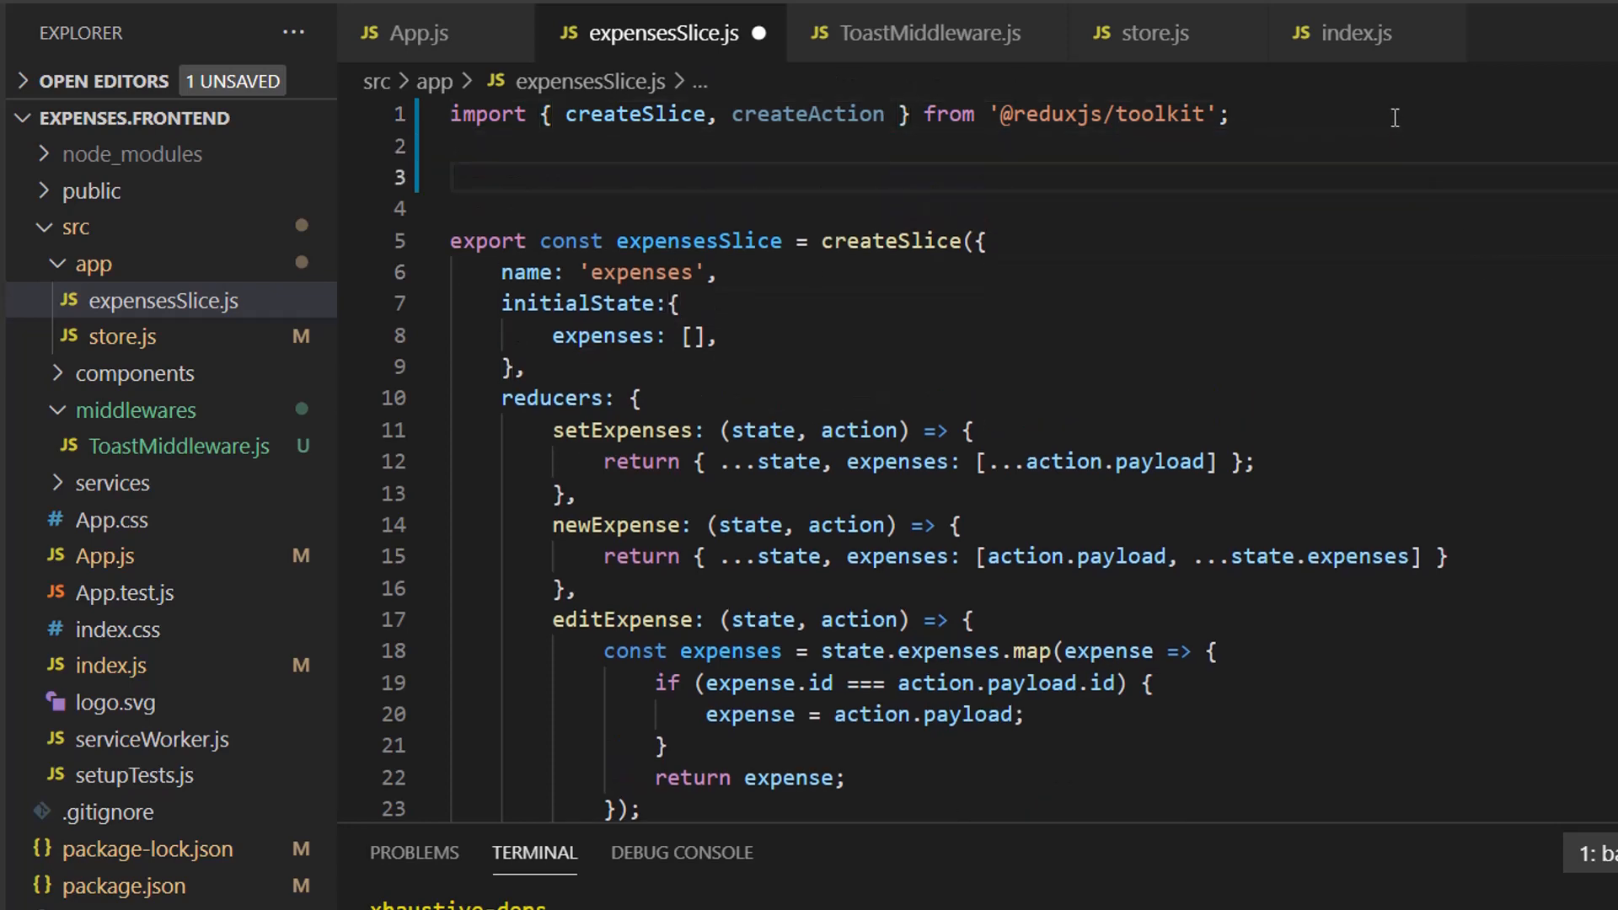
type("export const setExpenses")
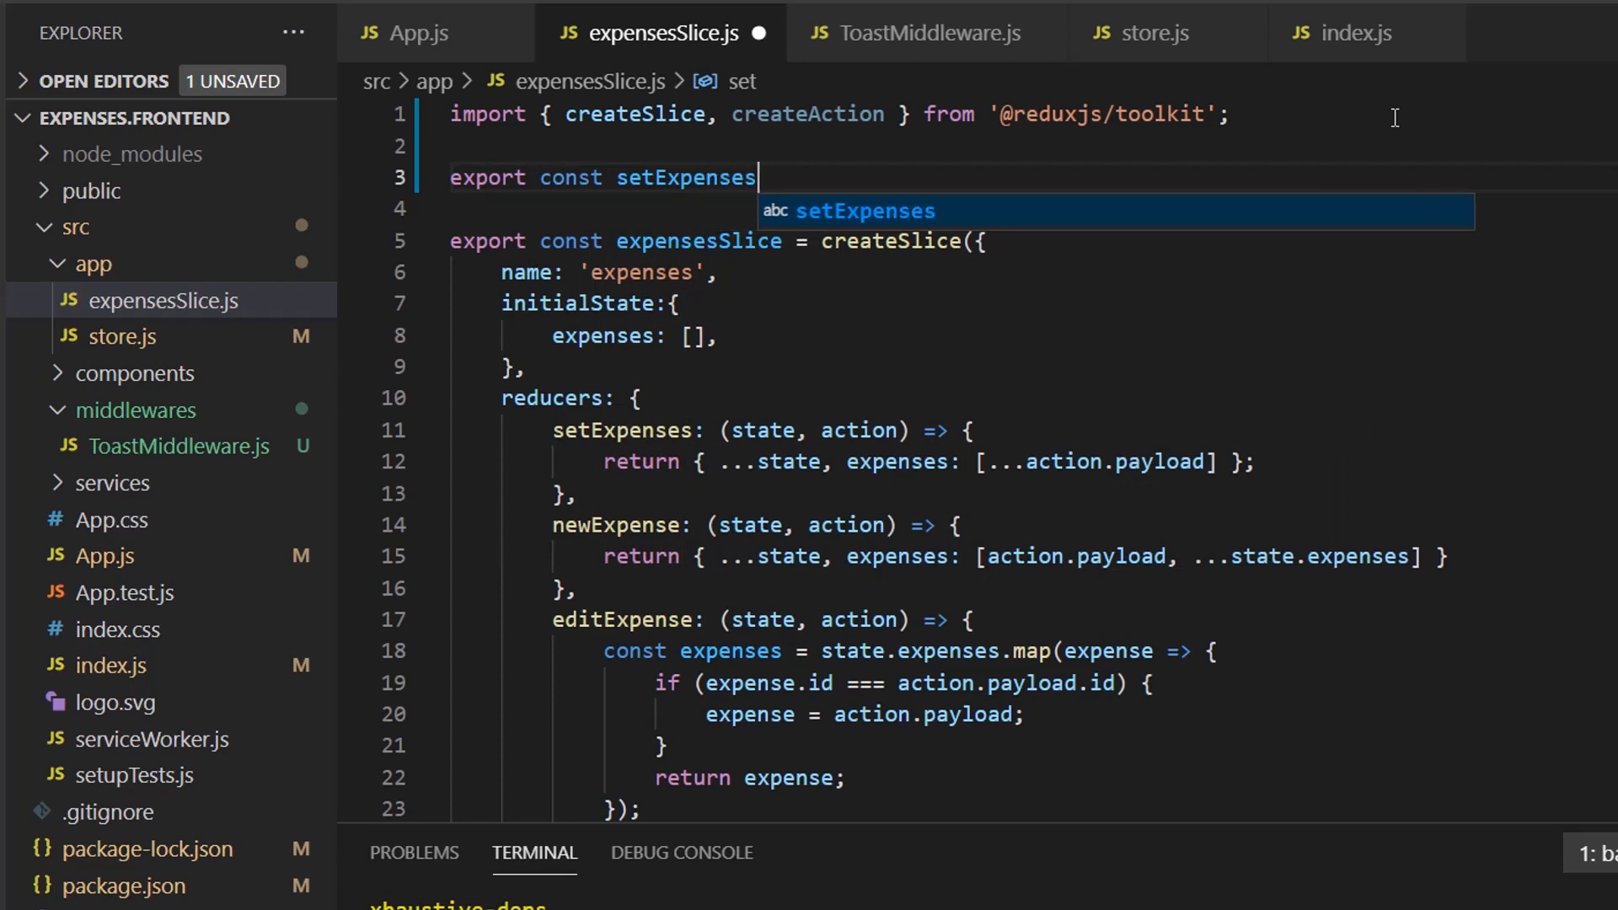
type("Error = createAction('")
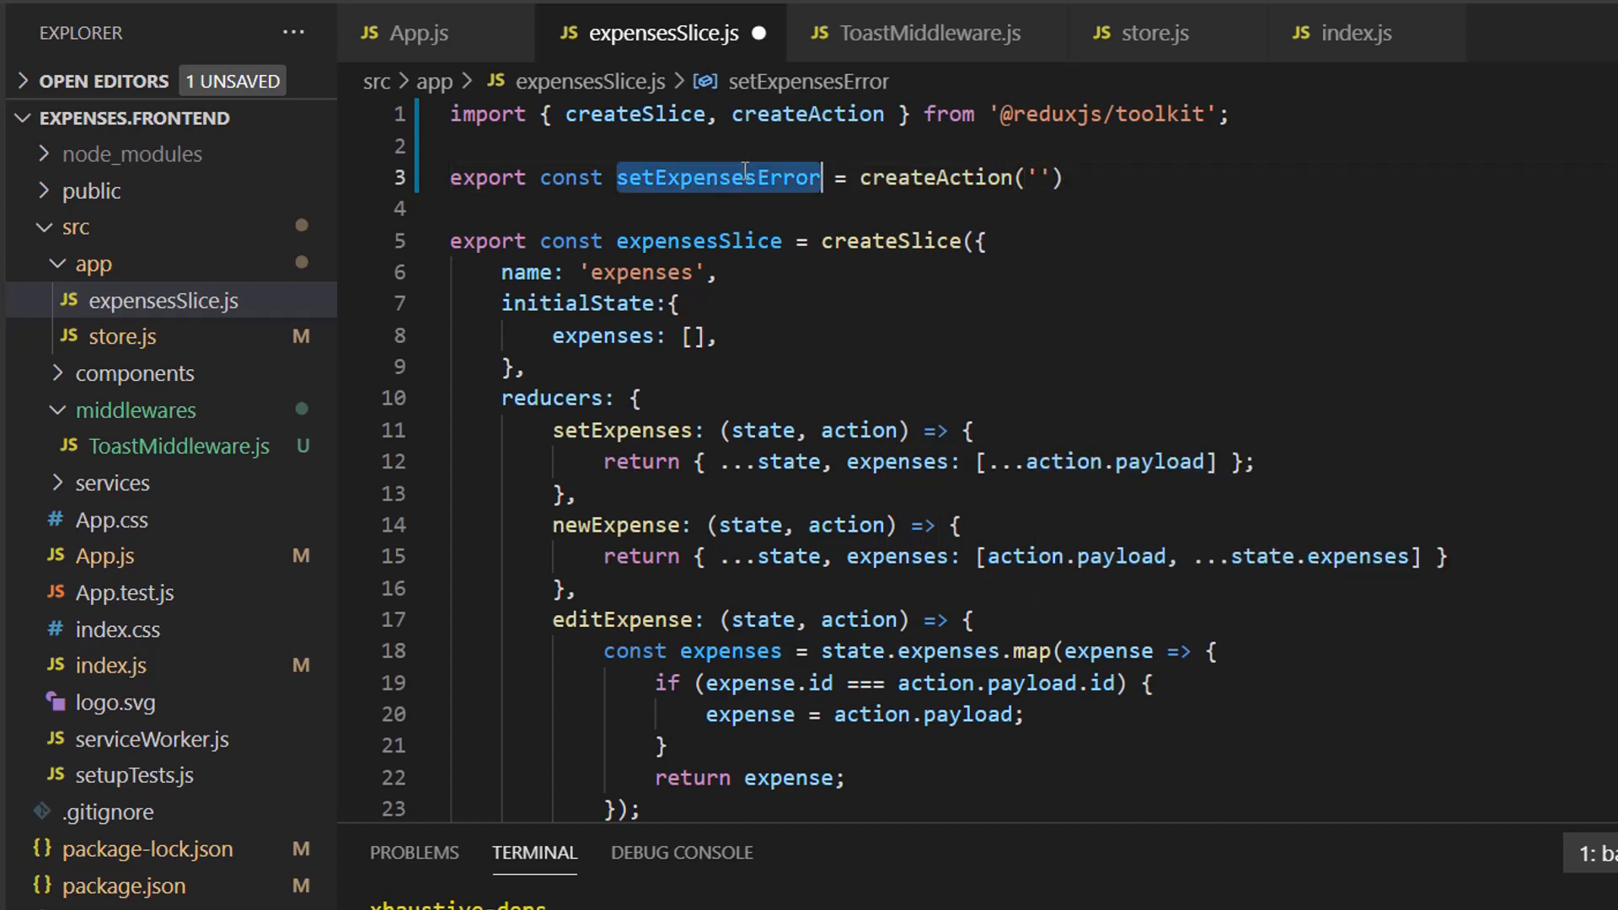
type("setExpensesError")
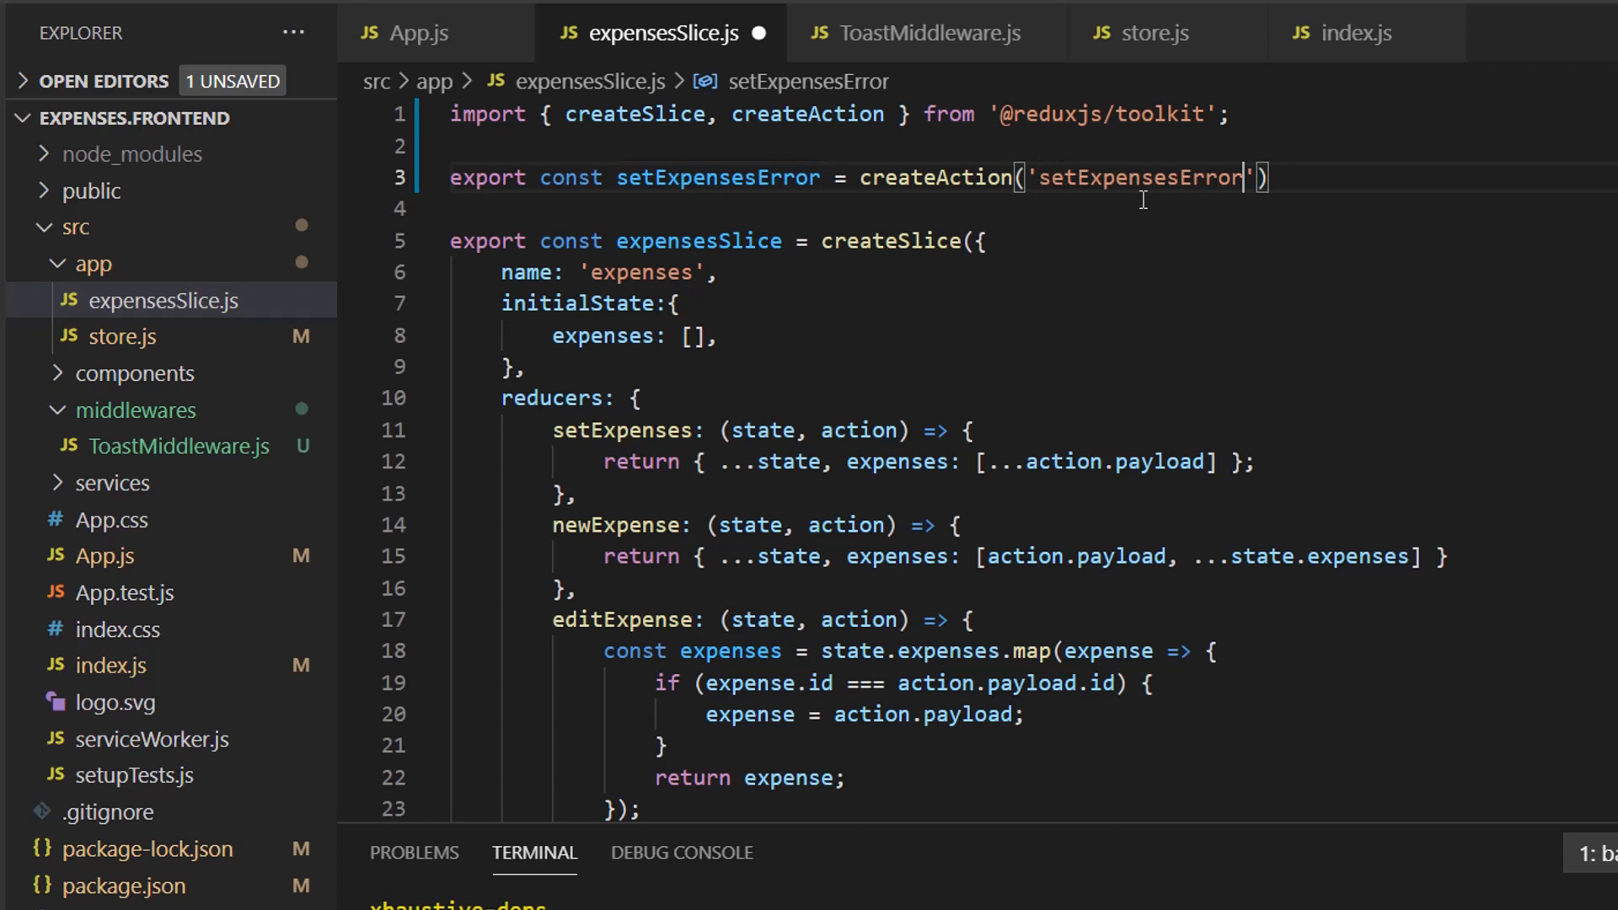
type(";")
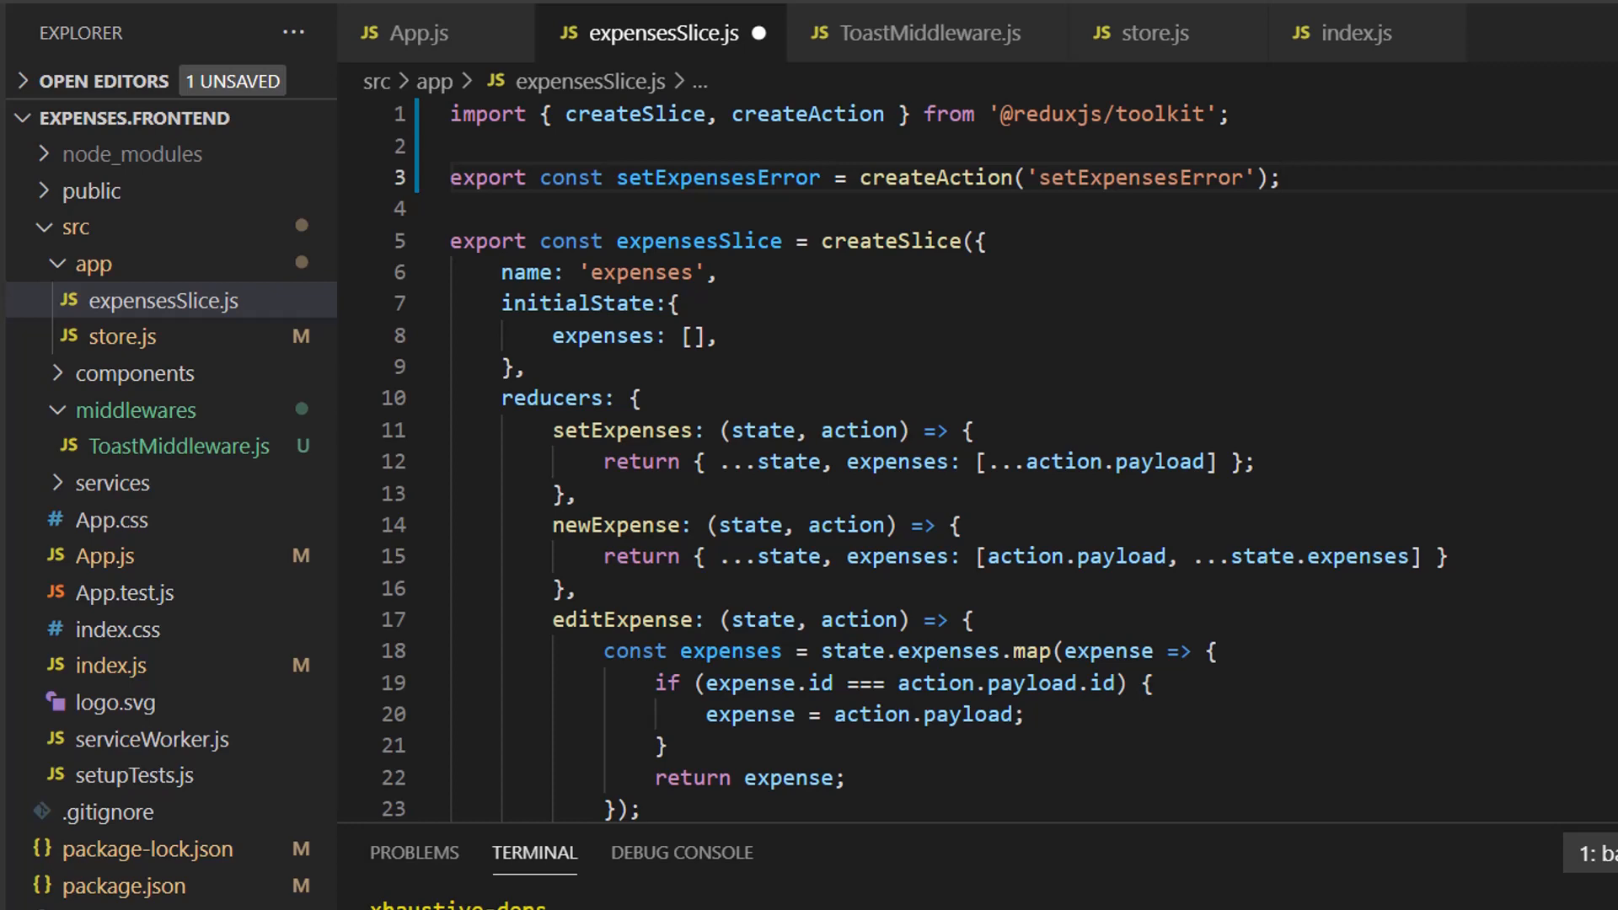
Step: Export newExpenseError = createAction('newExpenseError')
type("export const")
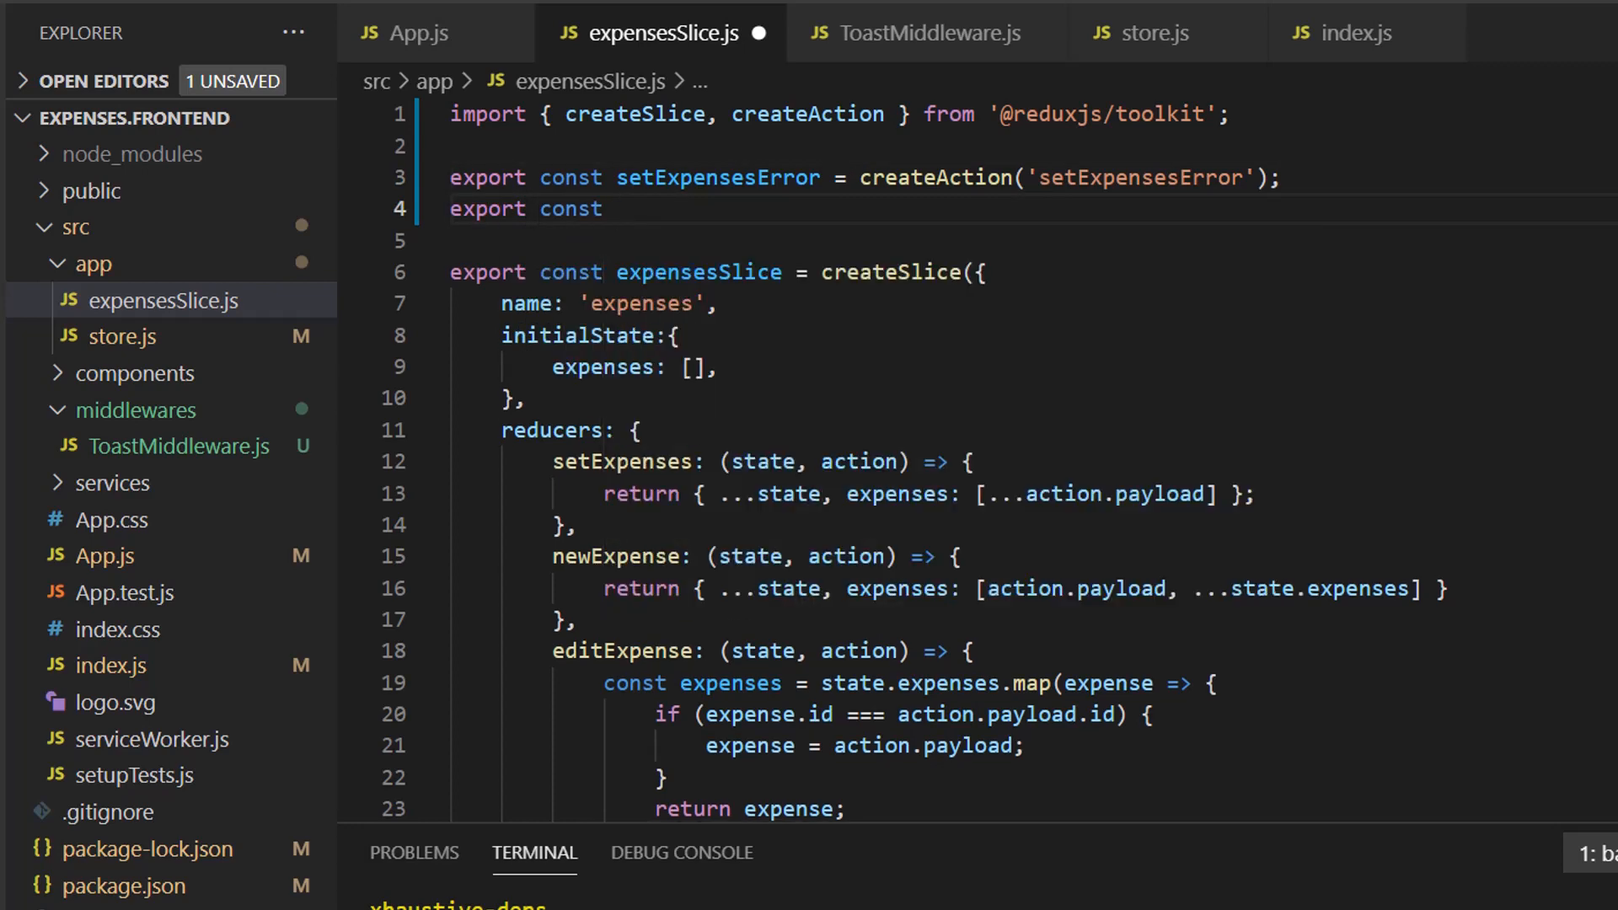
type("newExpense")
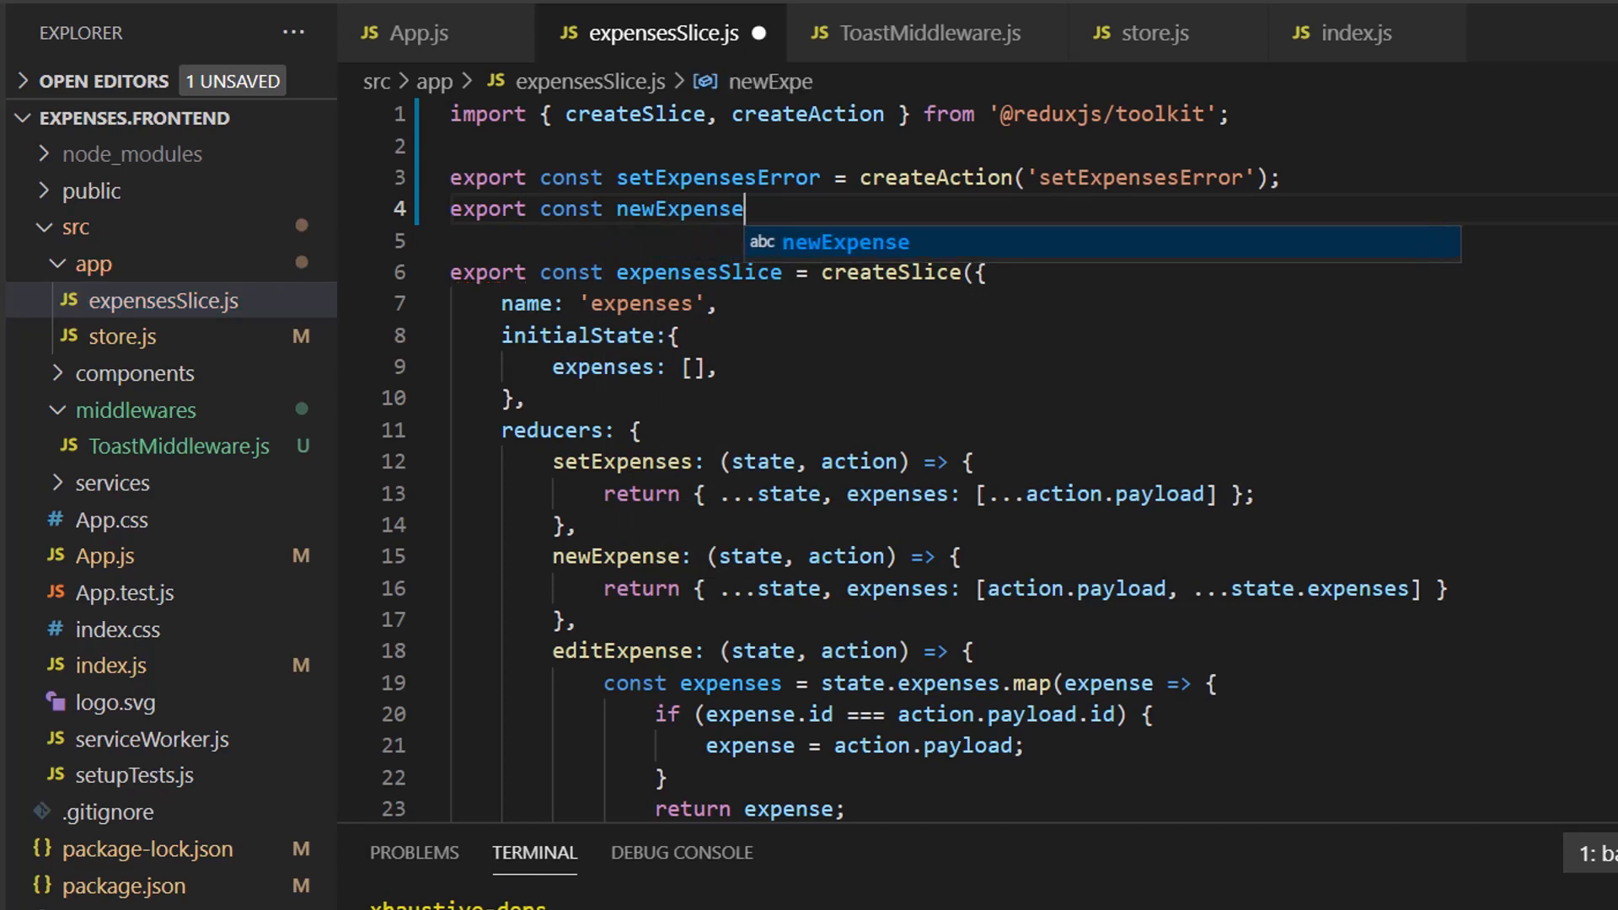
type("Error = createAction(")
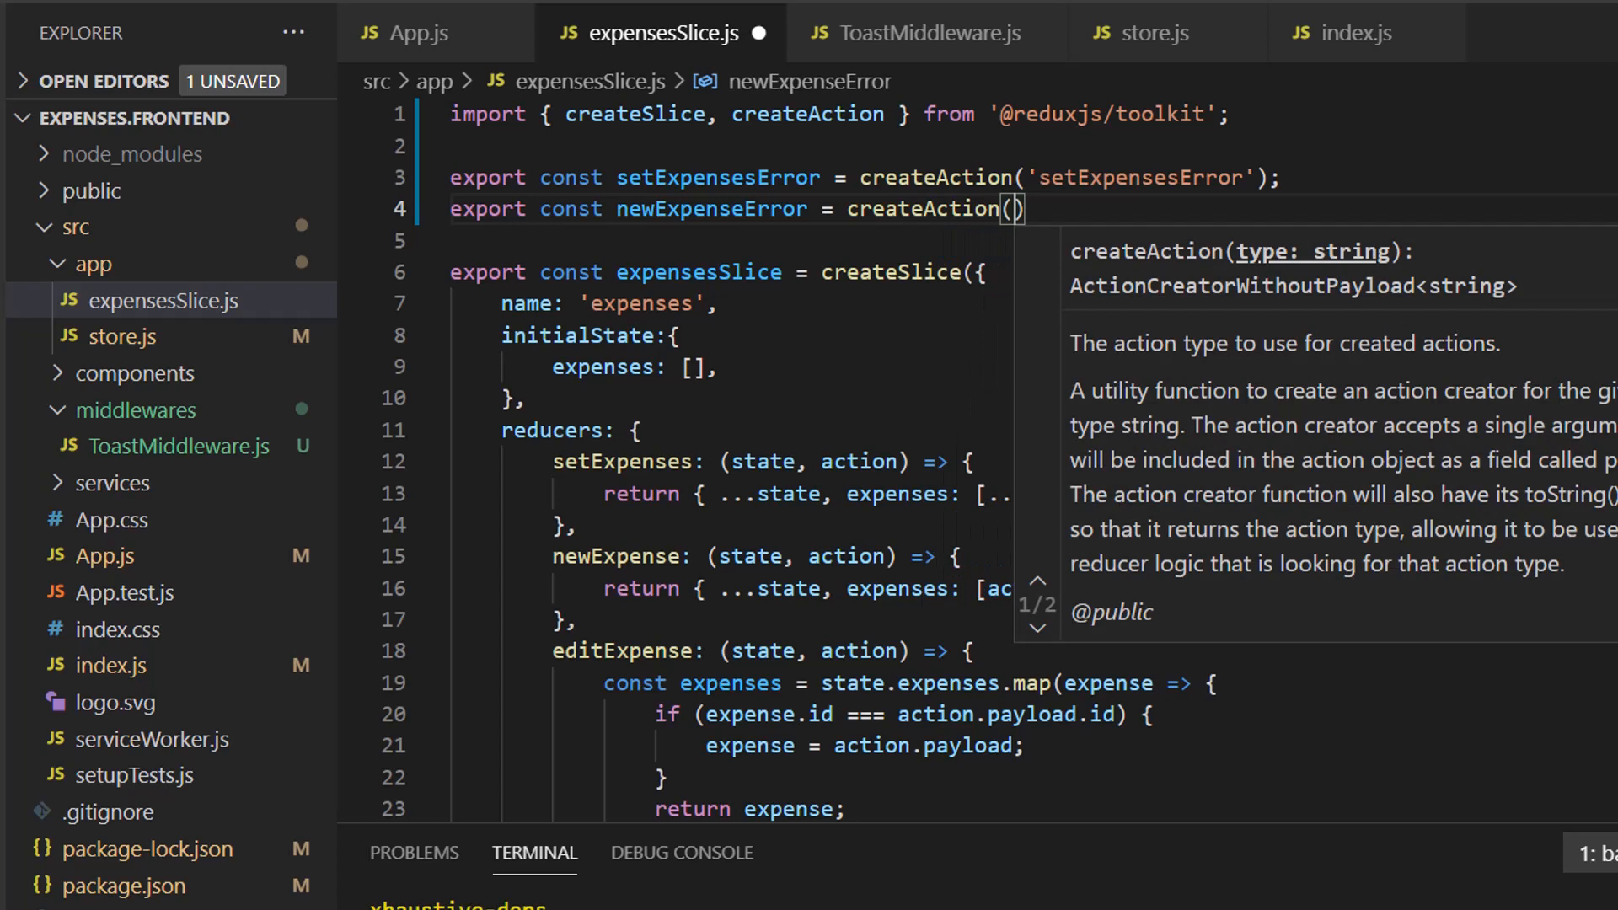
type("'';")
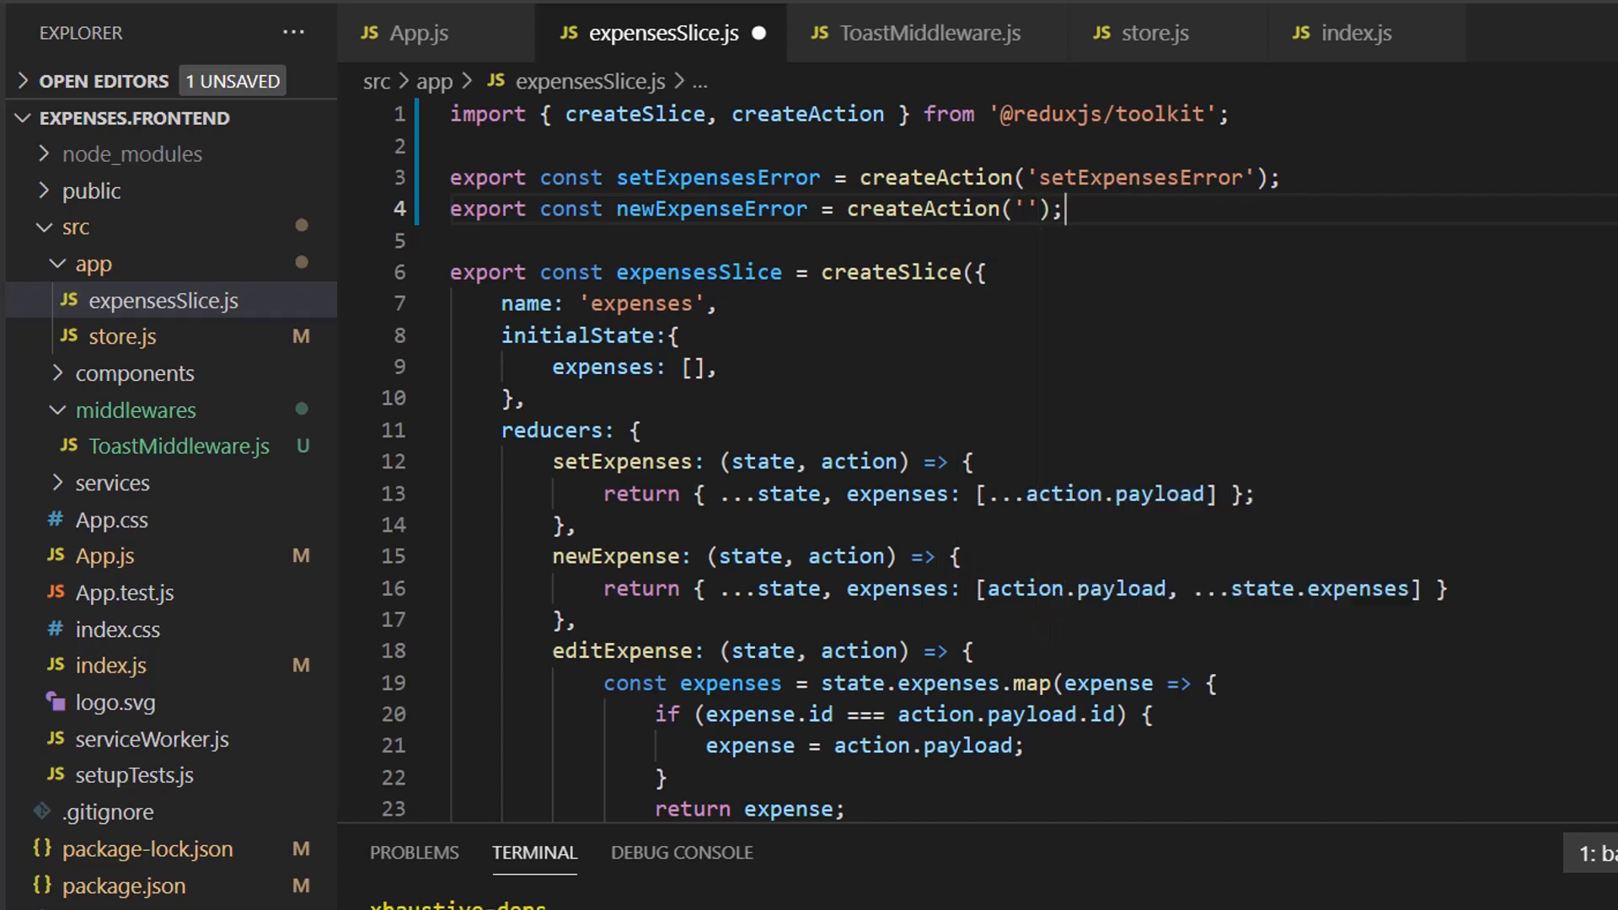
double_click(711, 209)
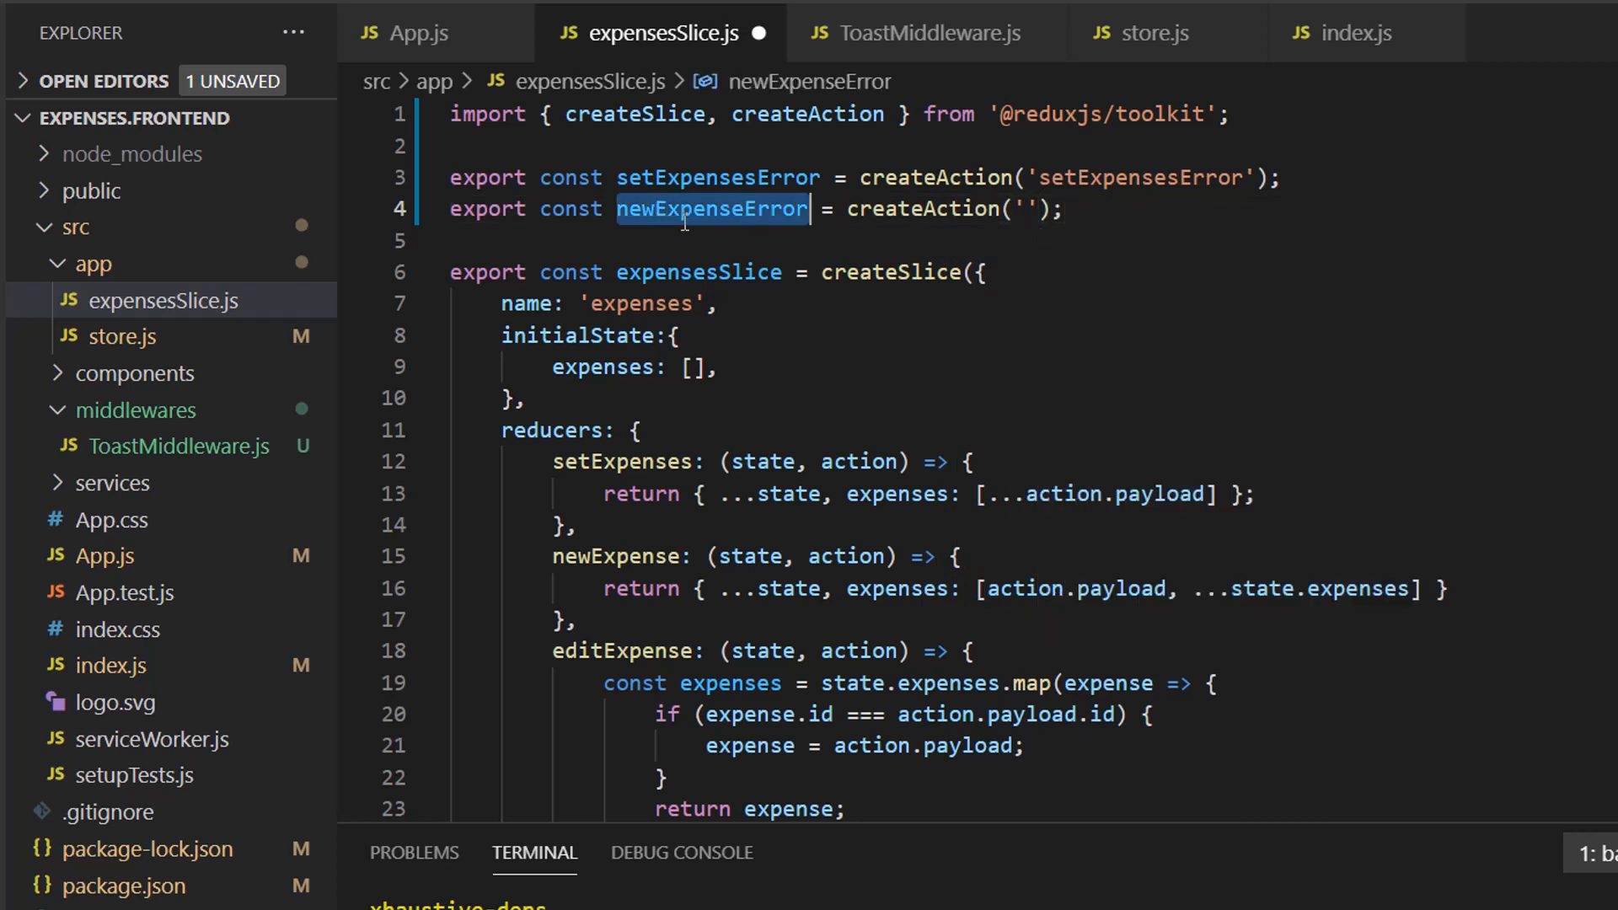
type("newExpenseError")
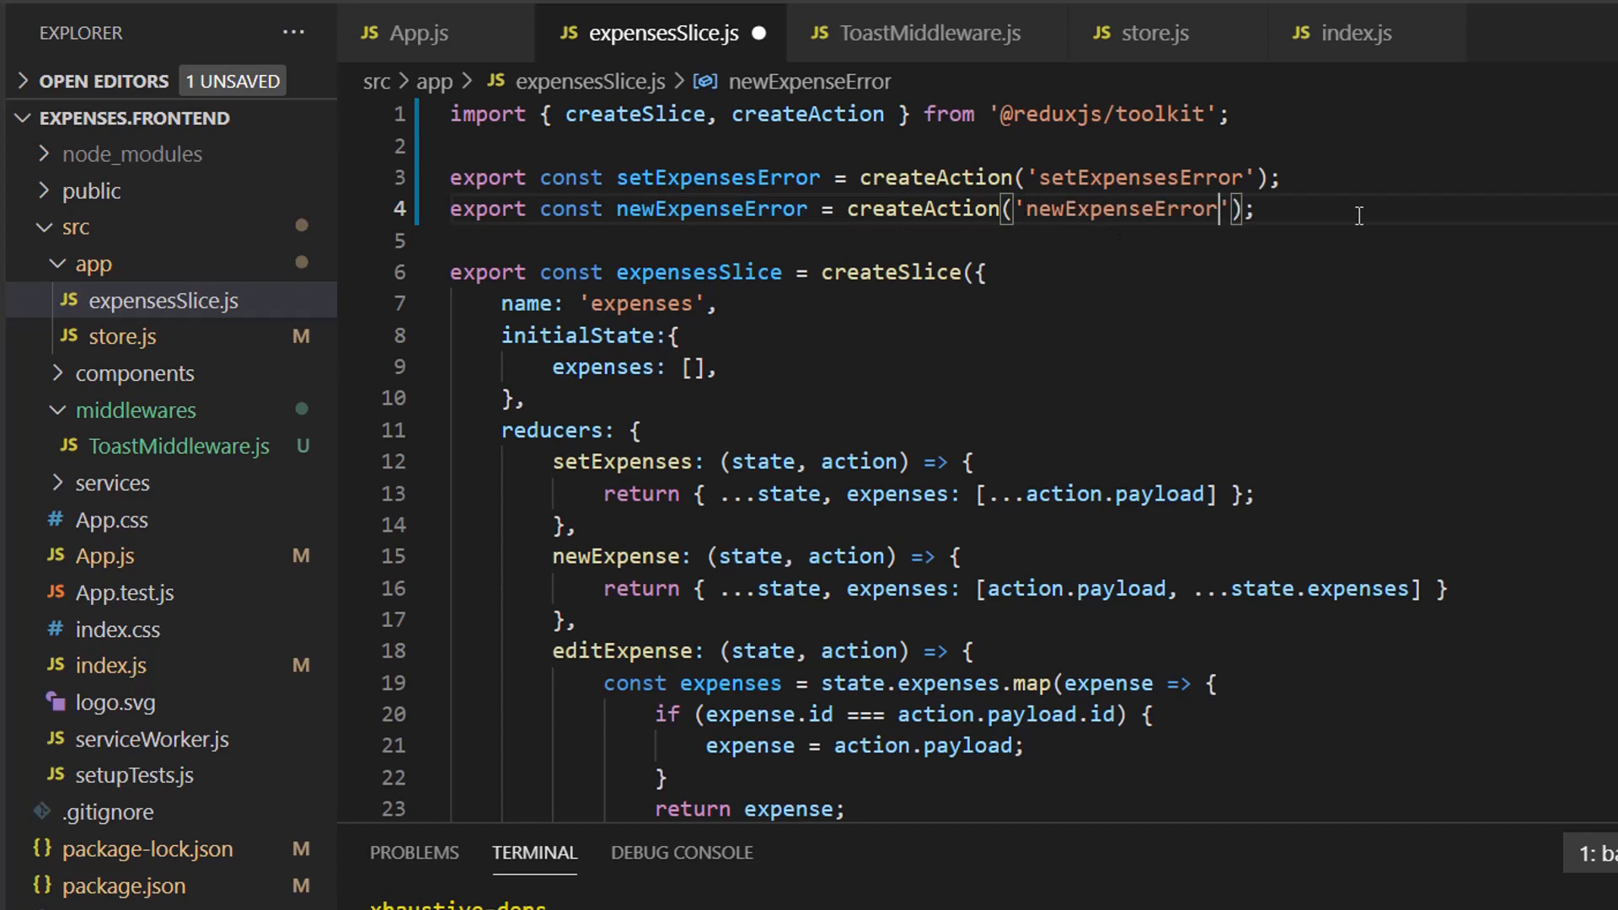
Step: Export editExpenseError and deleteExpenseError createAction lines and save the slice
type("export const new")
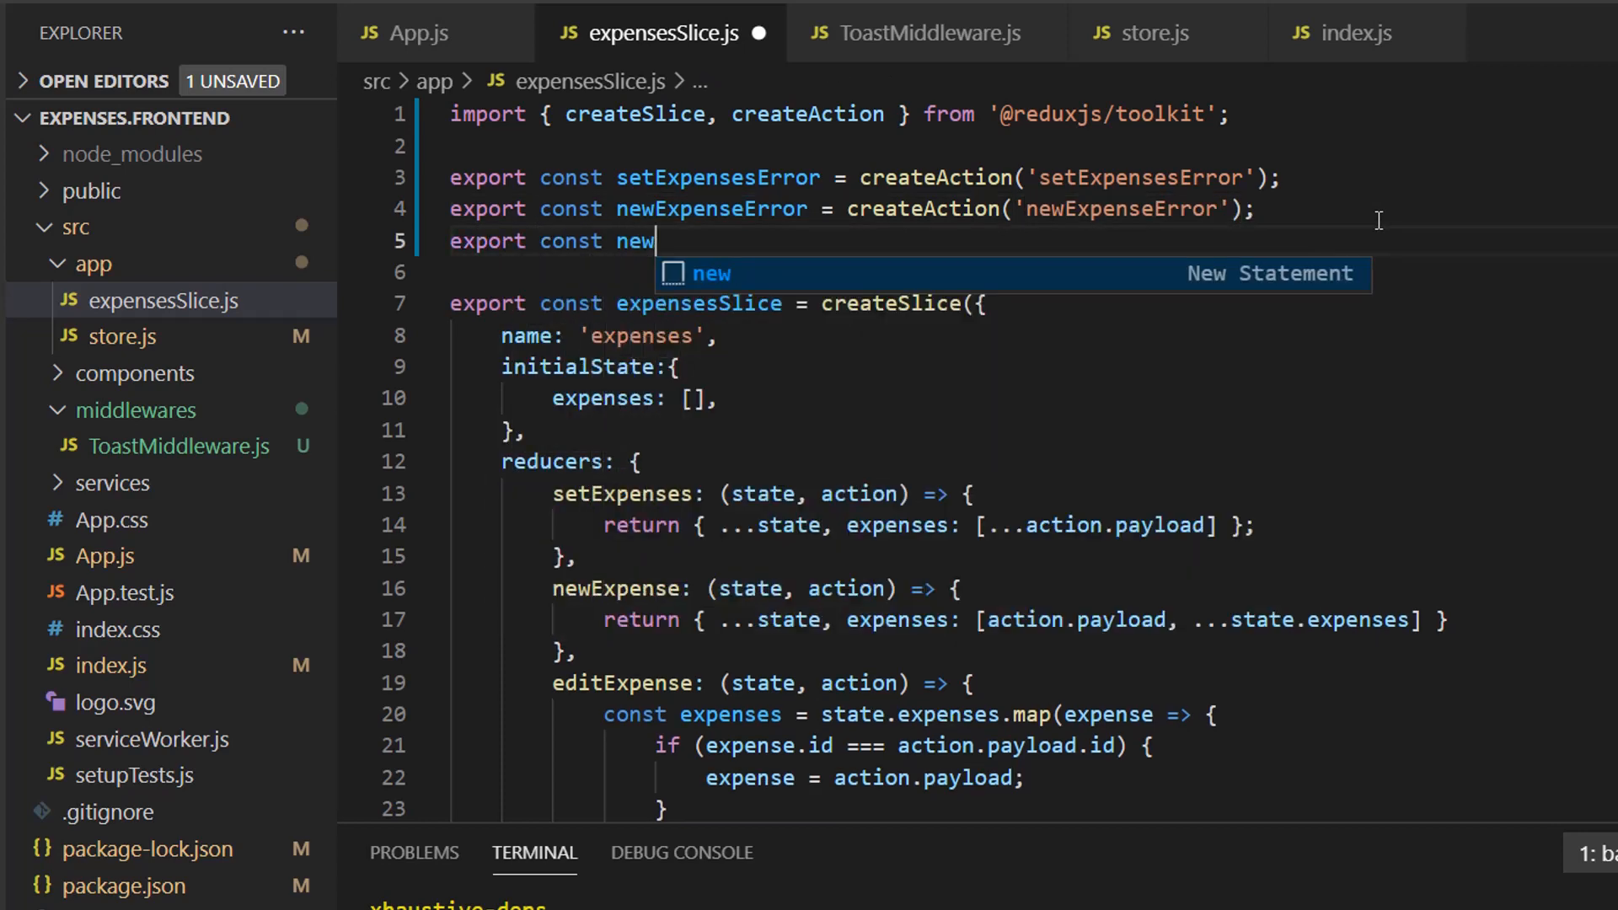
type("ExpenseE")
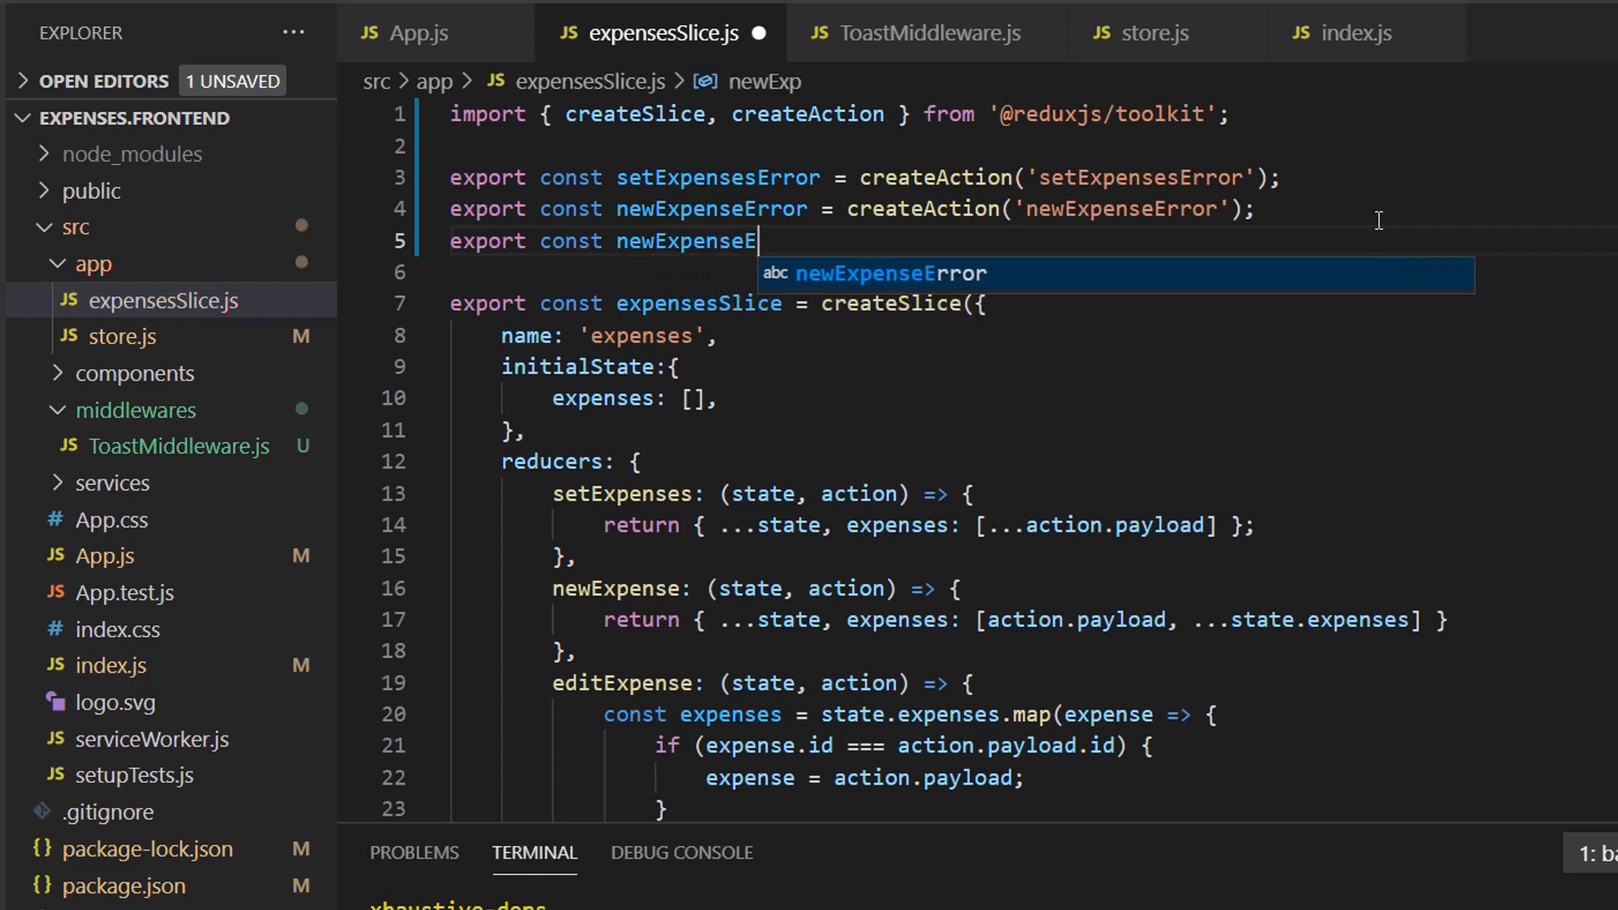
type("rror = createAction('');")
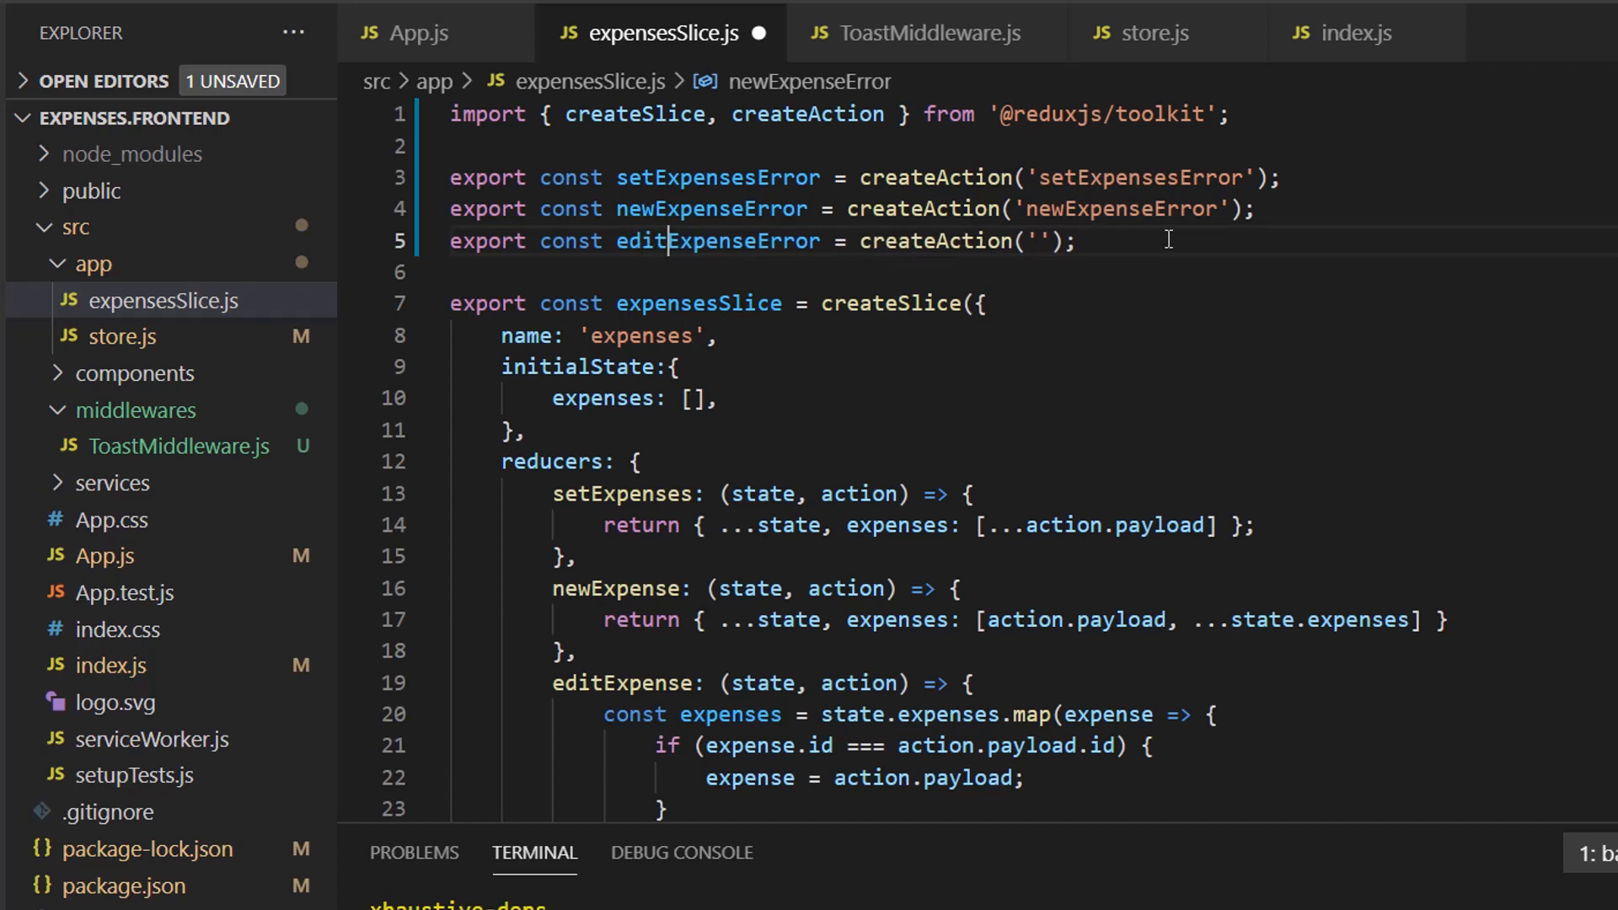
double_click(718, 241)
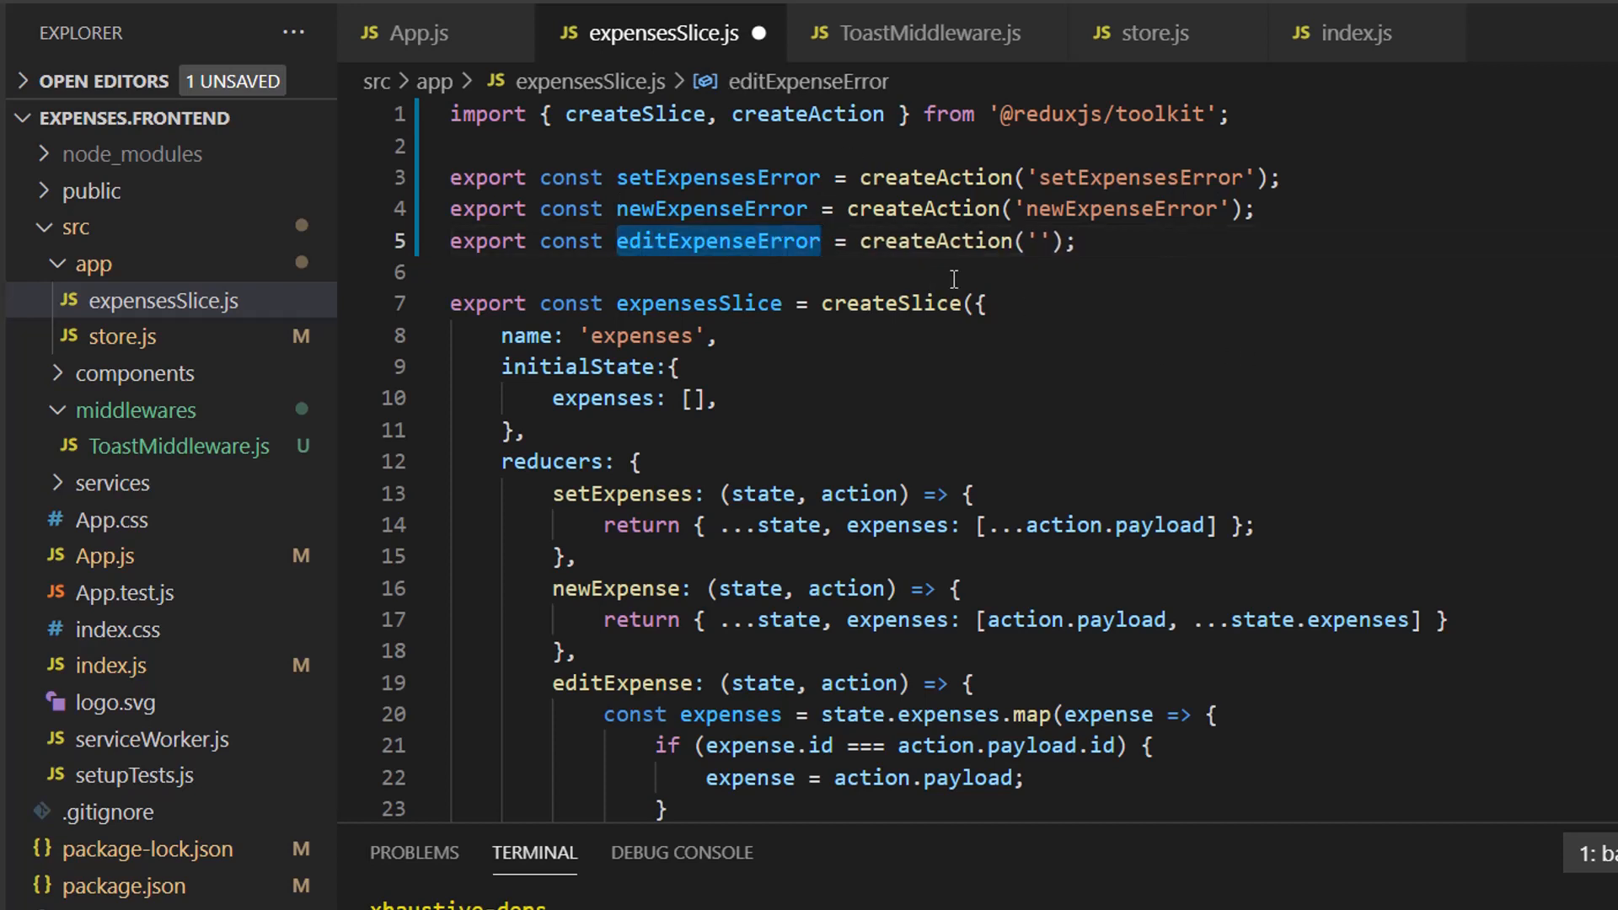
type("editExpenseError")
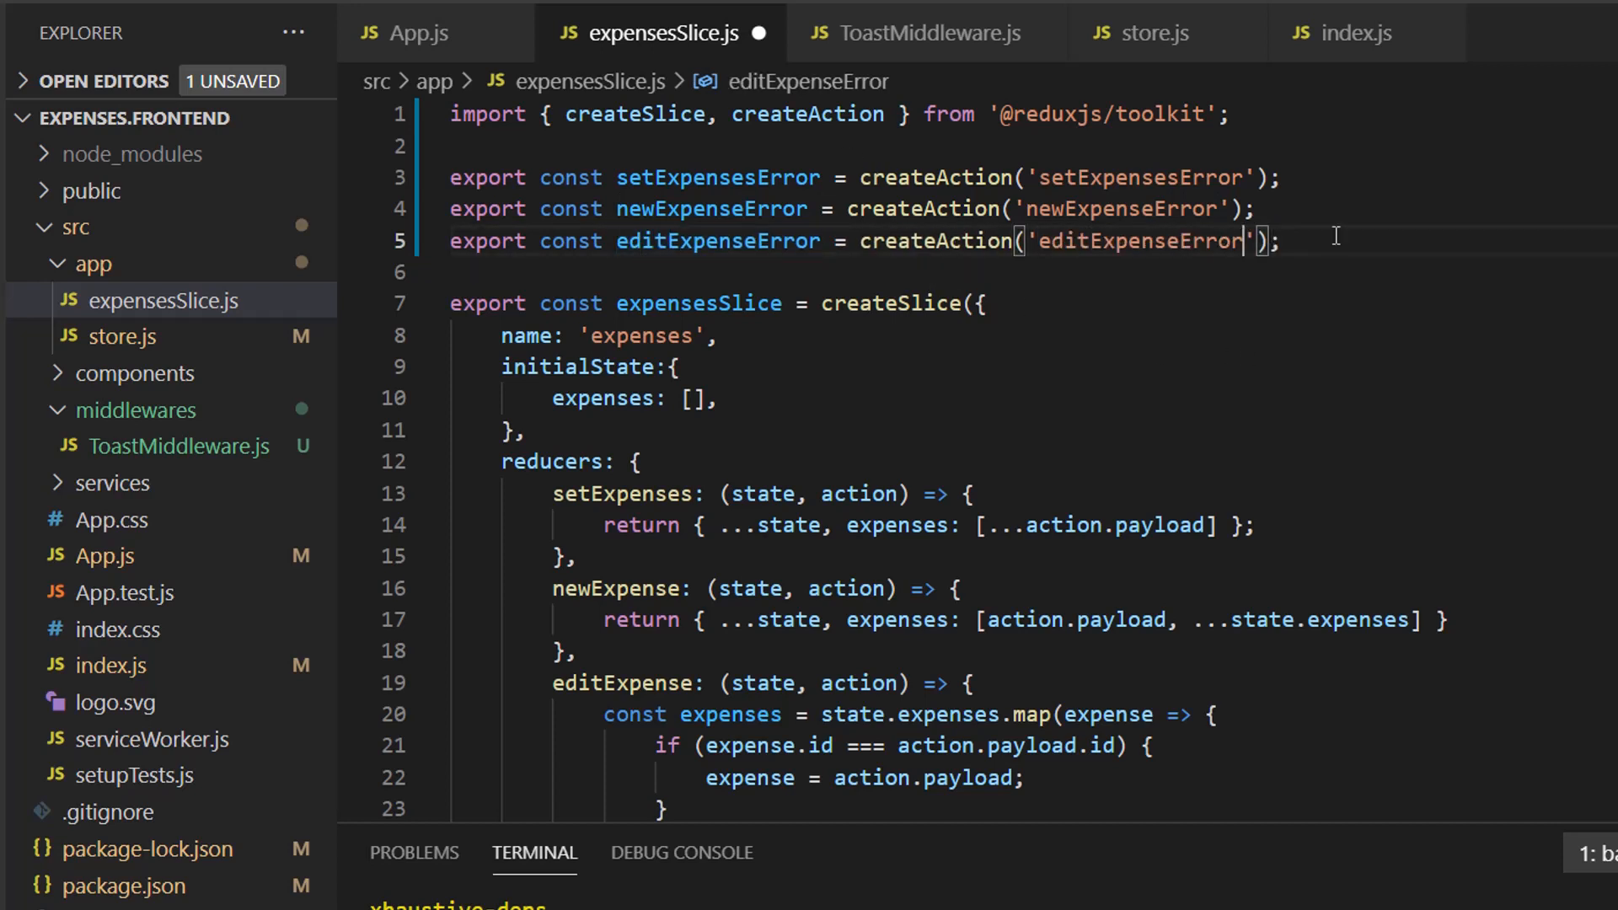
type("export const e")
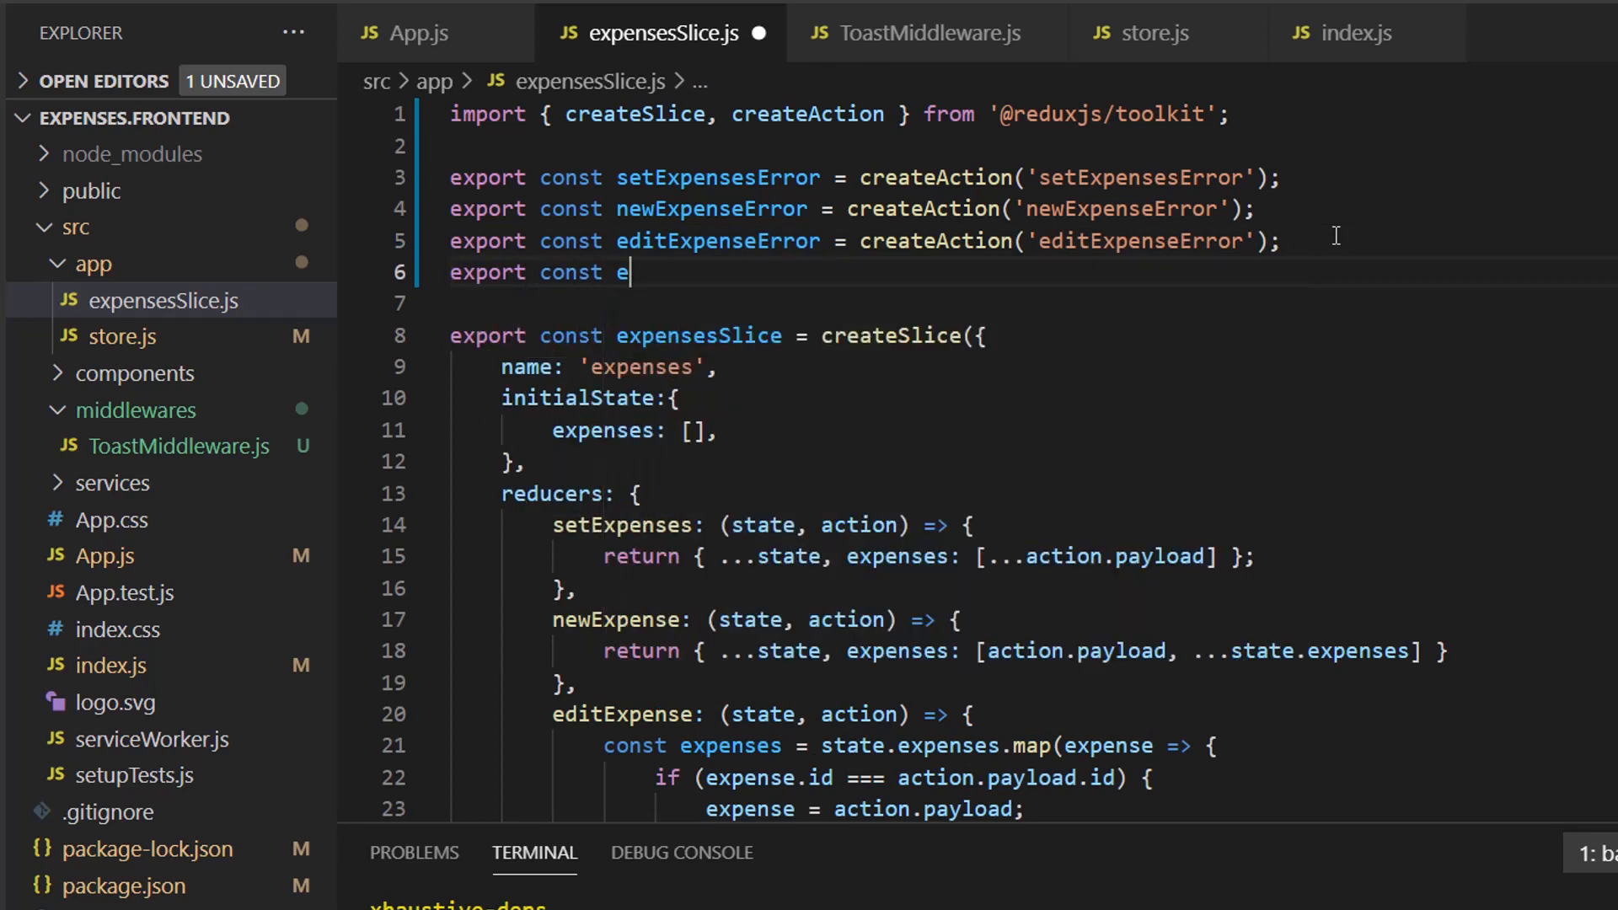
type("deleteE")
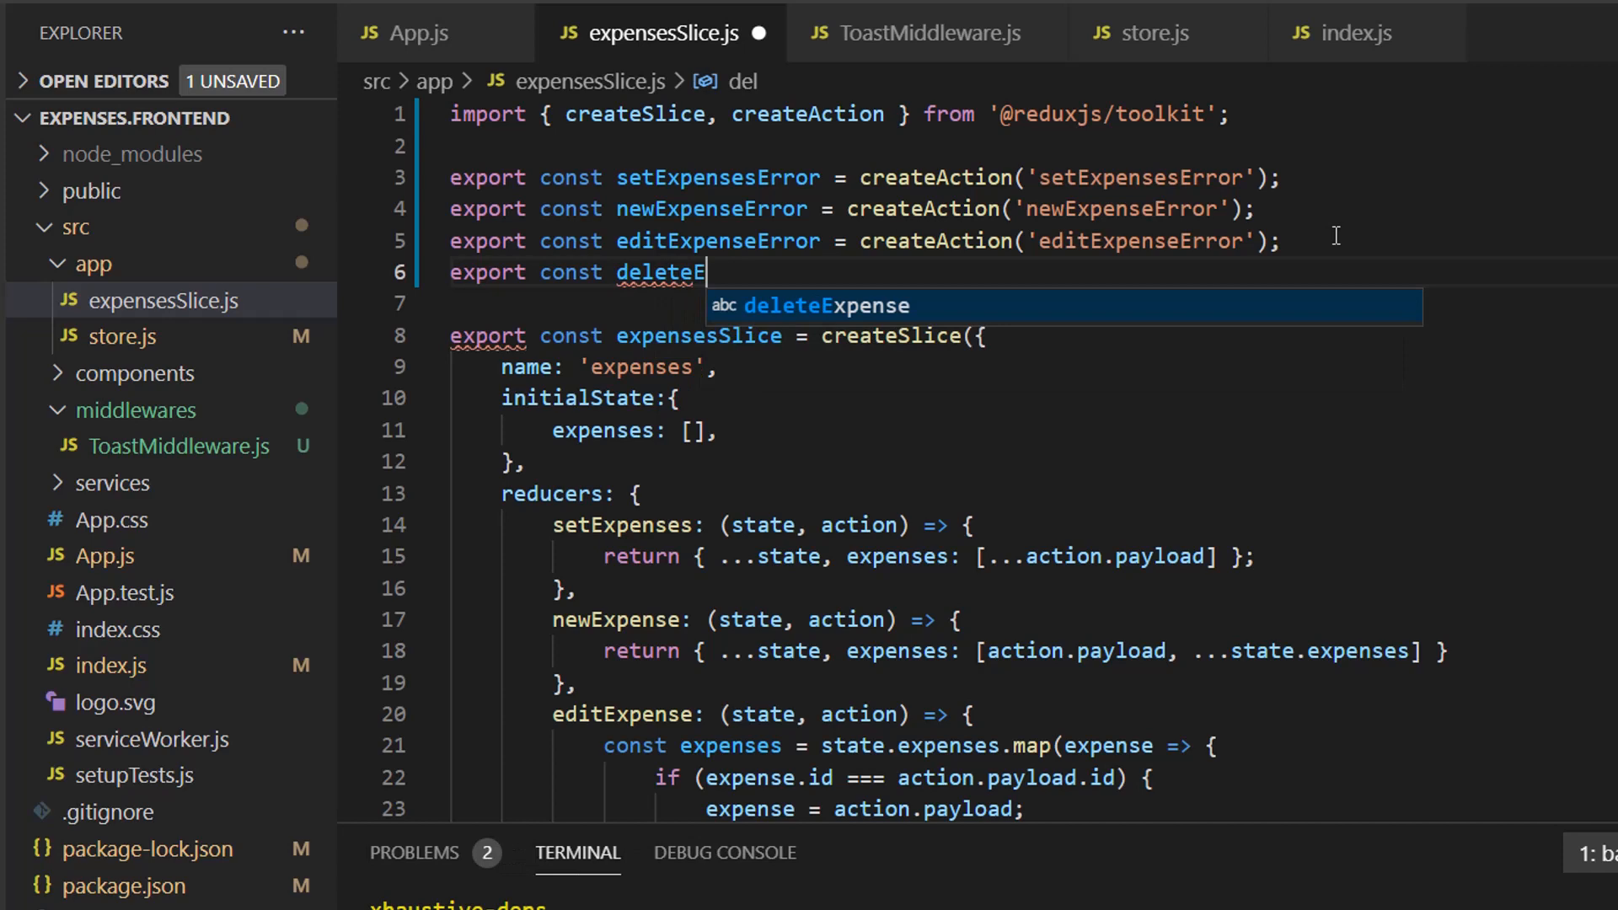
type("xpenseError")
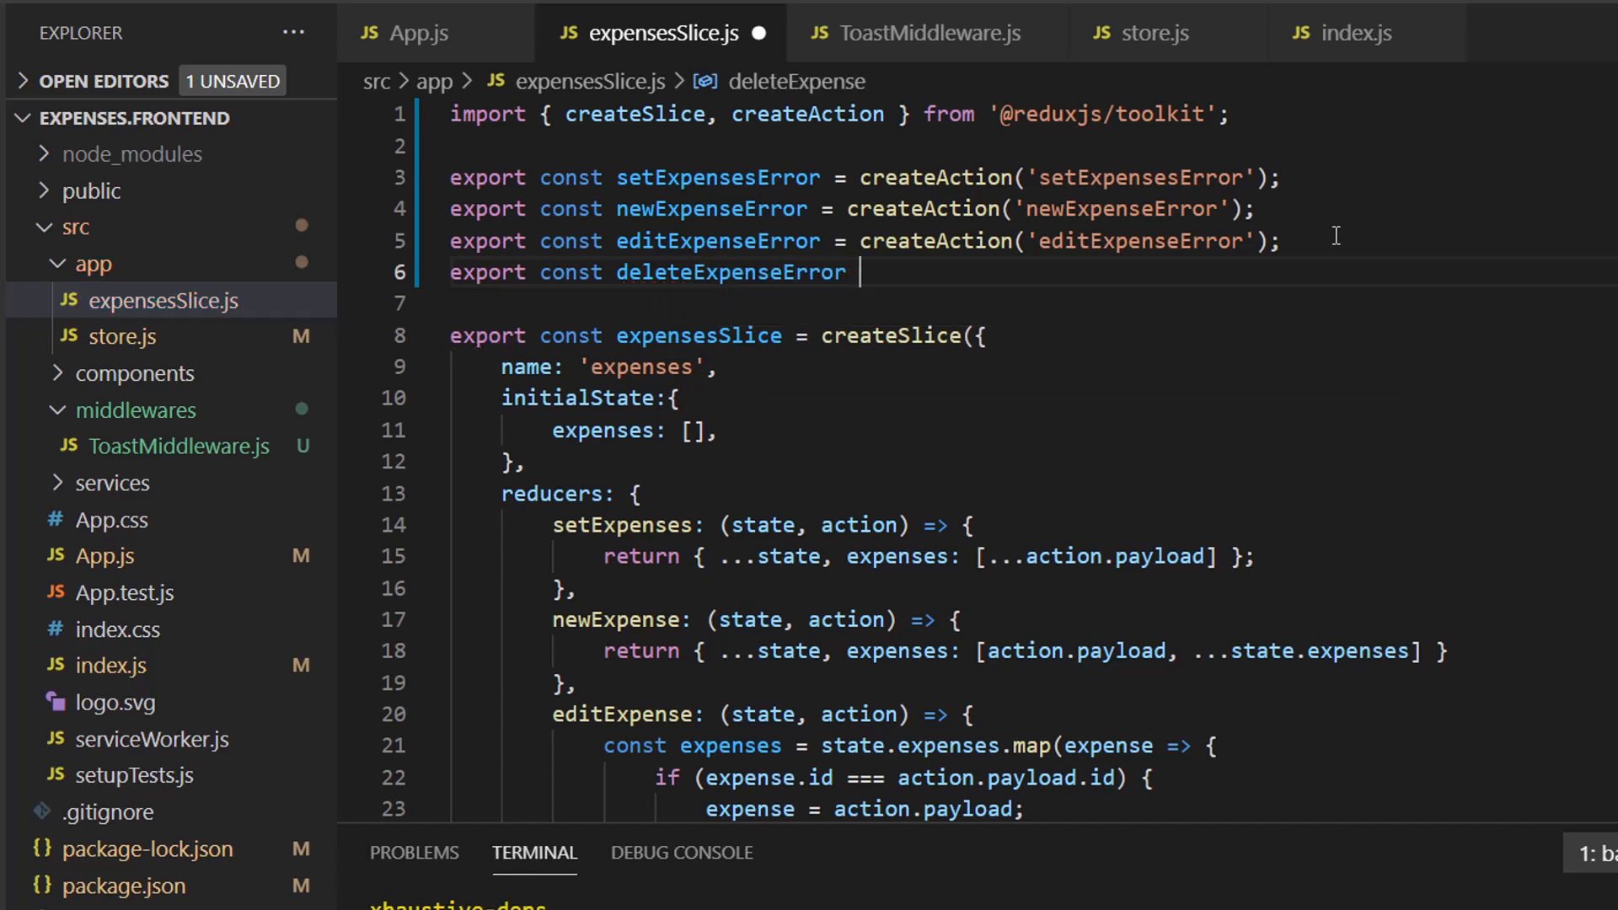
type("= createAction()")
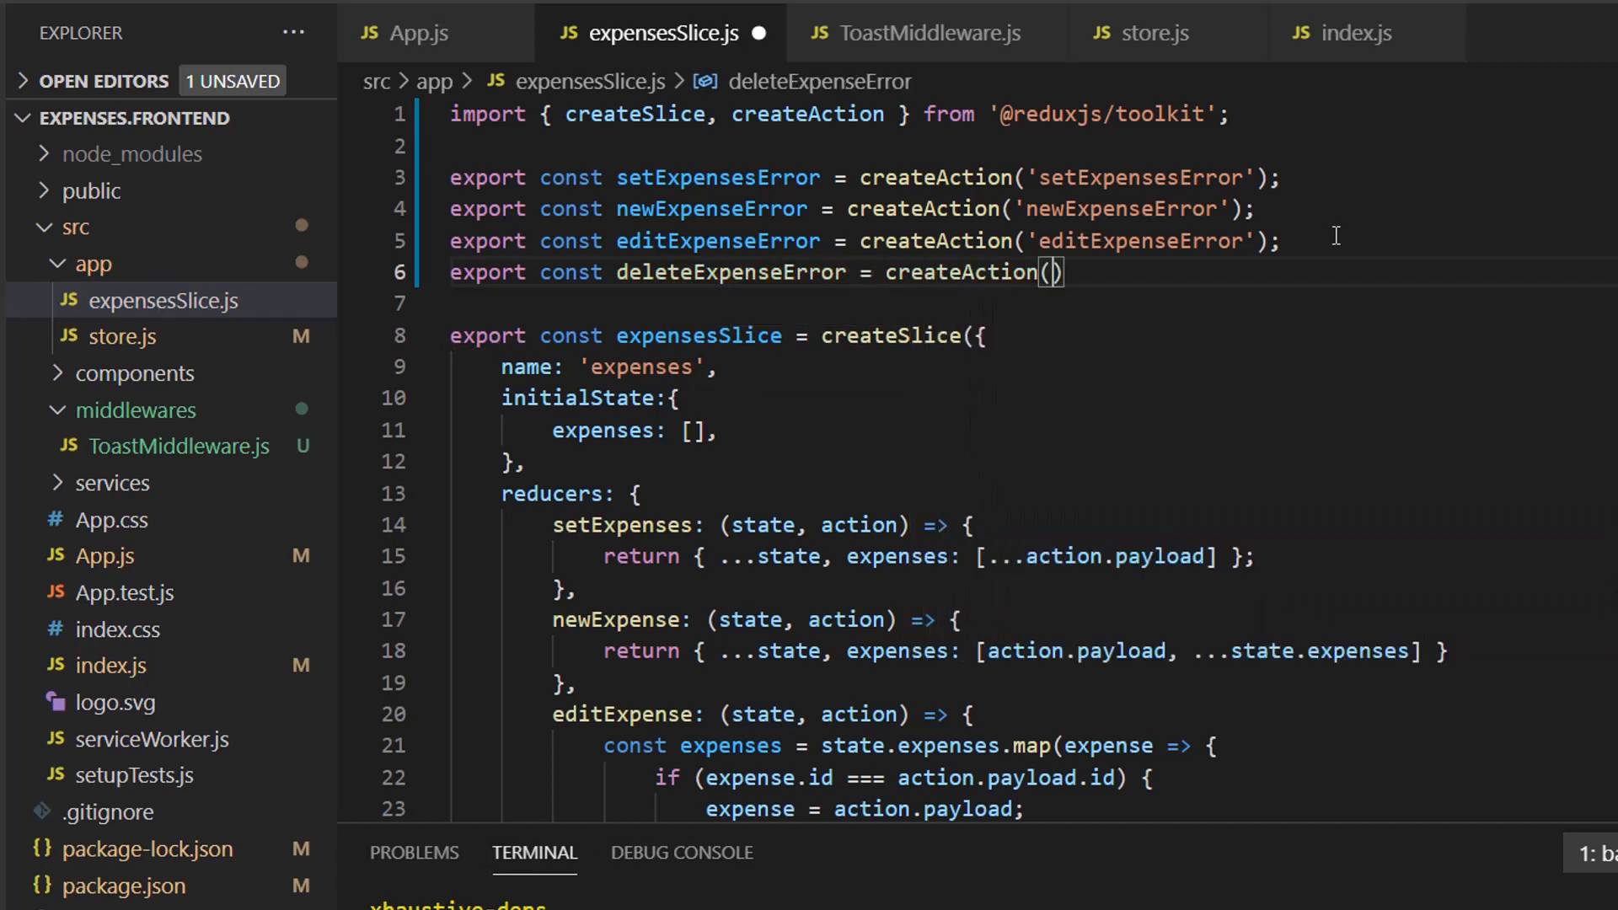
type("'de'")
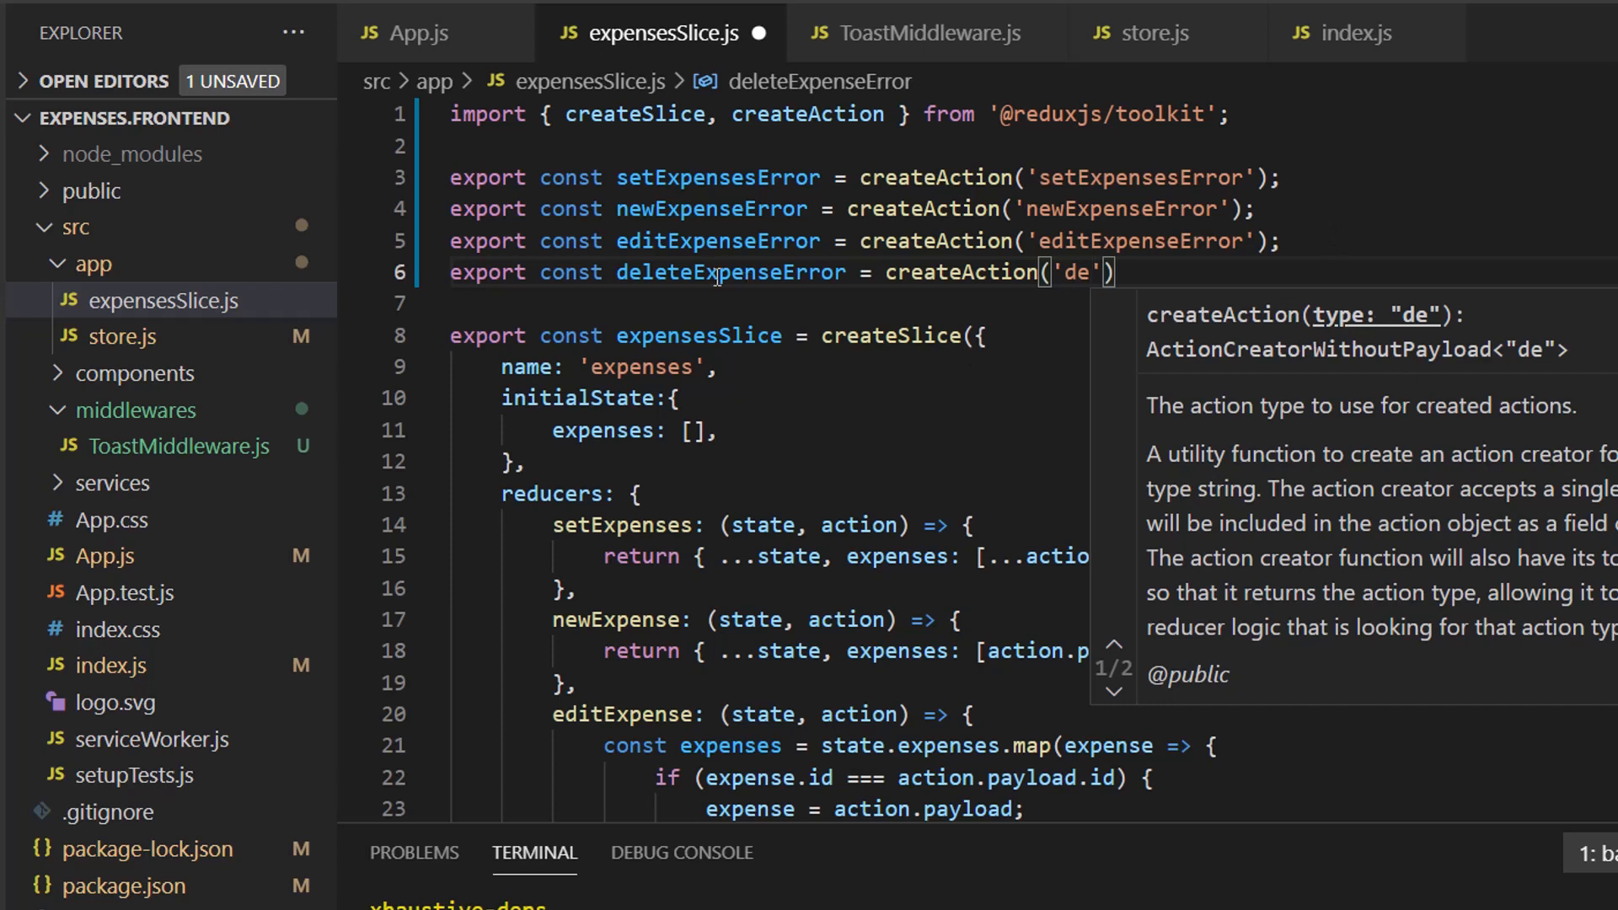
mouse_move(1441, 450)
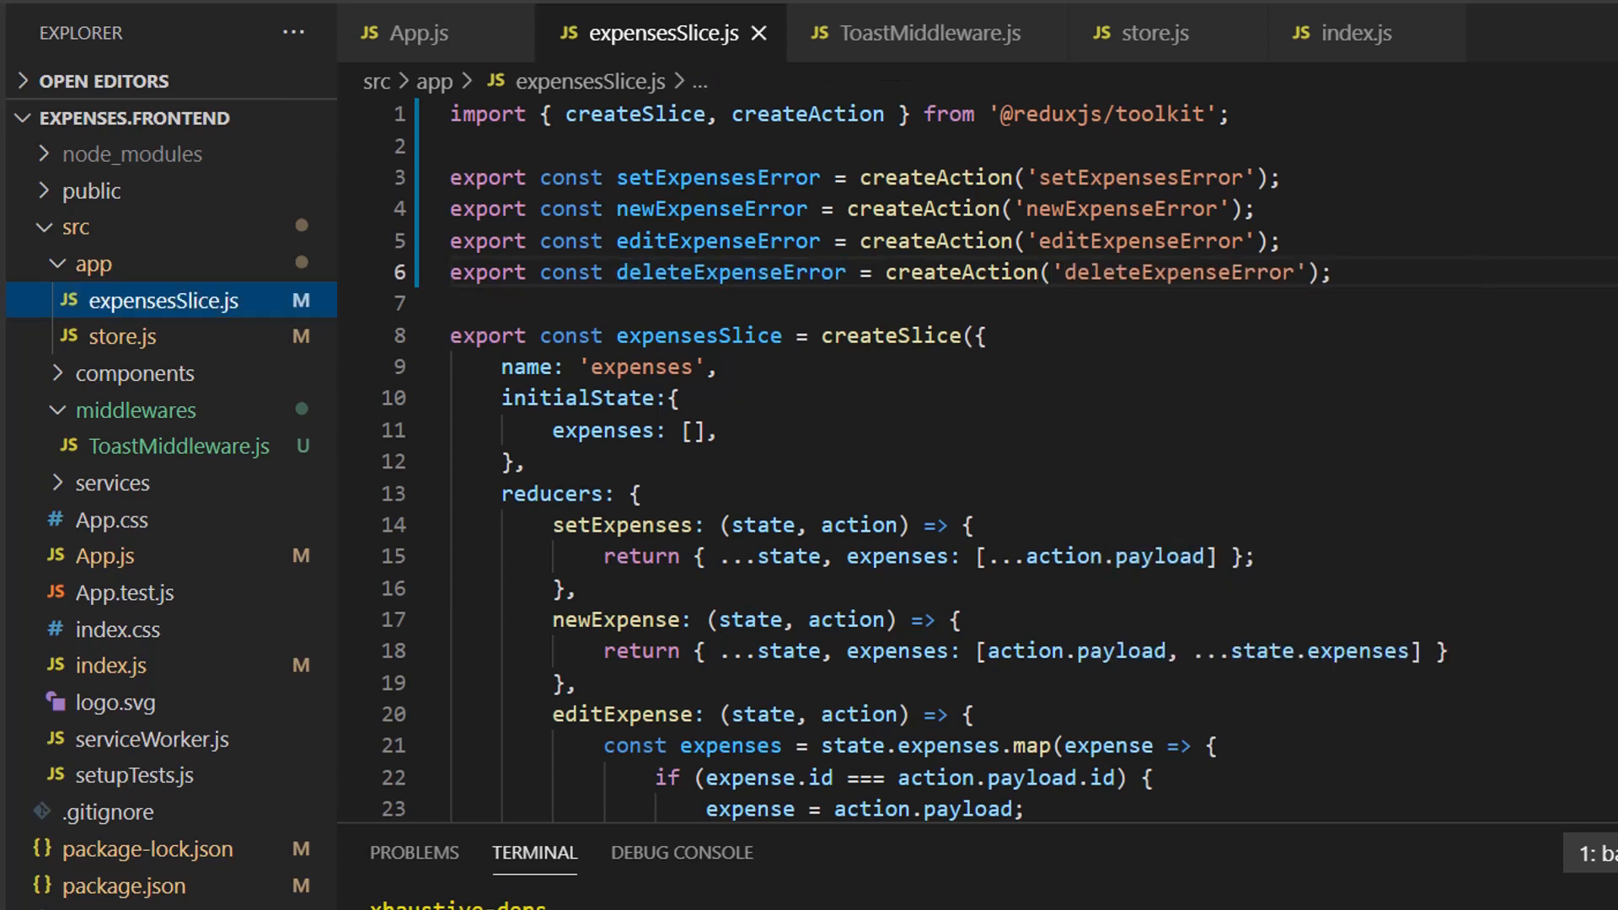
left_click(111, 482)
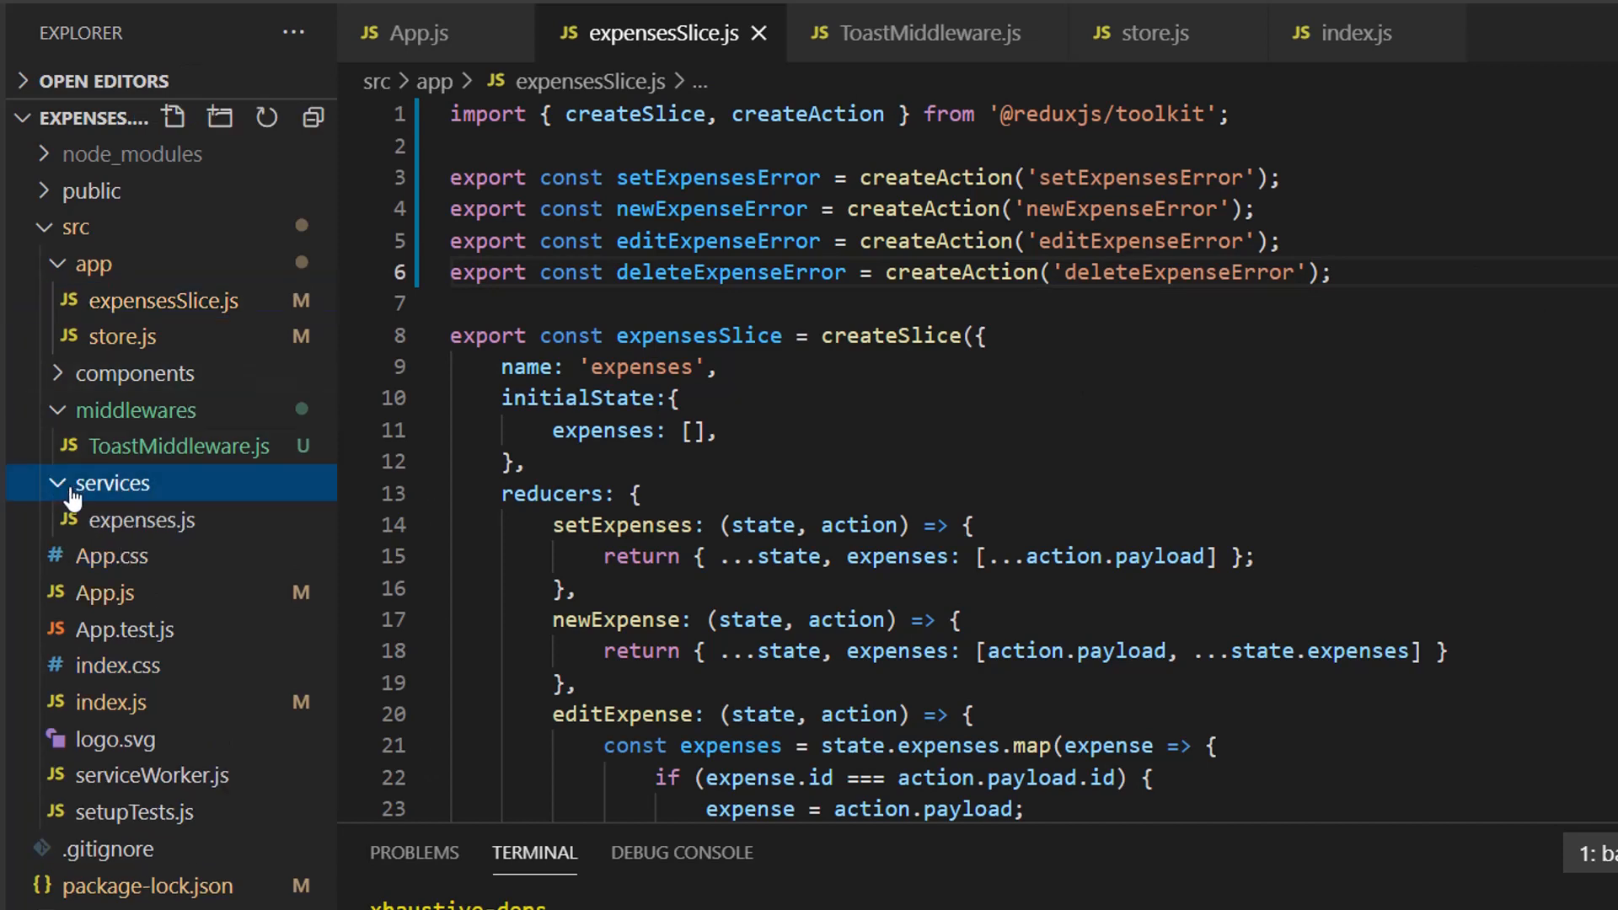
Step: Import setExpensesError, editExpenseError, newExpenseError and deleteExpenseError into services/expenses.js and save
left_click(141, 519)
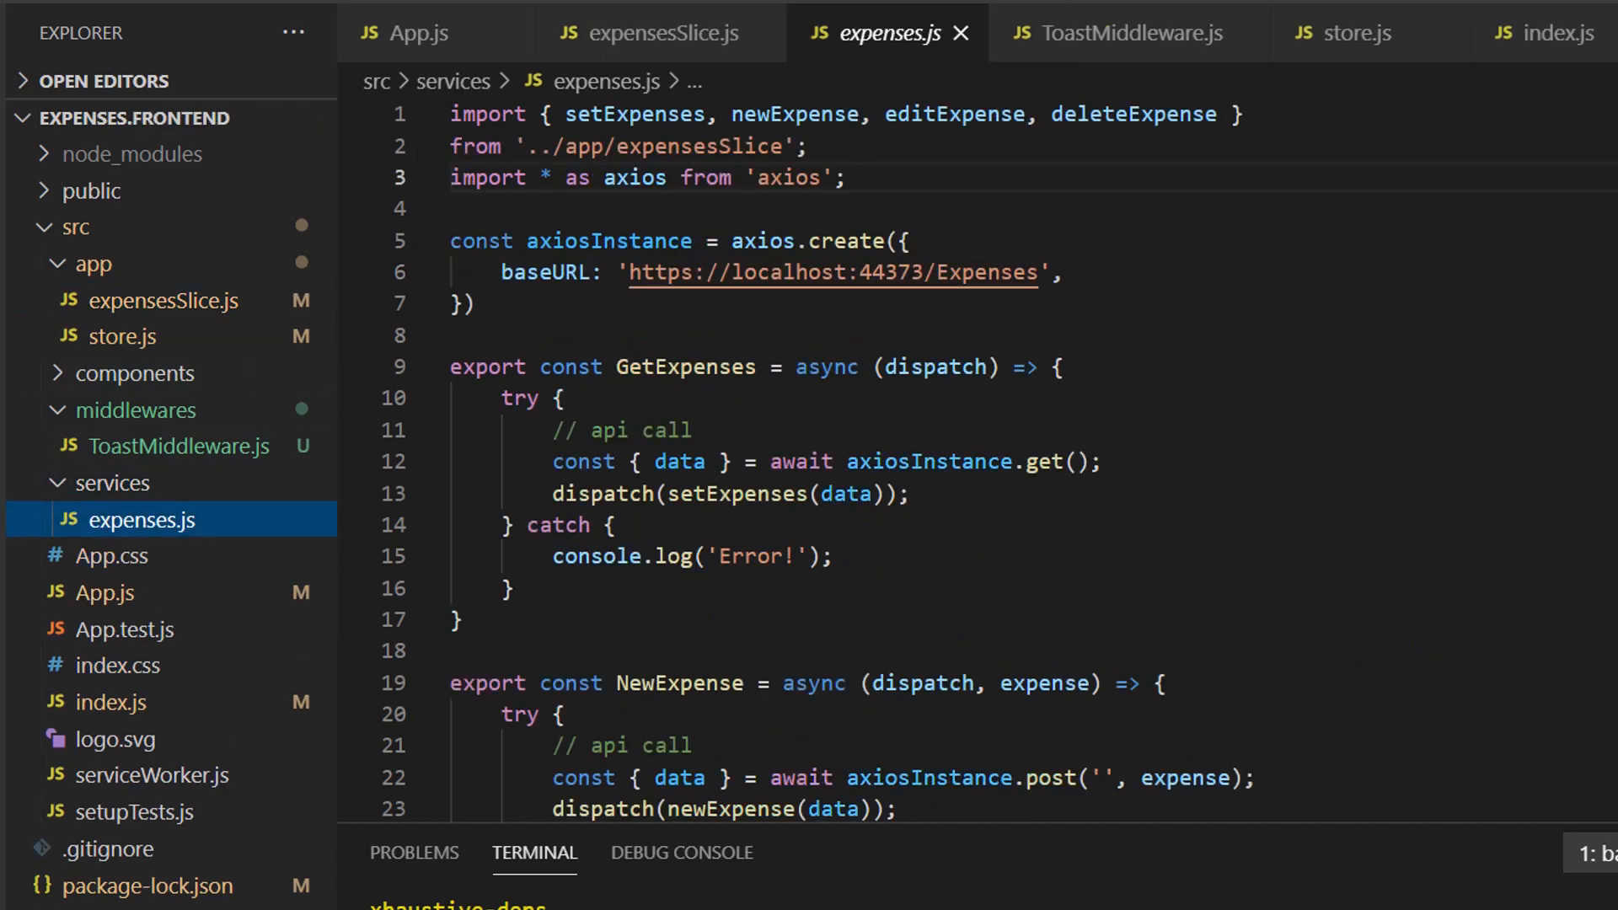
key("Enter")
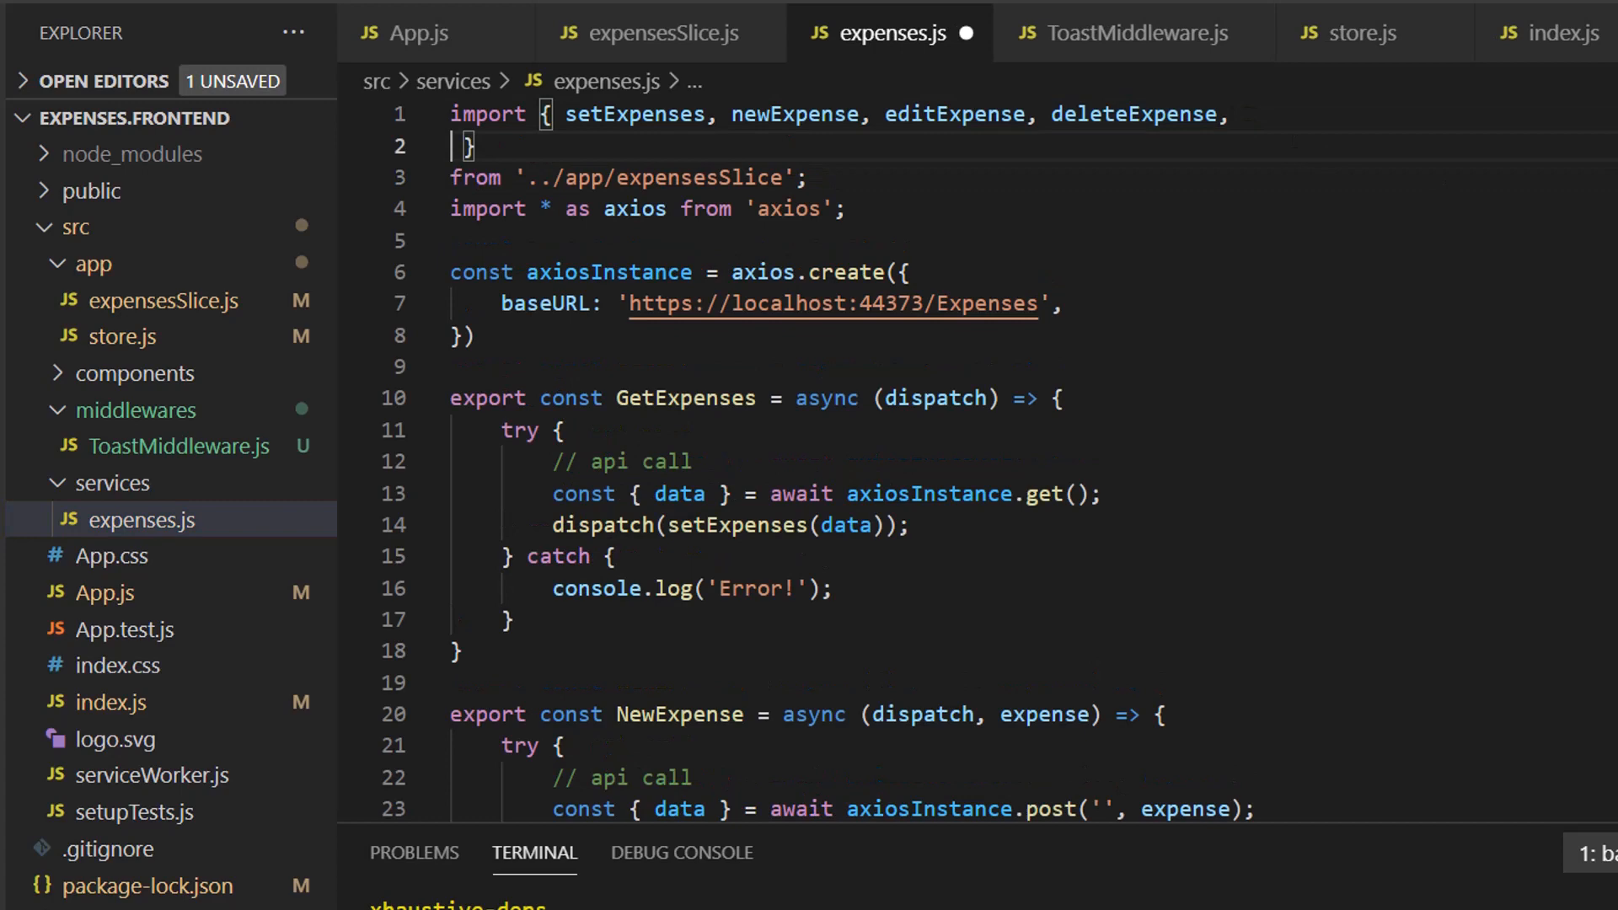
type("setExpensesError")
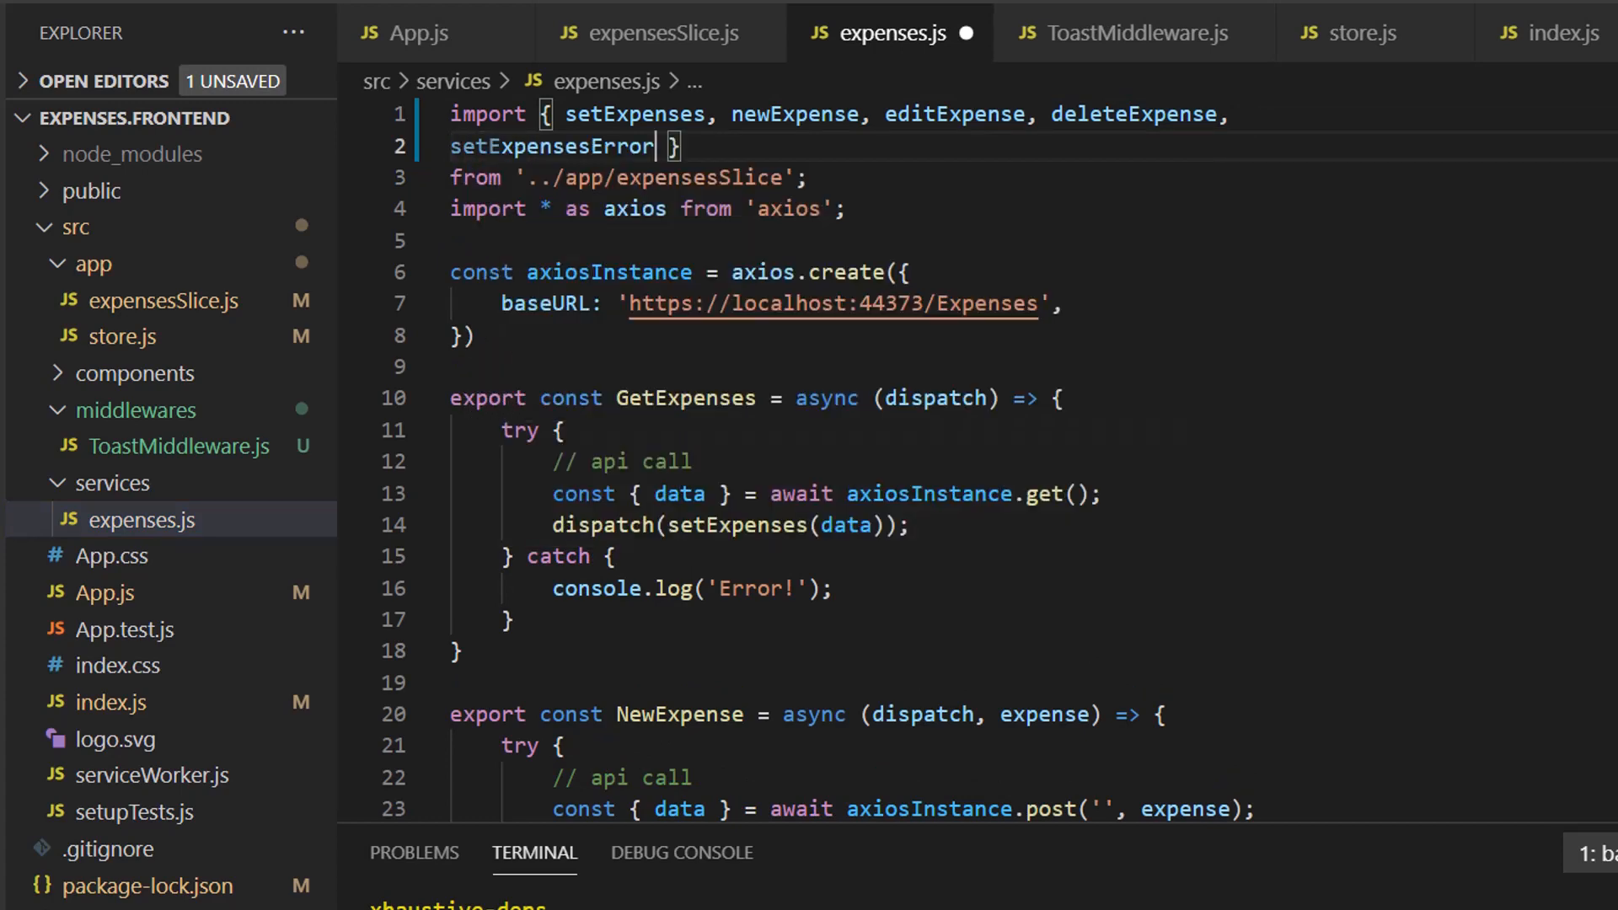
type(", editExpenseError,")
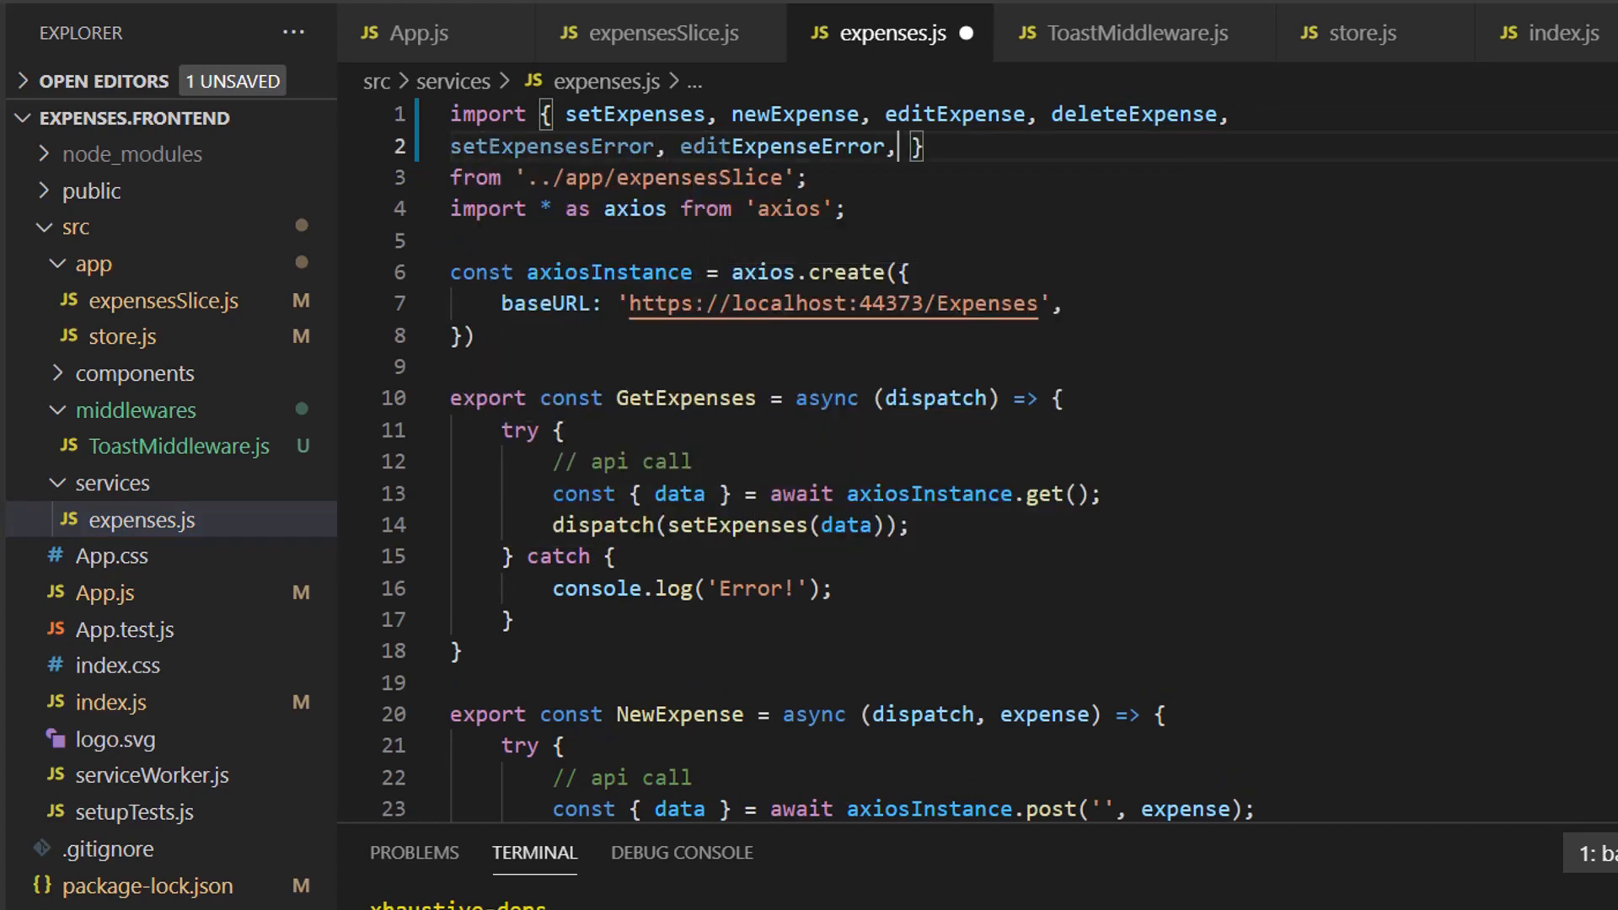
type("const name = new type(arguments);")
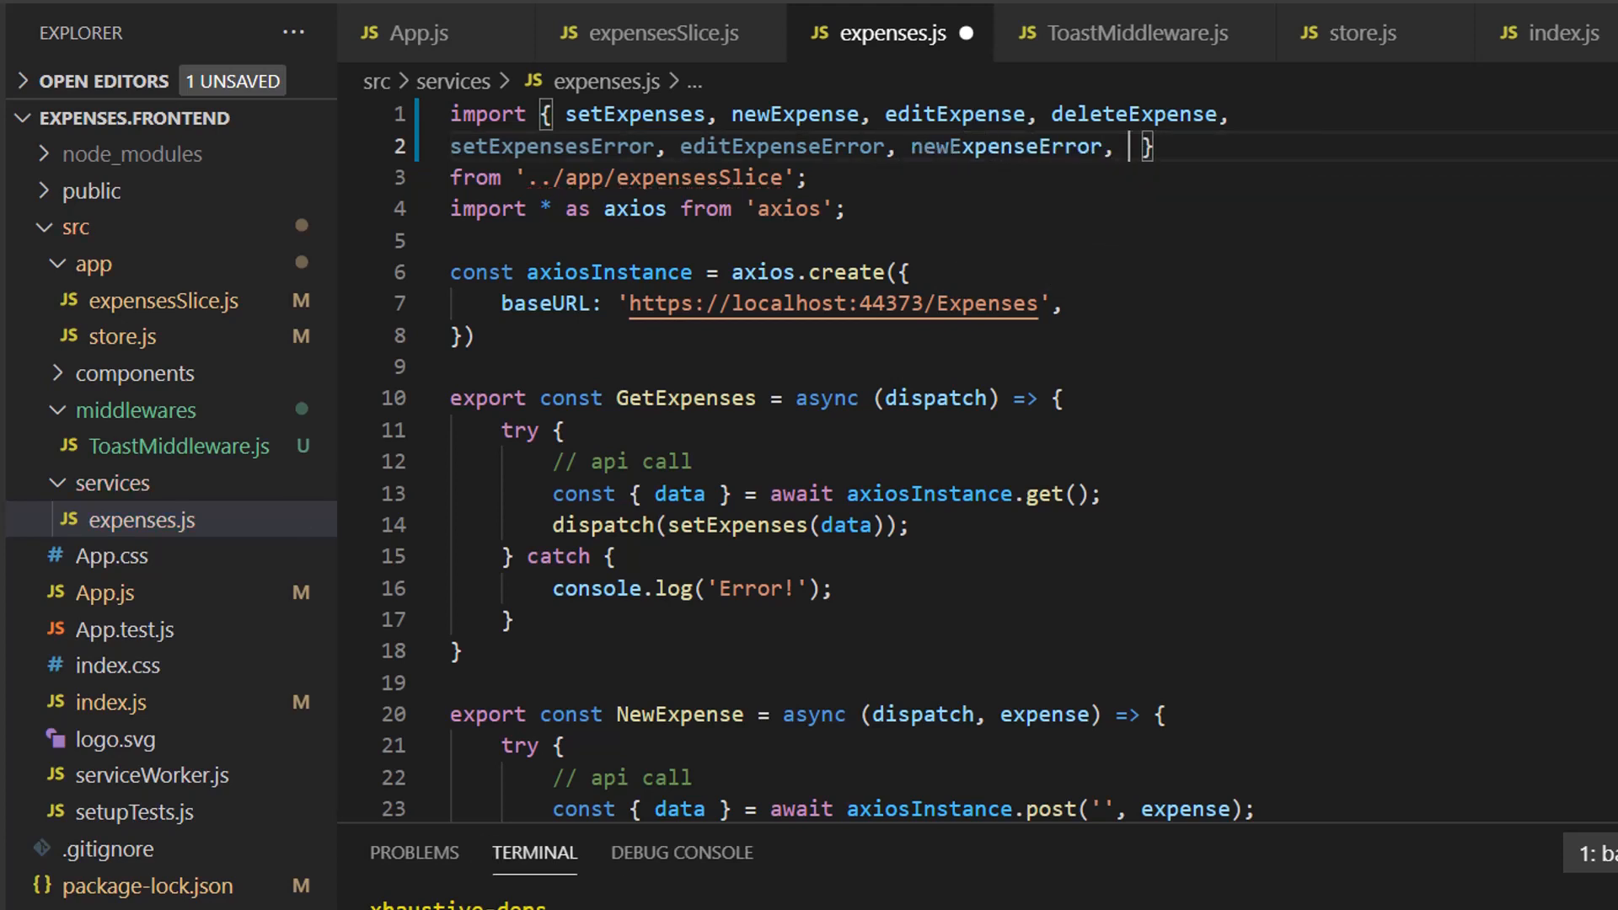
type("deleteExpenseError")
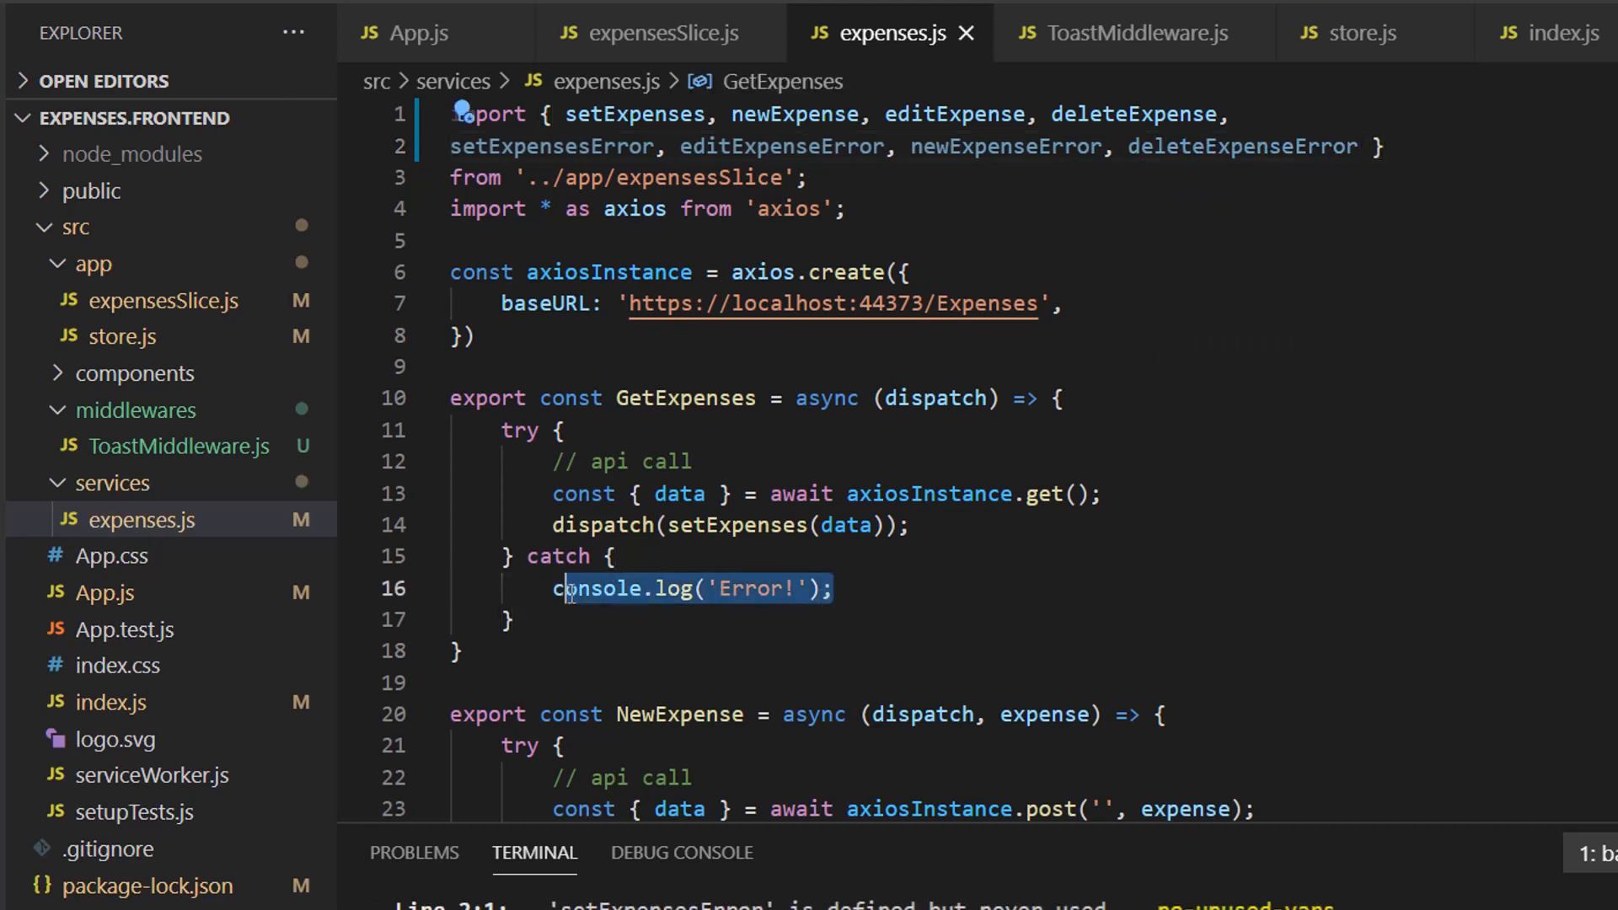
Step: Dispatch setExpensesError and newExpenseError in the load and add catch blocks
type("disp")
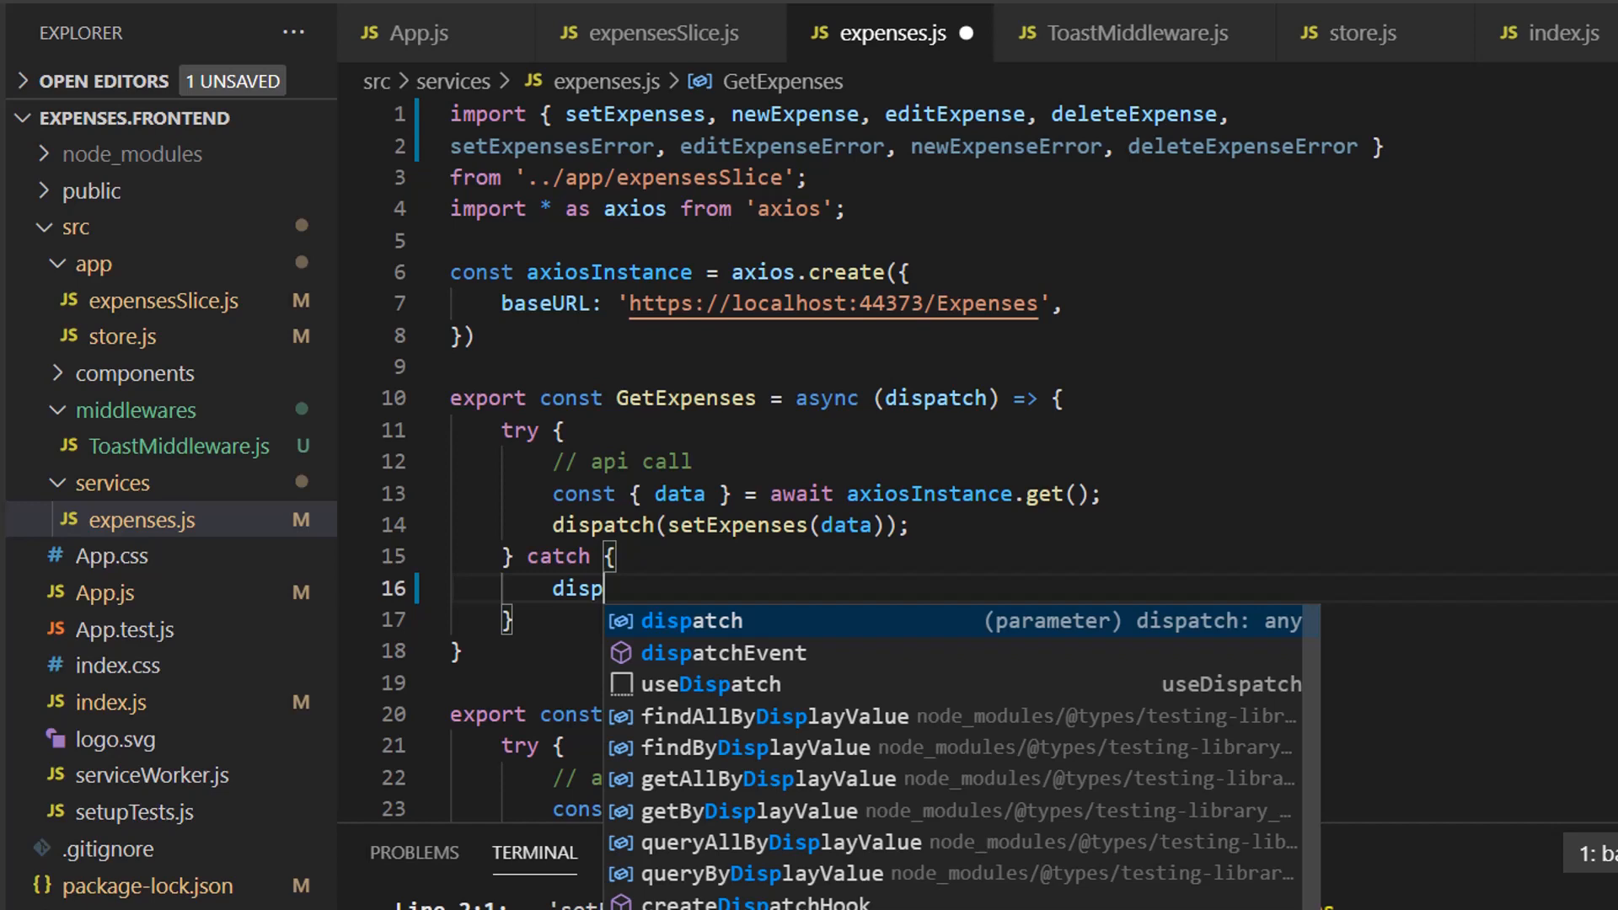
key("Tab")
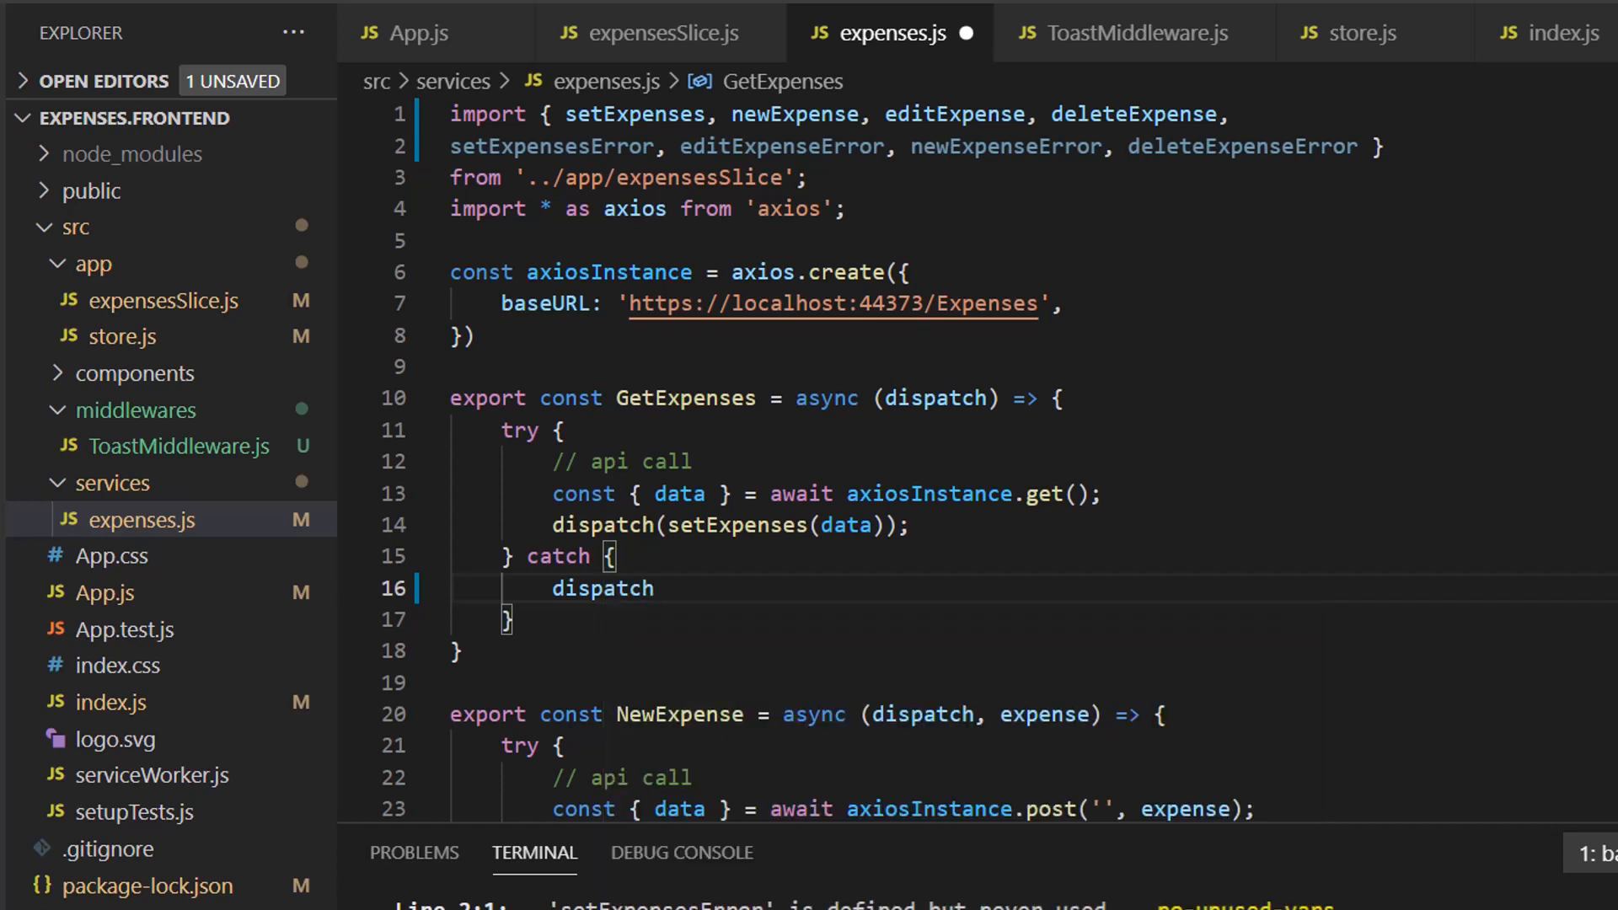
type("(sete")
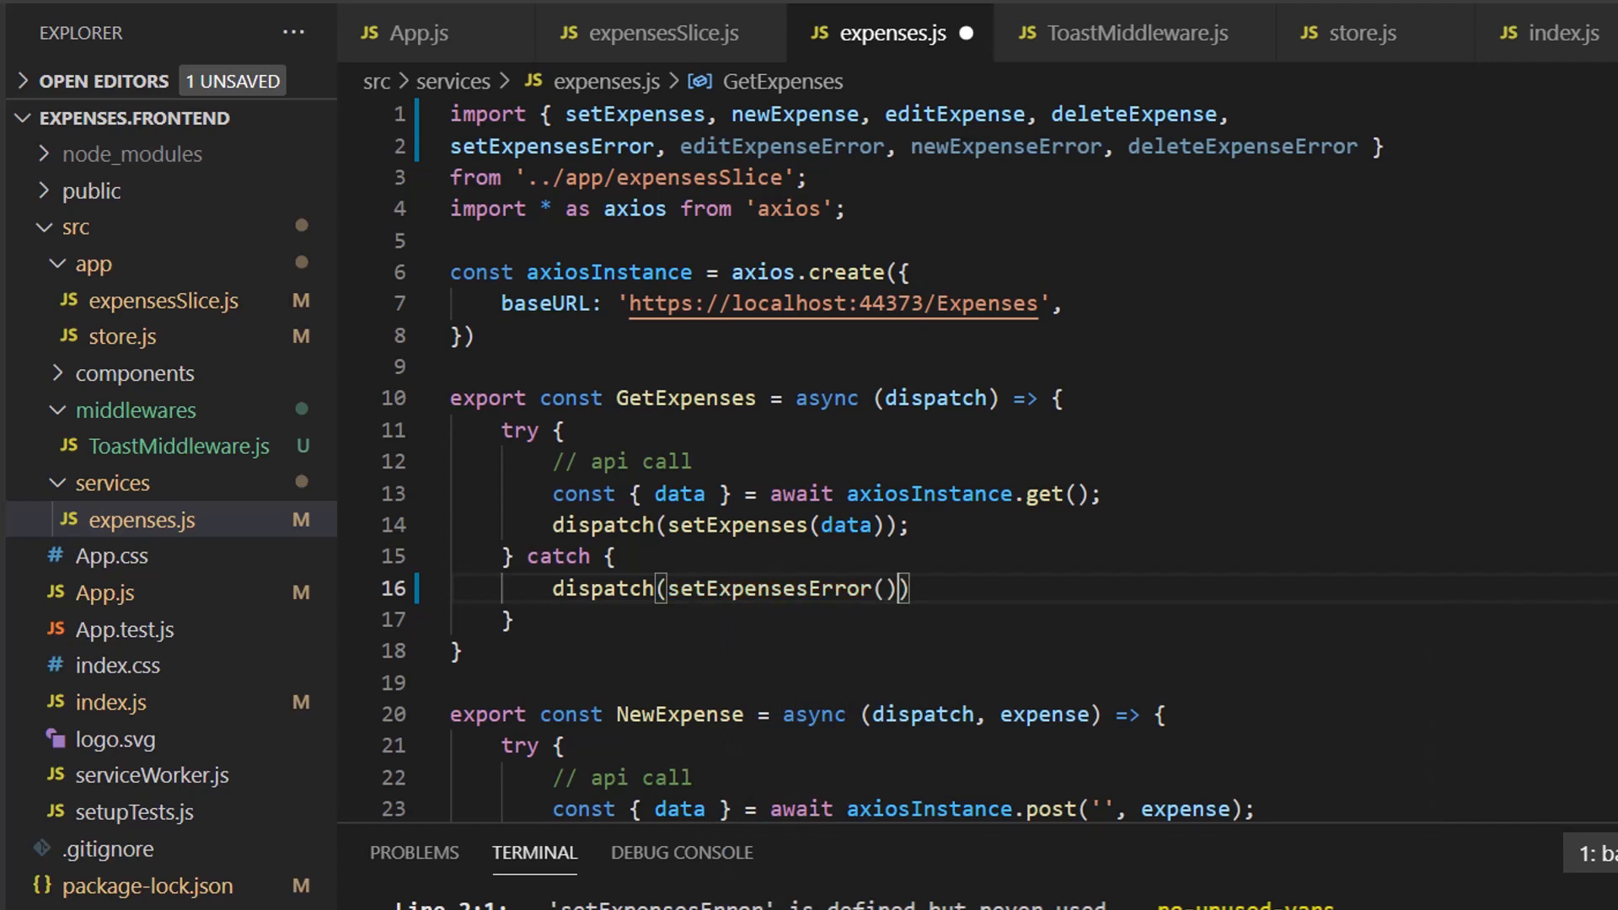
type(";")
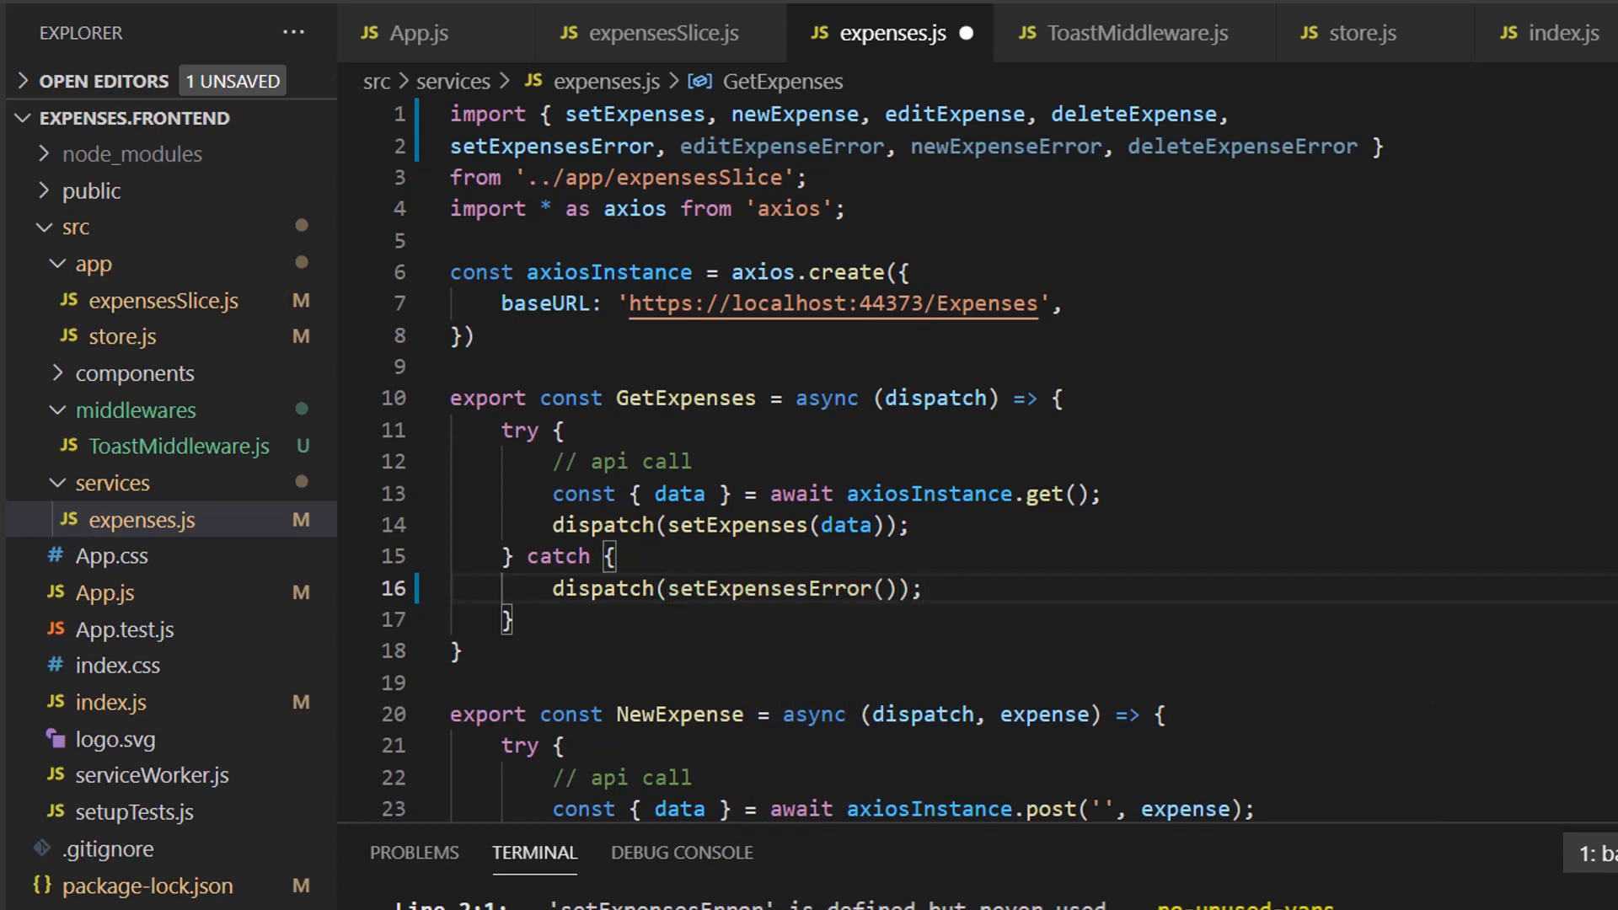
scroll("down", 3)
type("c")
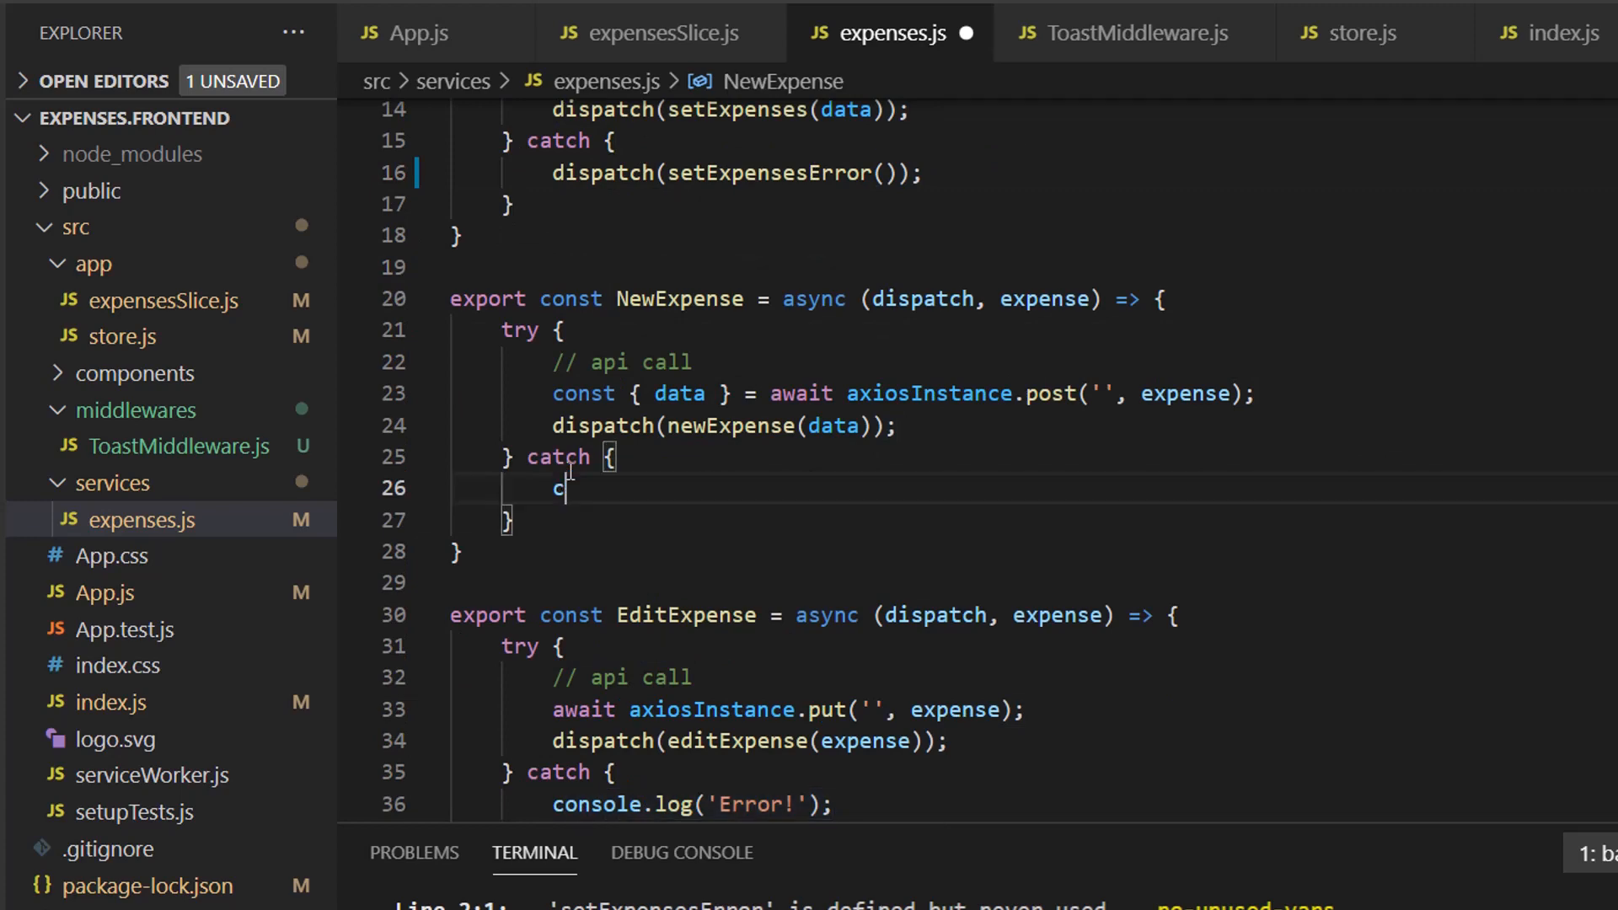
type("dispatch(n")
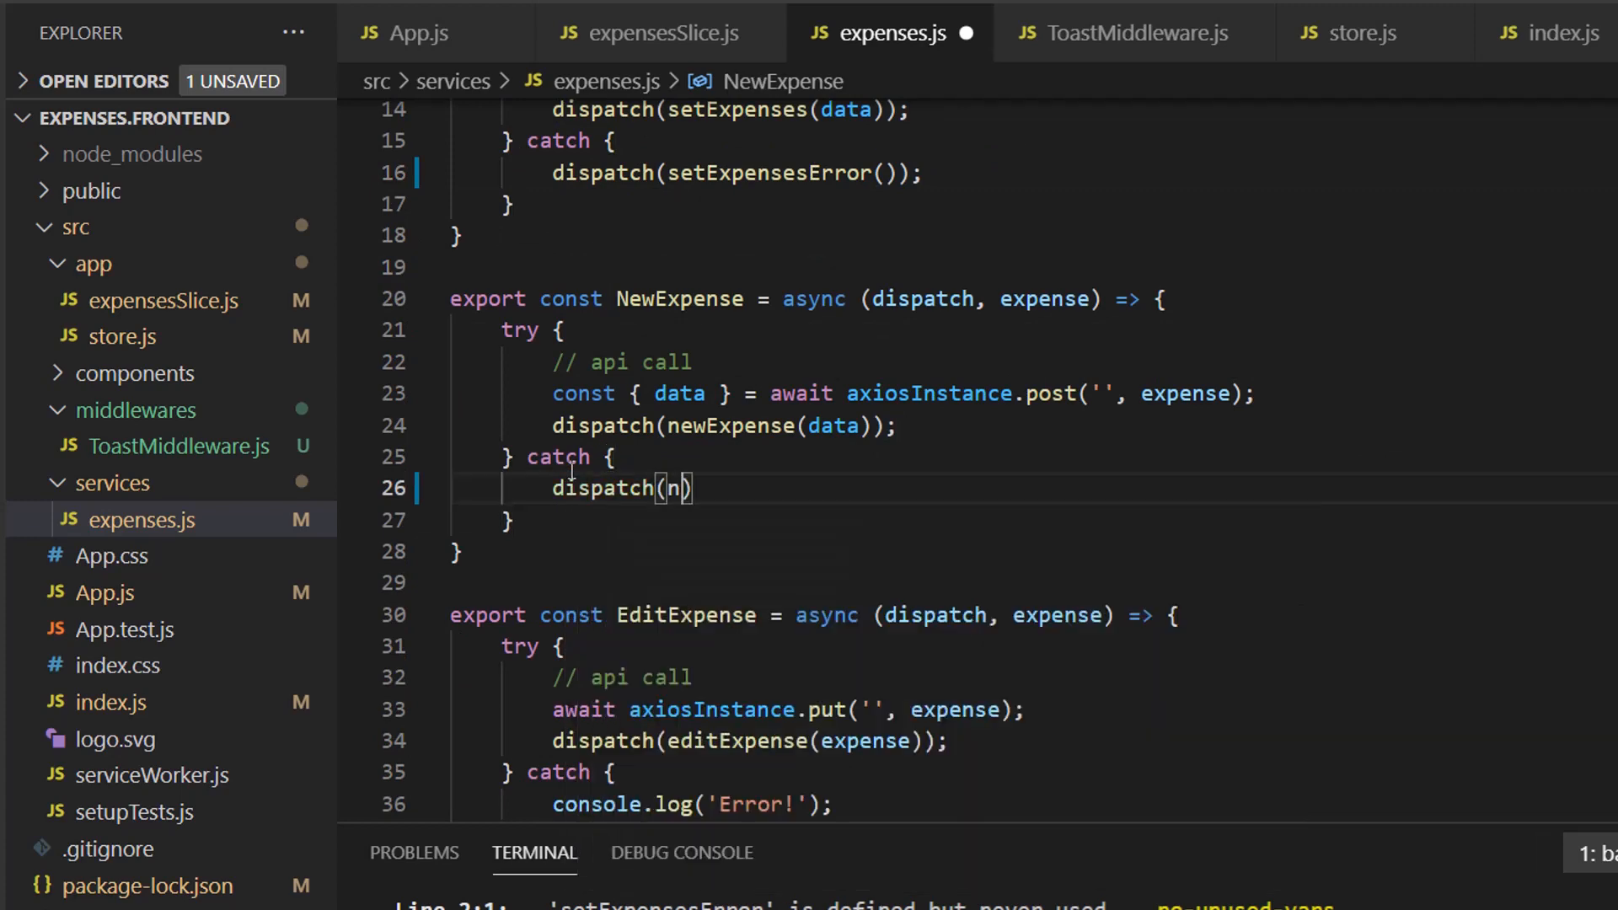
type("ewe")
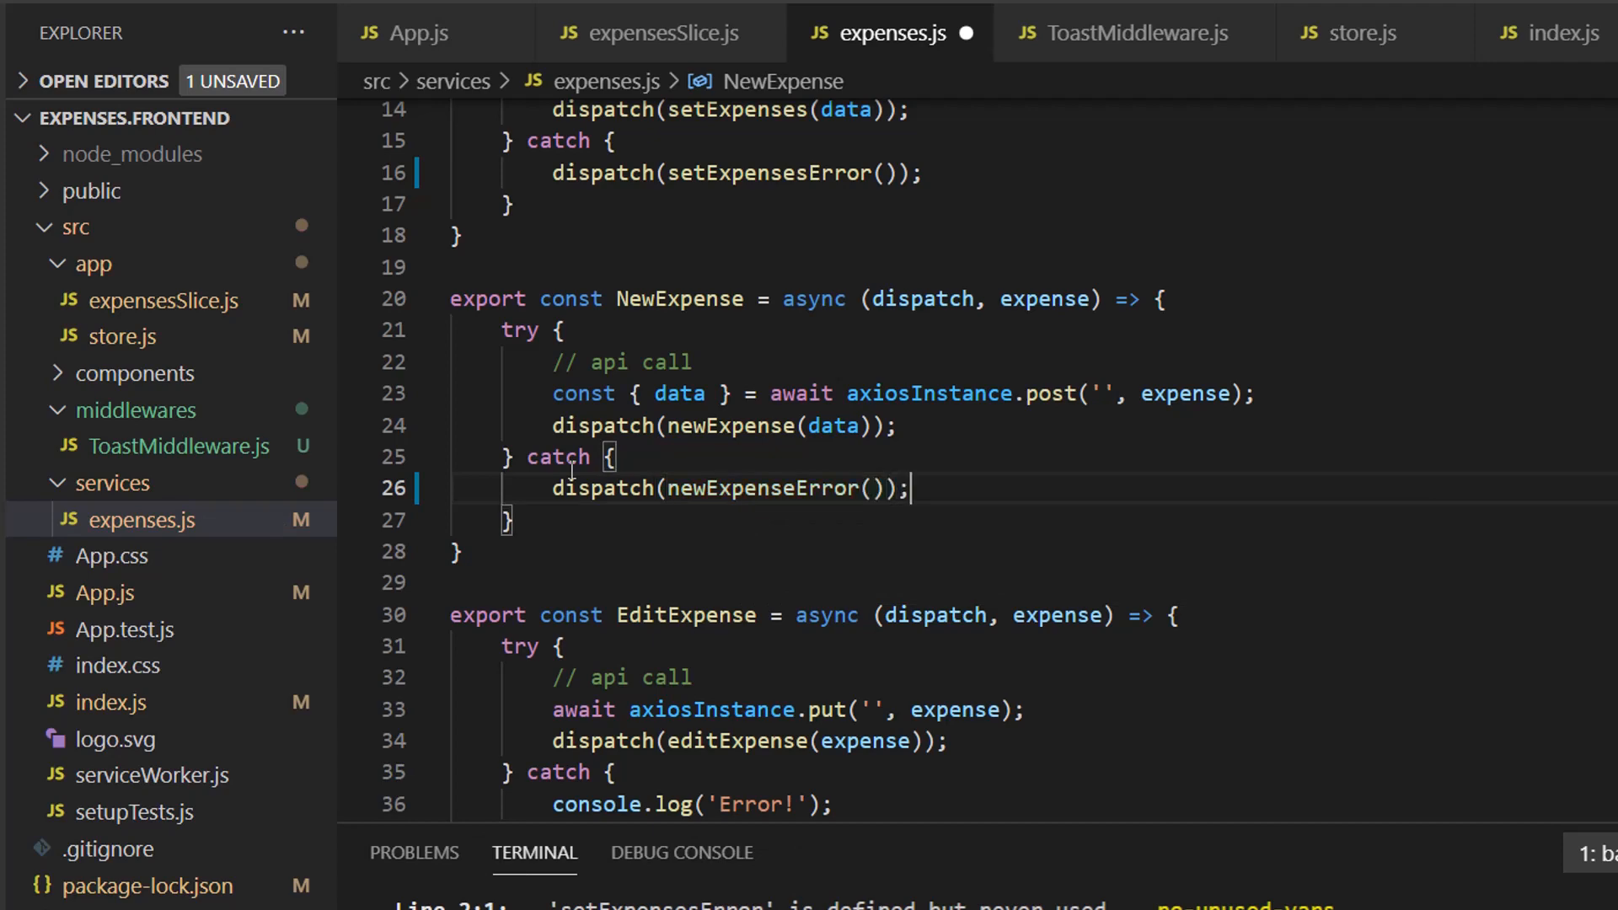
Step: Dispatch editExpenseError and deleteExpenseError in the edit and delete catch blocks and save
scroll("down", 3)
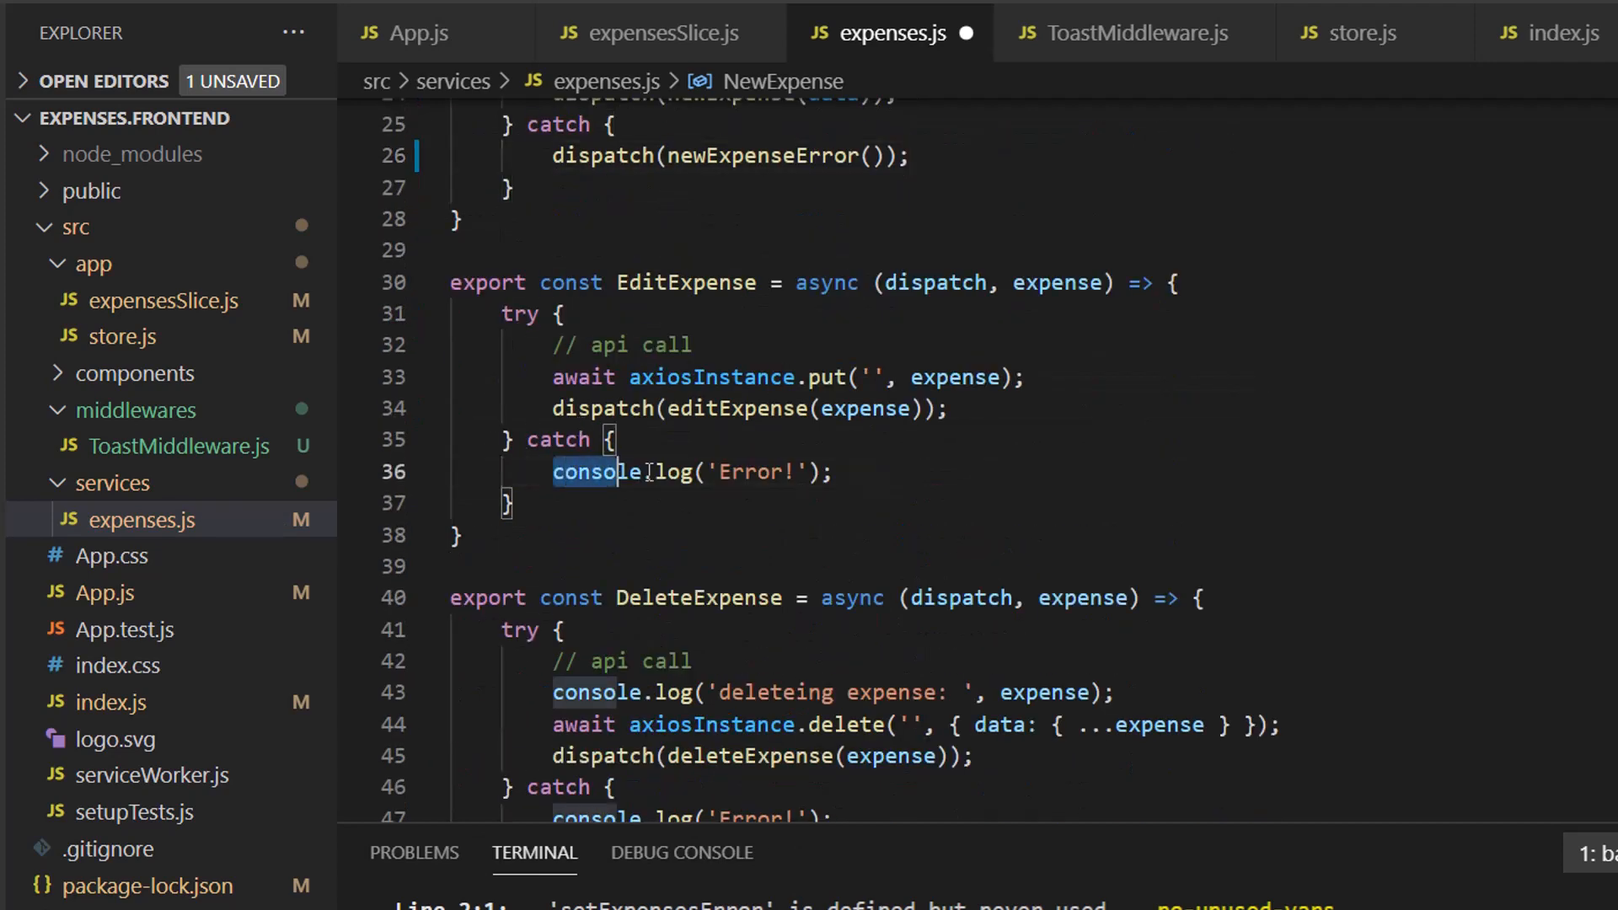
type("disp")
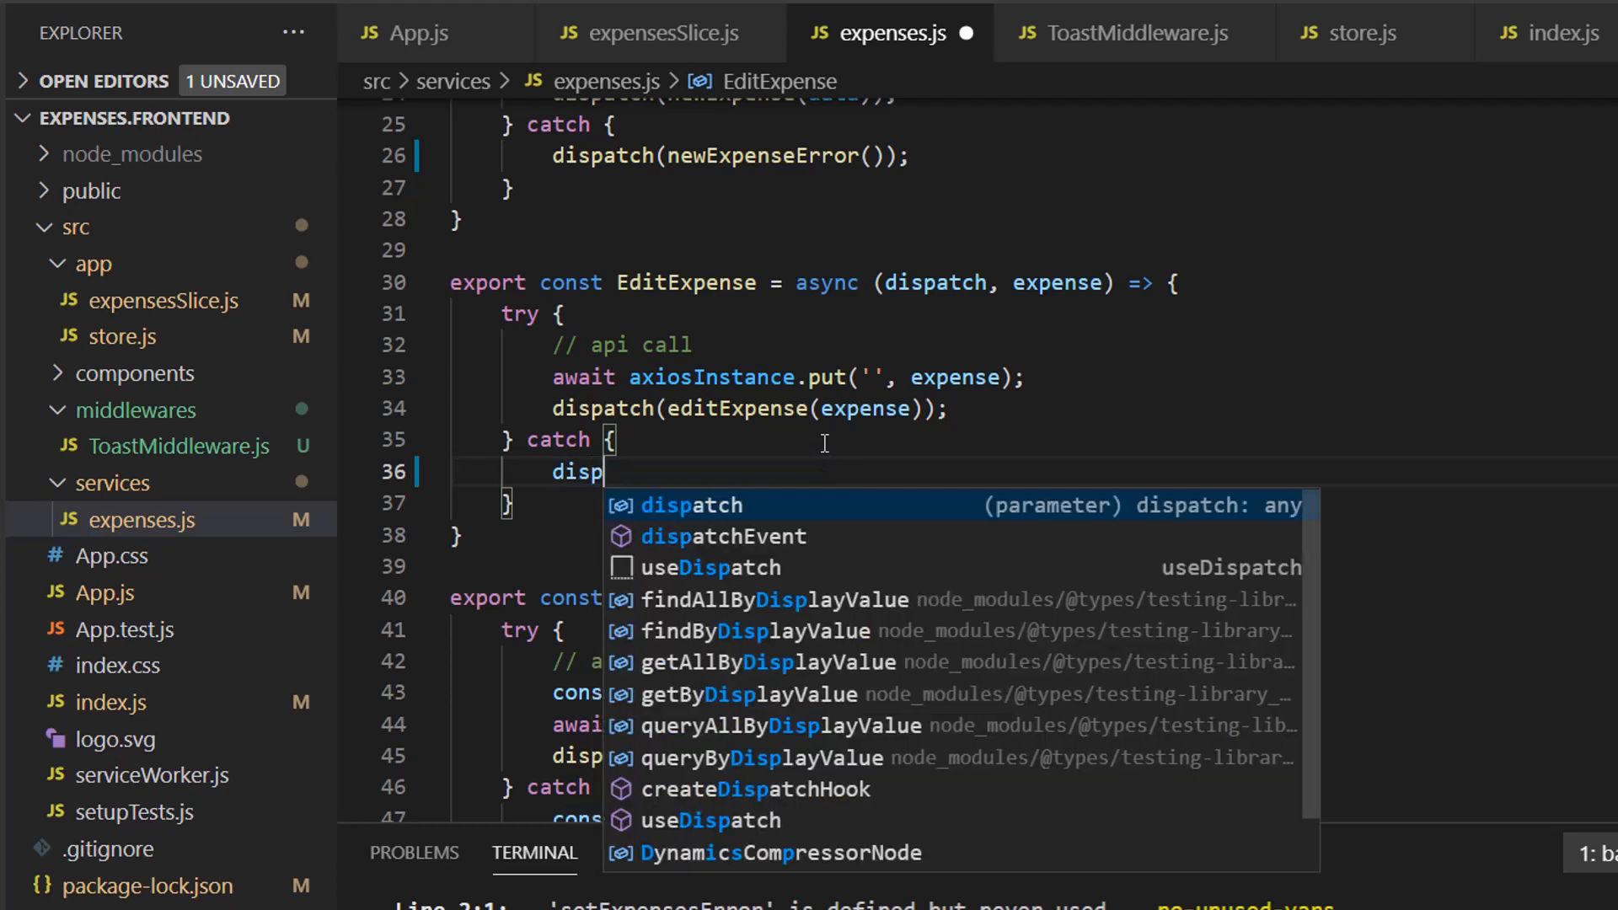
type("atch(editExpenseError(")
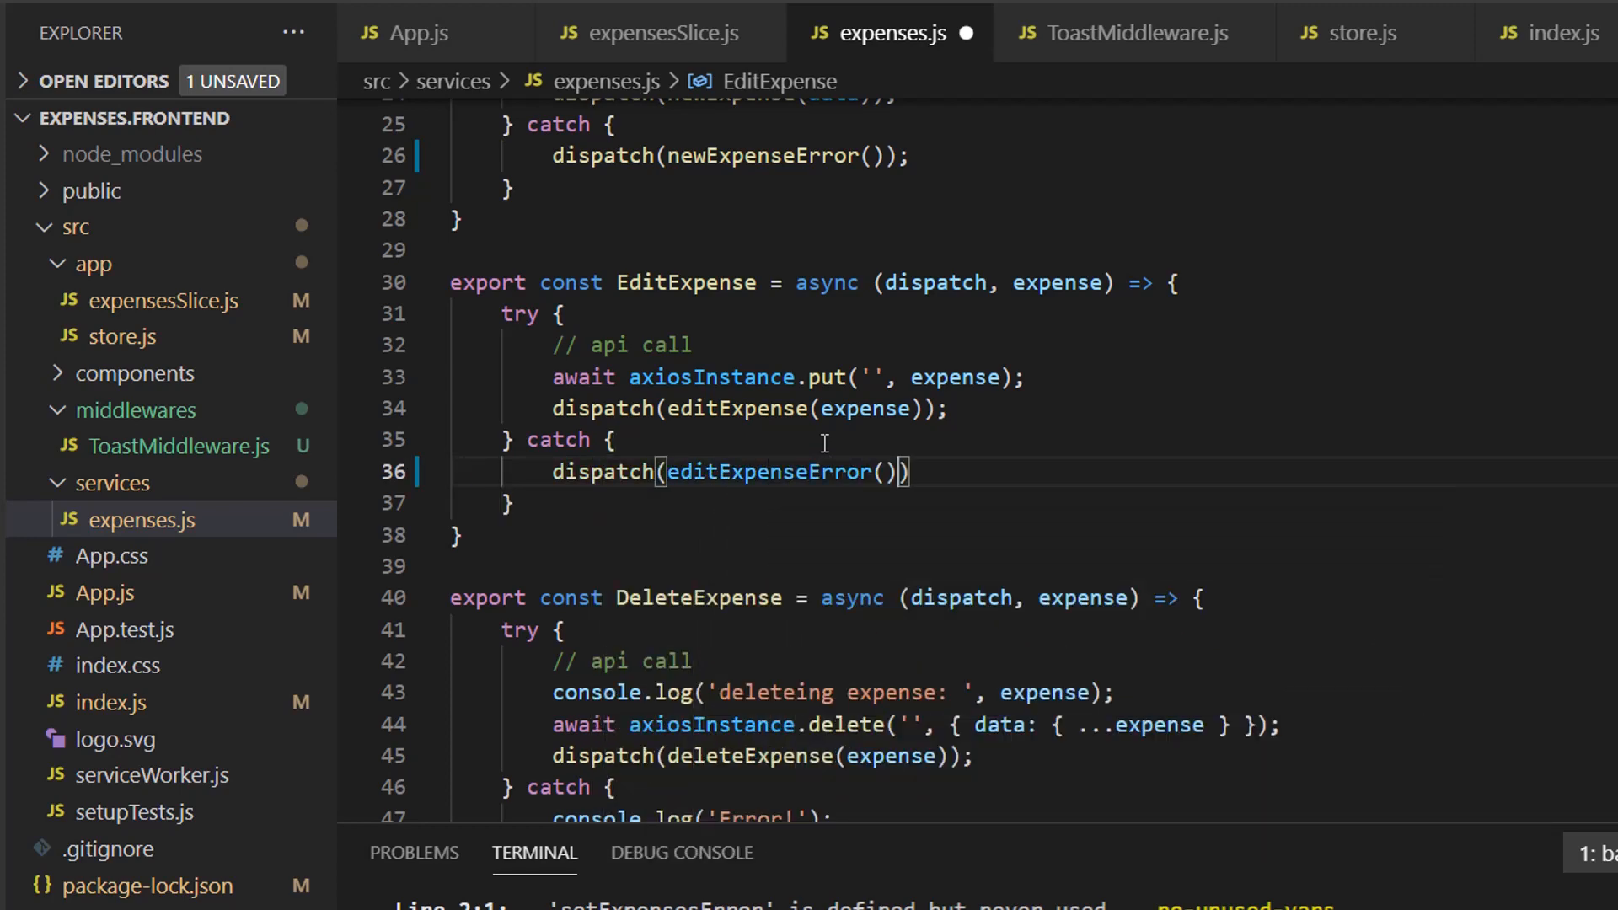
type(";")
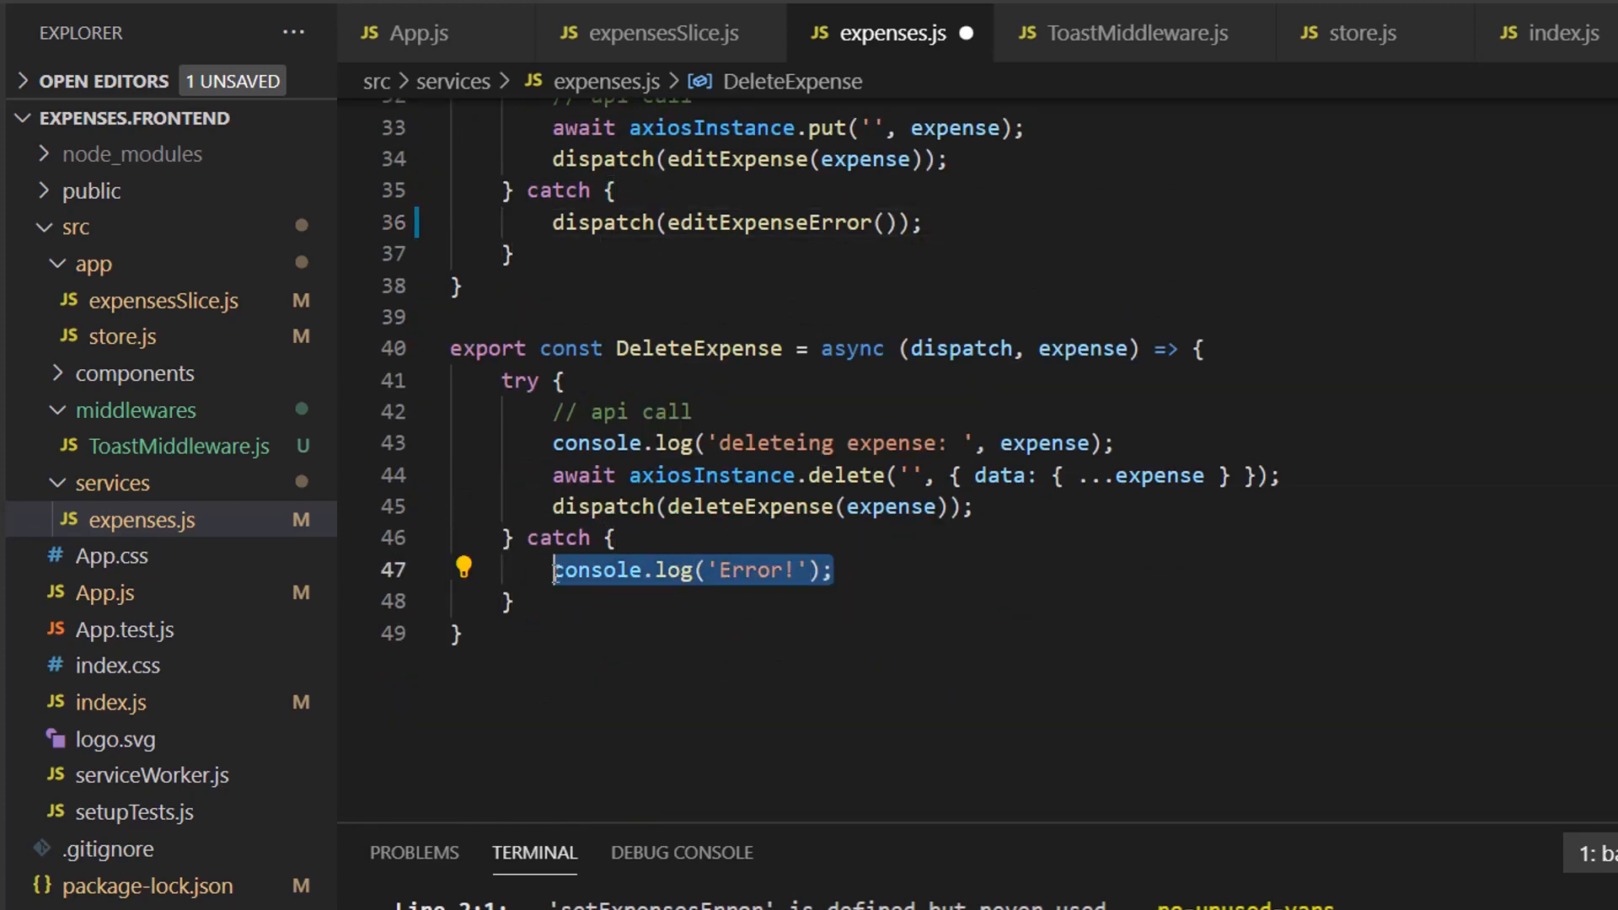
type("deisp")
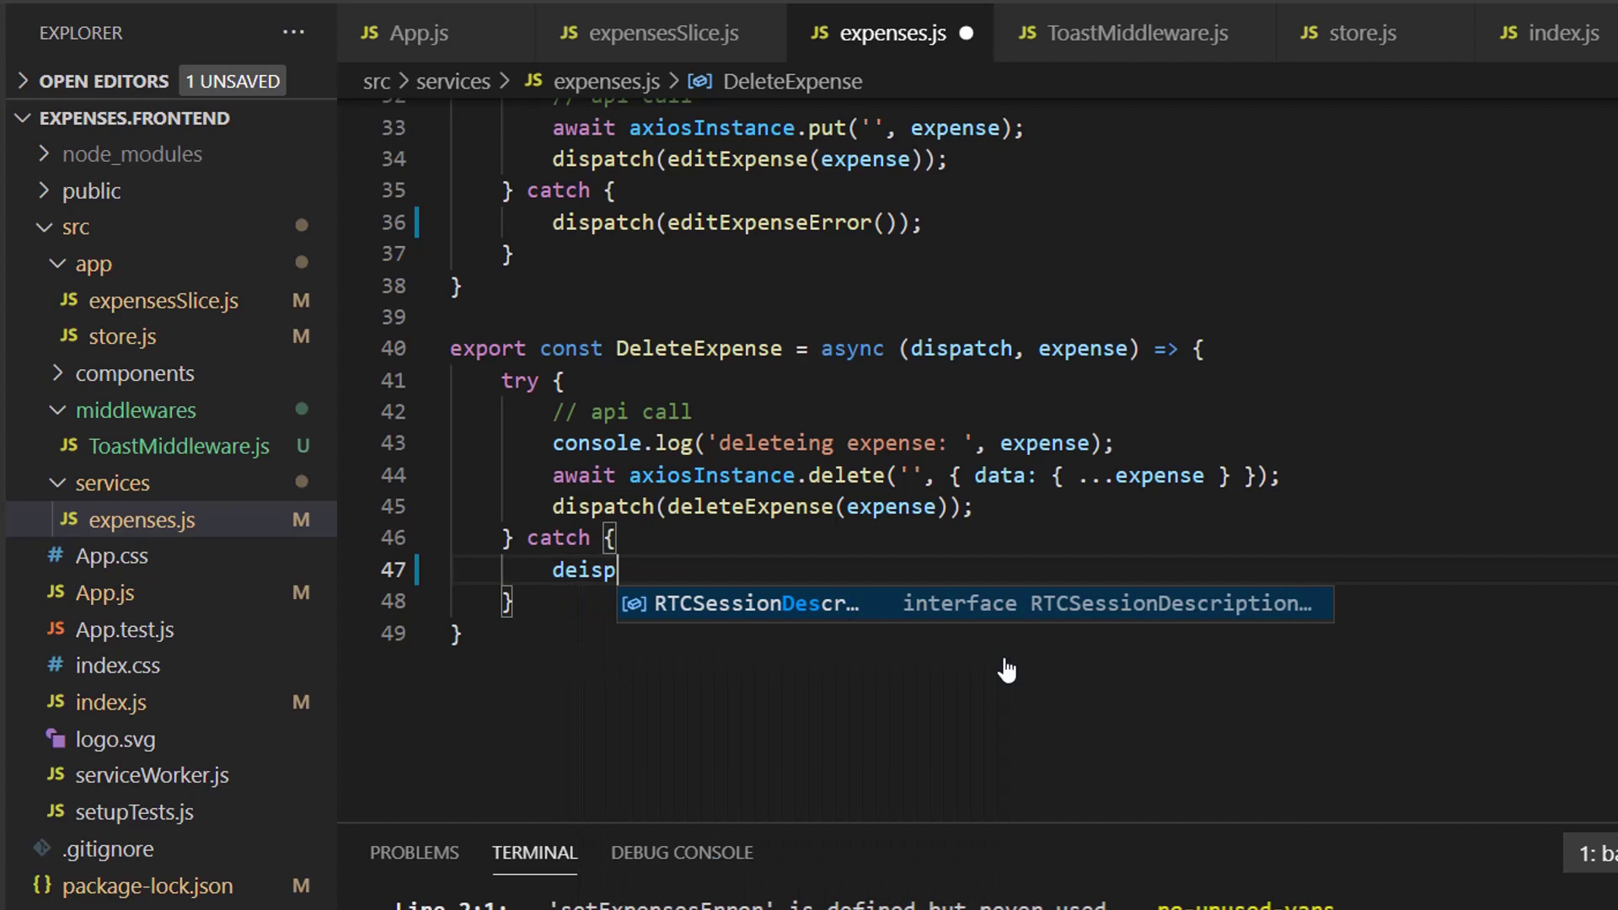
type("disp")
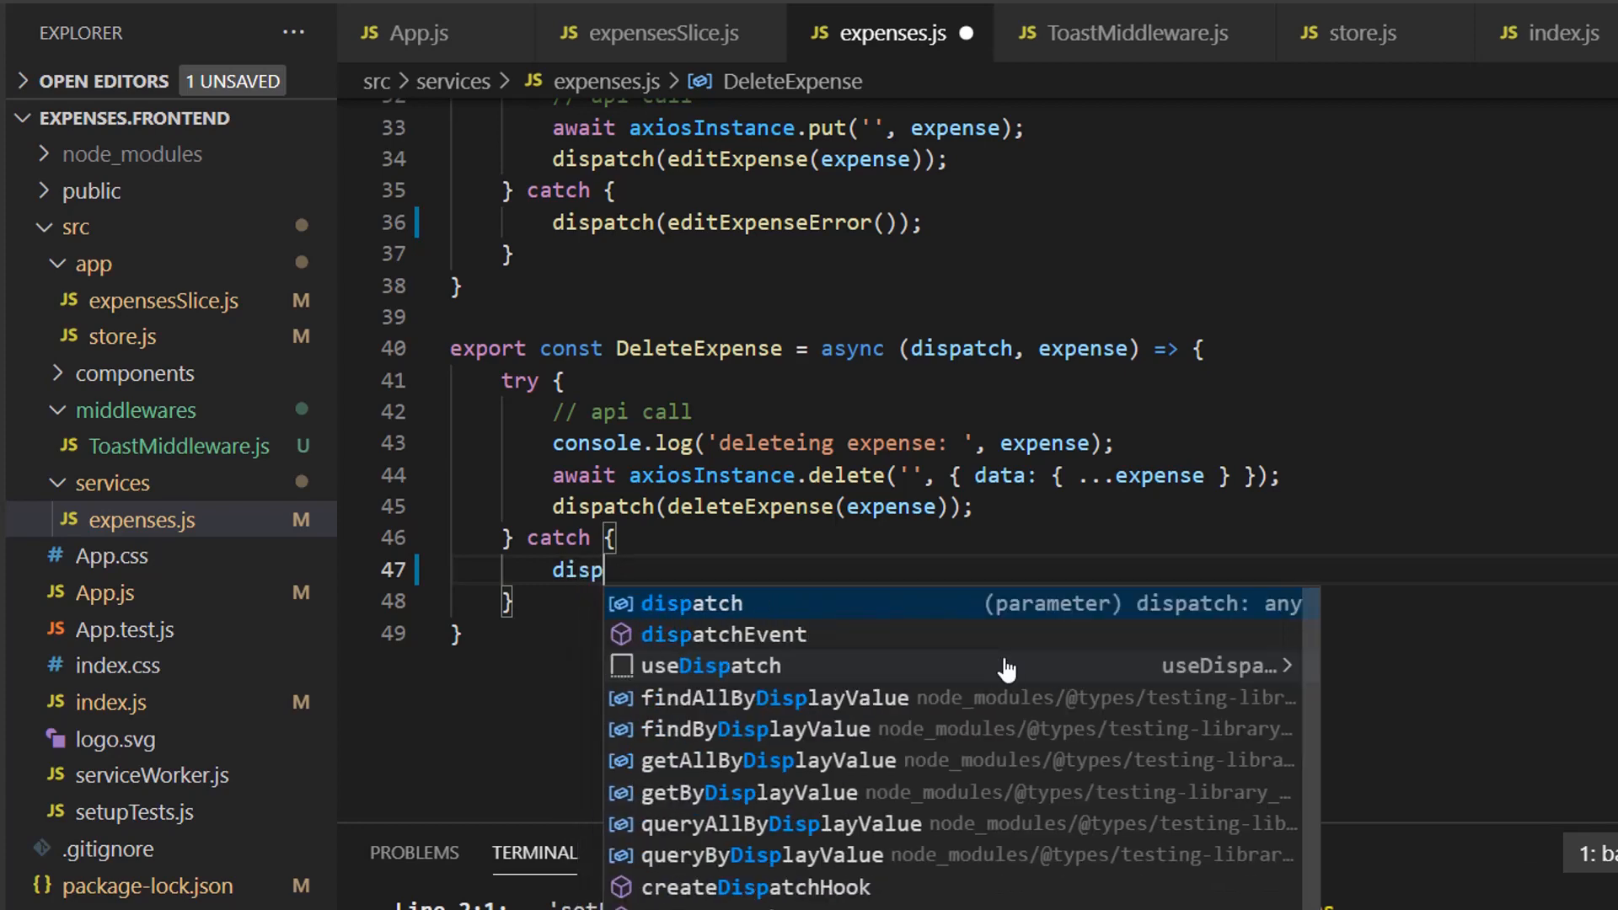
type("atch(delete")
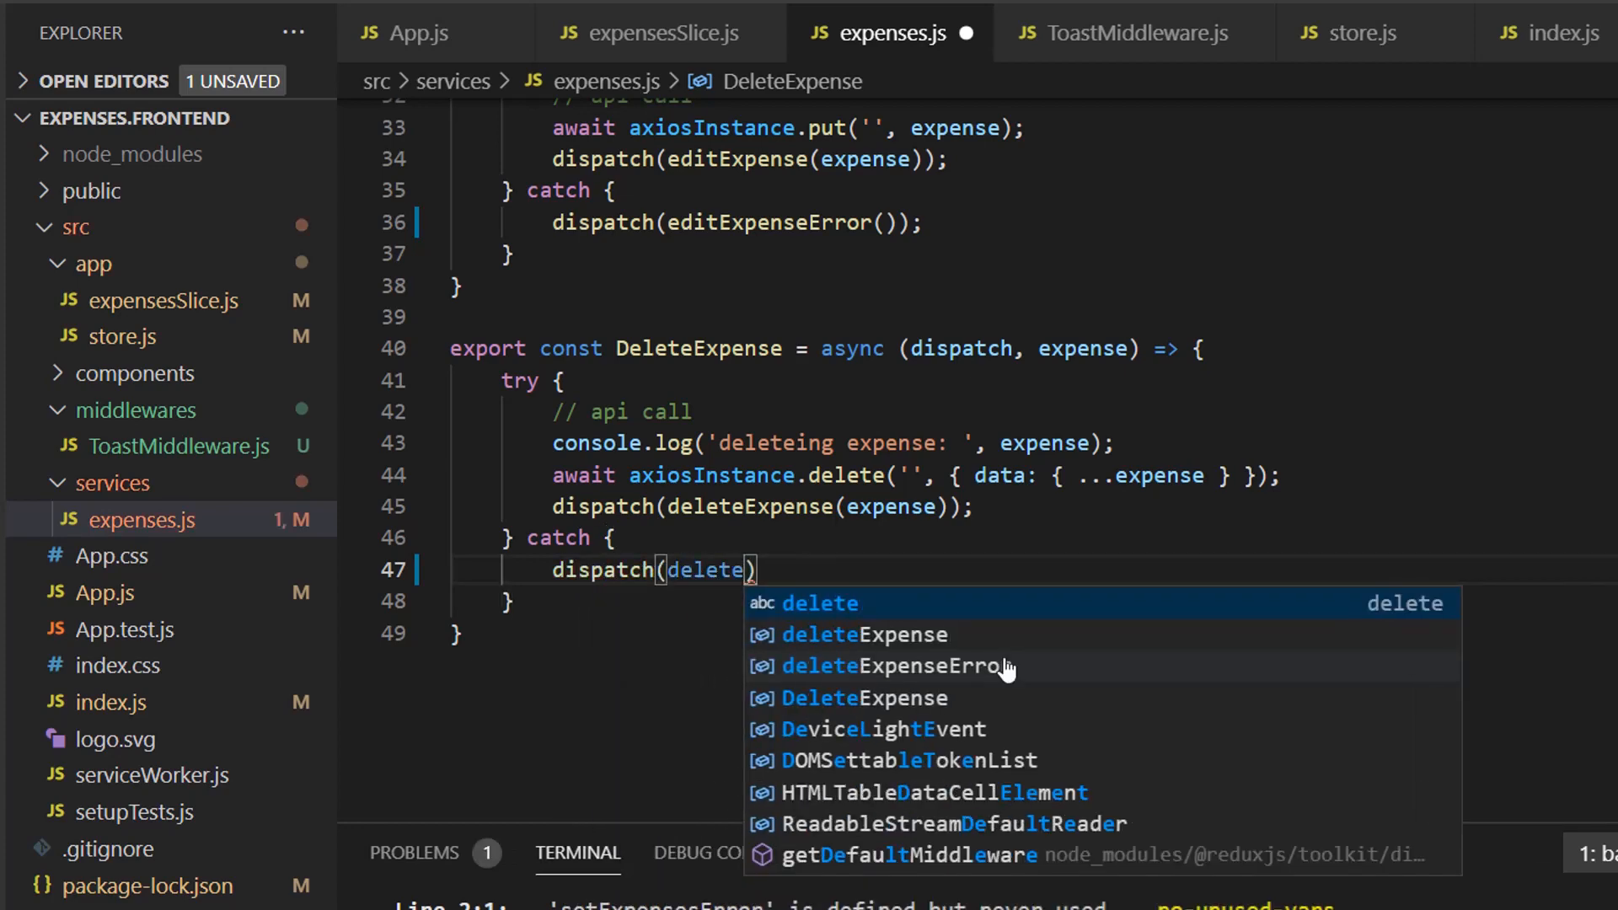
left_click(897, 666)
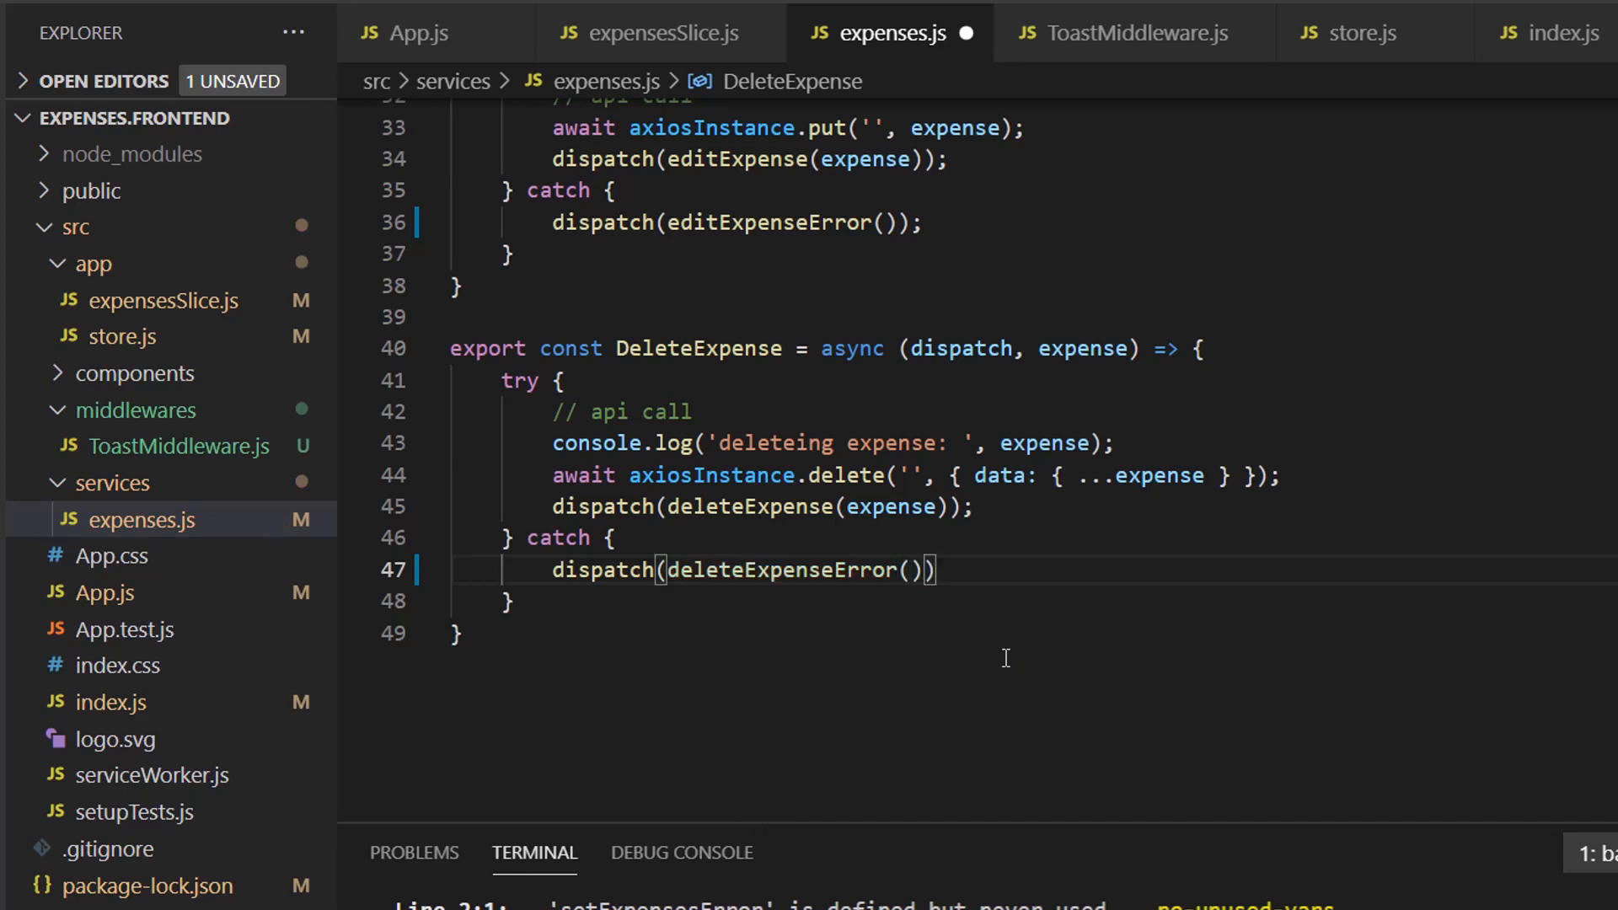
type(";")
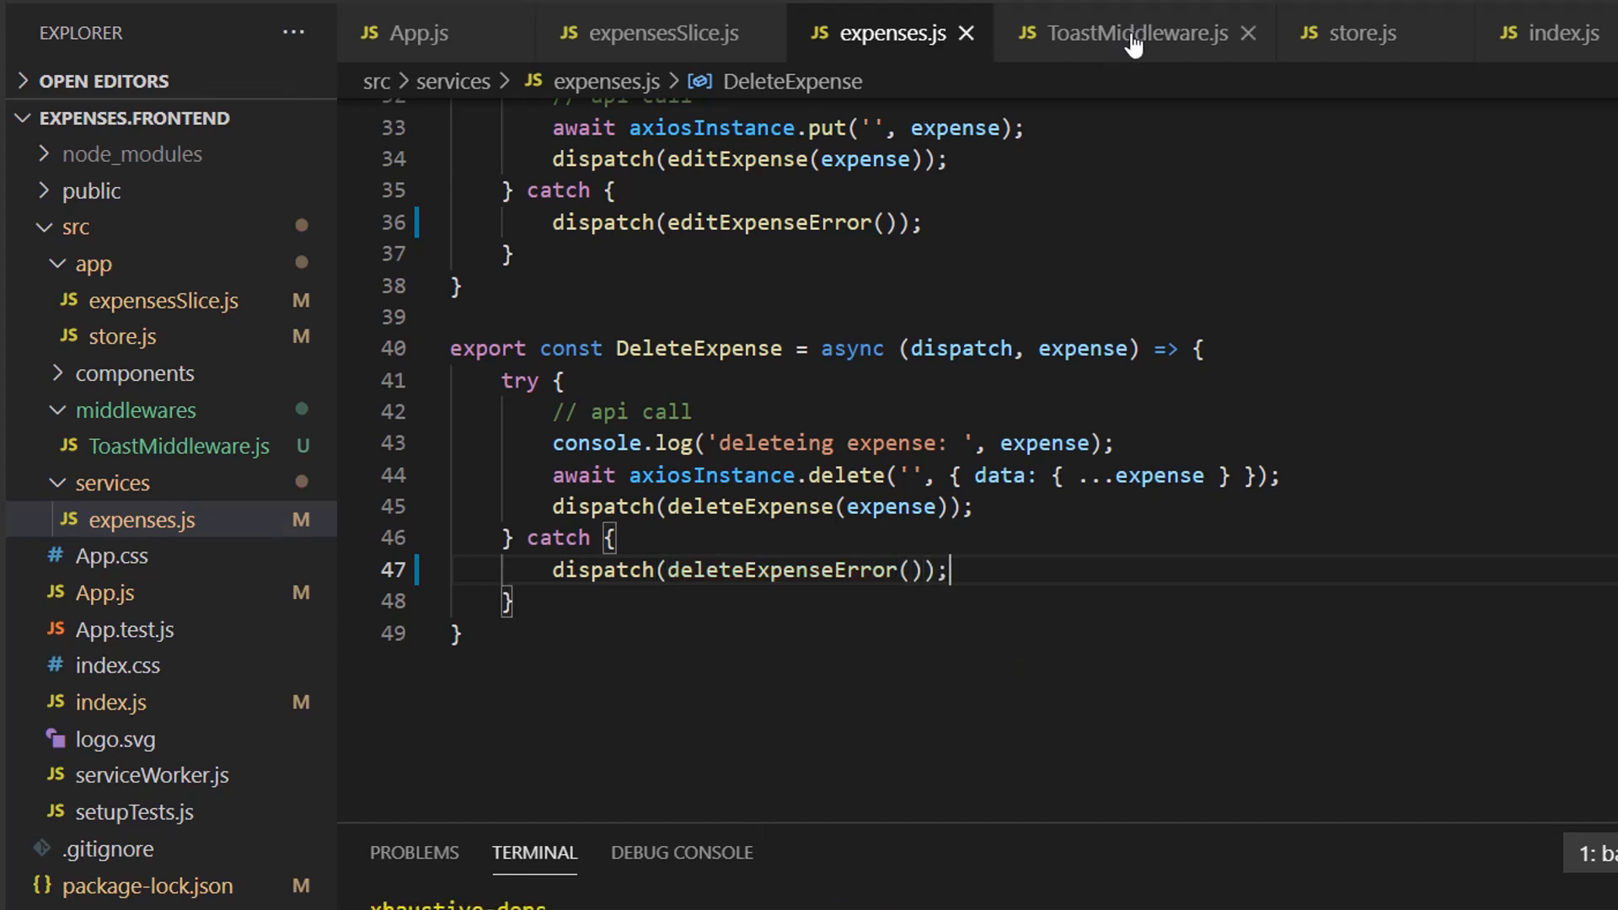
Step: Add a setExpensesError.type case in ToastMiddleware.js calling toast.error('Error loading expenses')
left_click(1137, 34)
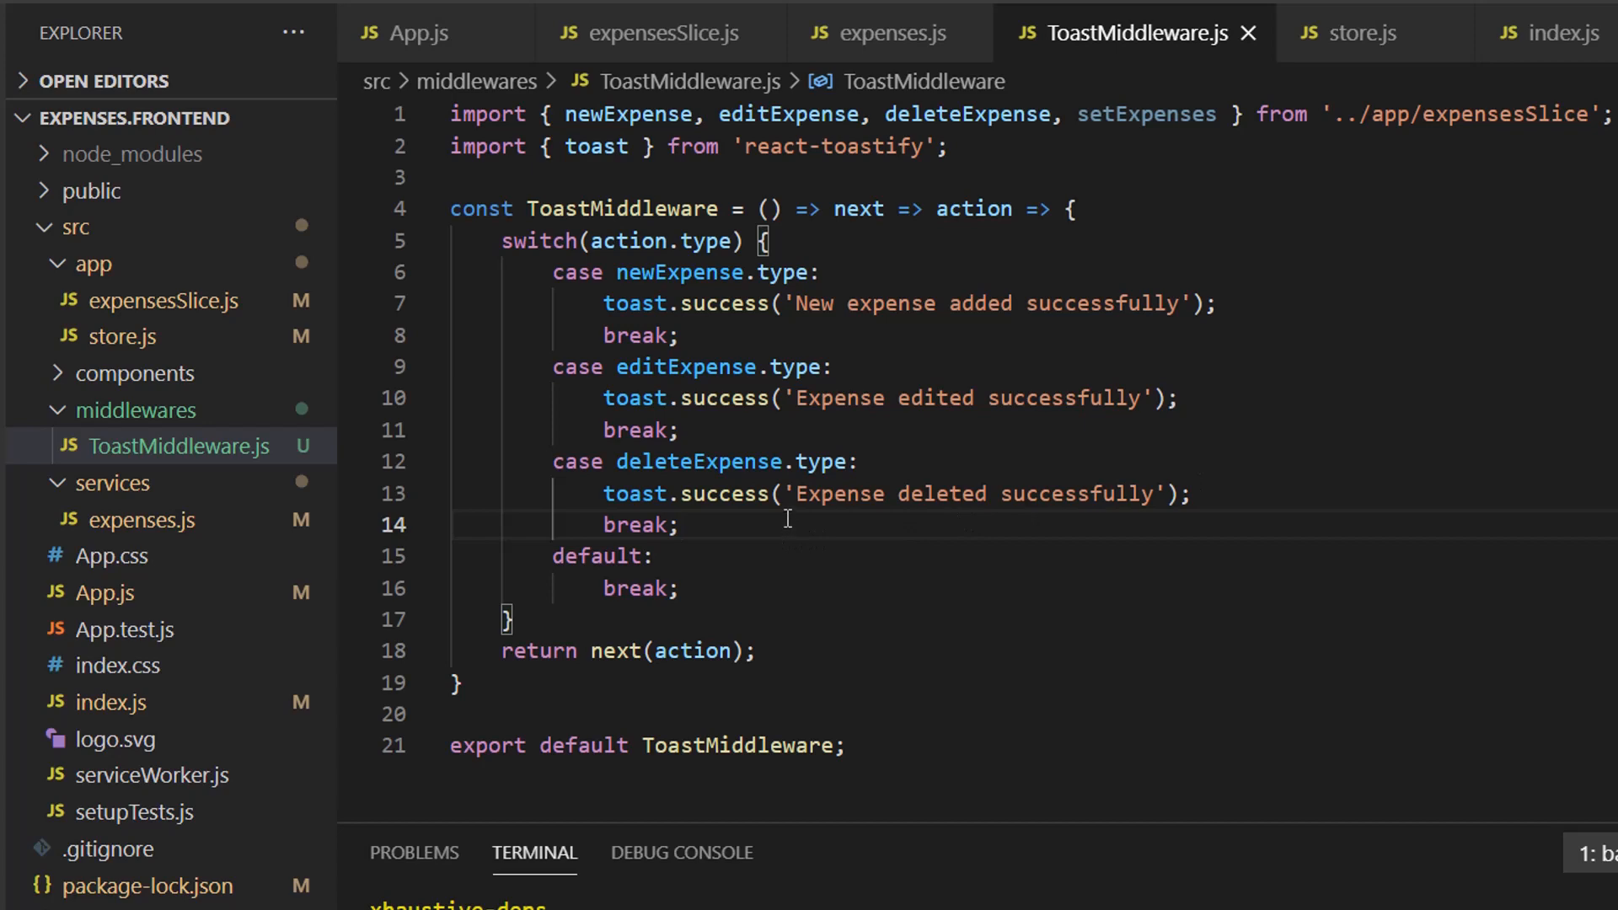
type("case")
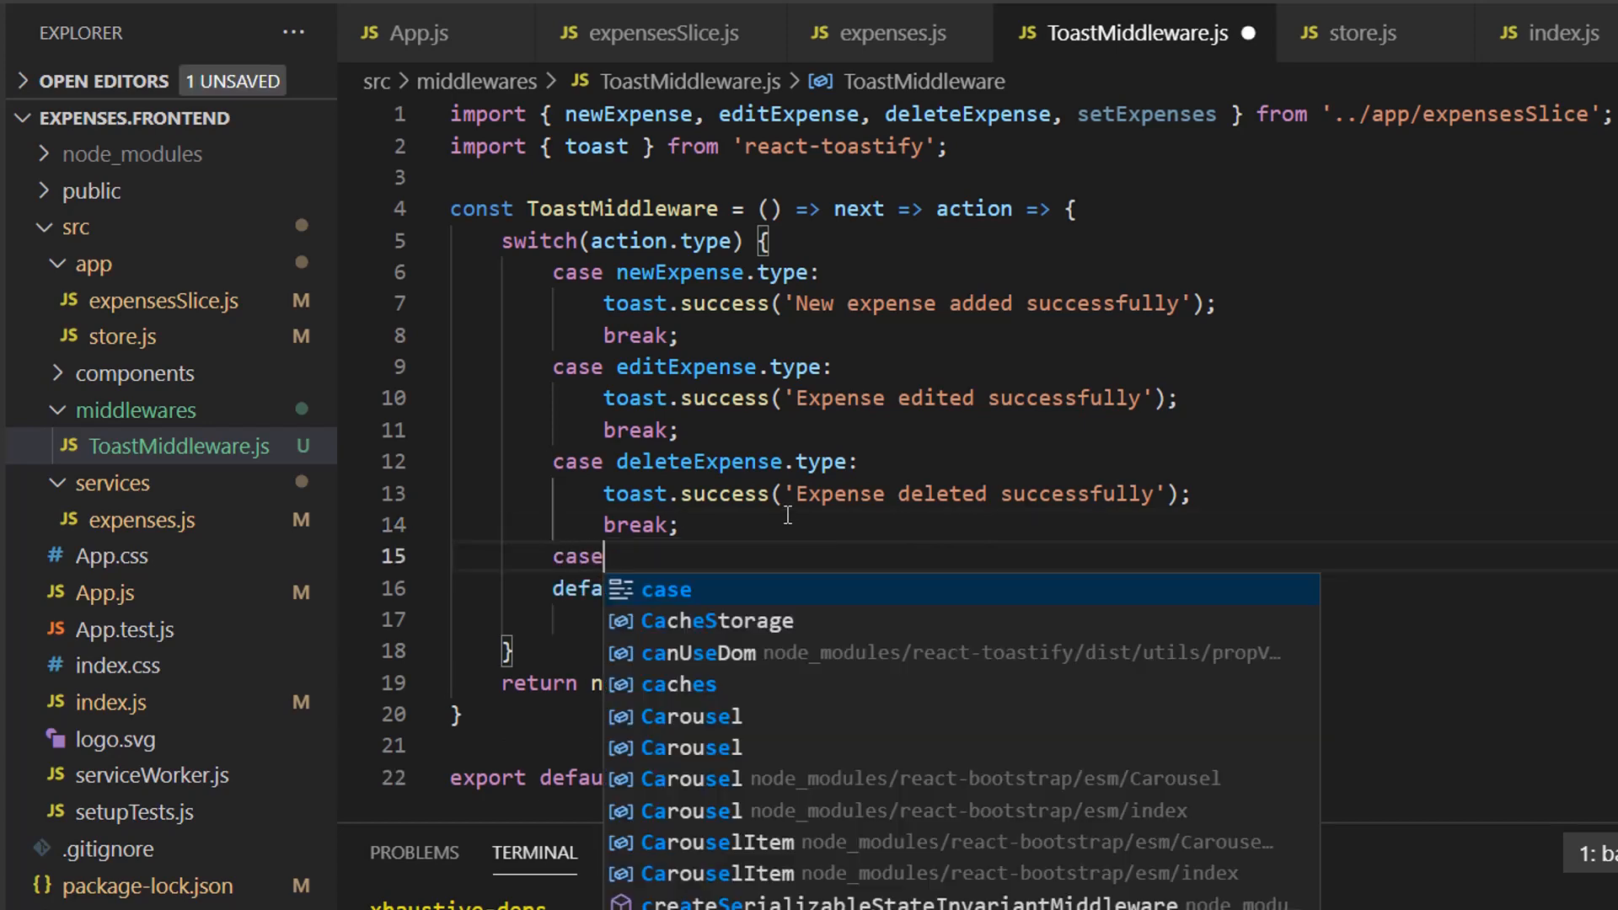
type("setex")
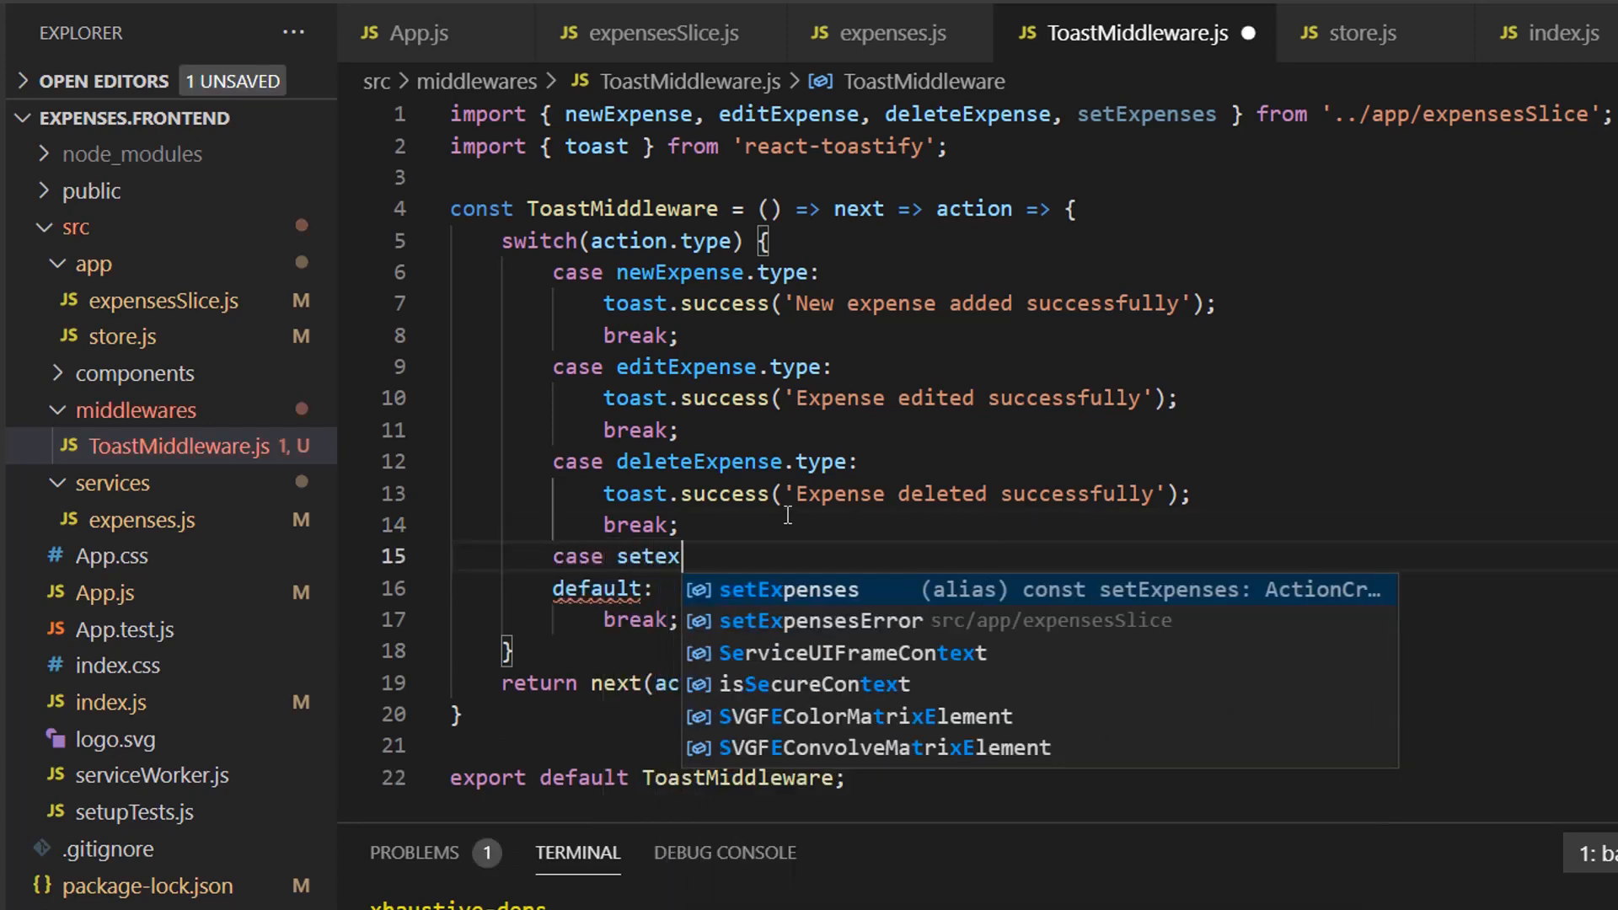
left_click(870, 620)
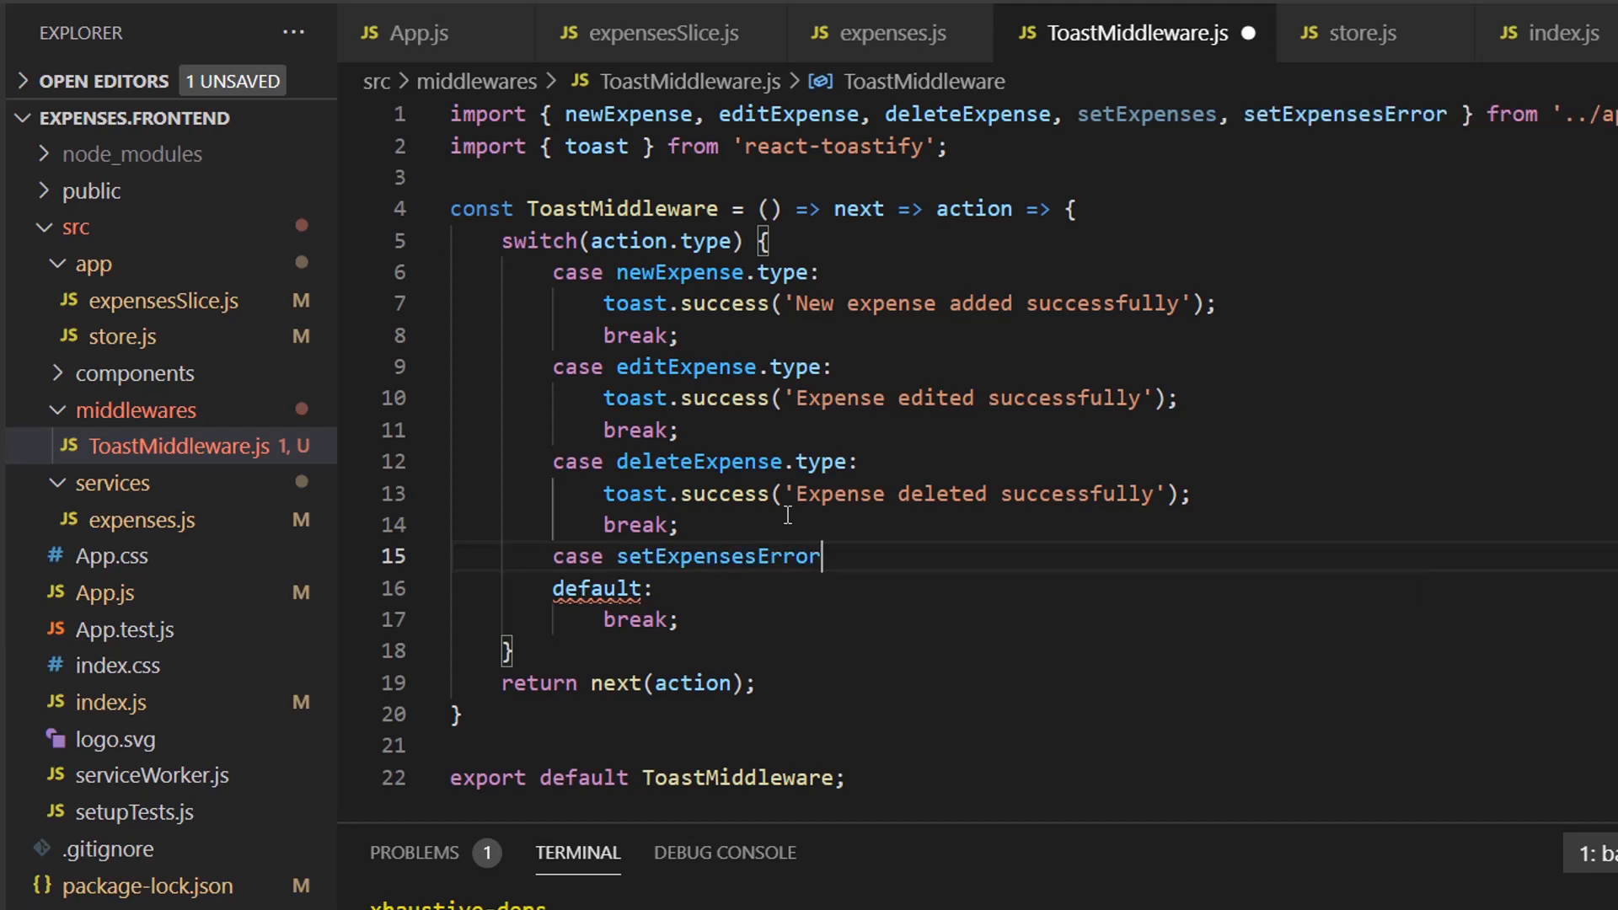
type(".type:")
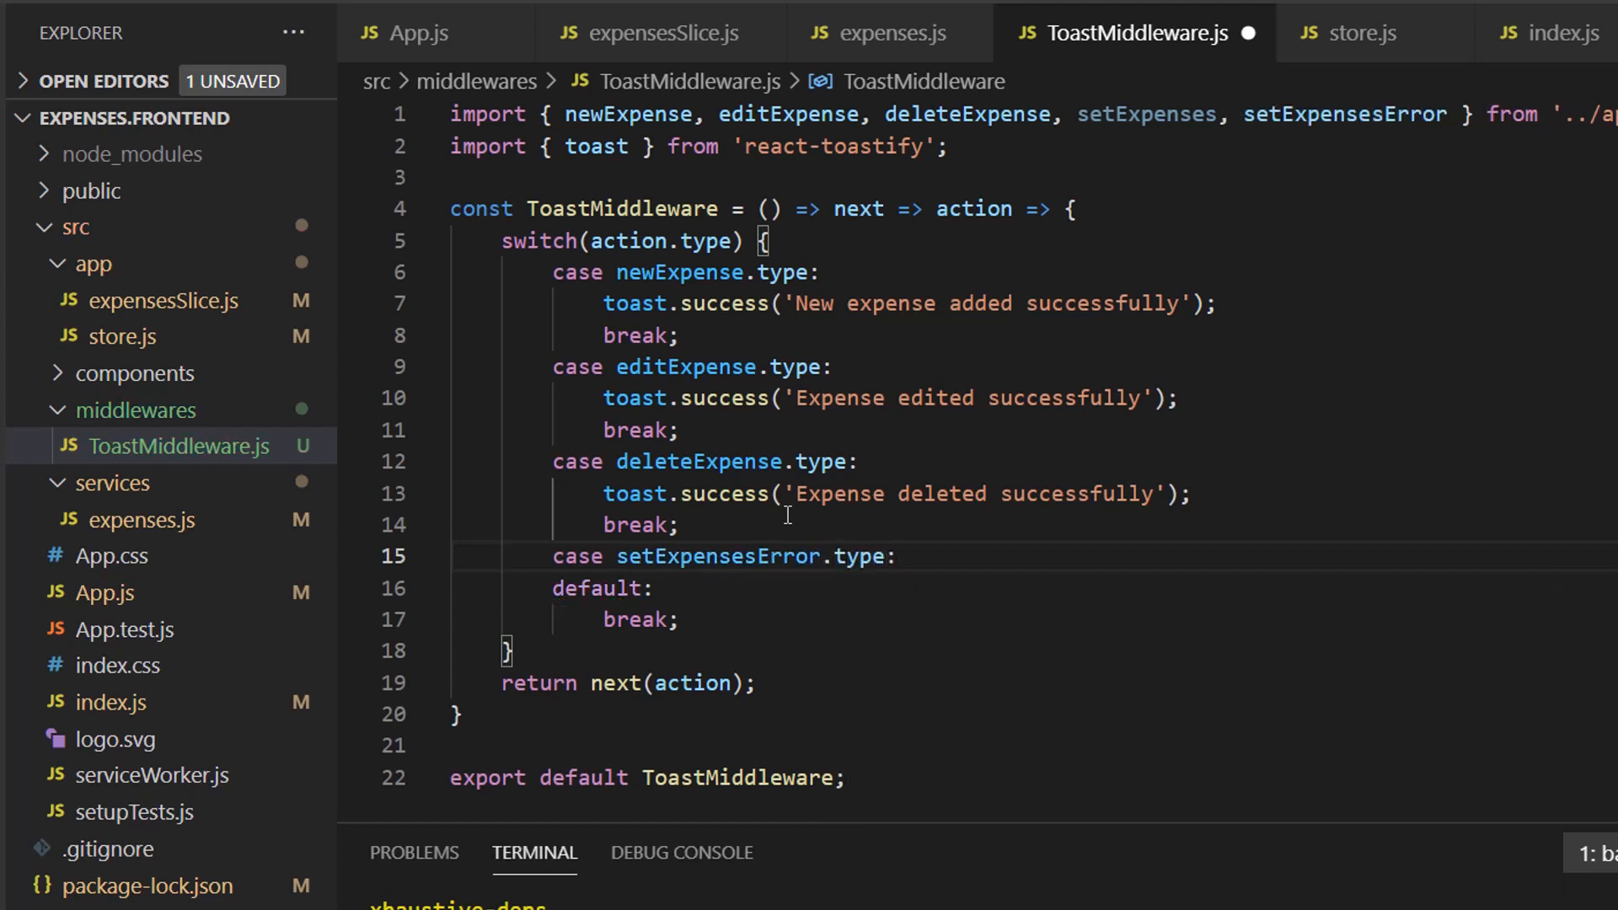
type("toast")
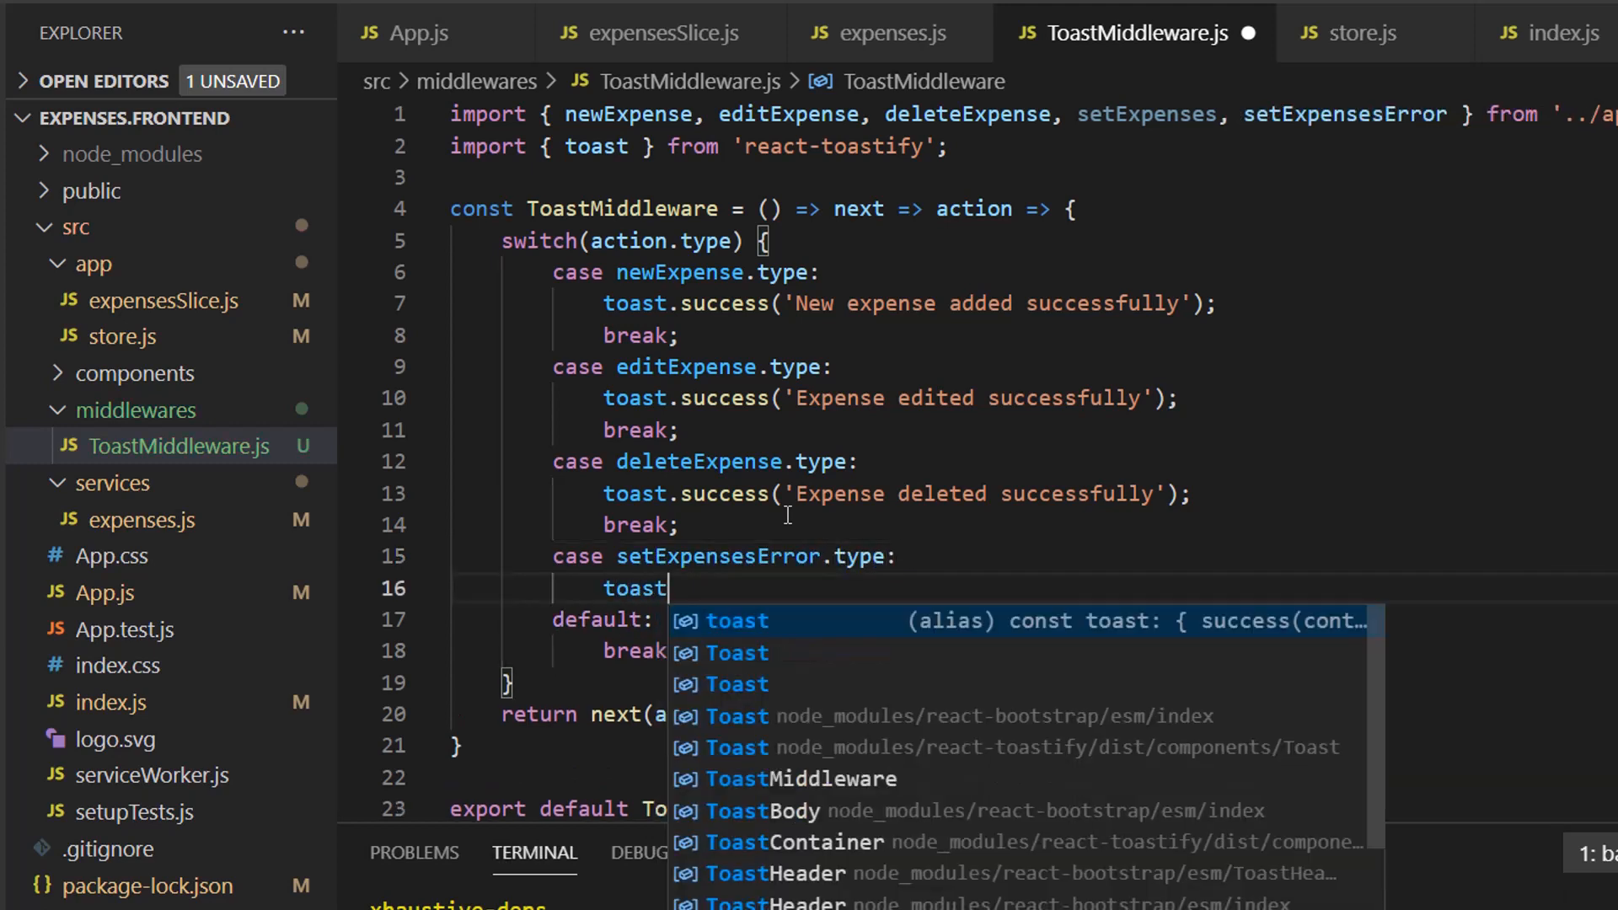
type(".e")
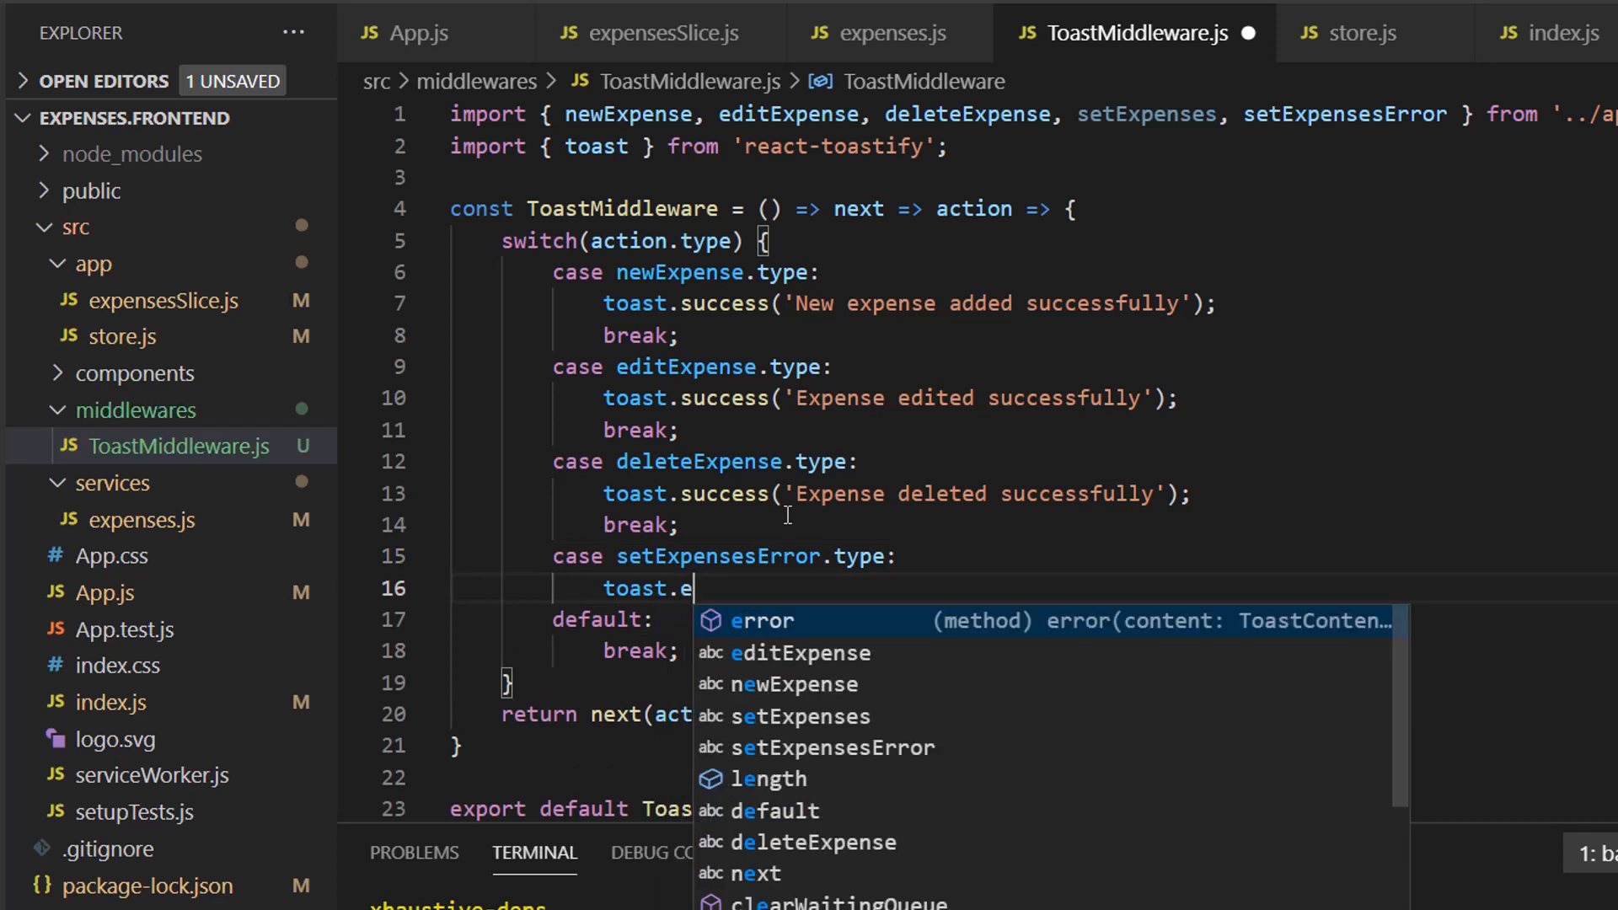
type("rror('E'")
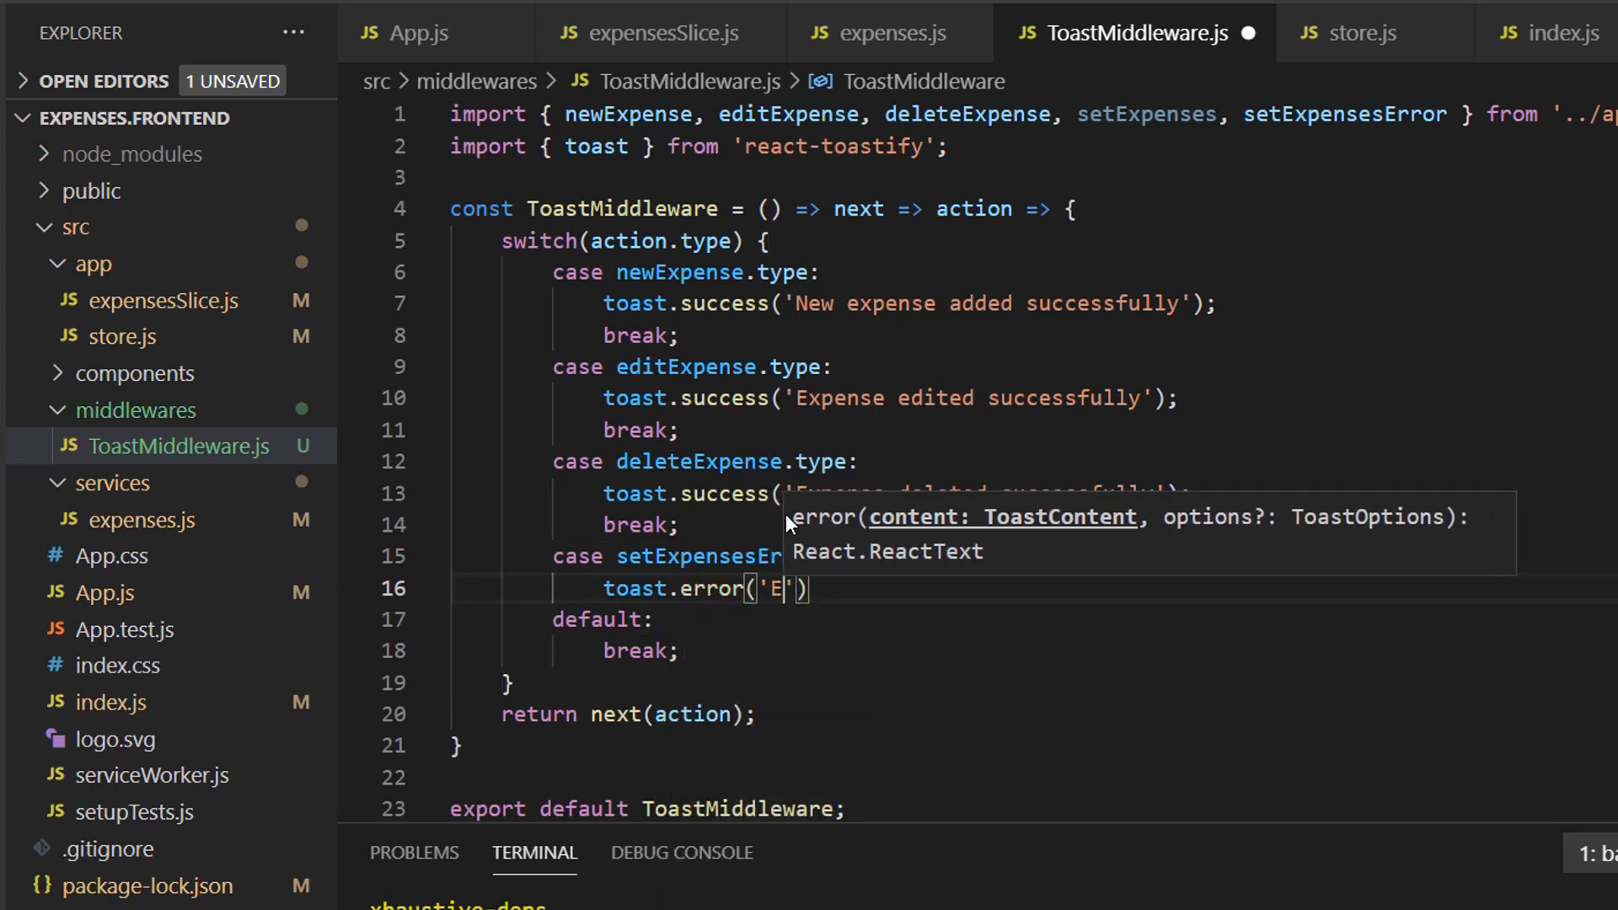
type("rror loading")
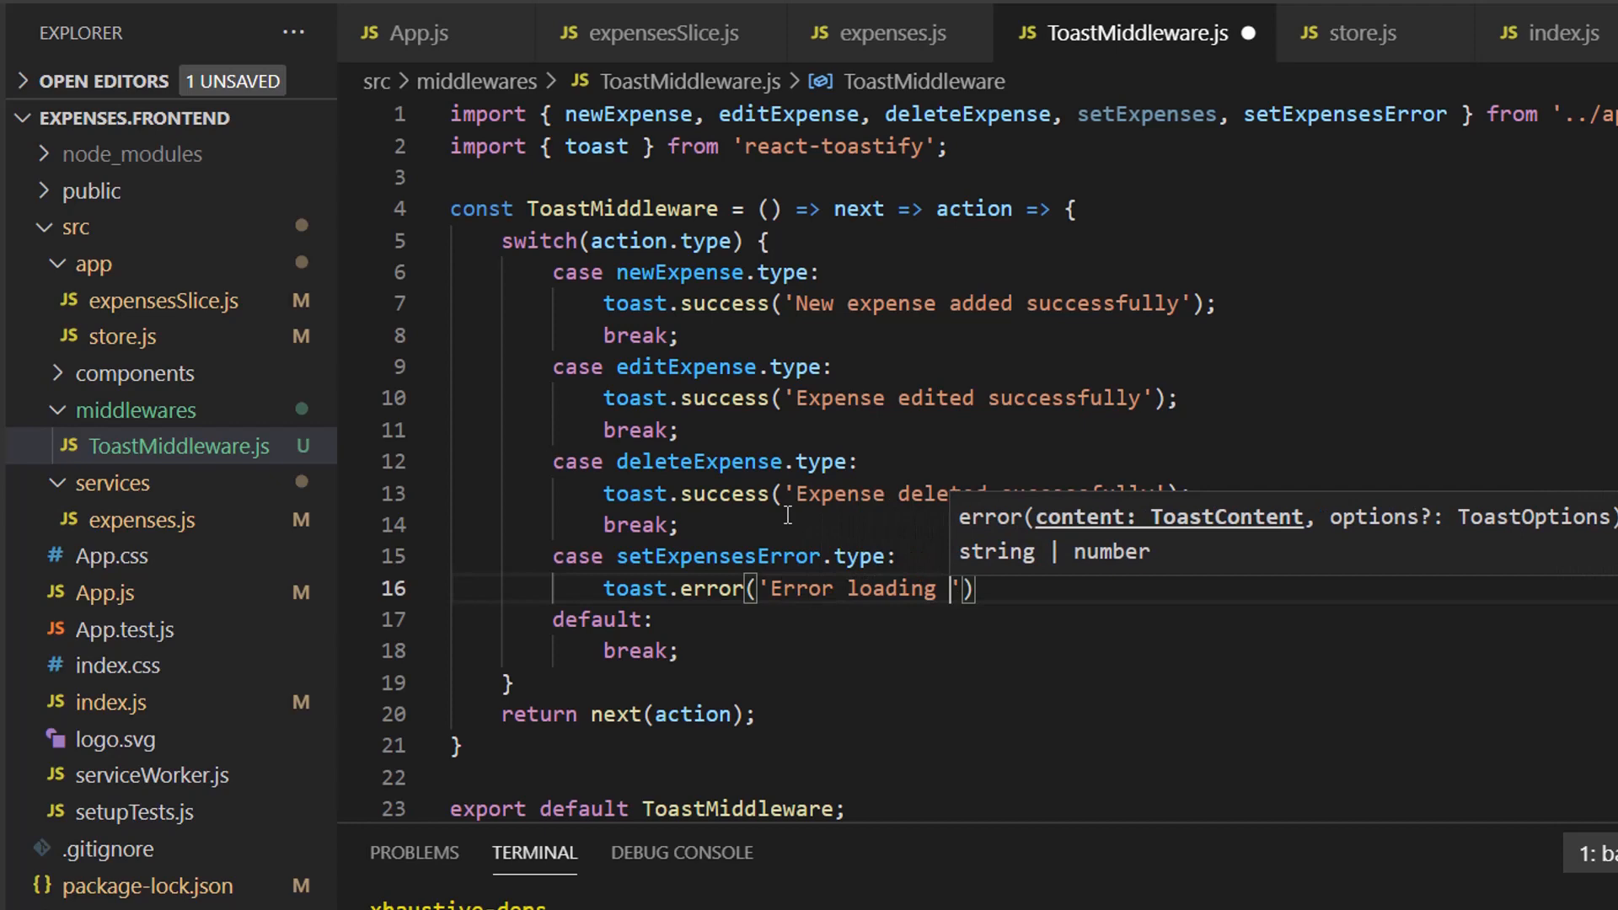
type("expenses")
type("case")
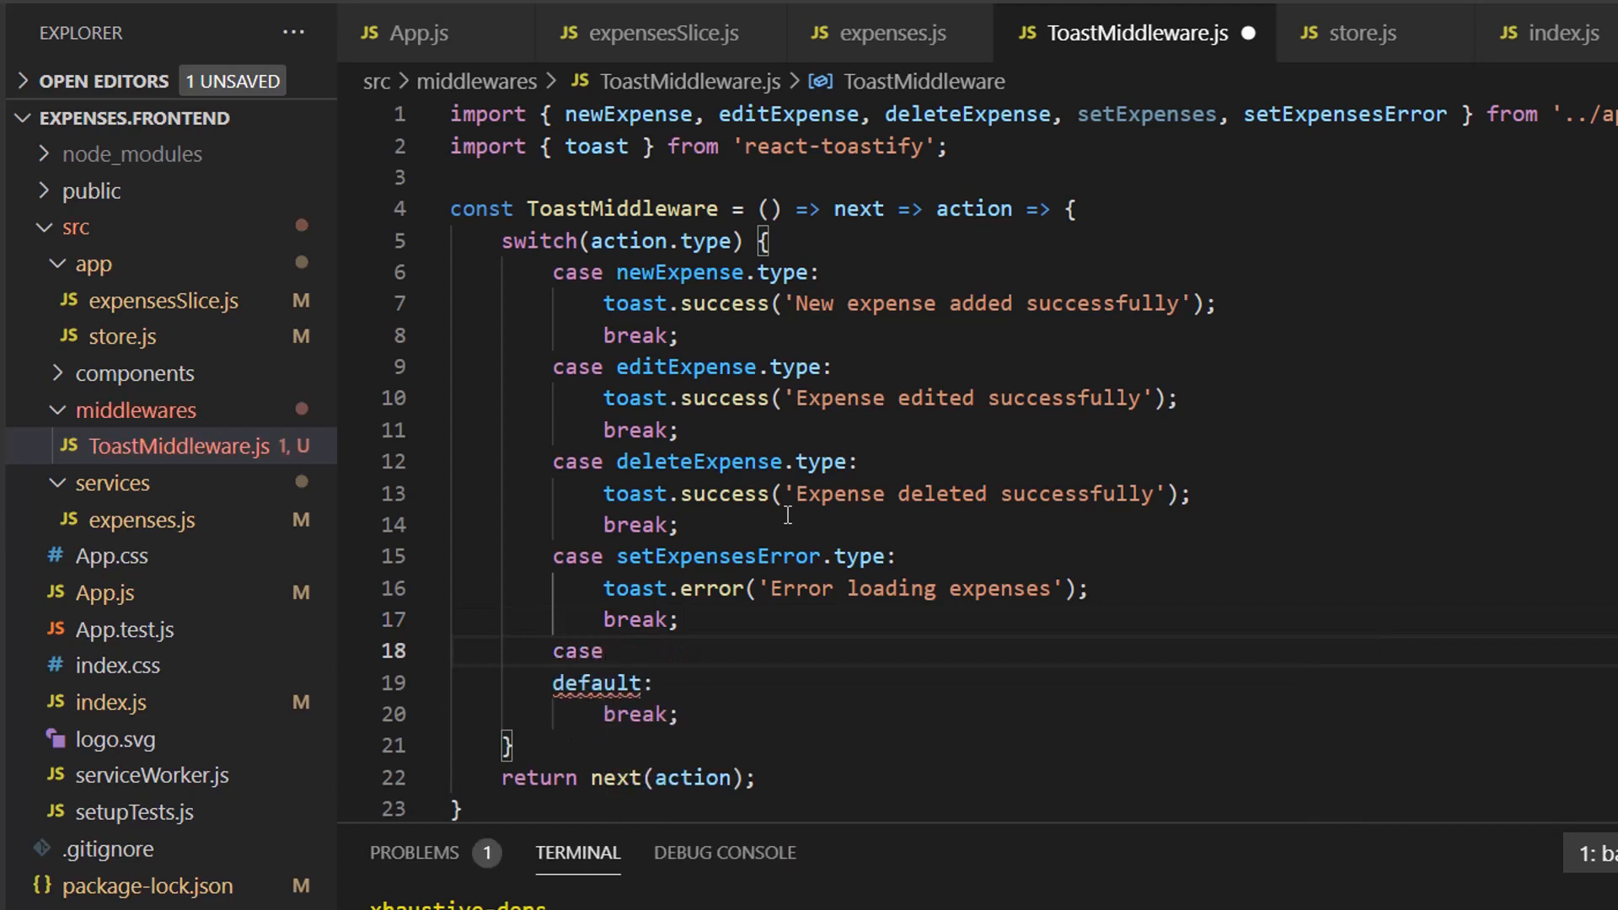
Step: Add a newExpenseError.type case calling toast.error('Error adding new expense')
type("new")
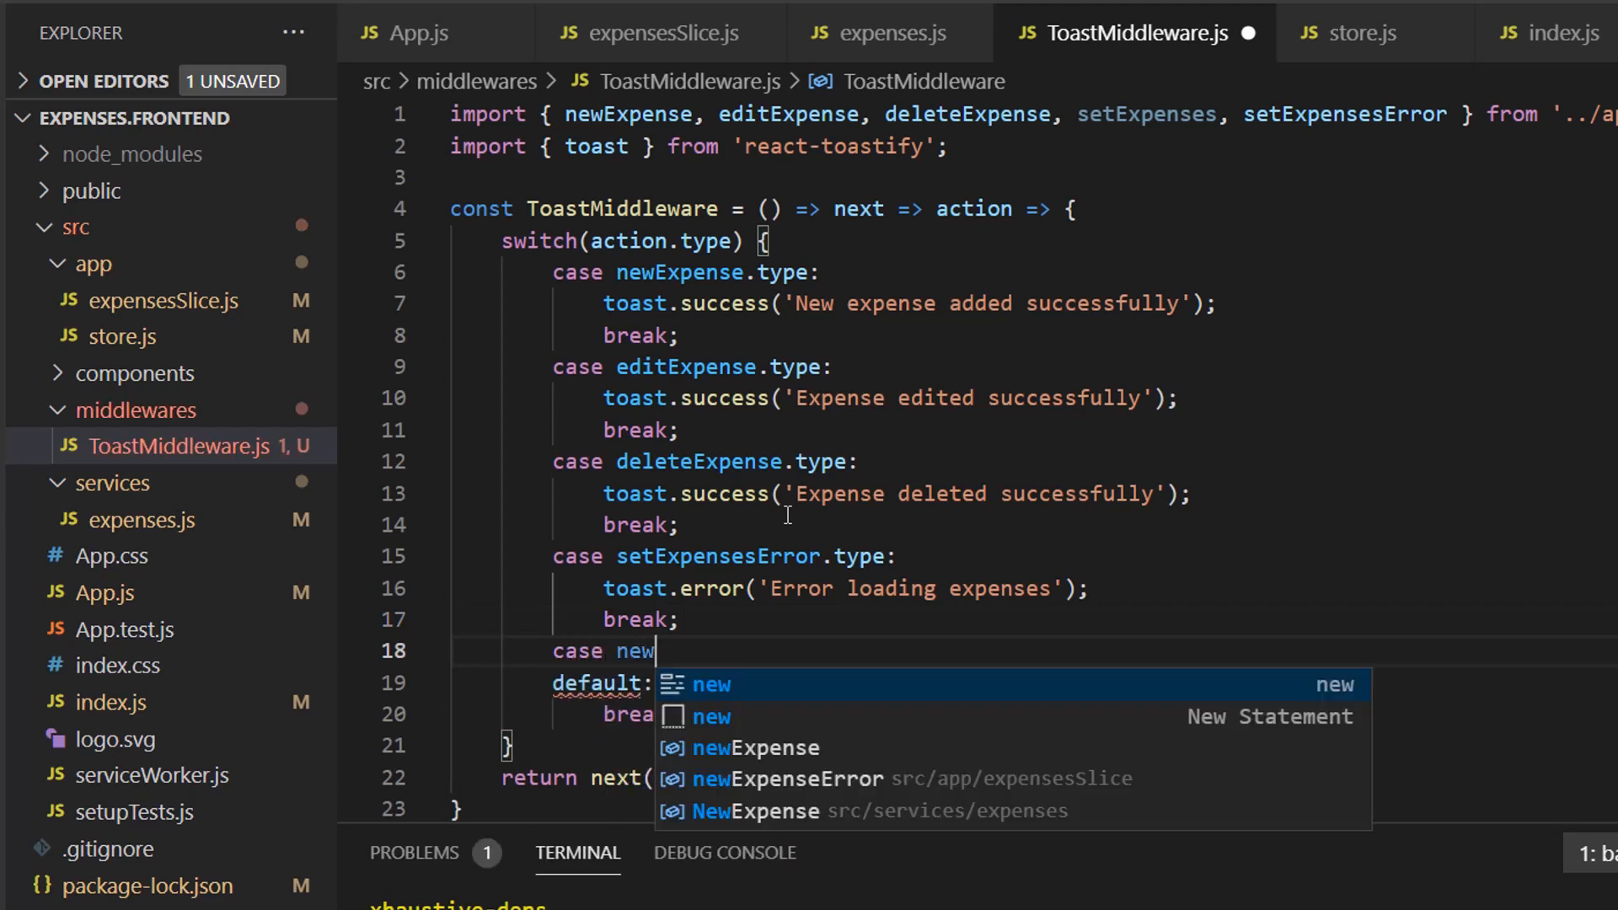
left_click(785, 778)
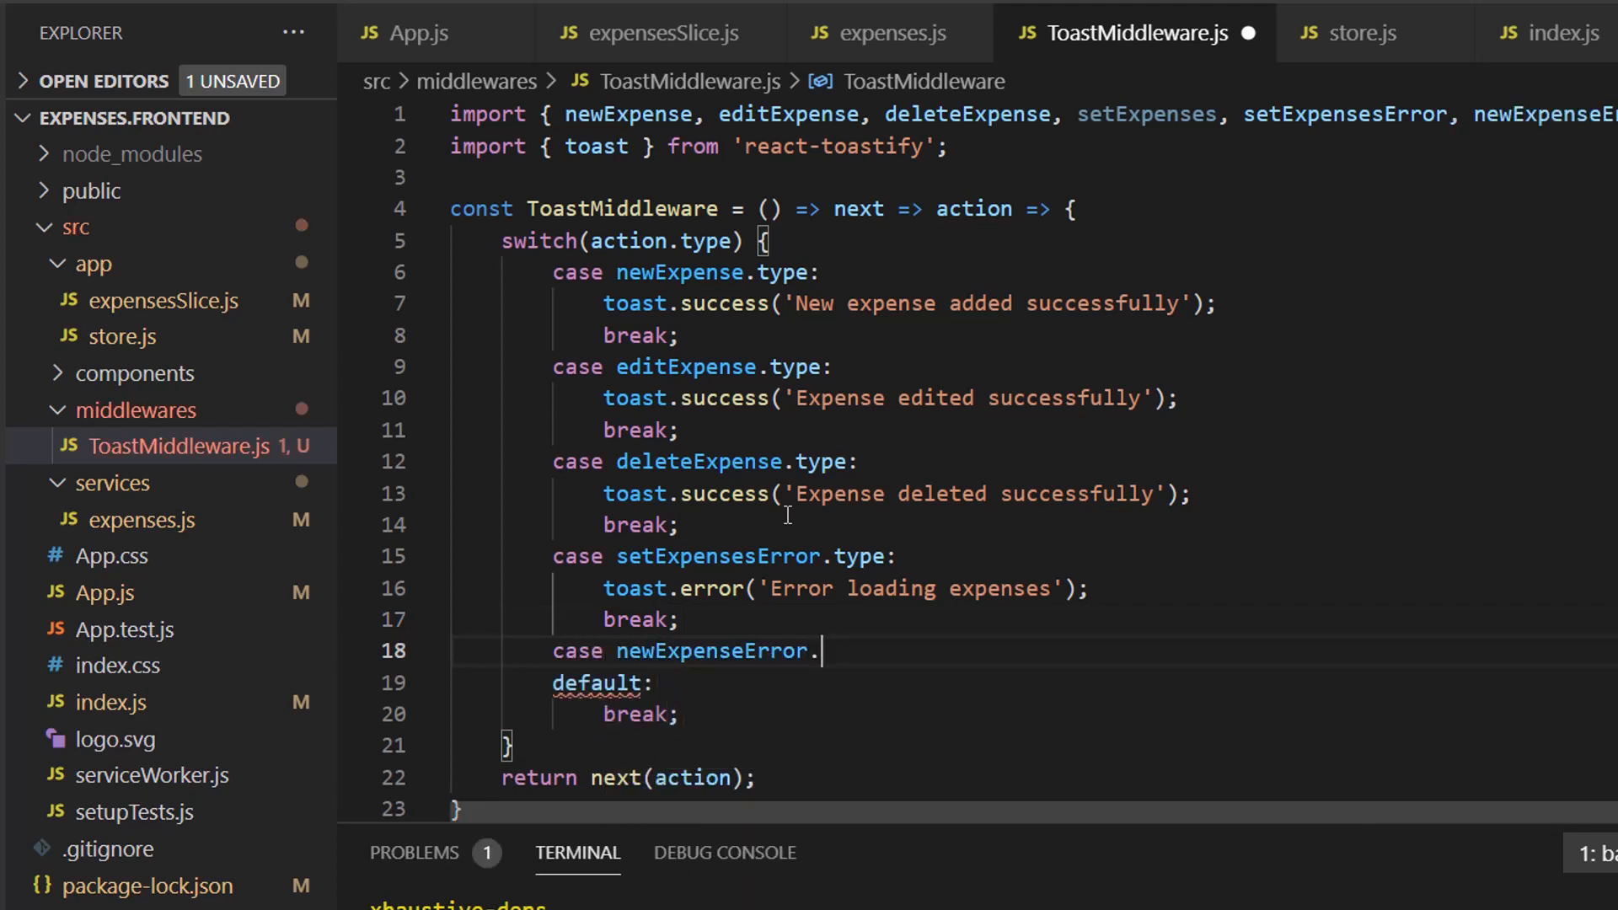
type("type:")
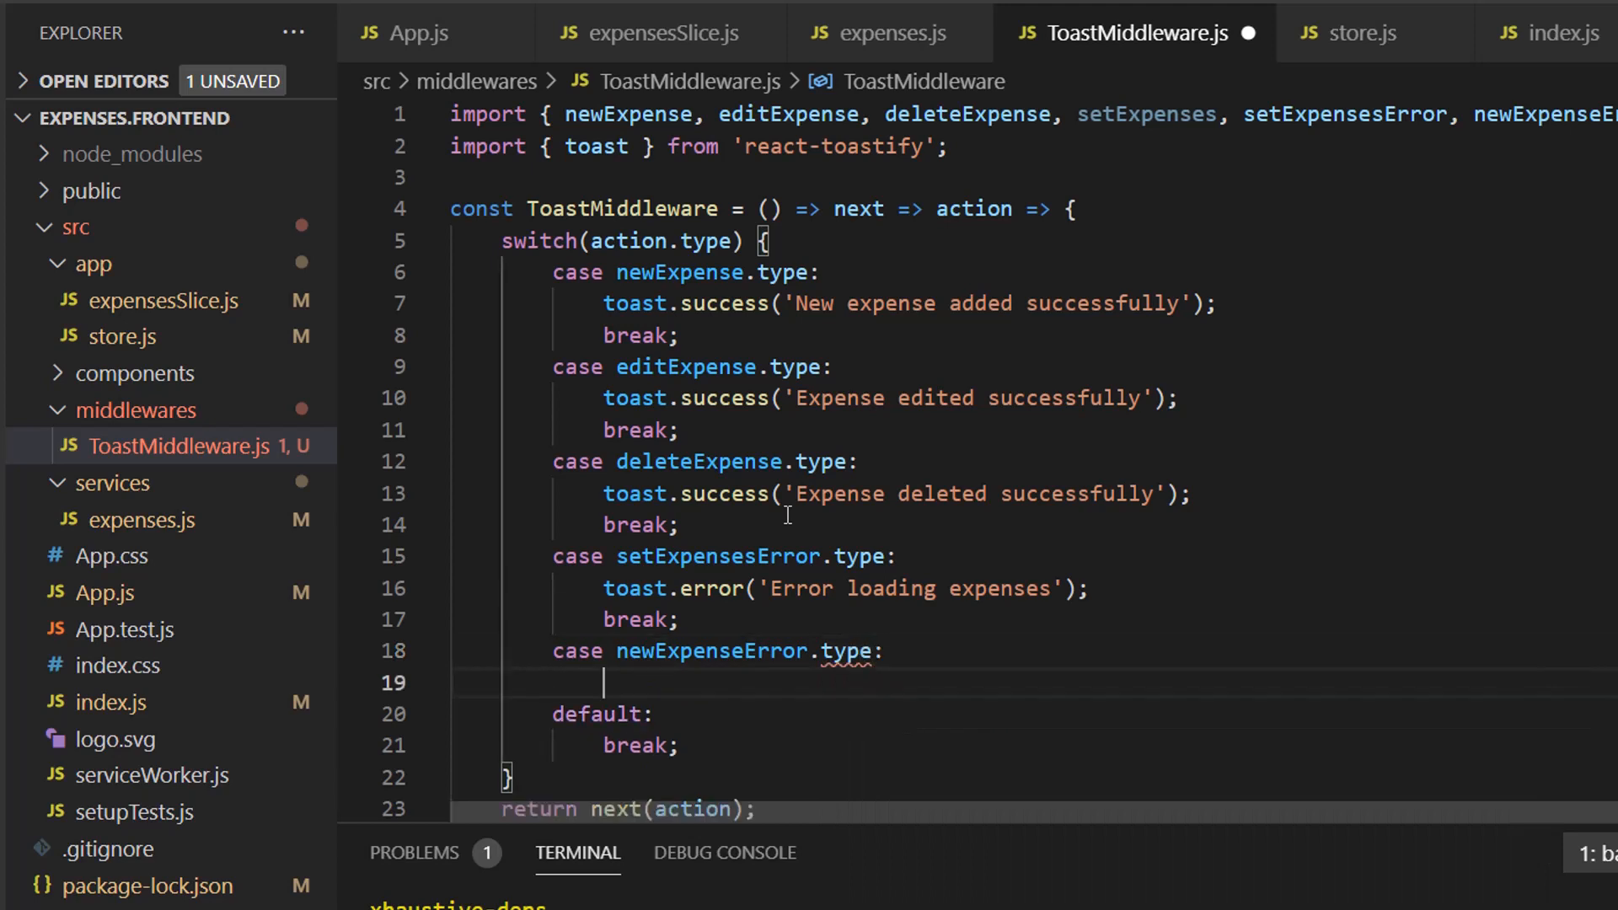
type("toast.error")
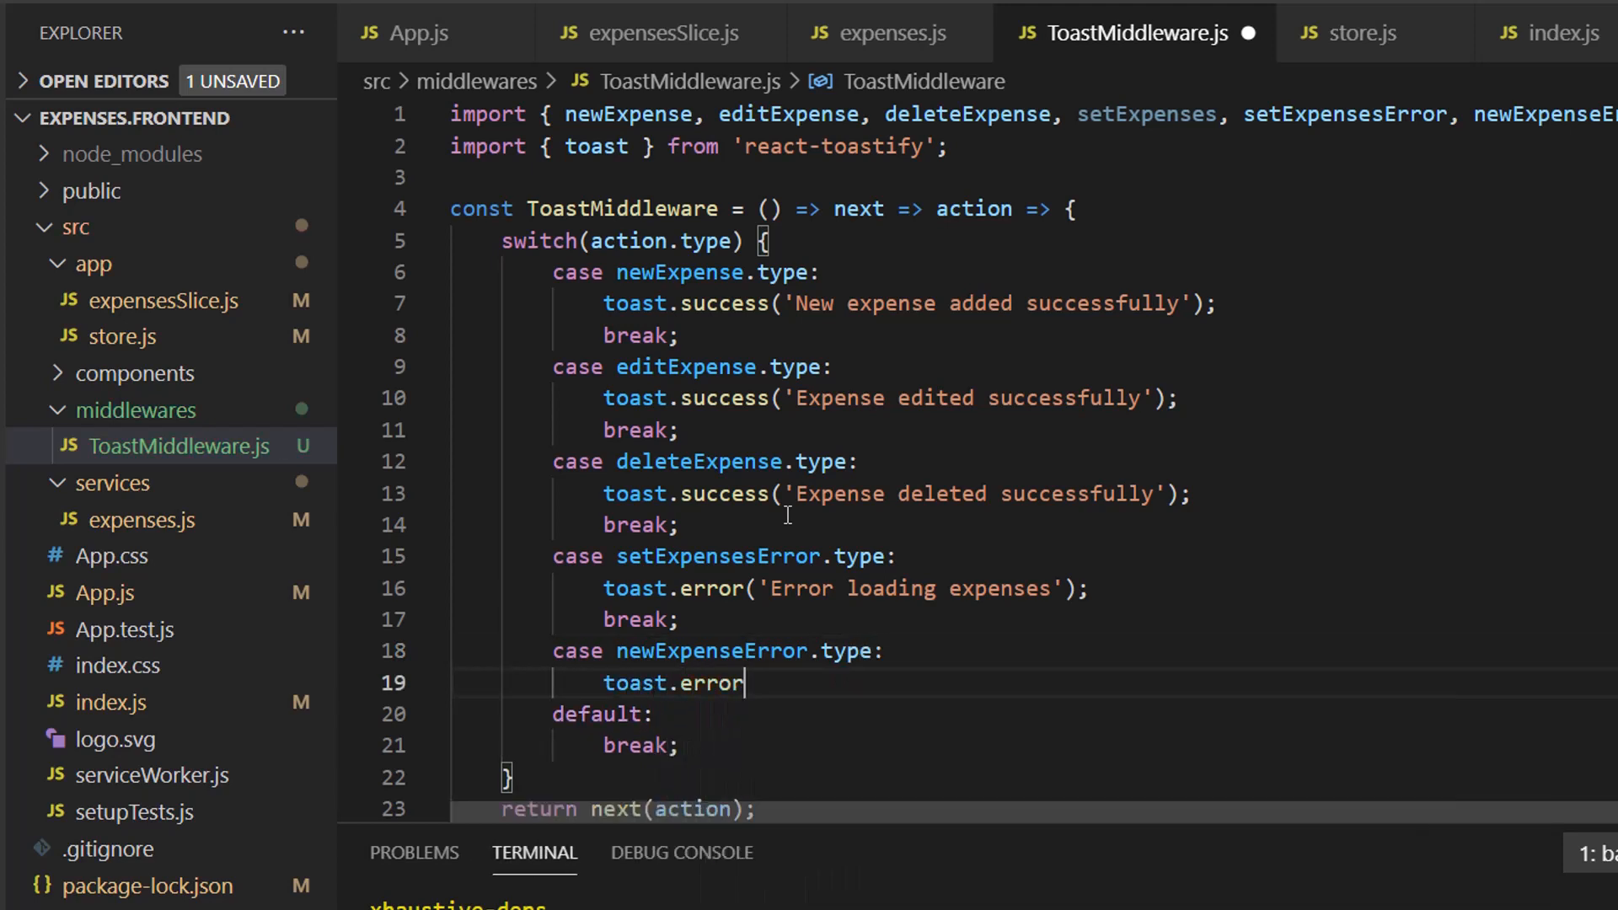
type("('Error '")
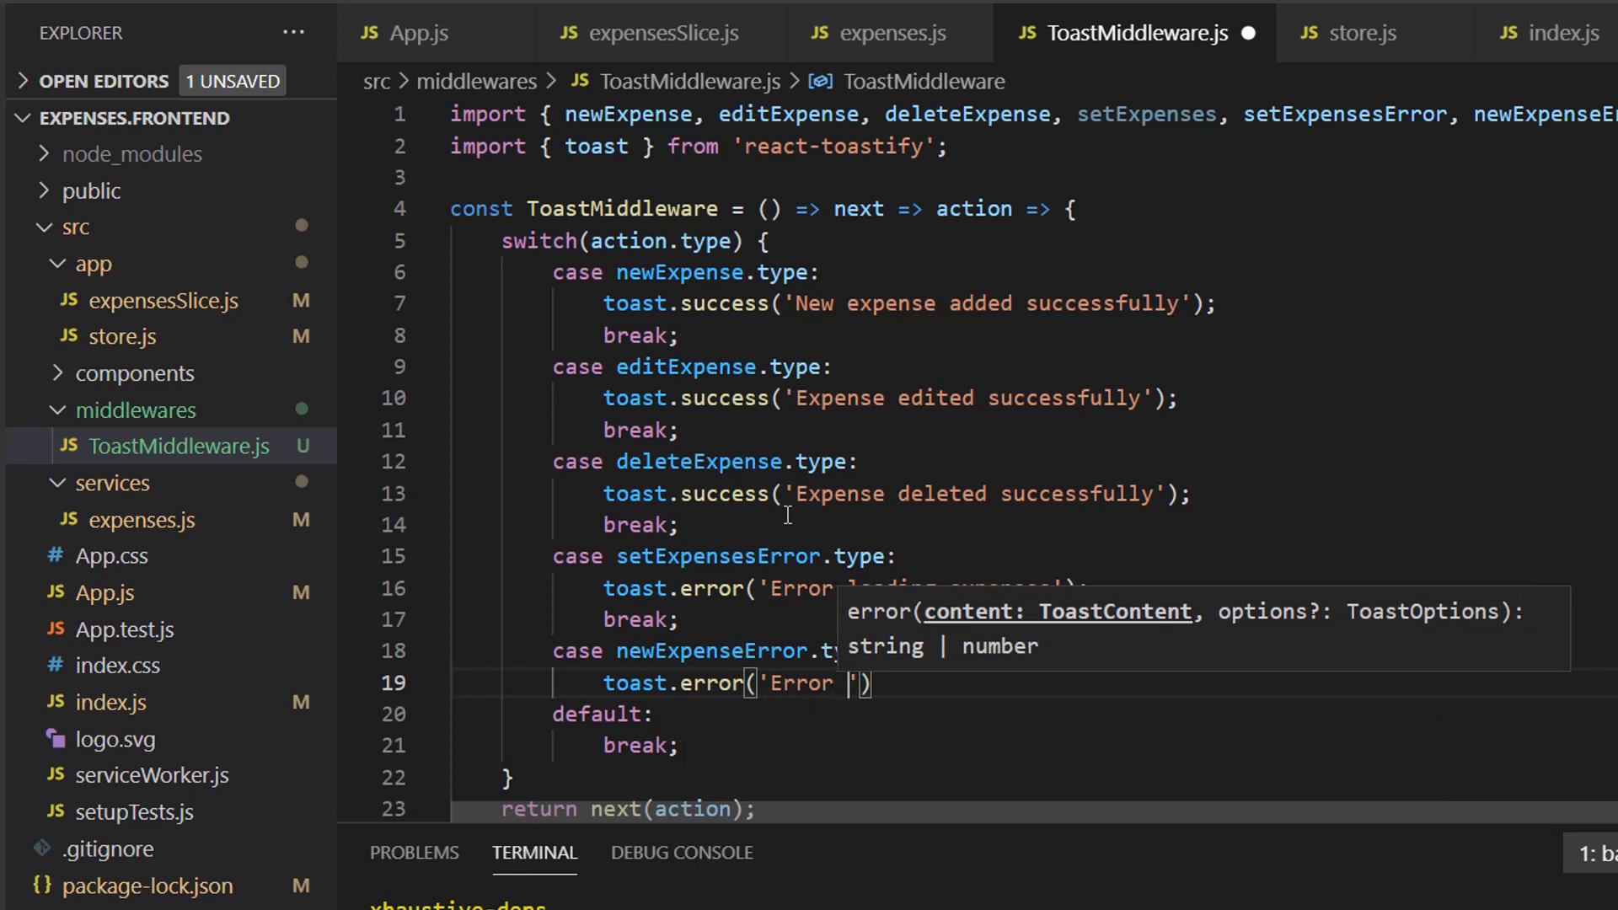
type("adding new expense")
type("break;")
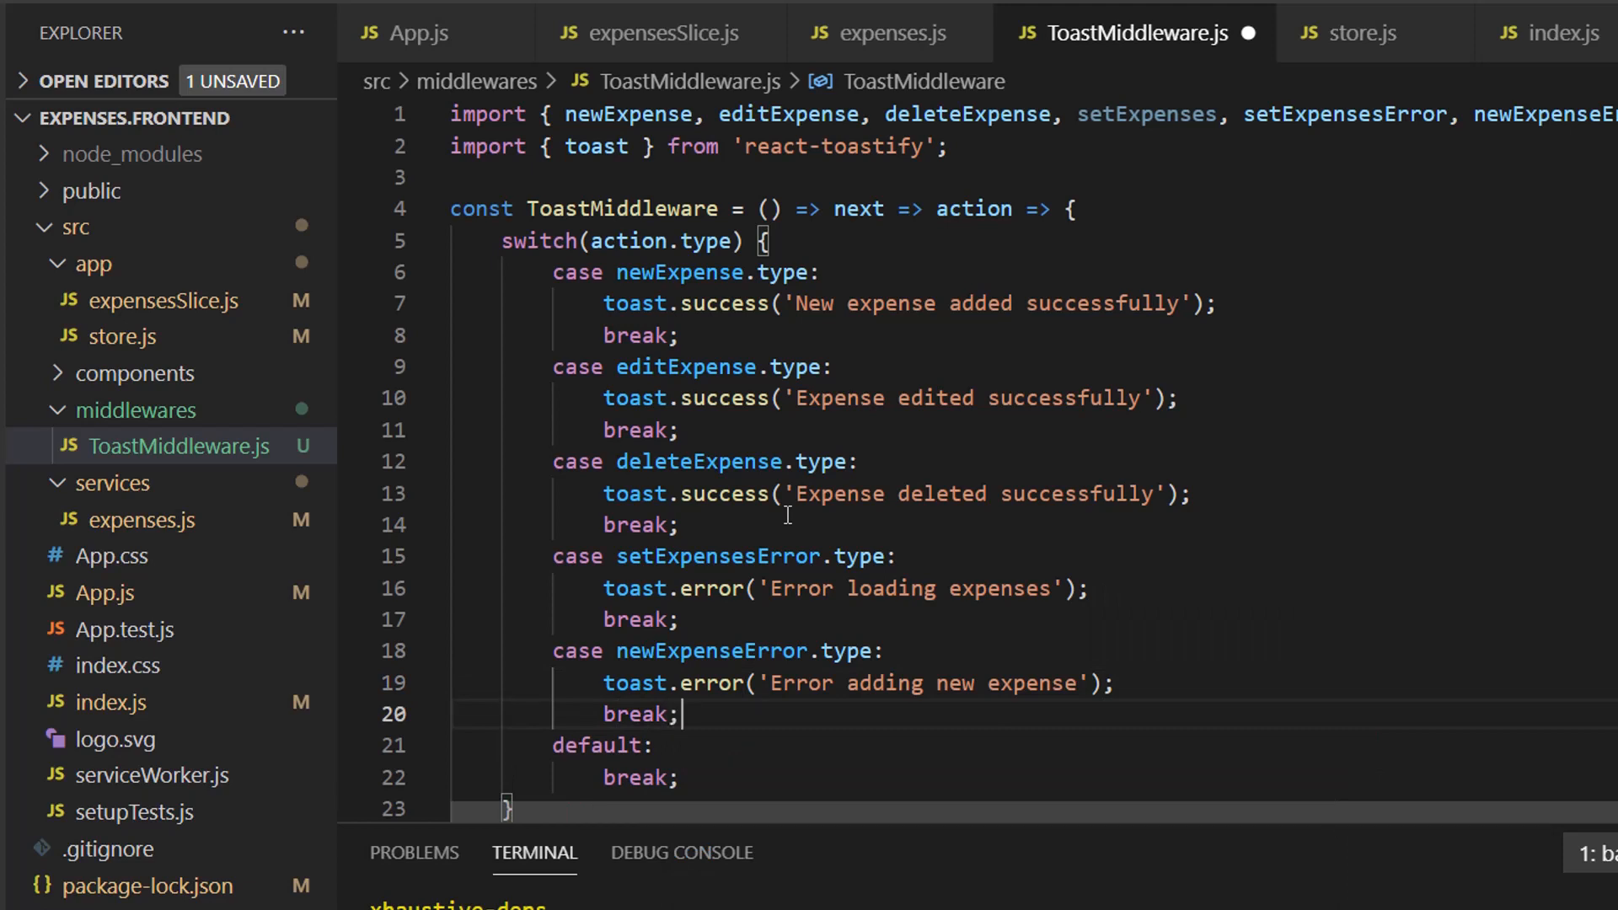
Step: Add an editExpenseError.type case calling toast.error('Error editing expense') with a break
type("case e")
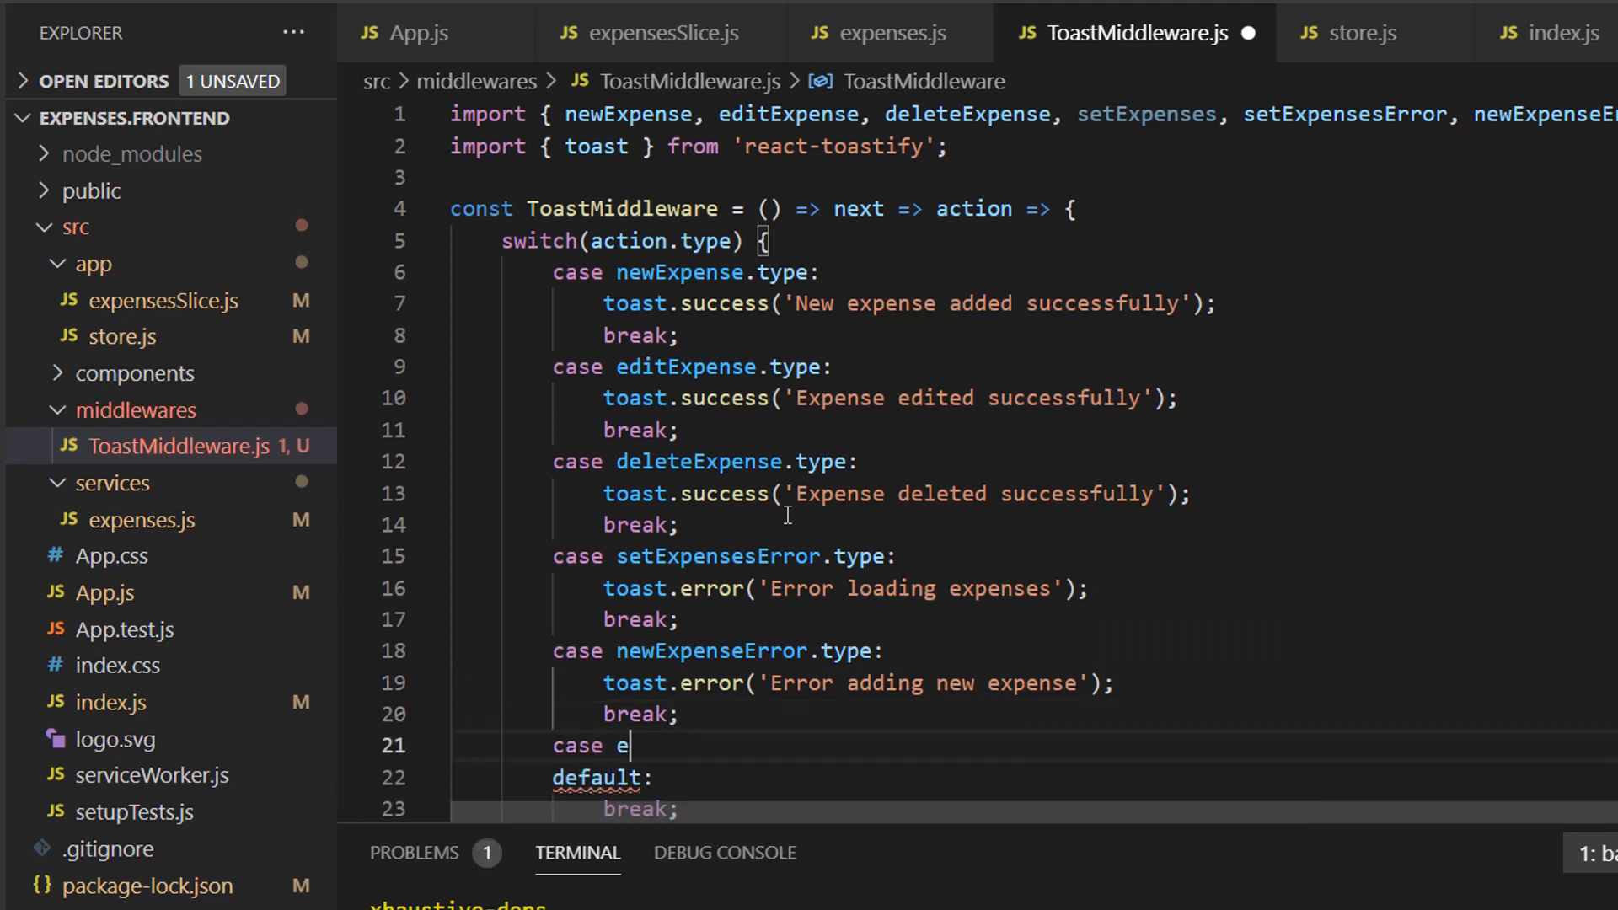
type("ditex")
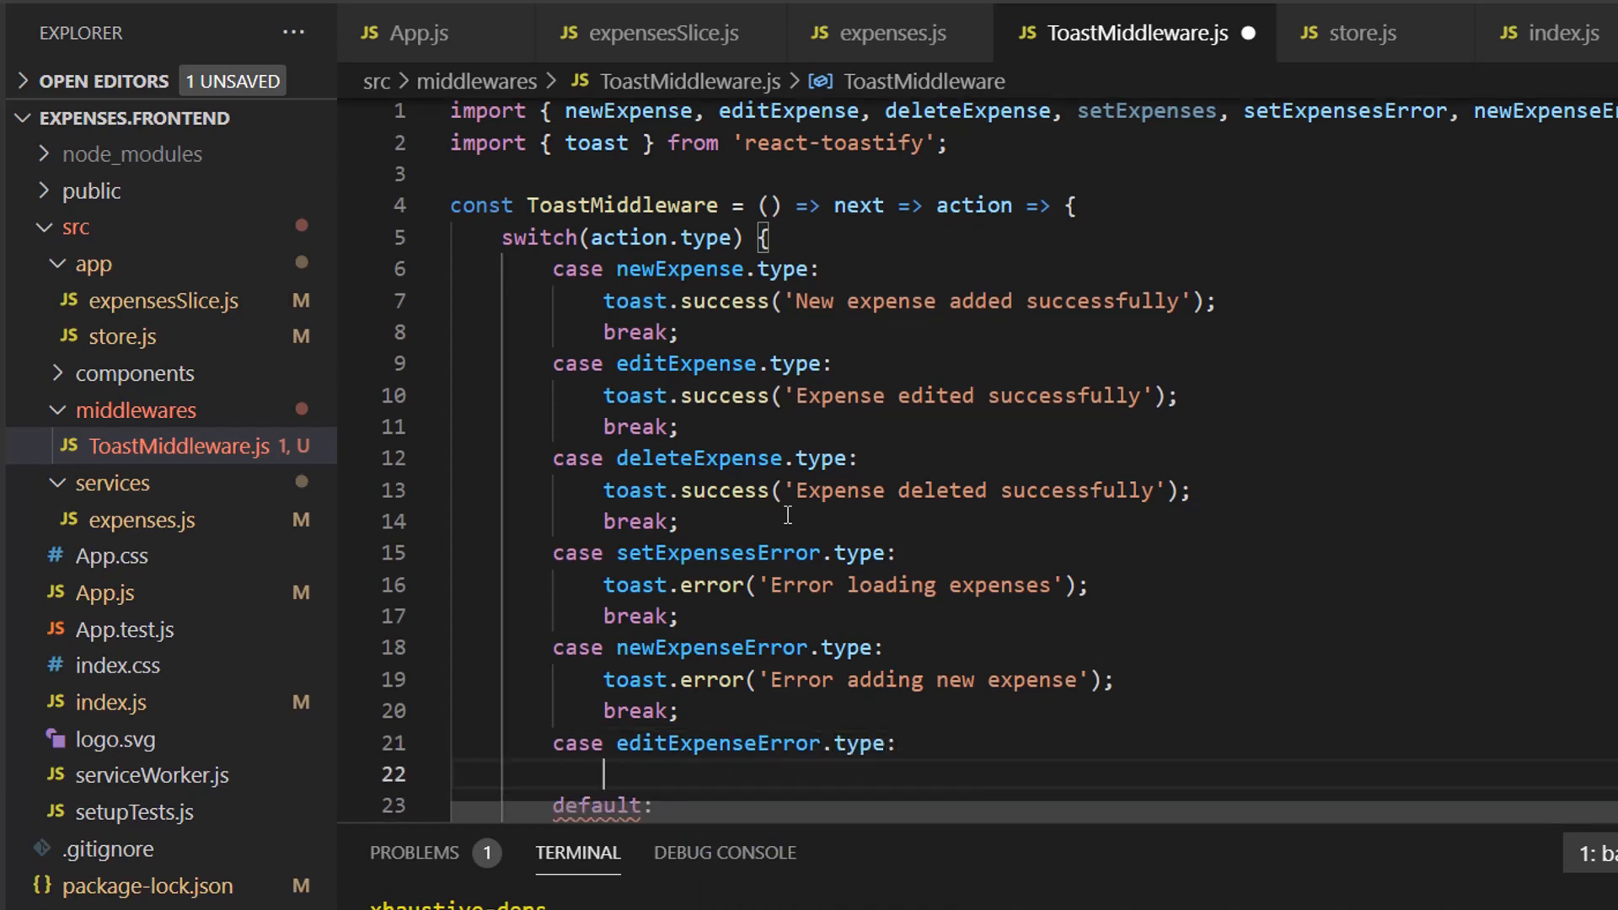
type("toast.error('")
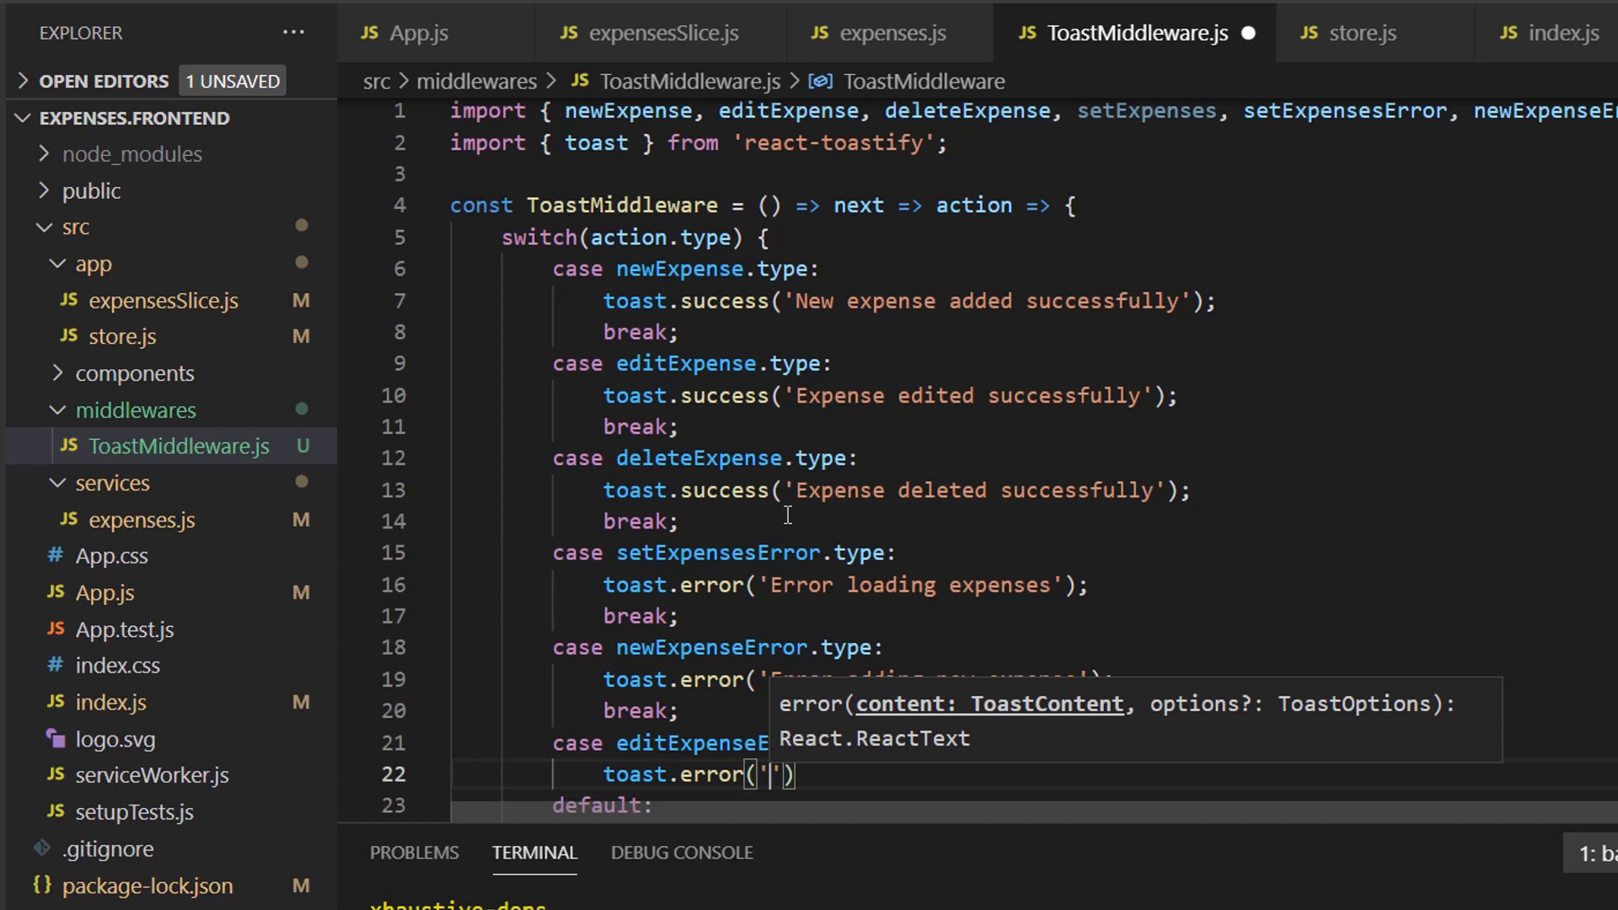
type("Error editing exe")
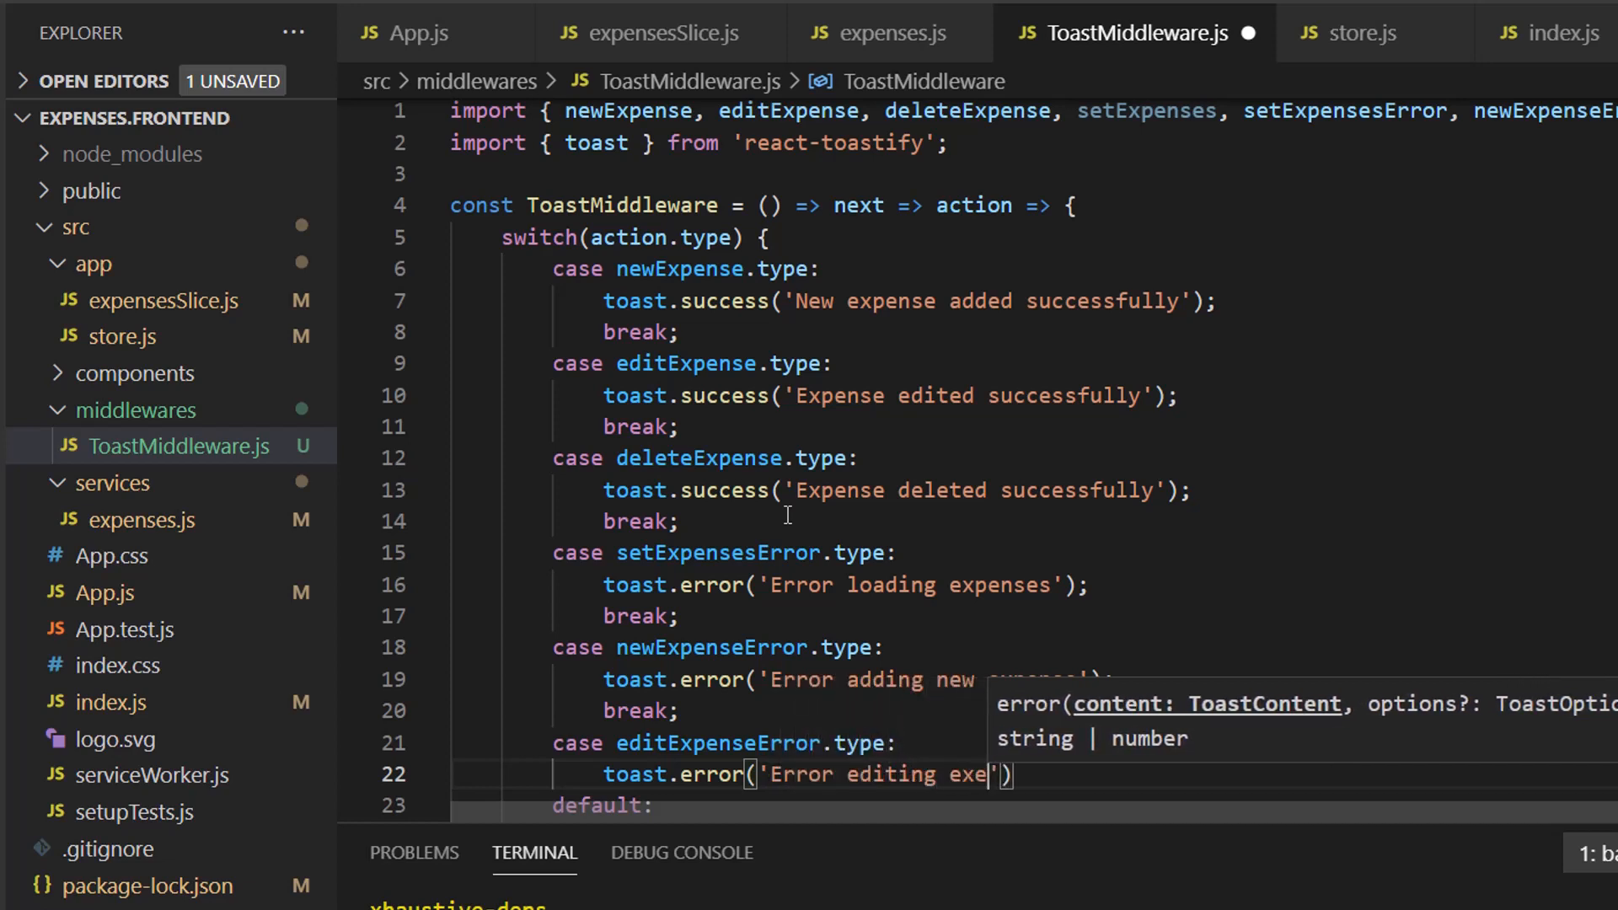
type("nse")
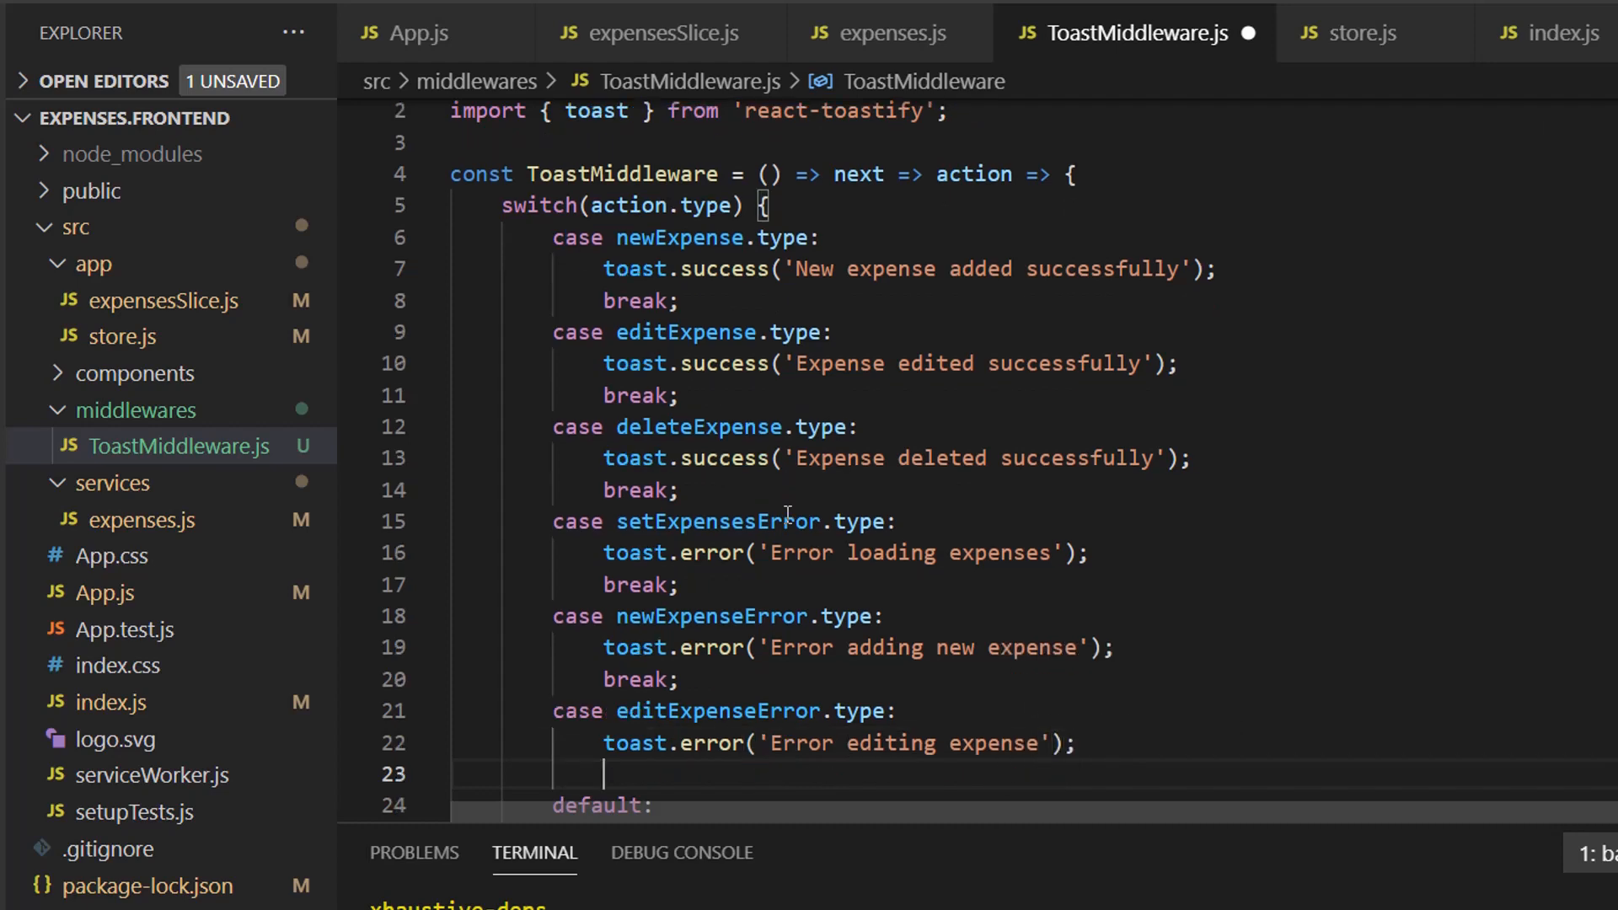
type("break;")
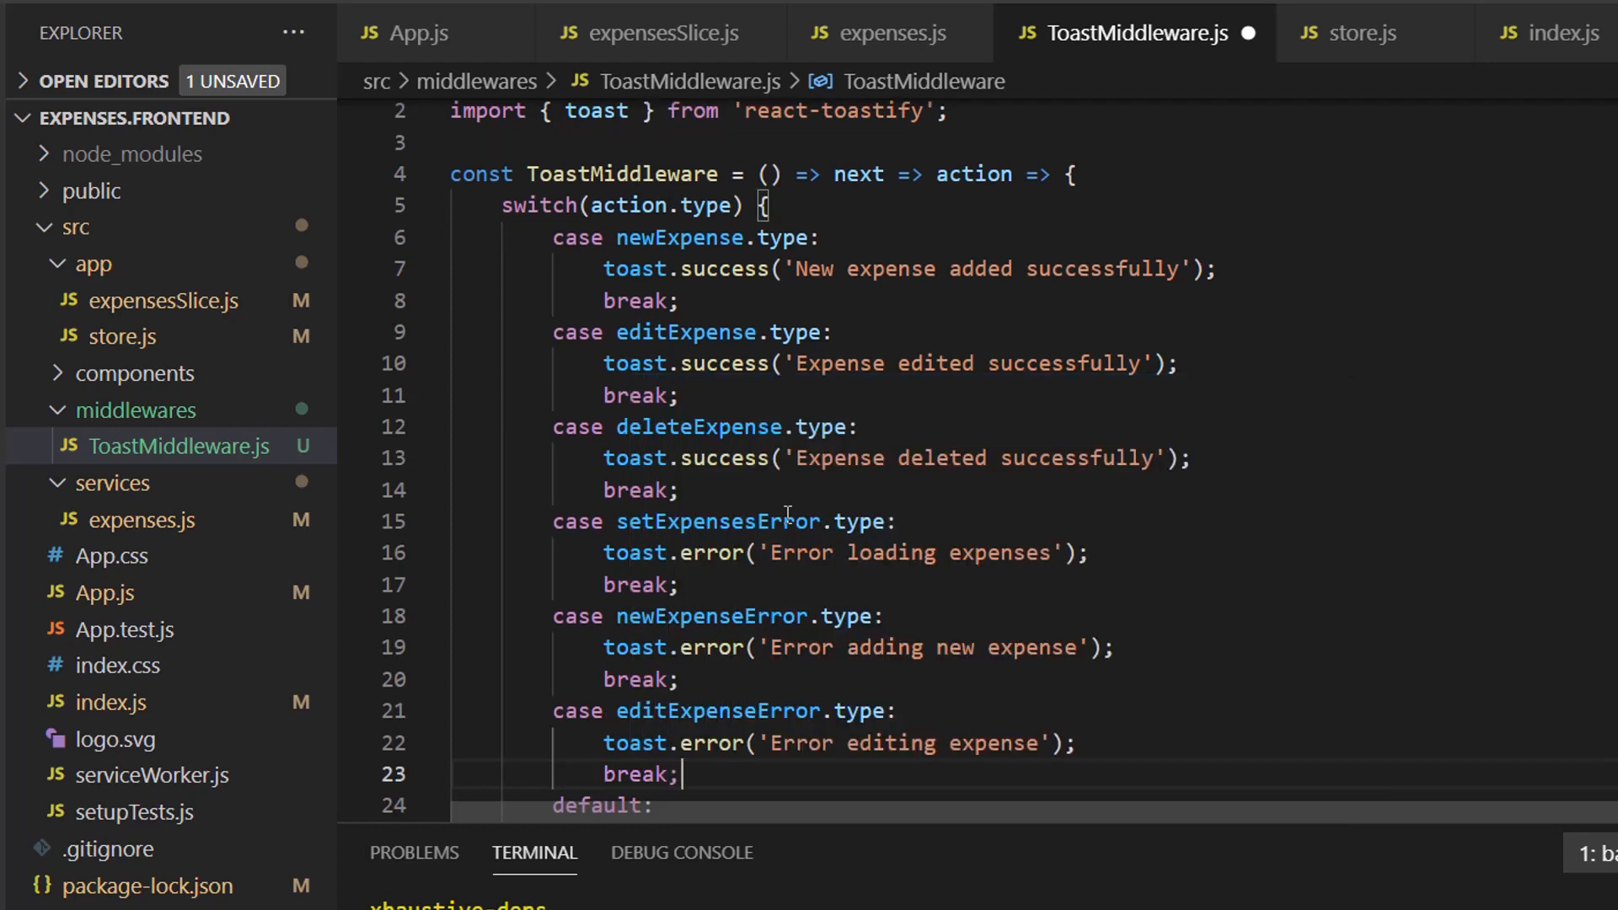
Step: Add a deleteExpenseError.type case calling toast.error('Error deleting expense') and save
type("case d")
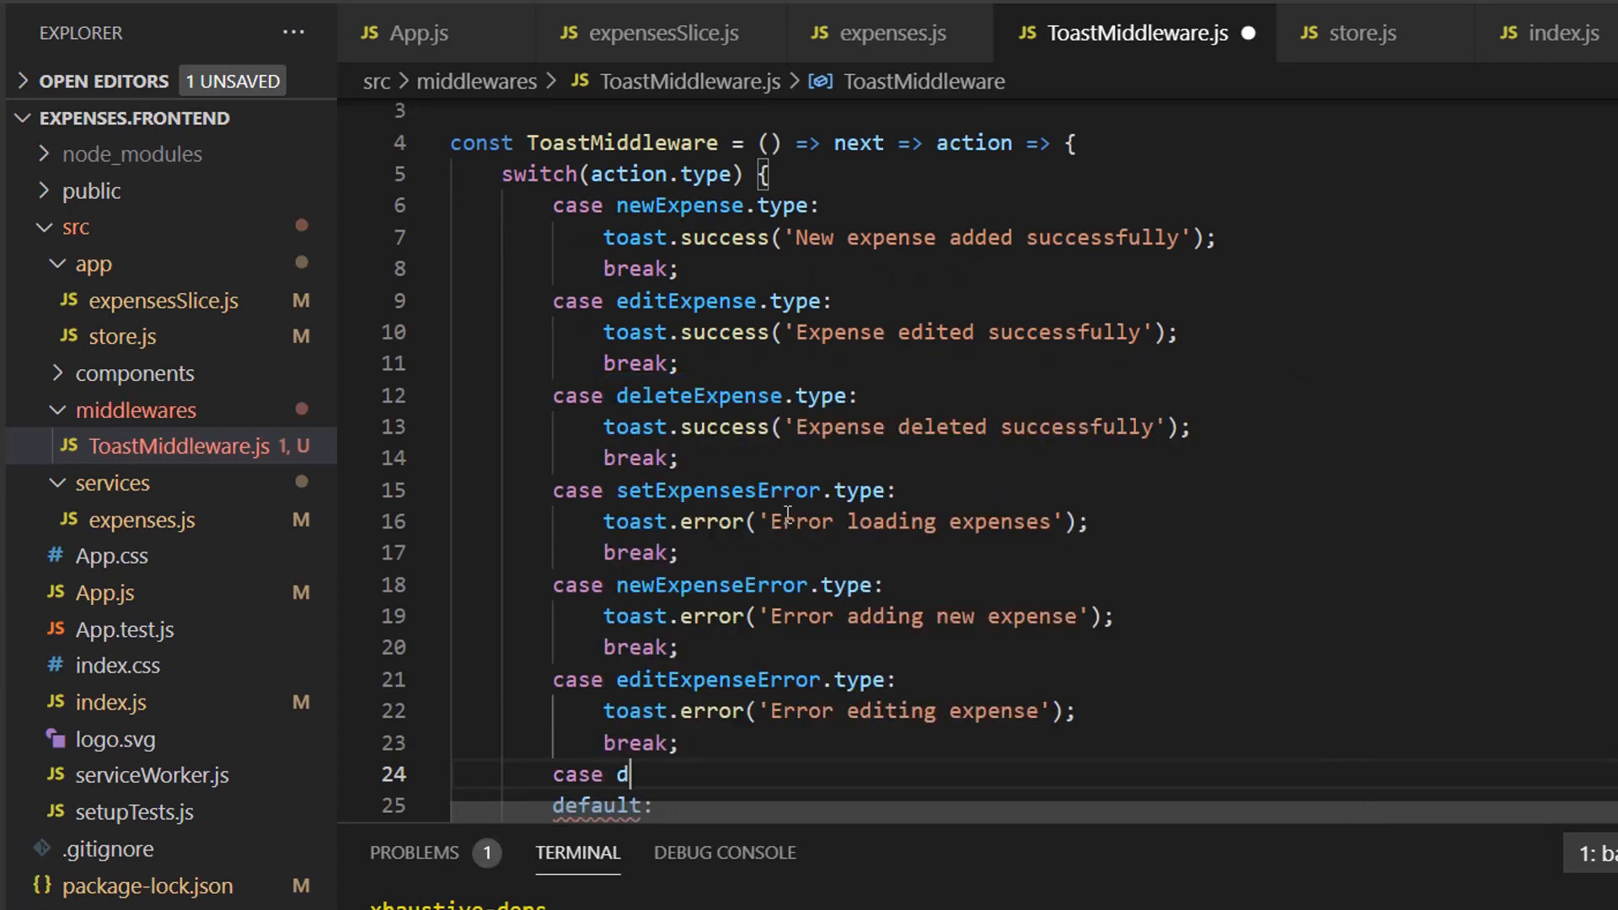
type("e")
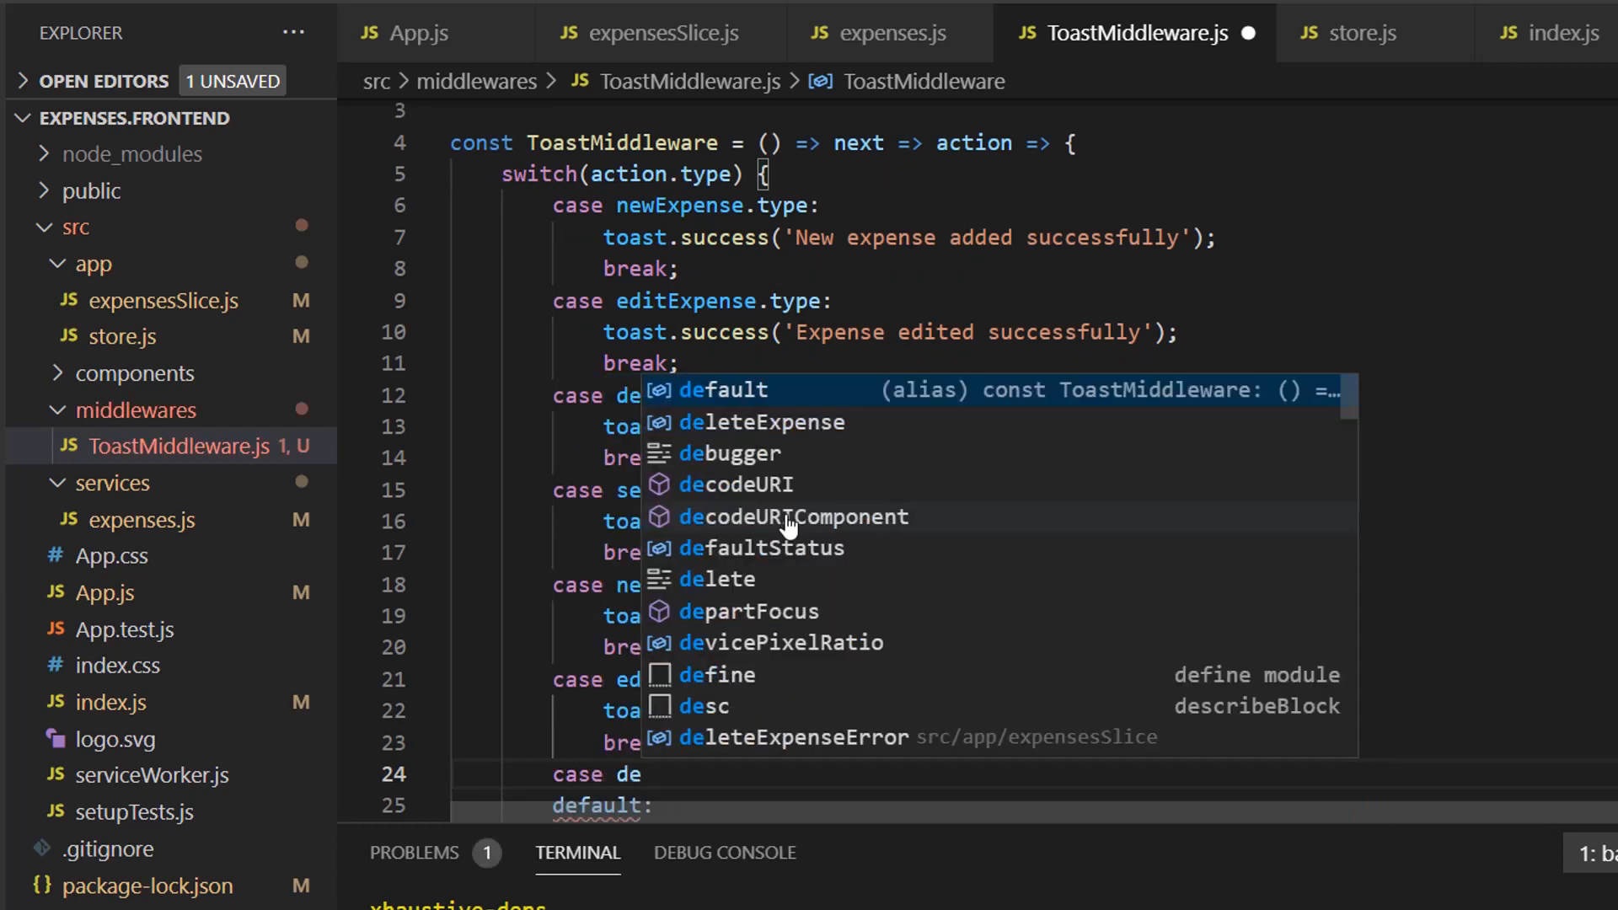
type("leteExpenseError")
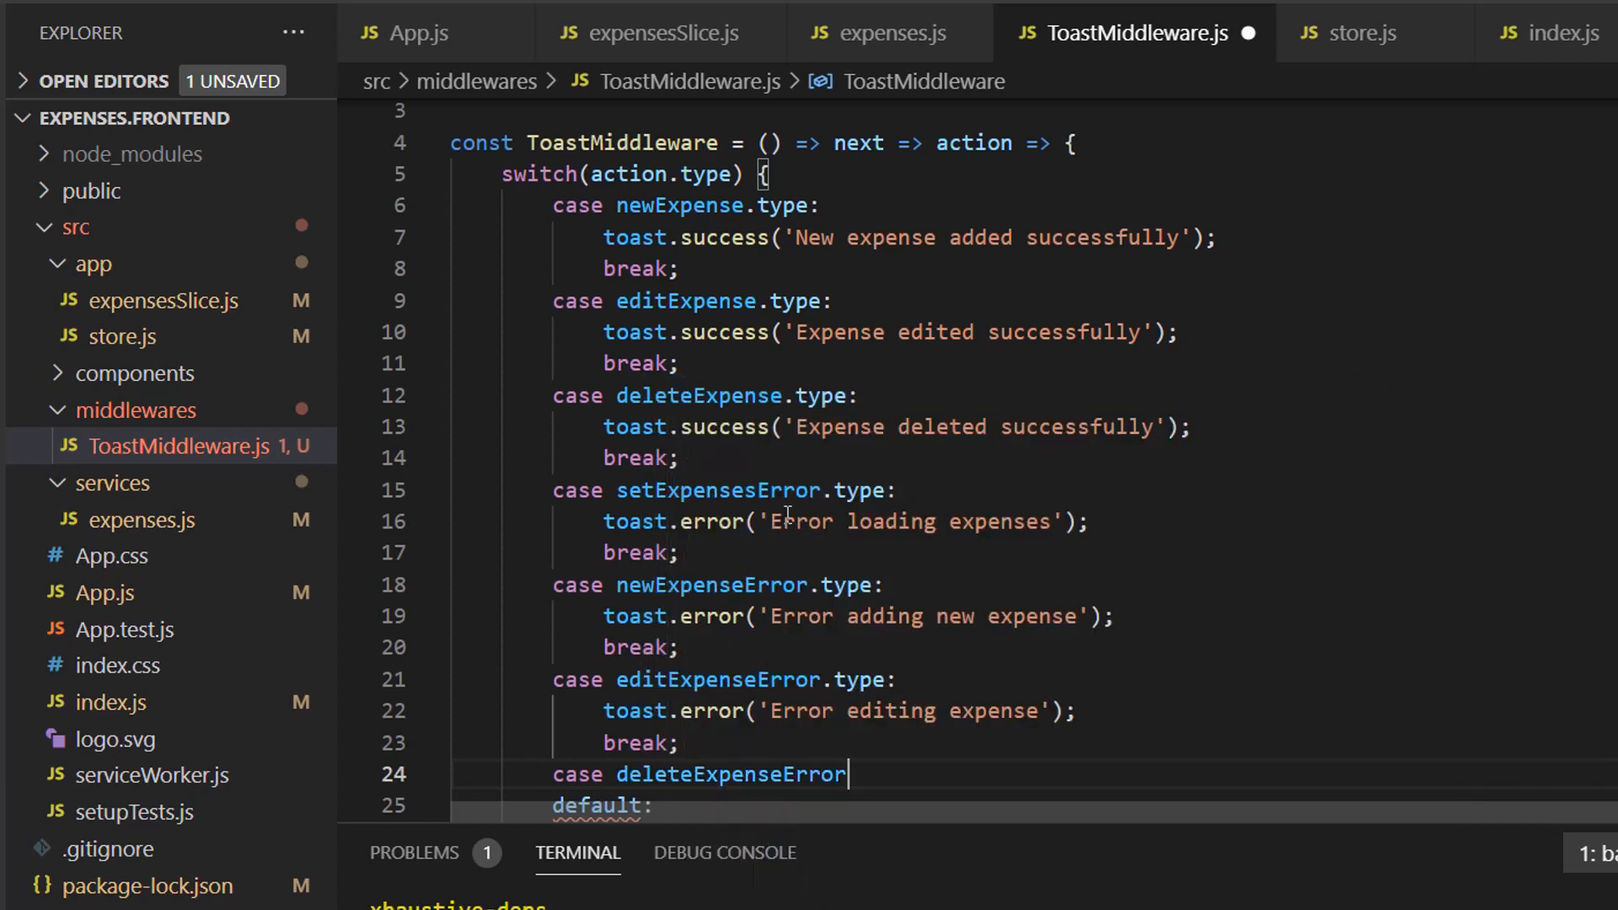
type(".type:")
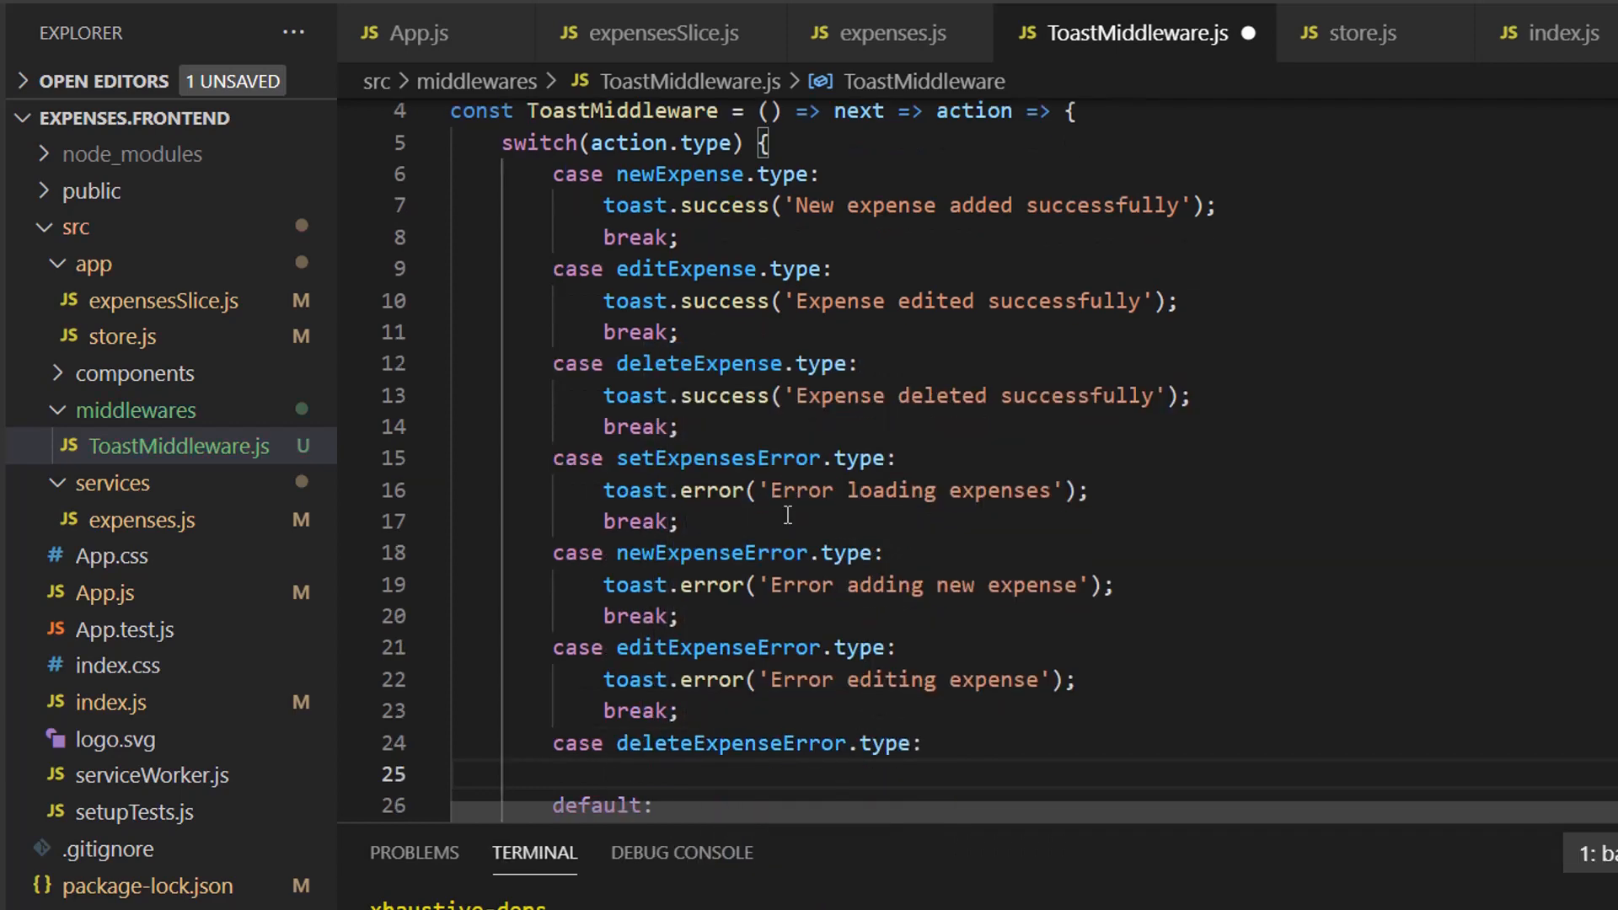
type("toast.error")
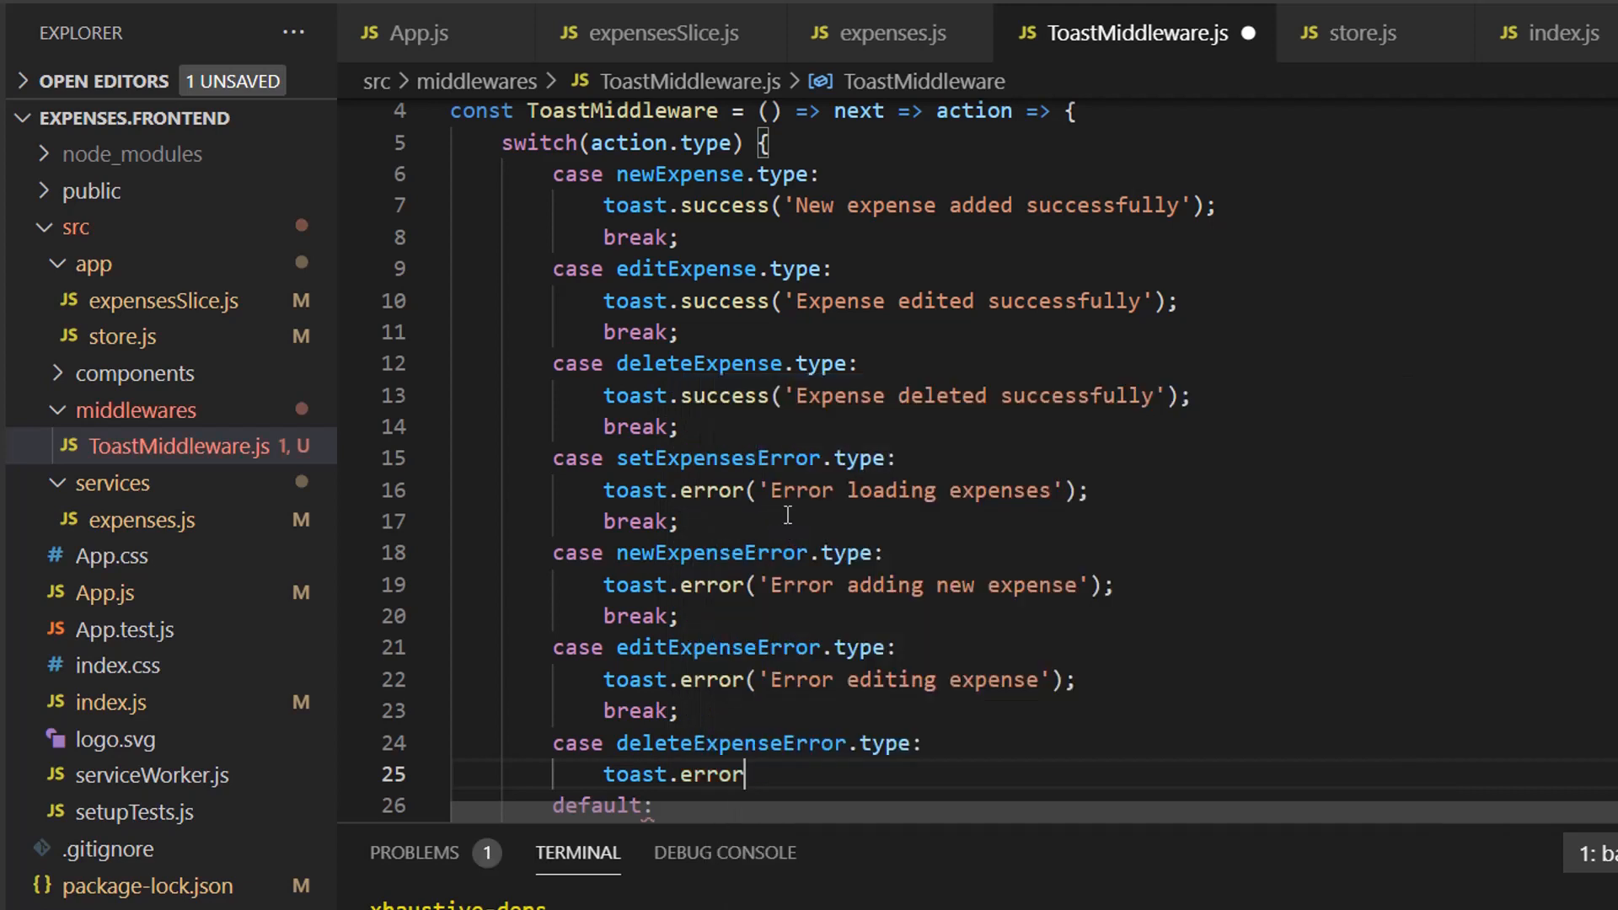
type("(")
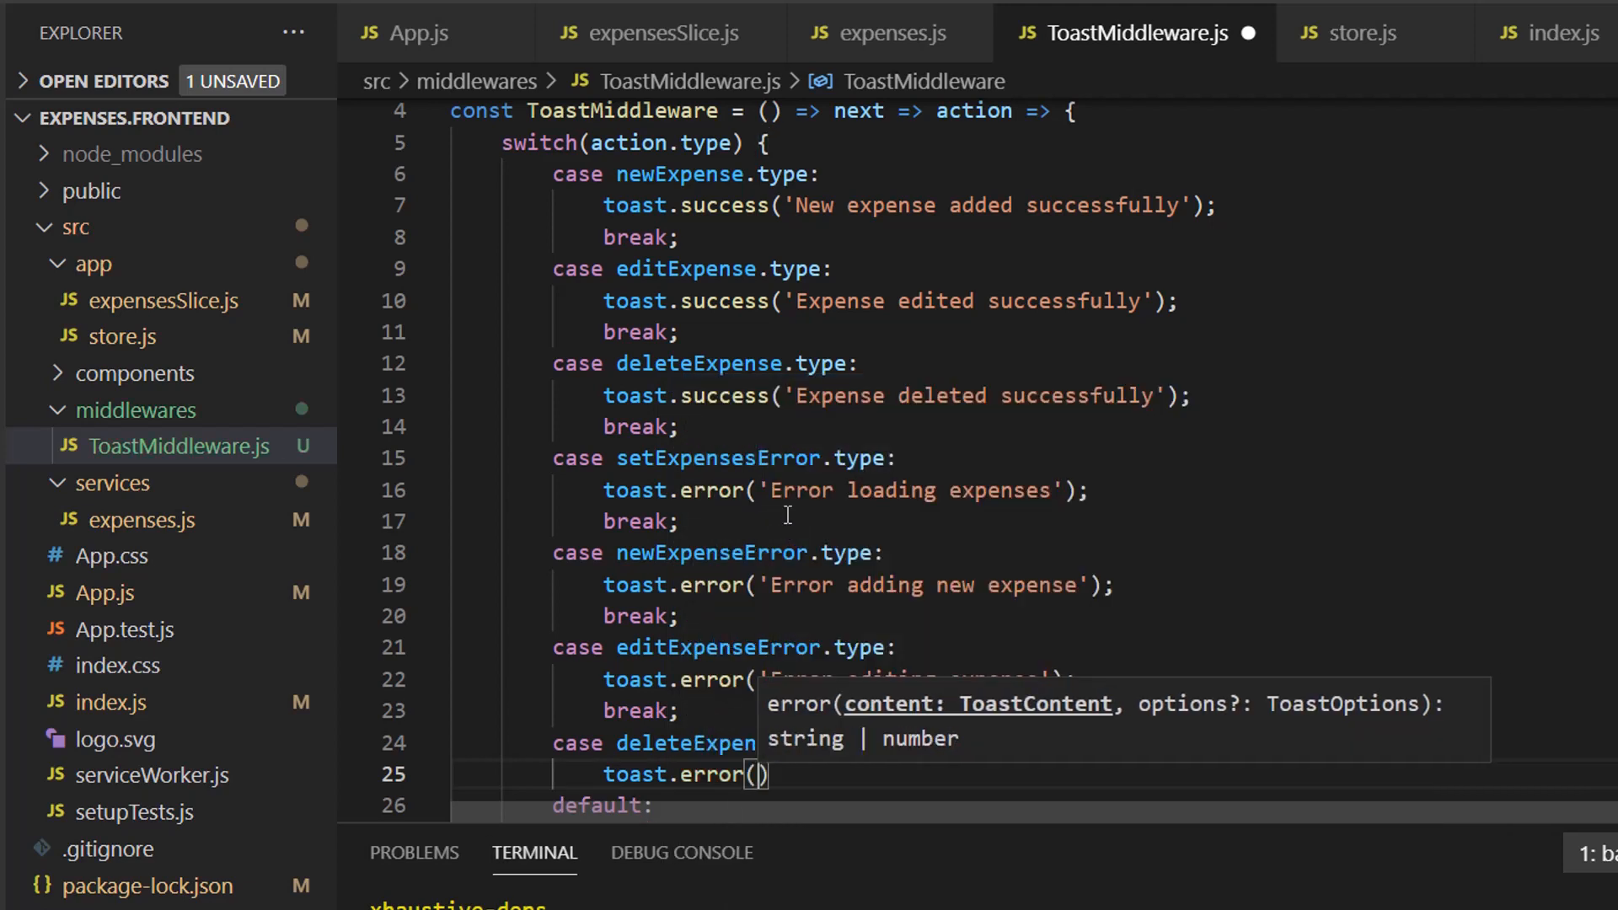
type("'Error dee")
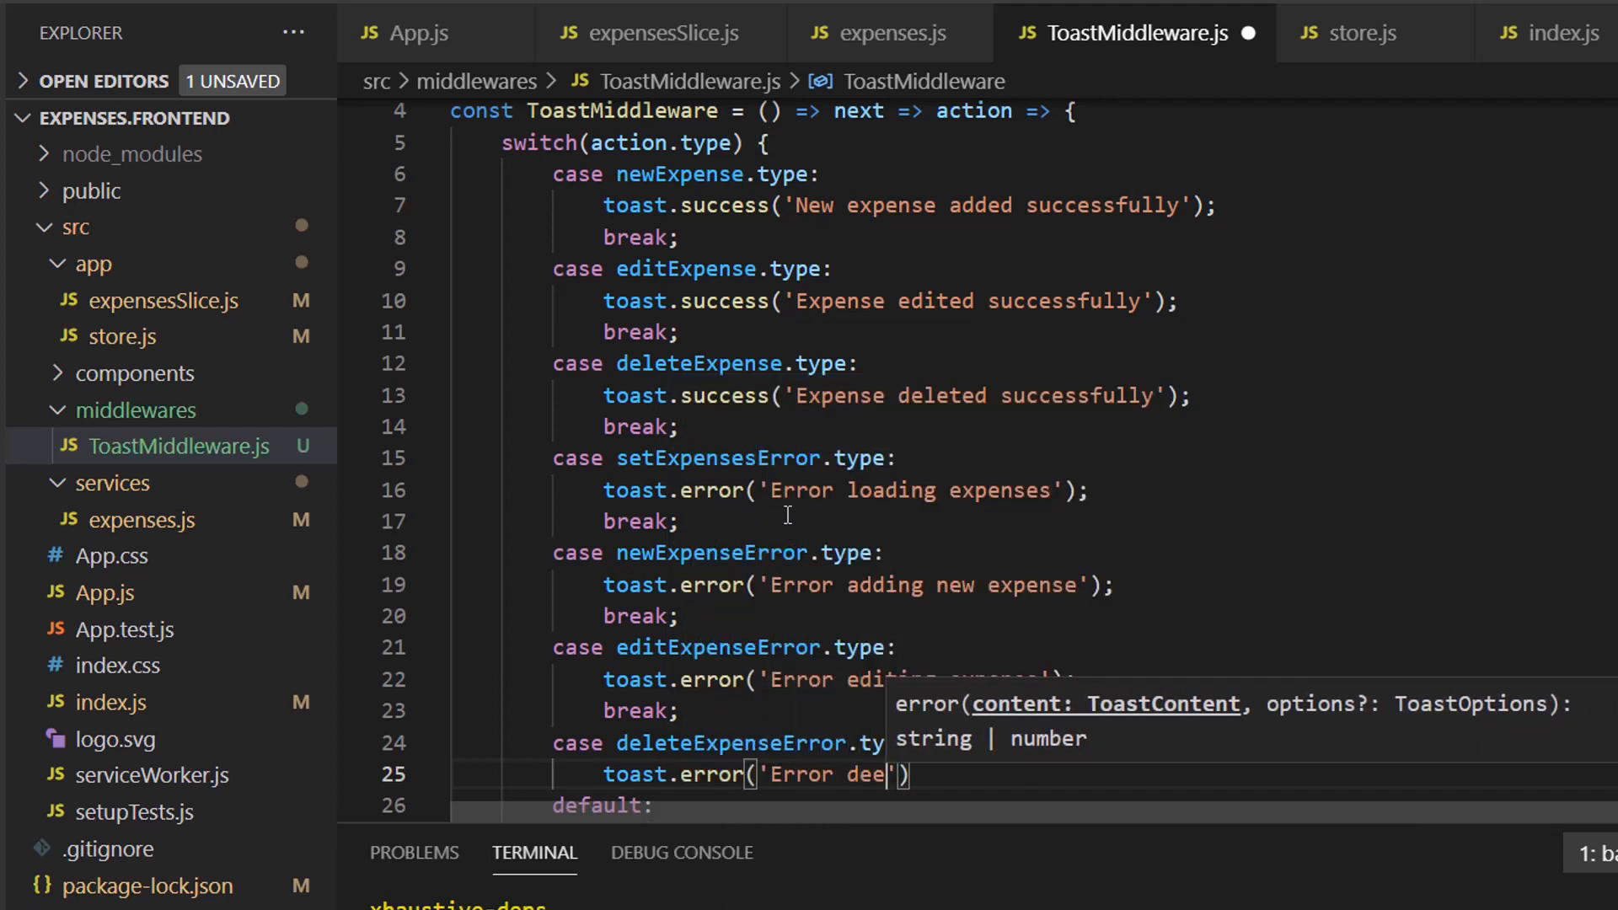
type("leting e")
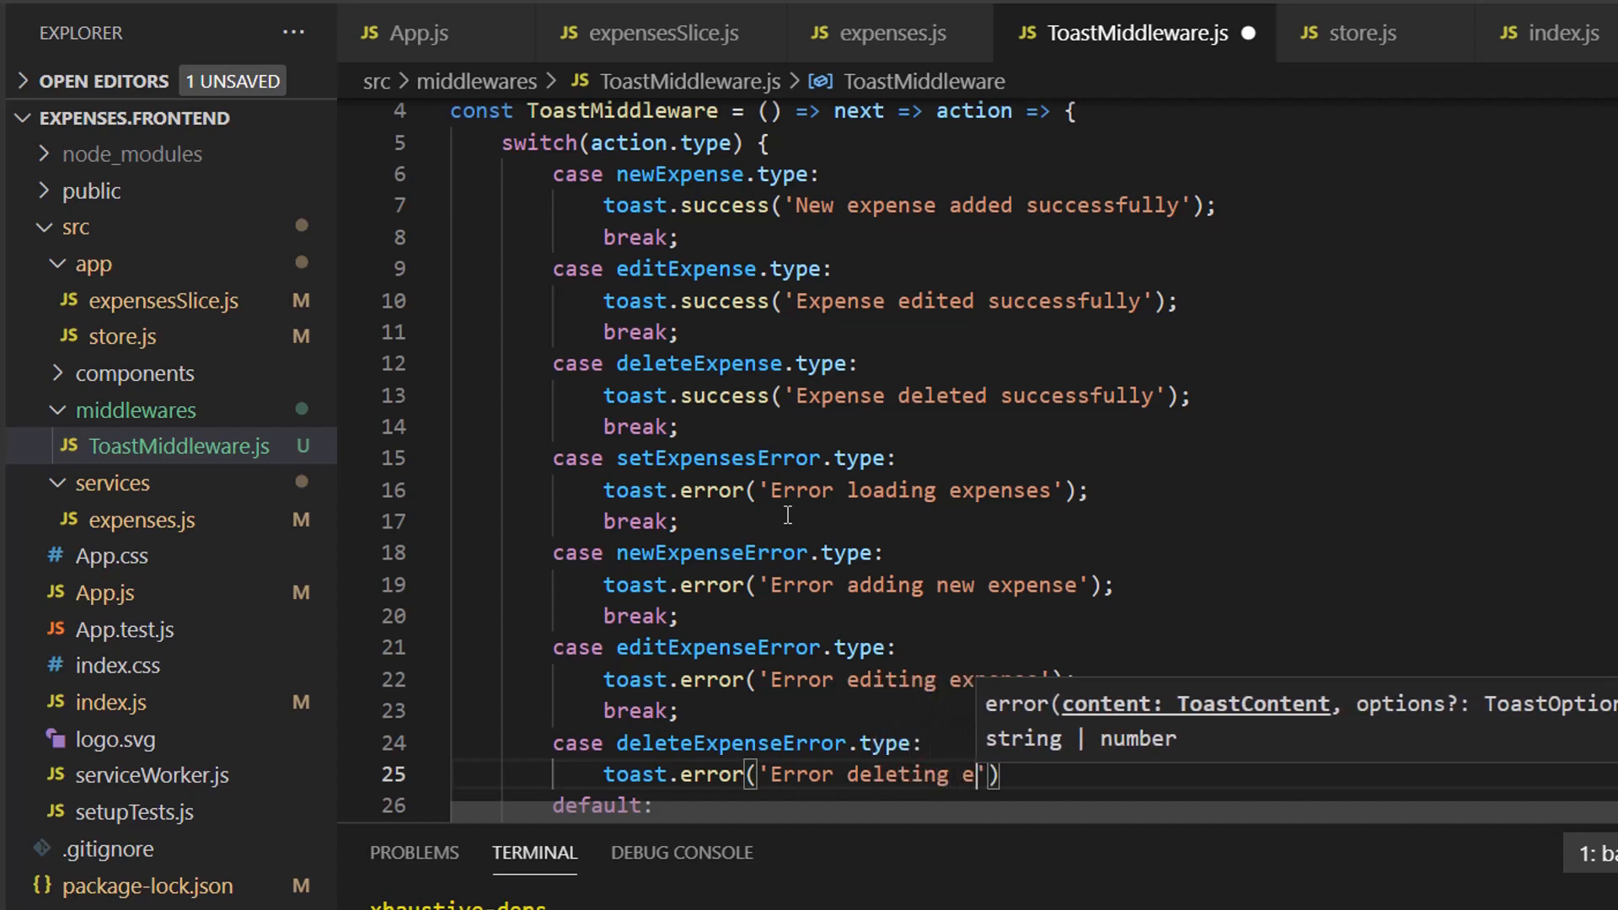
type("xpense")
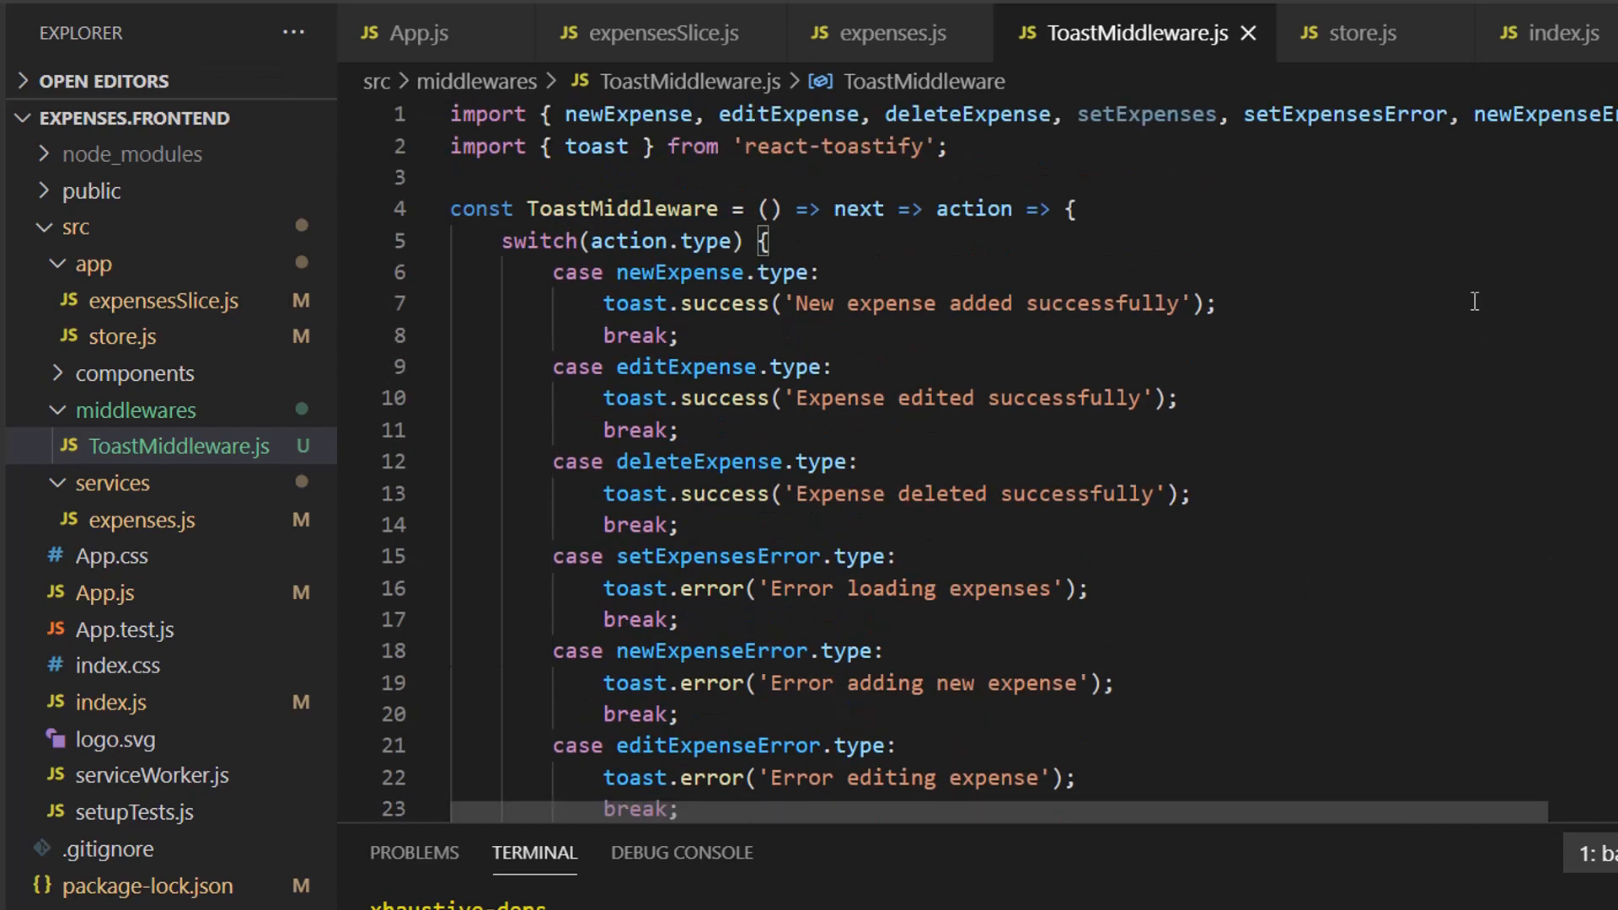
double_click(714, 556)
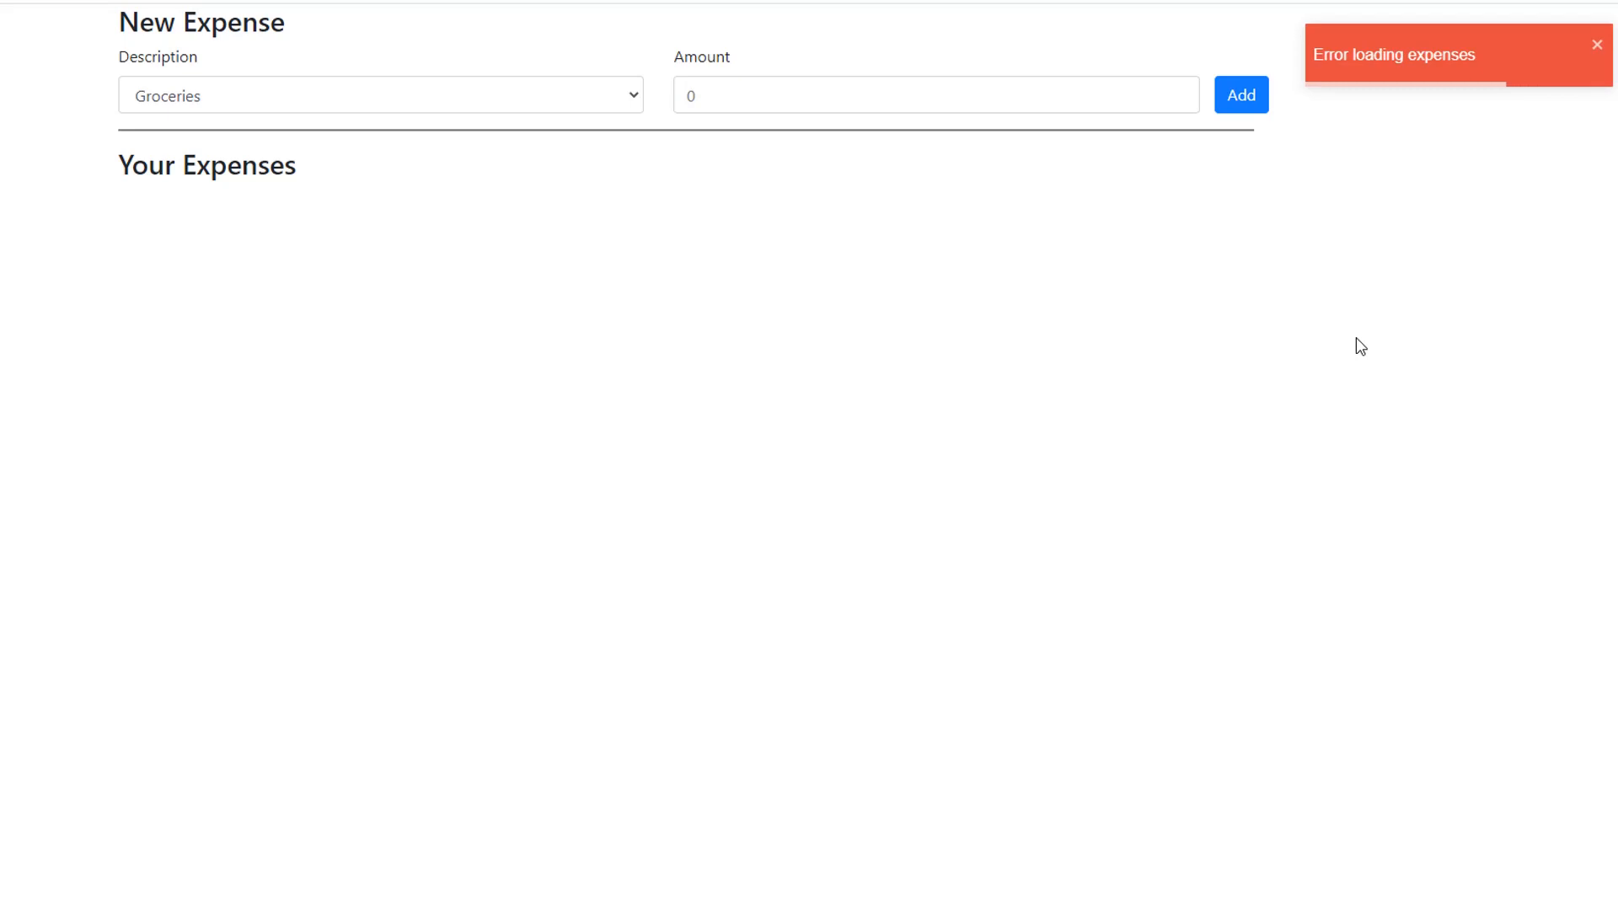
mouse_move(1493, 199)
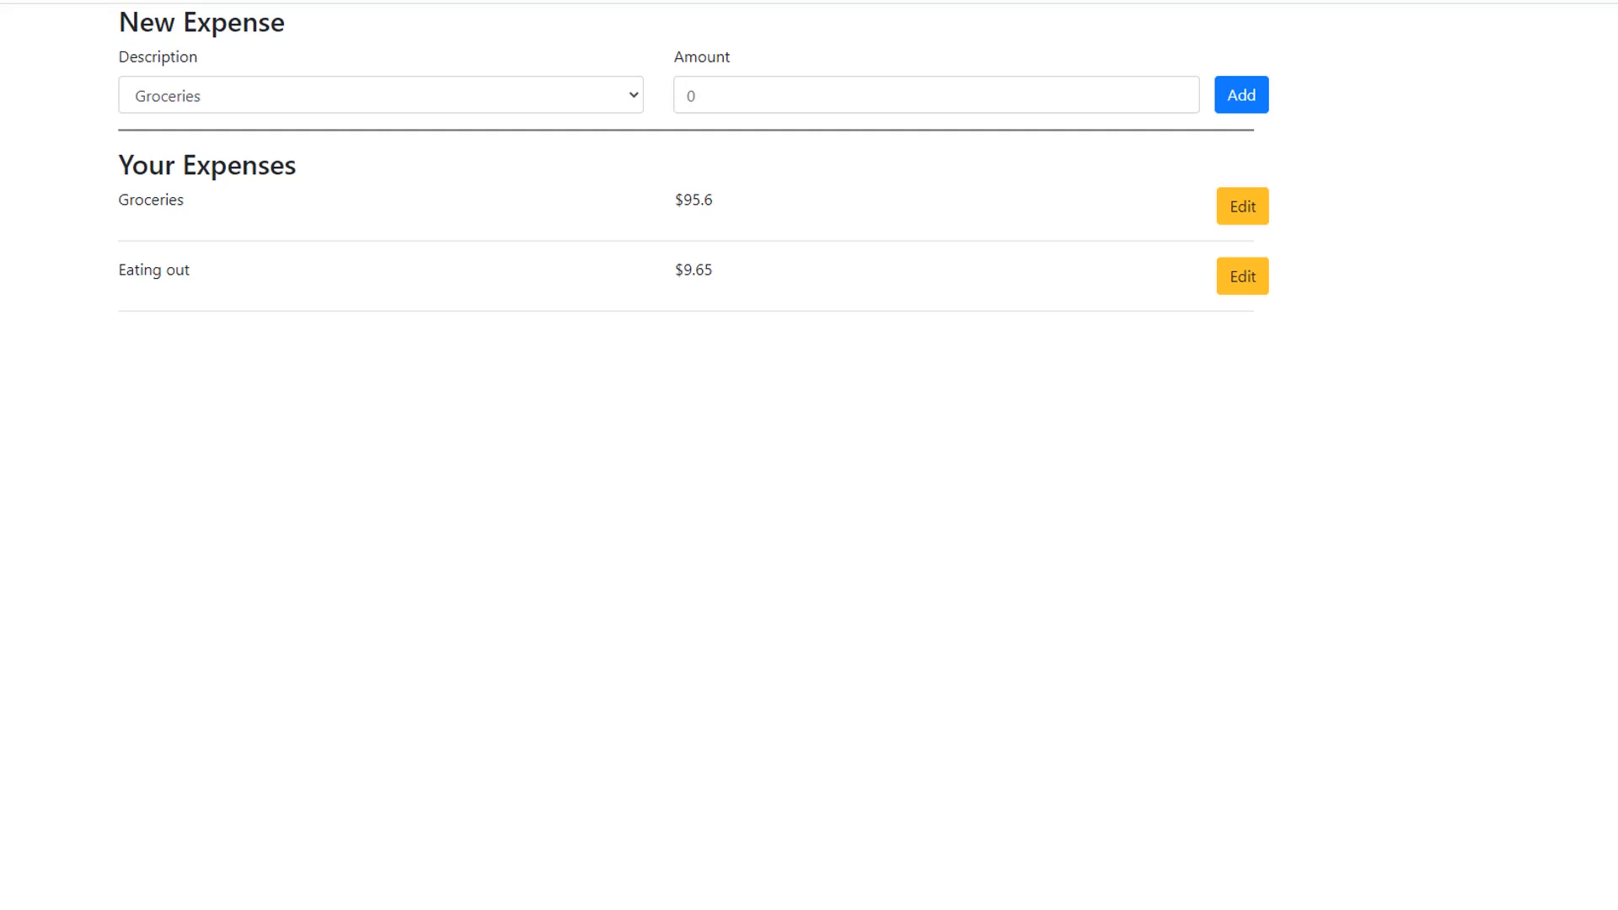
mouse_move(715, 84)
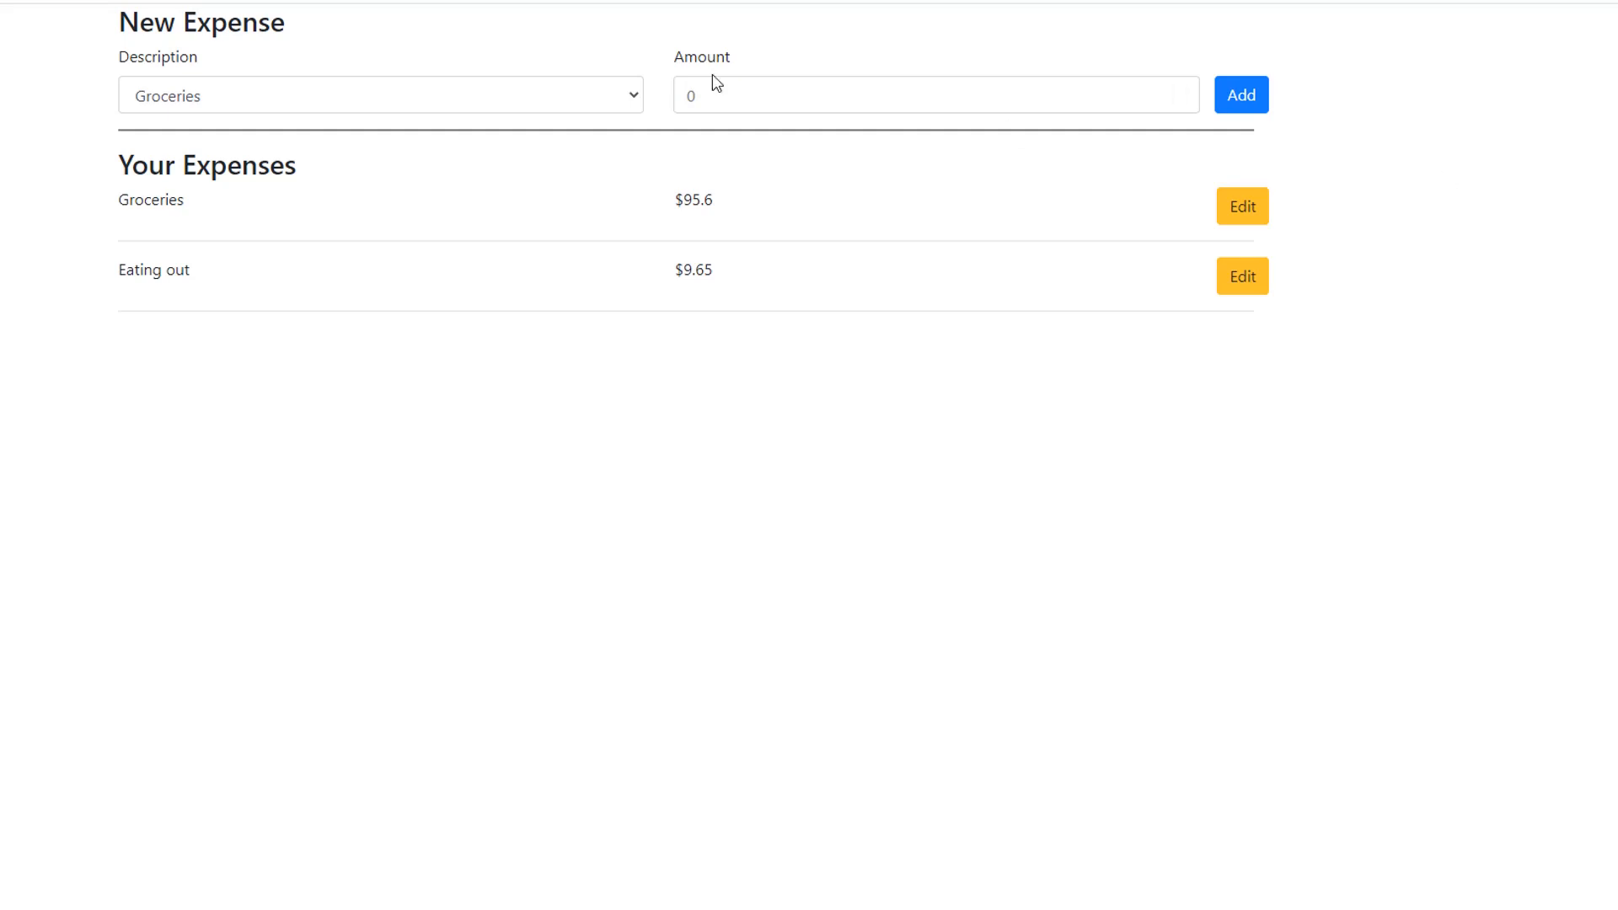
Step: Try adding a 9 expense and deleting Groceries, getting 'Error adding new expense' and 'Error deleting expense' toasts
type("9")
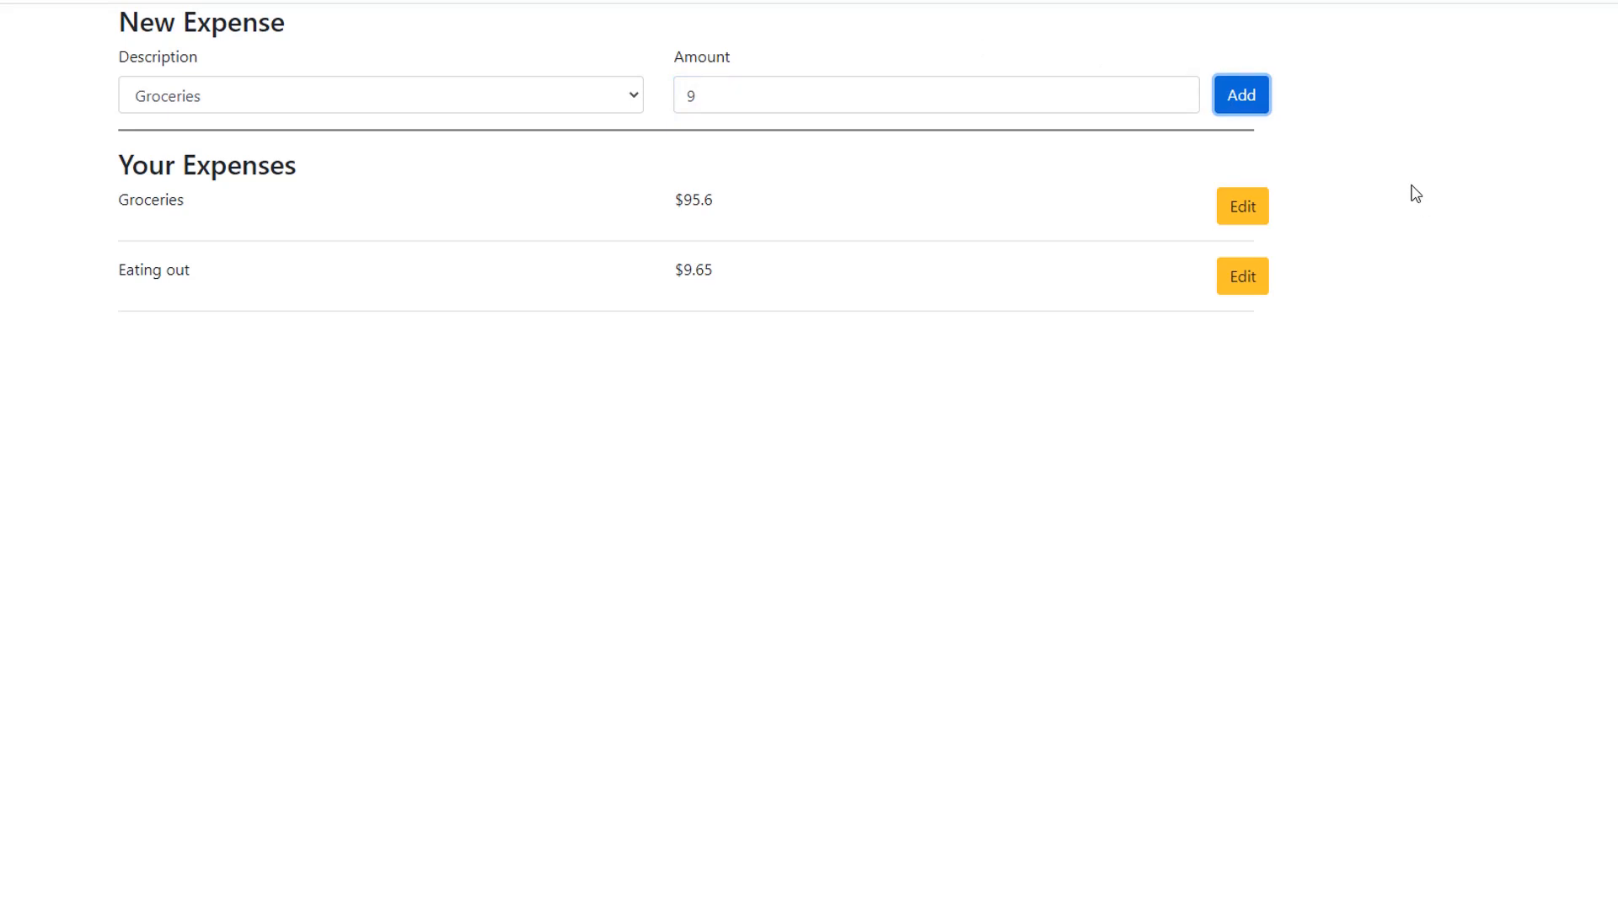
left_click(1240, 95)
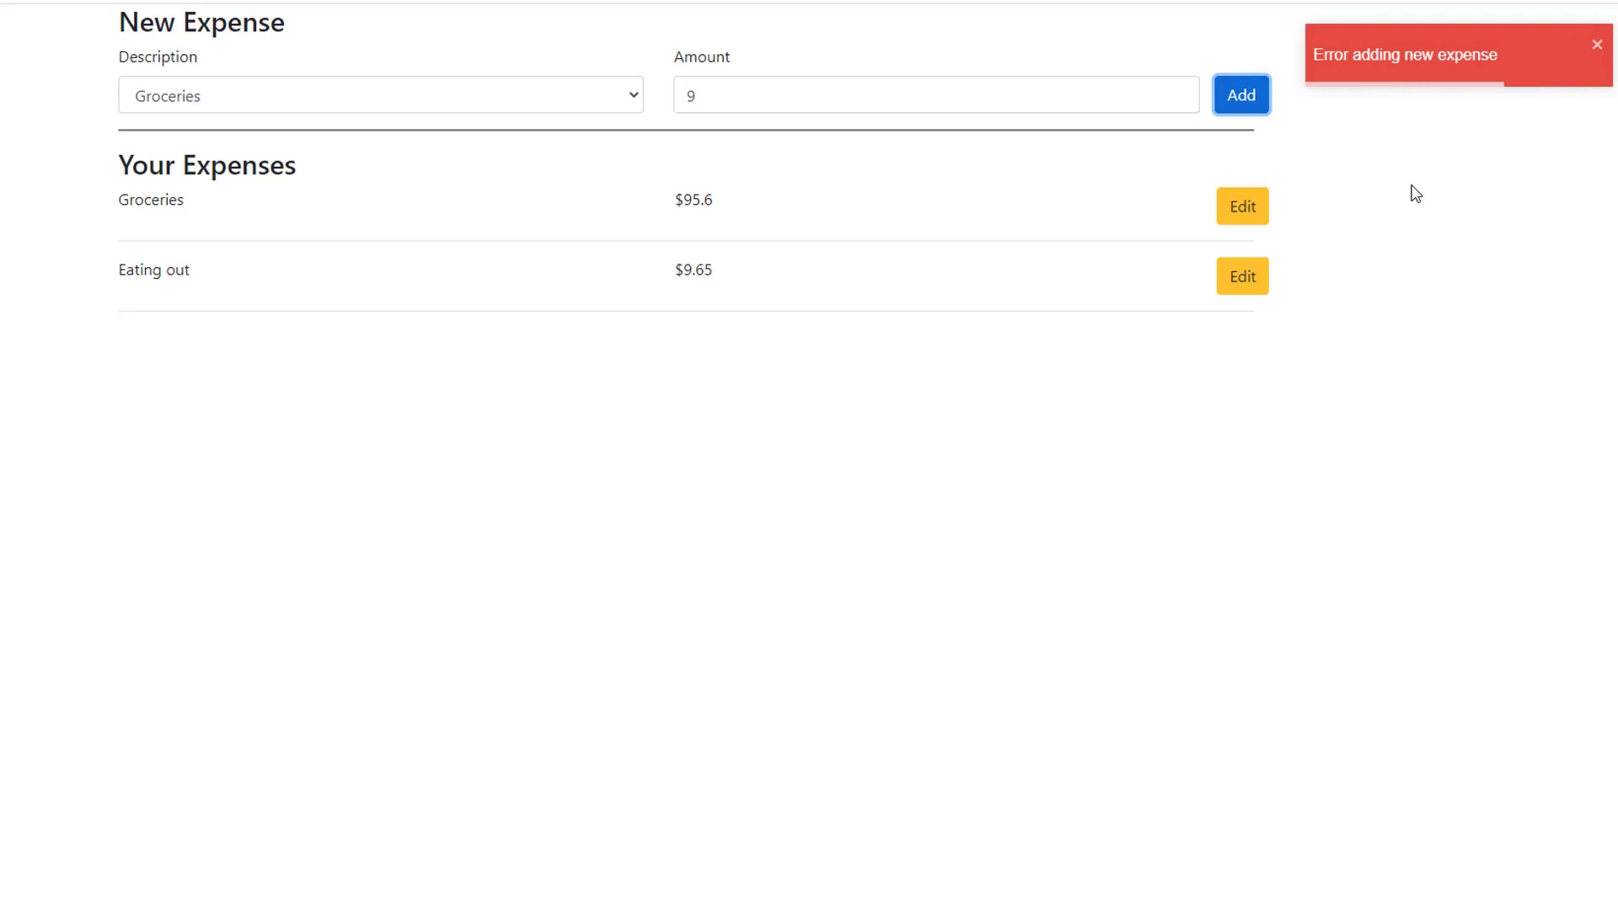
left_click(1241, 206)
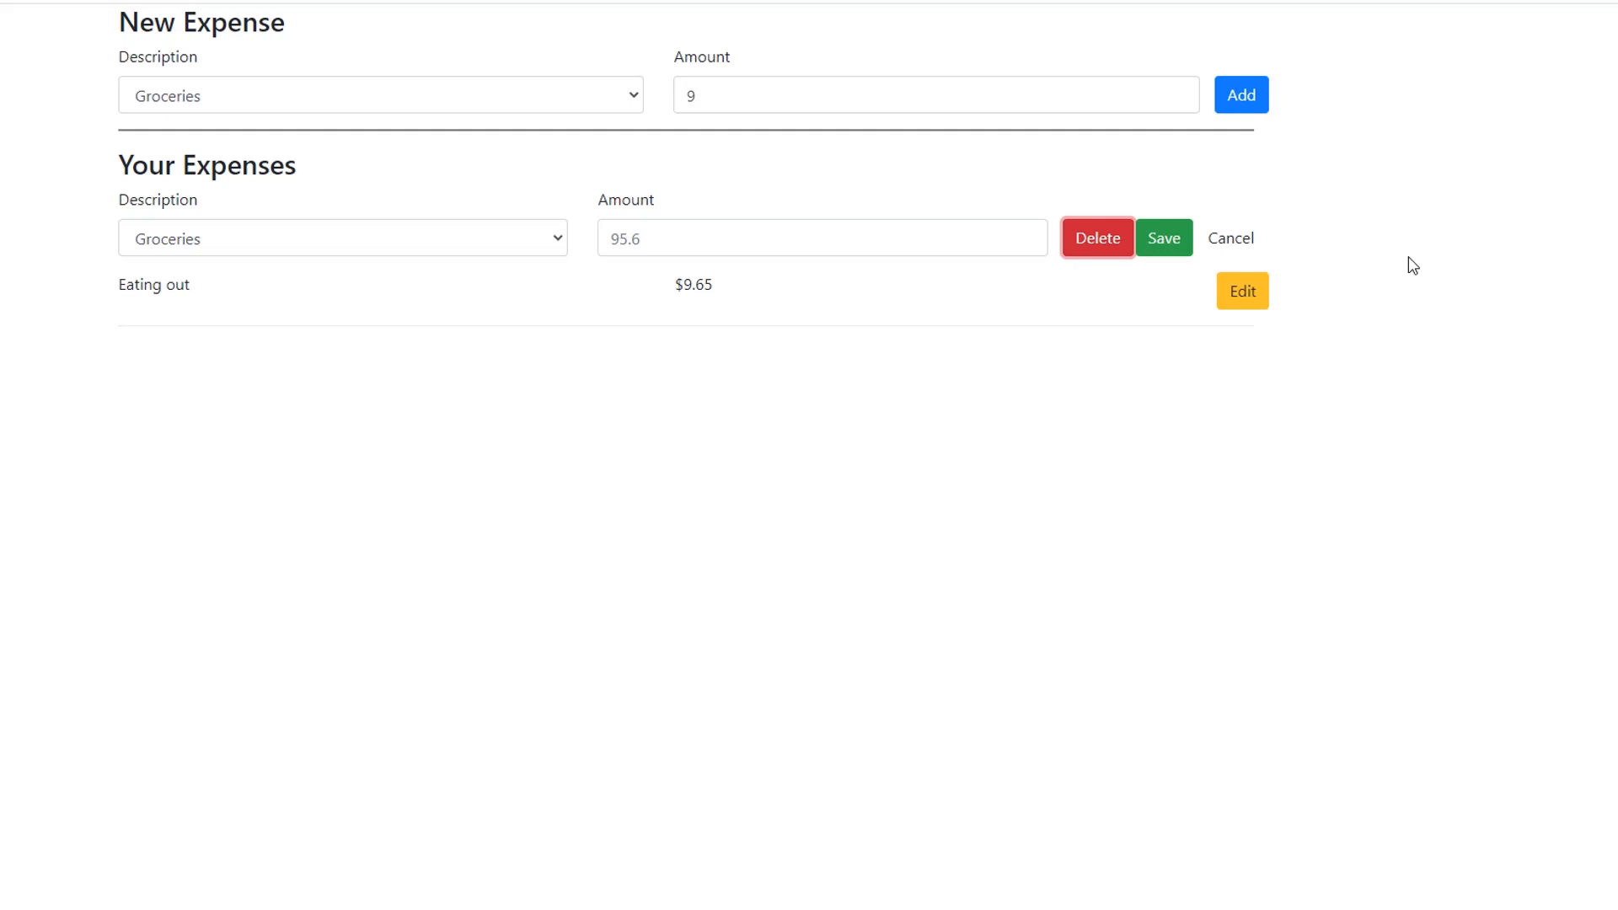
left_click(1097, 237)
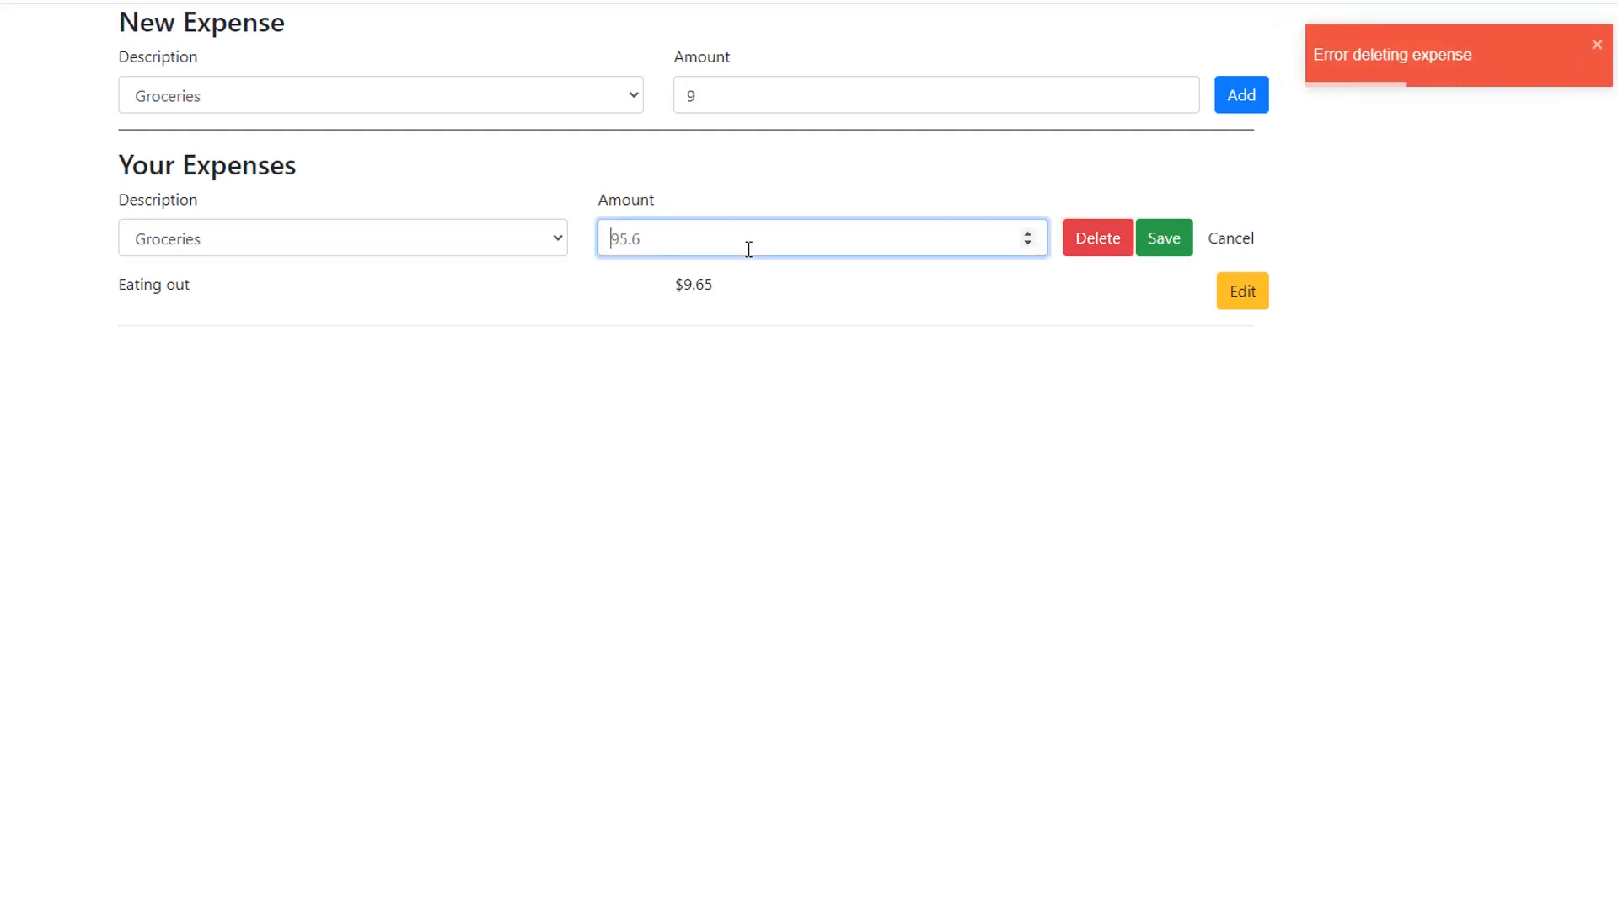
left_click(1164, 238)
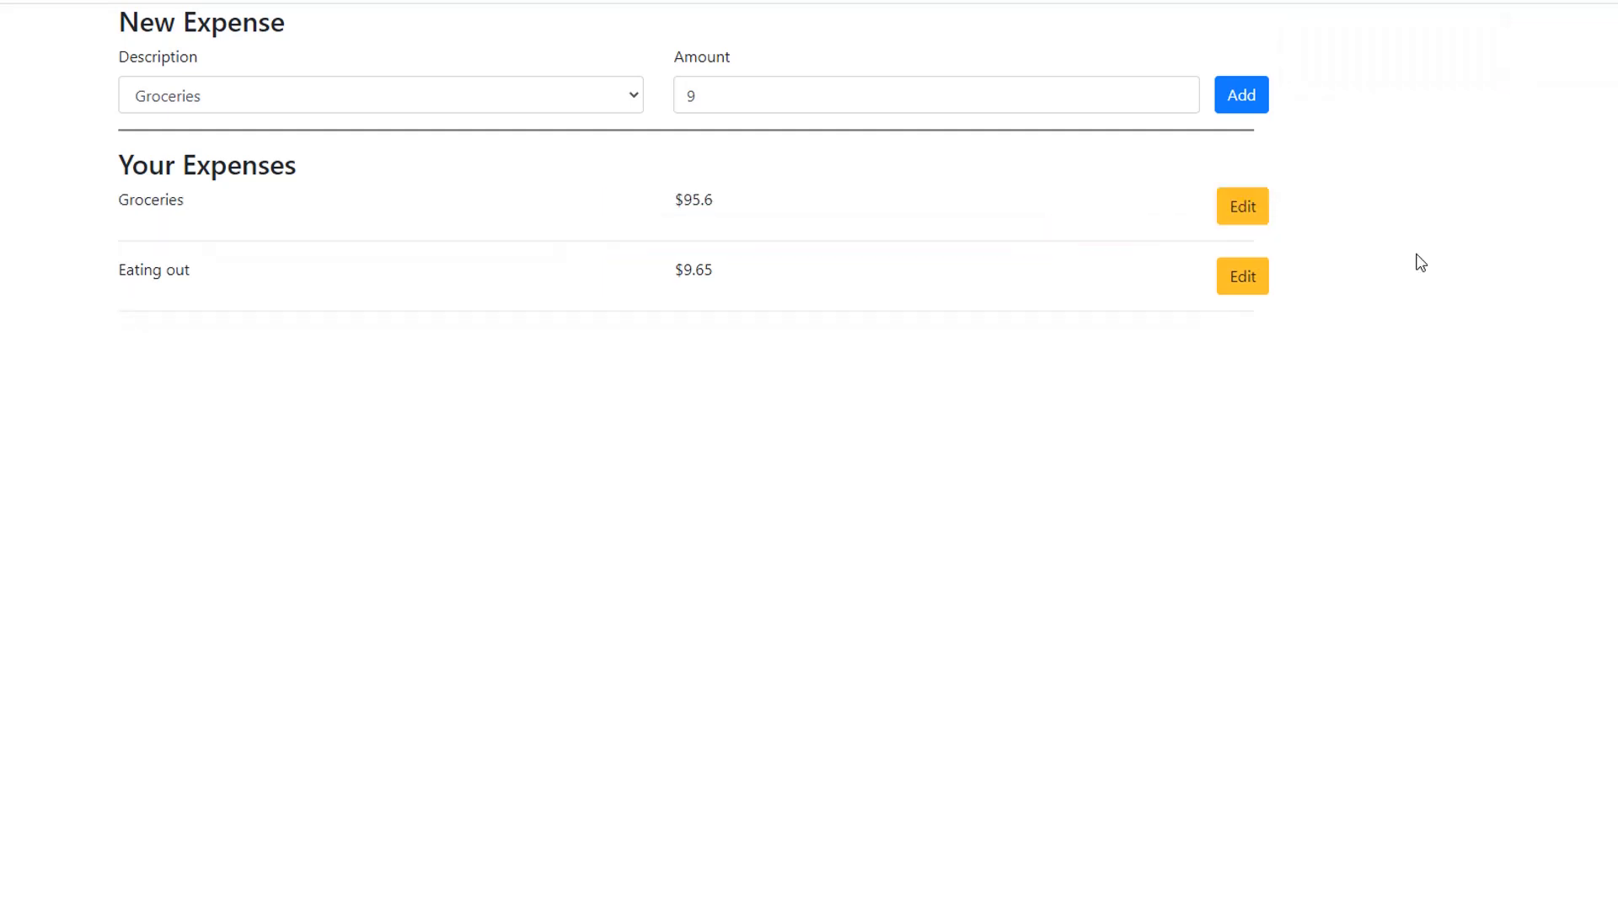
mouse_move(1413, 262)
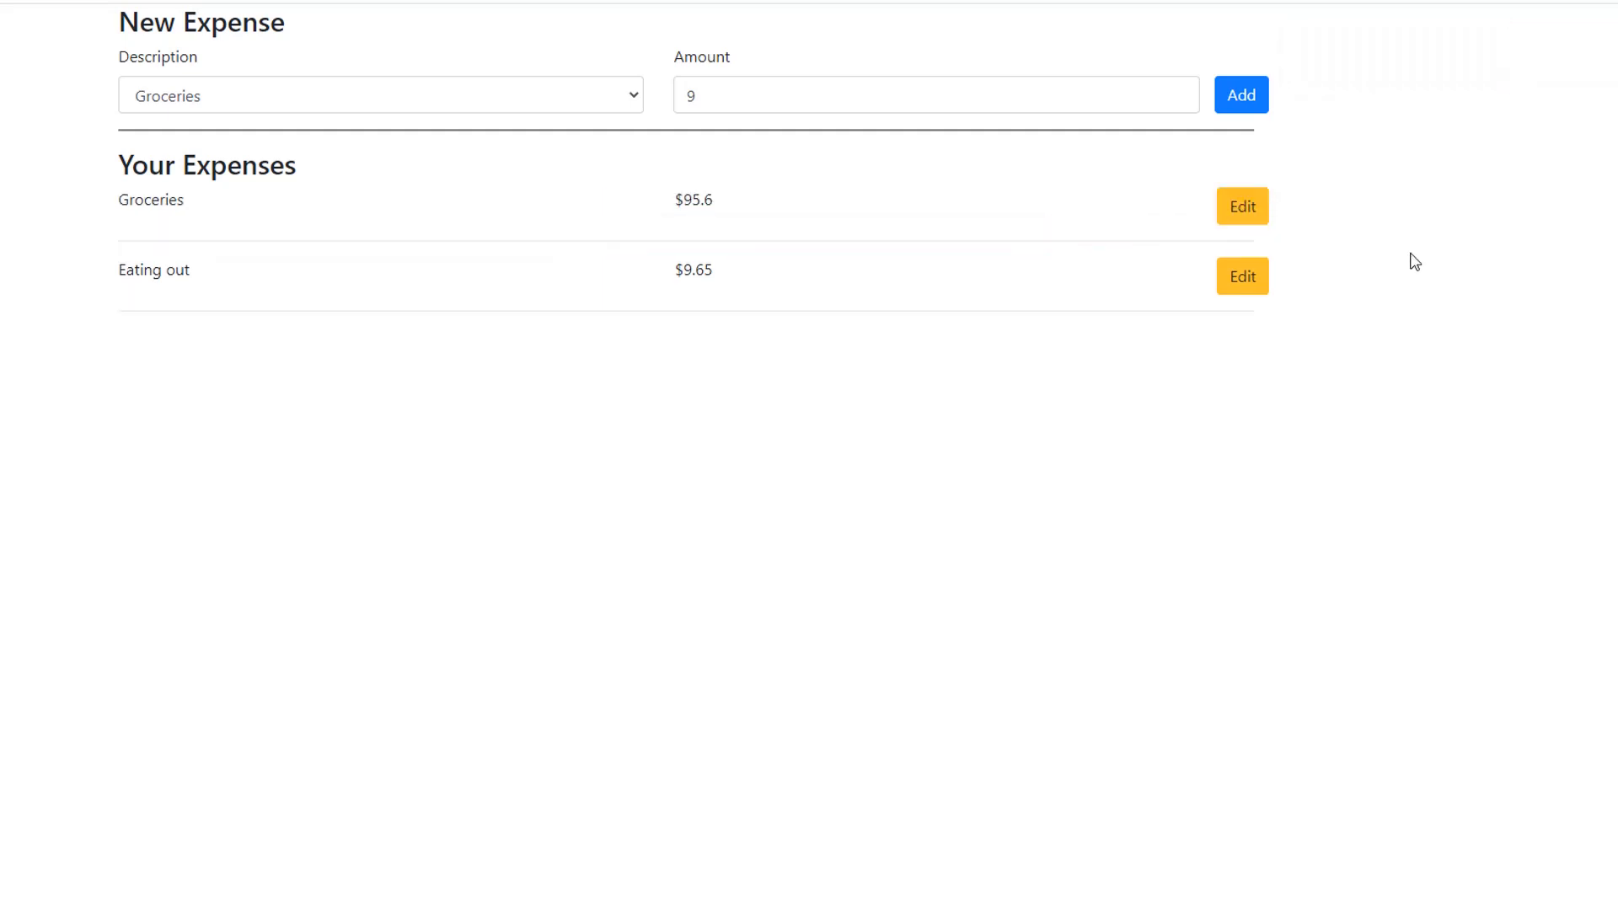